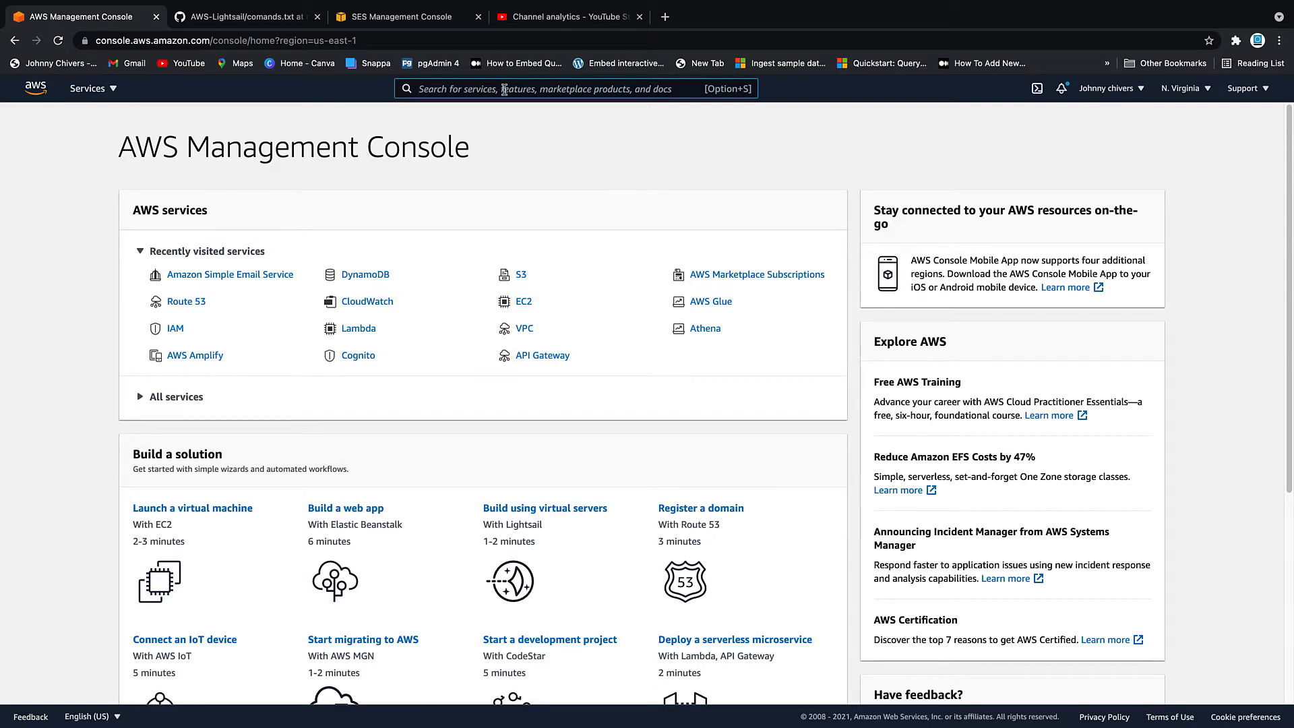
Open Amazon Lightsail from the console search and dismiss the container services banner.
type("lightsail")
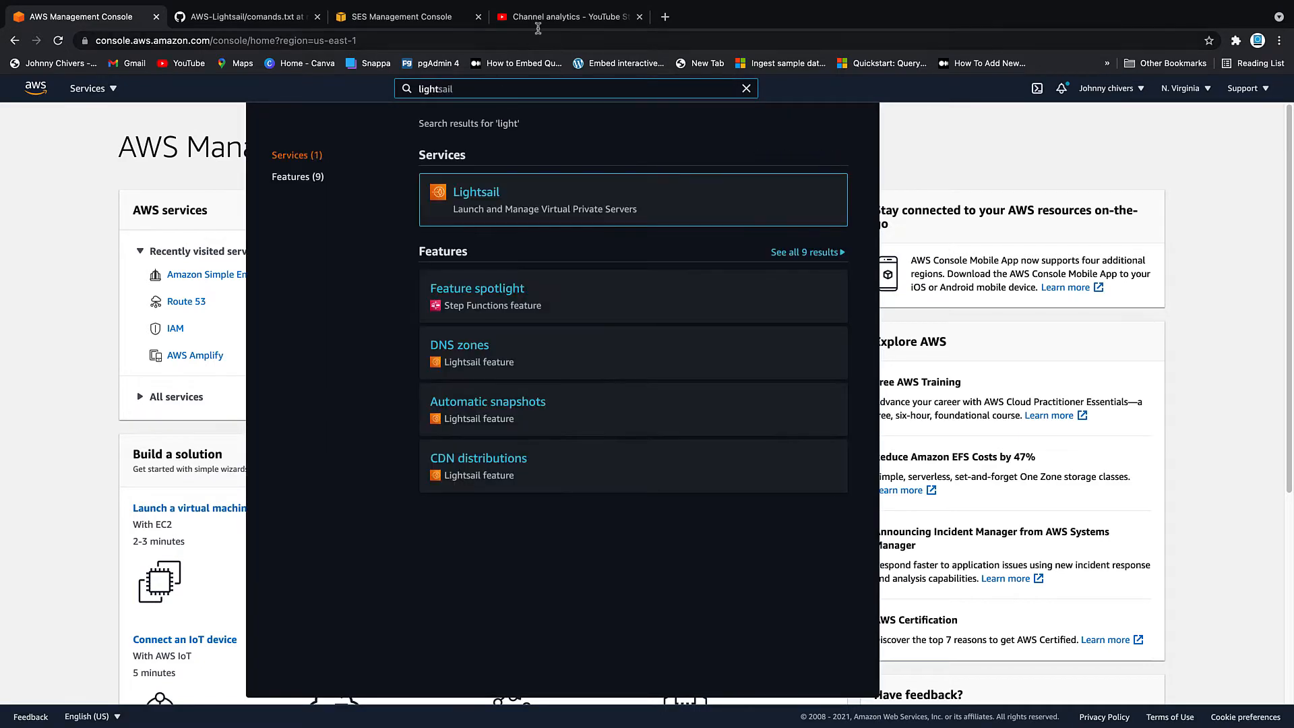
left_click(476, 192)
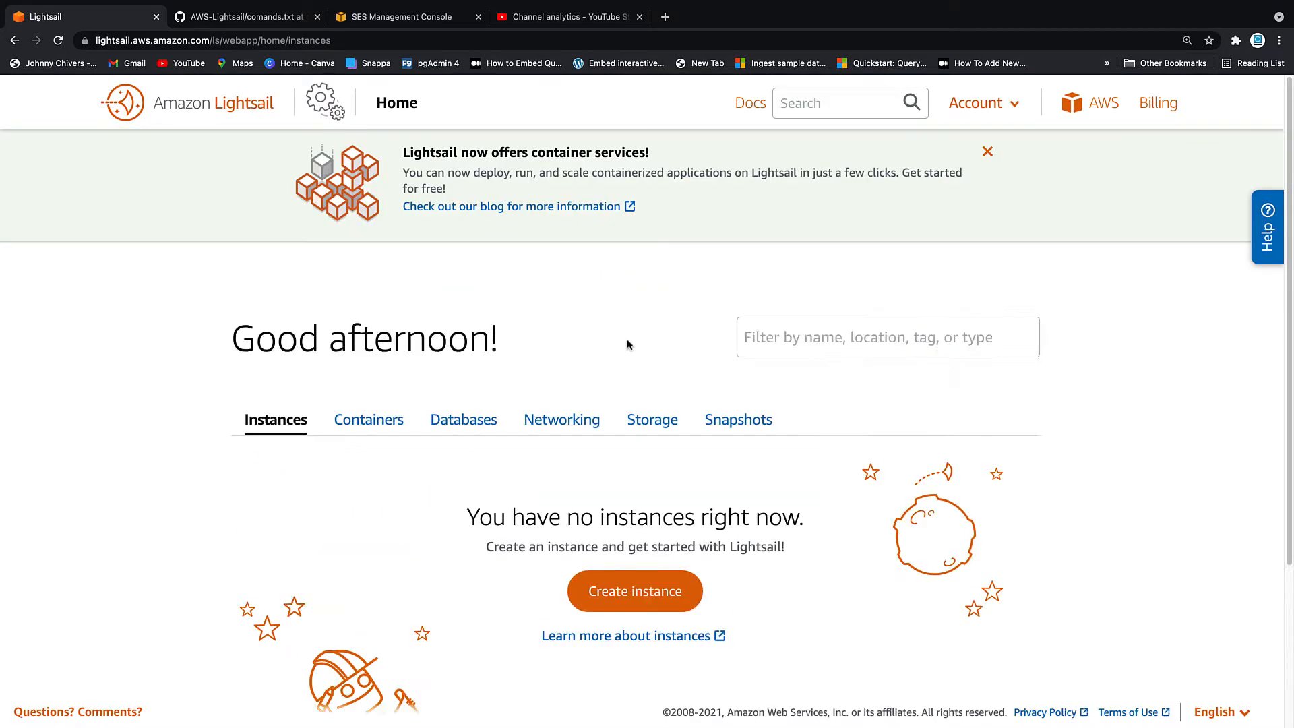
mouse_move(633, 591)
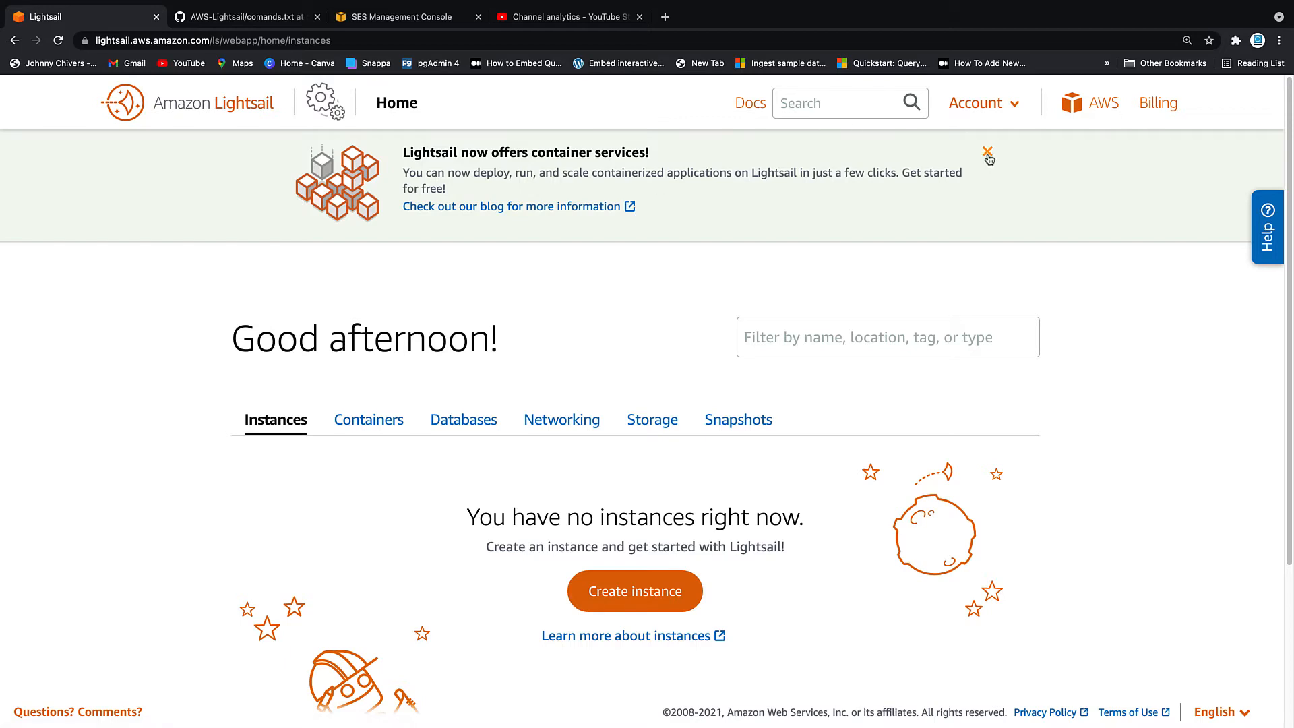
left_click(987, 157)
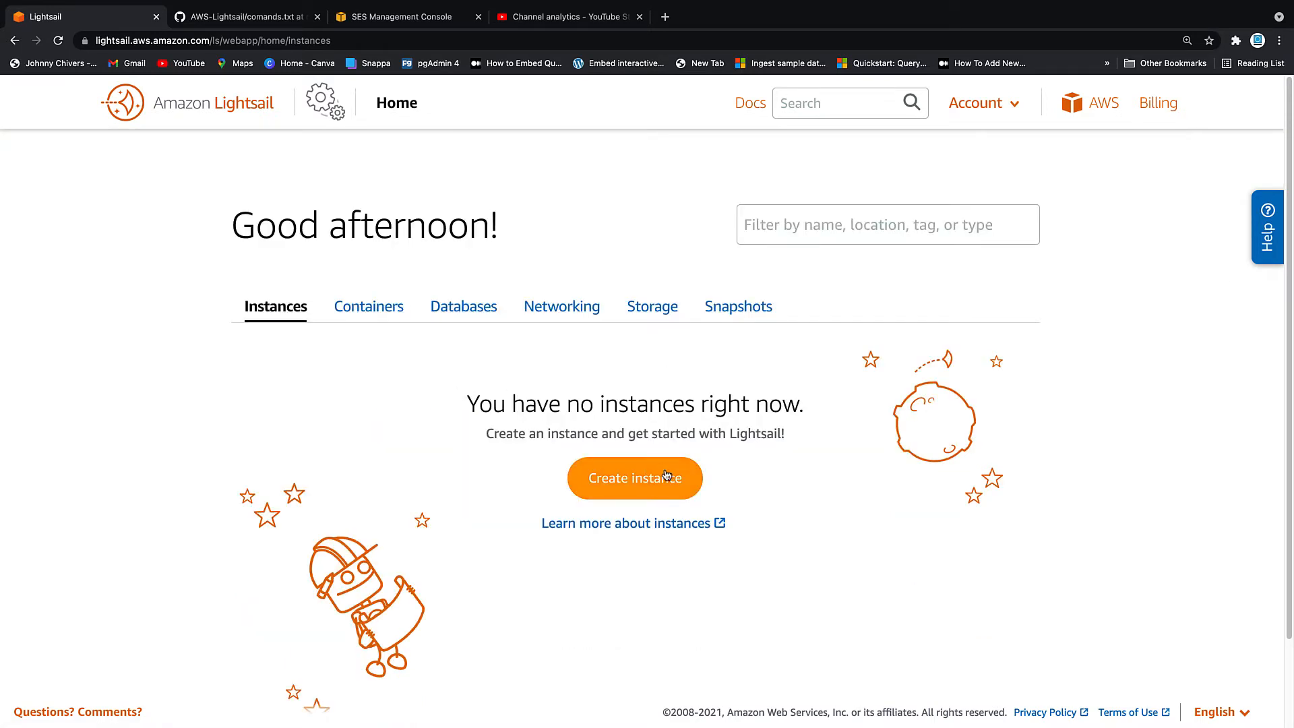
Start a new Virginia instance on Linux/Unix with the OS-only Ubuntu 20.04 LTS blueprint.
left_click(633, 477)
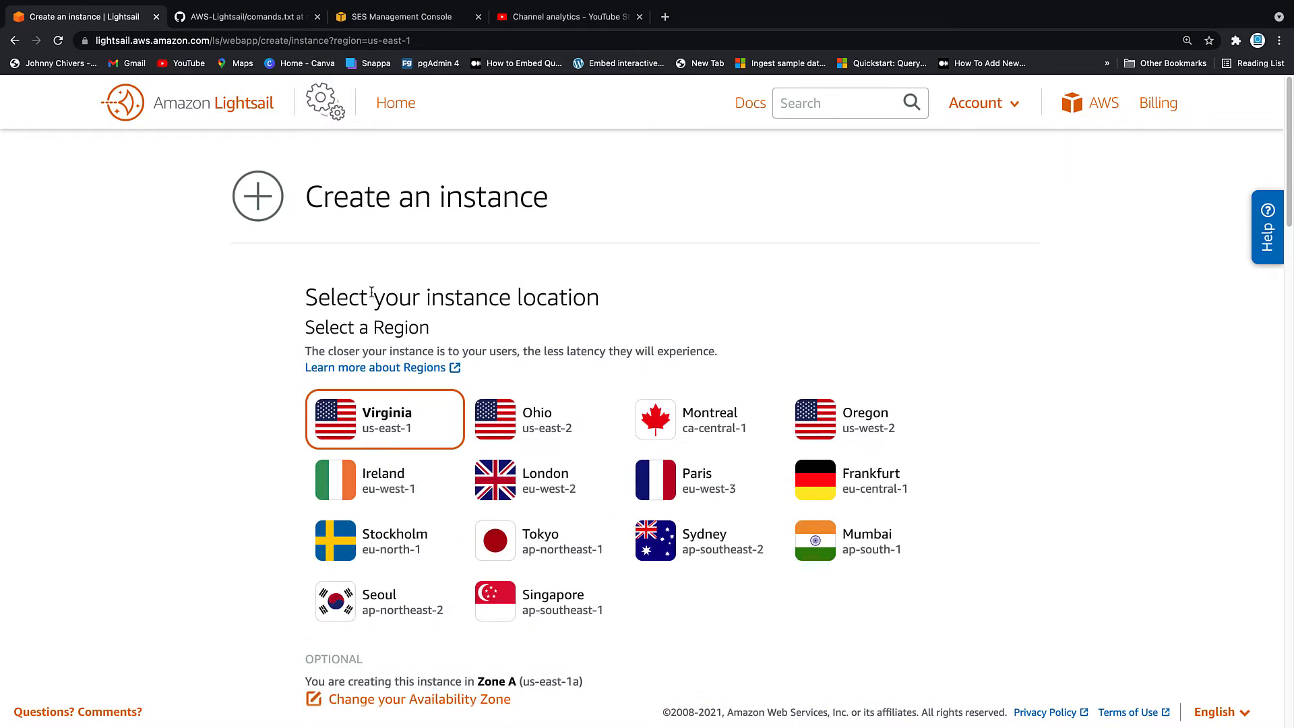
mouse_move(360, 423)
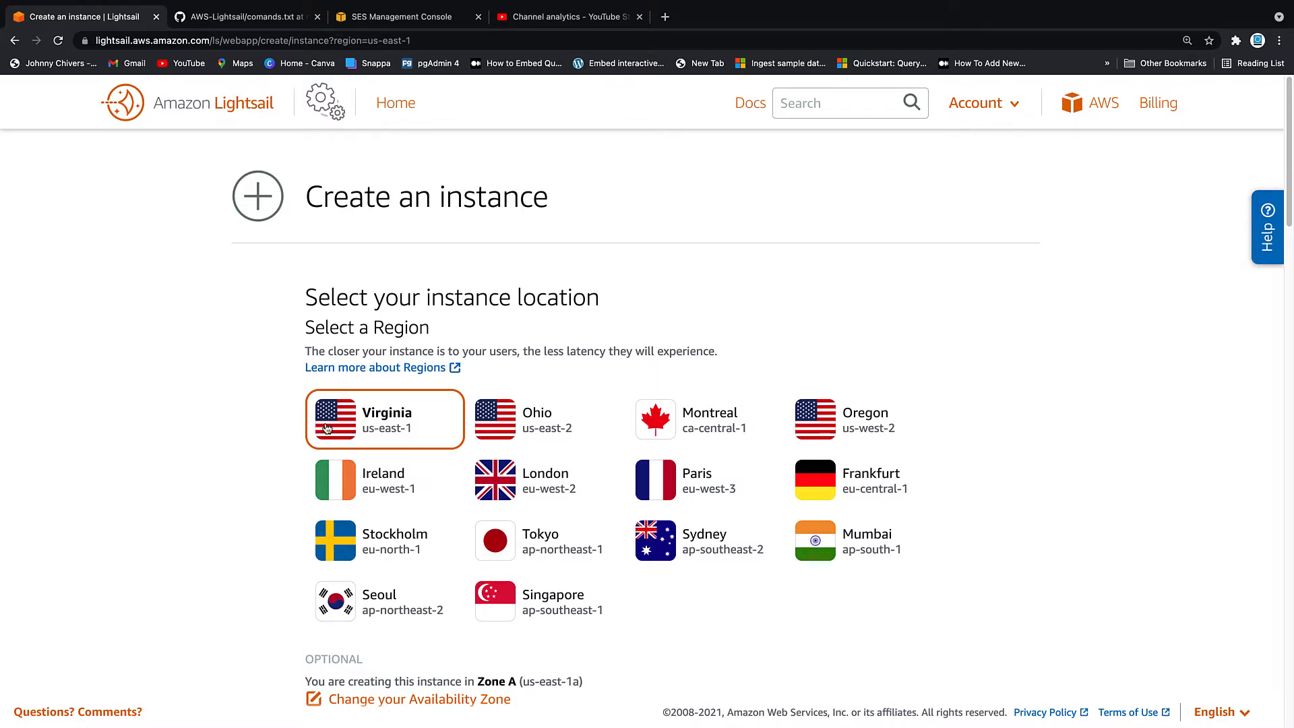
scroll("down", 3)
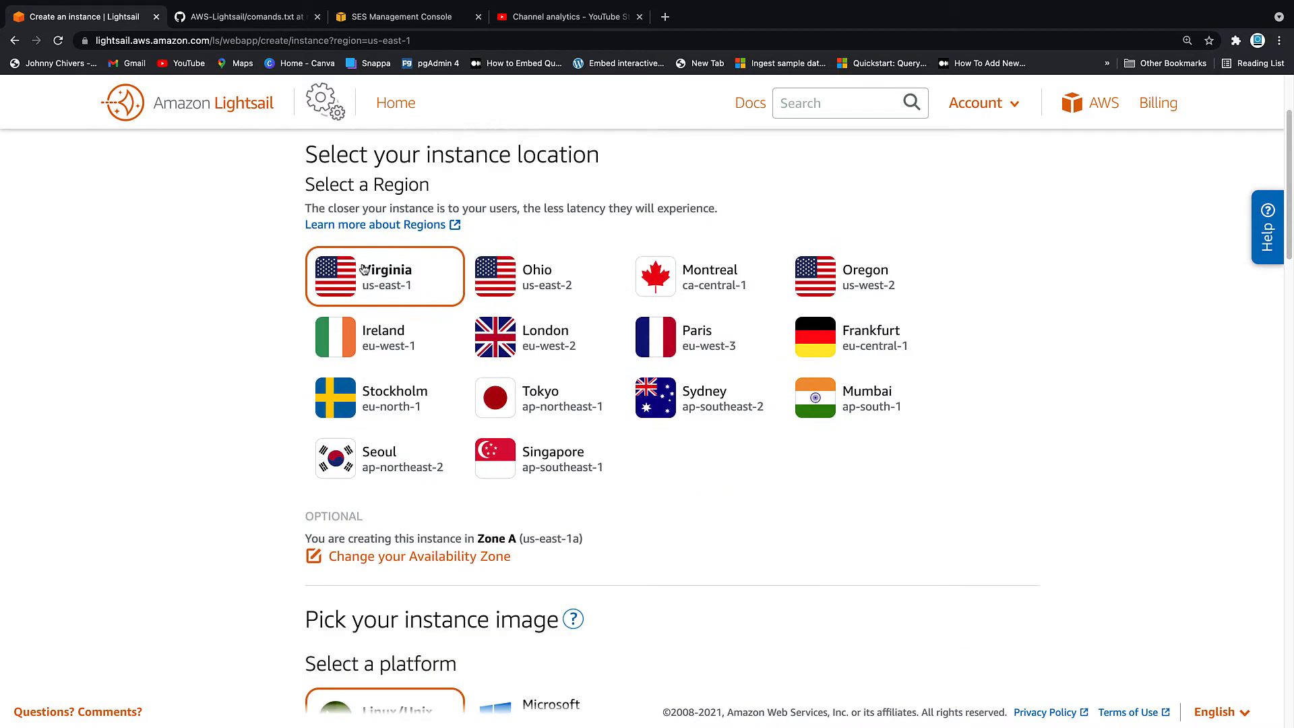
scroll("down", 3)
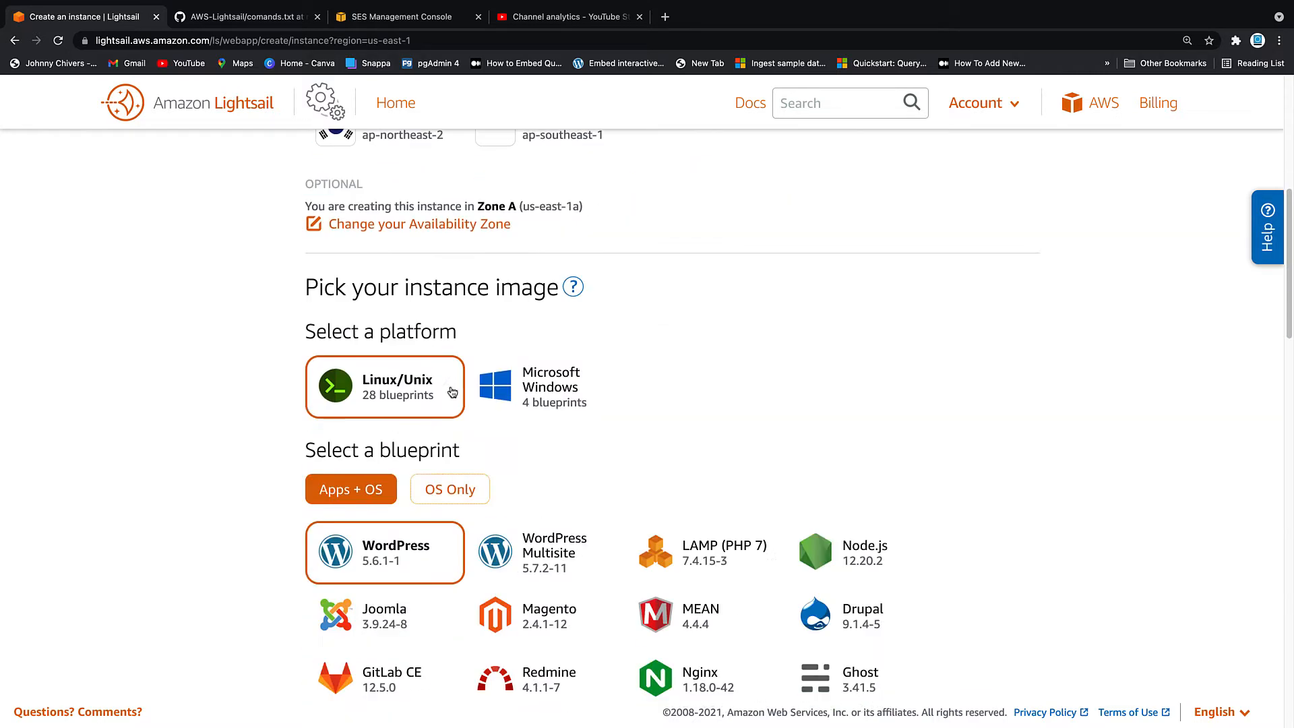
left_click(449, 488)
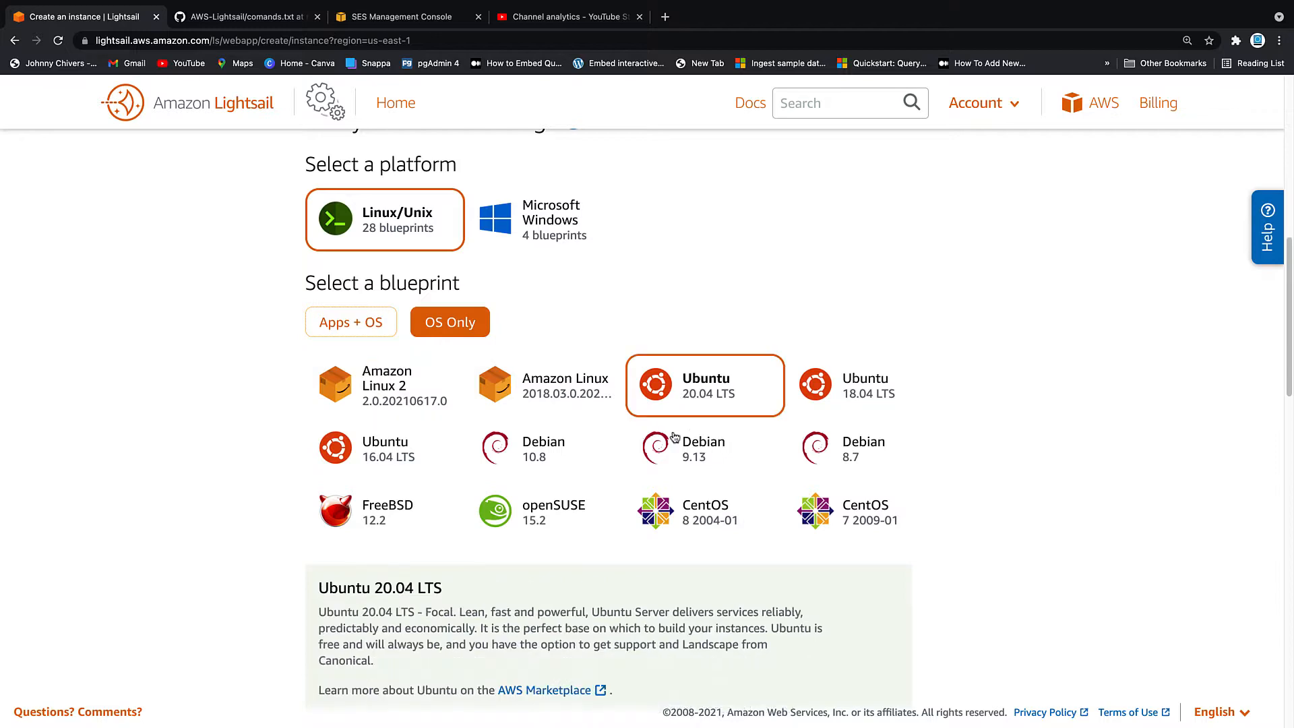
mouse_move(707, 408)
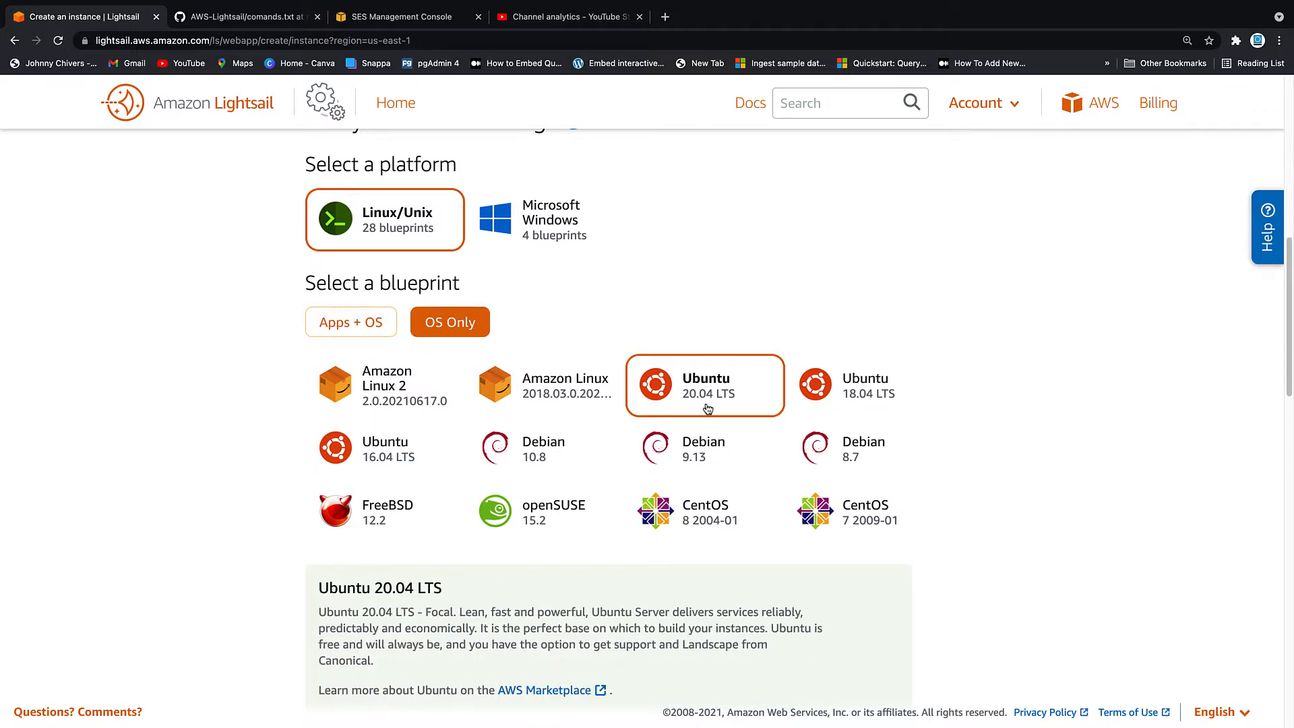
mouse_move(679, 448)
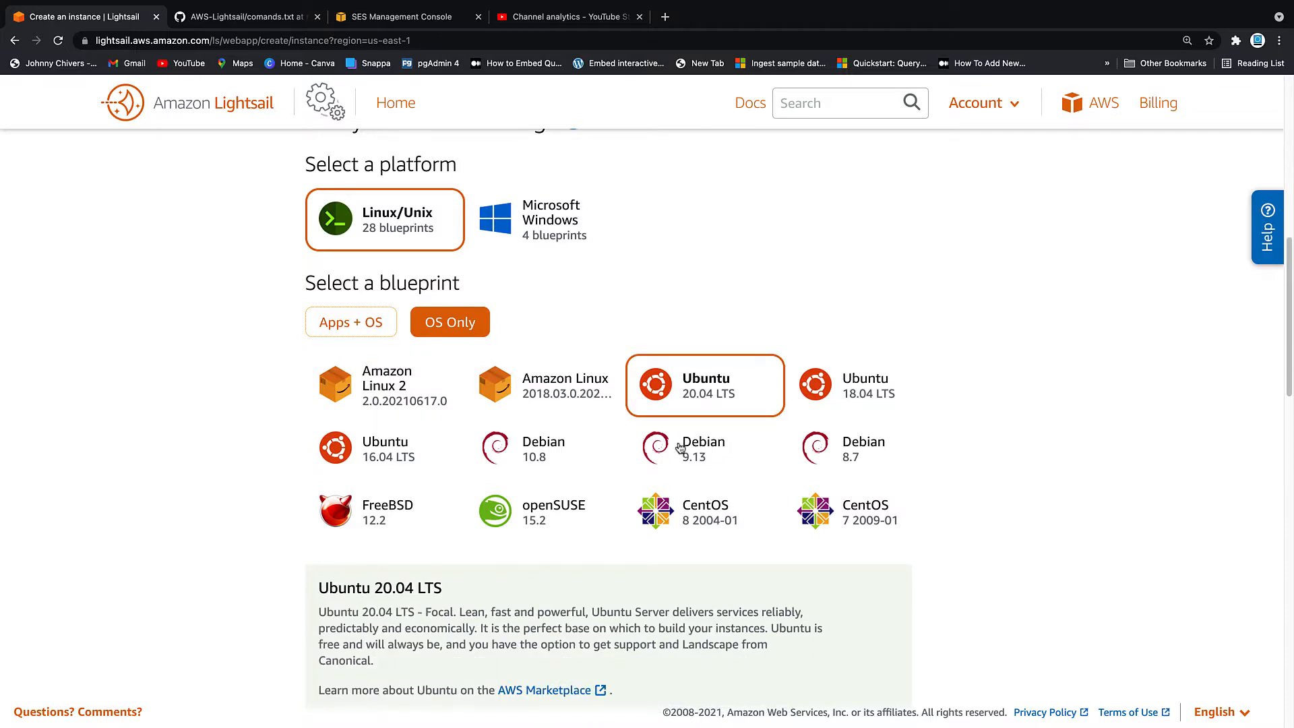
scroll("down", 3)
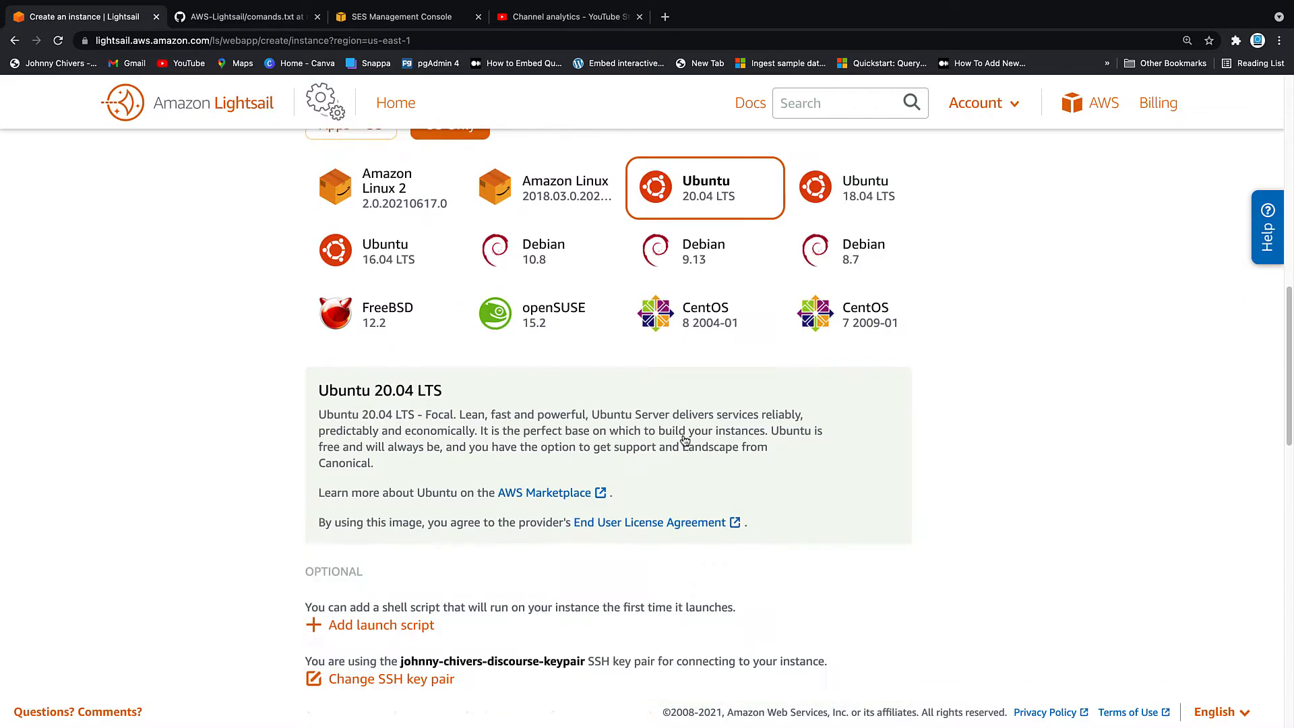
scroll("down", 3)
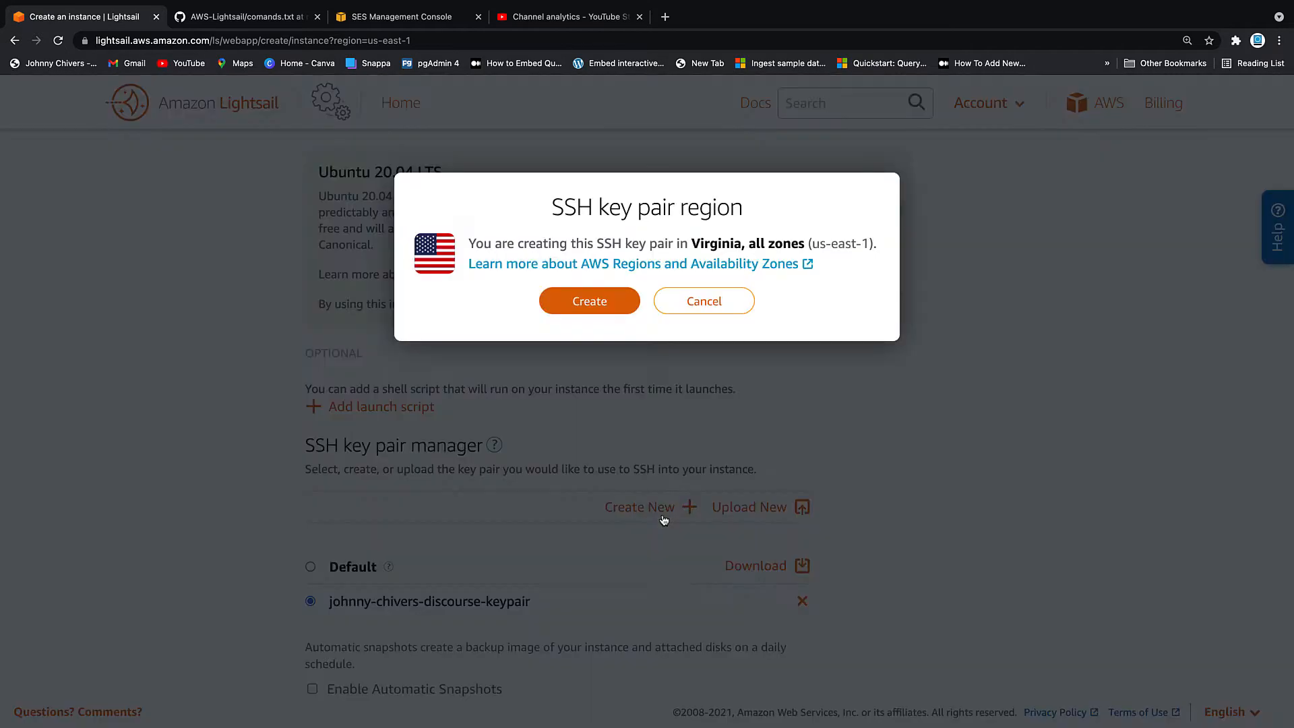
Create the johnnychiversDiscourse SSH key pair in Virginia and download its private key.
left_click(588, 300)
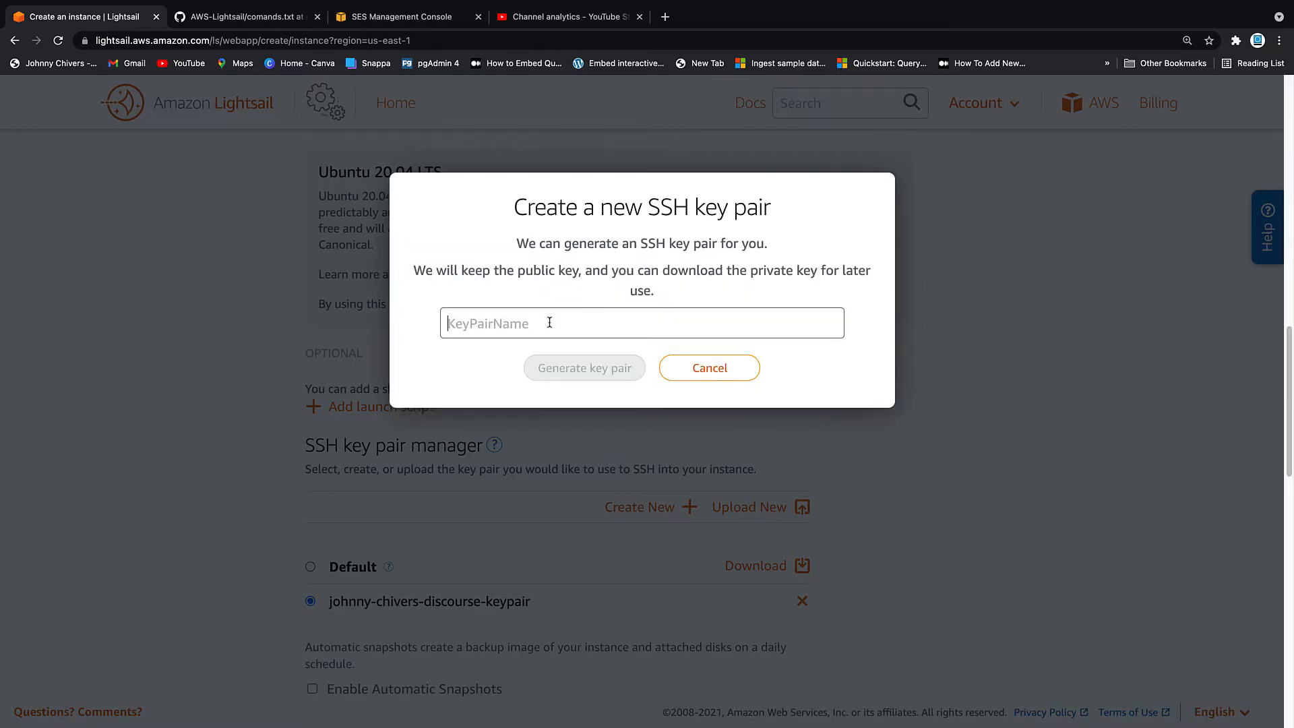
type("johnnychiversD")
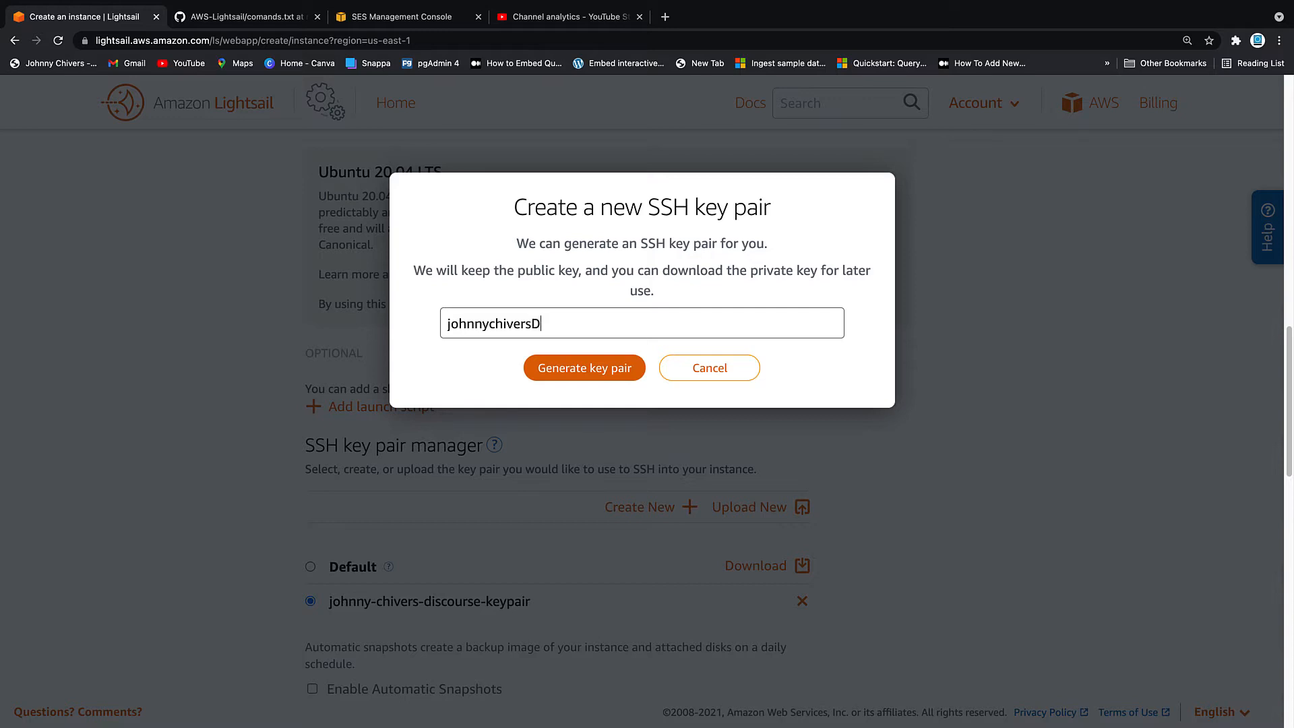
type("iscourse")
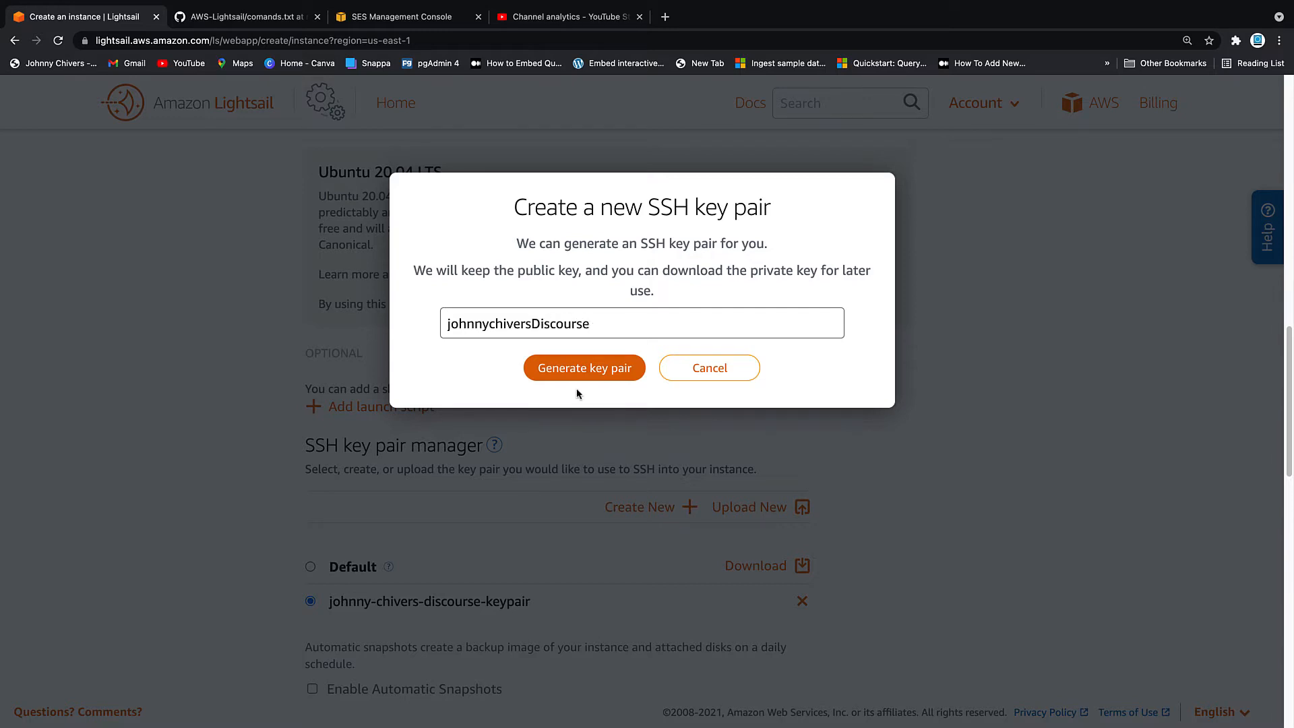
left_click(585, 367)
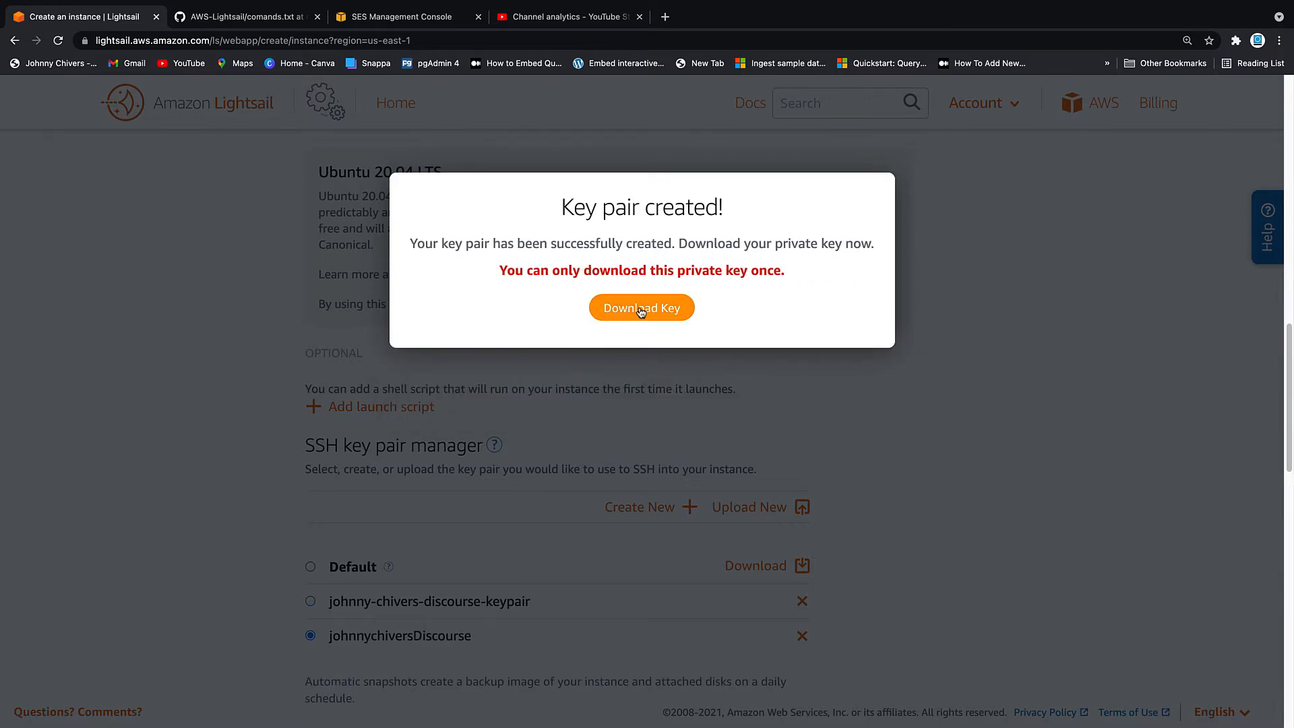
left_click(641, 308)
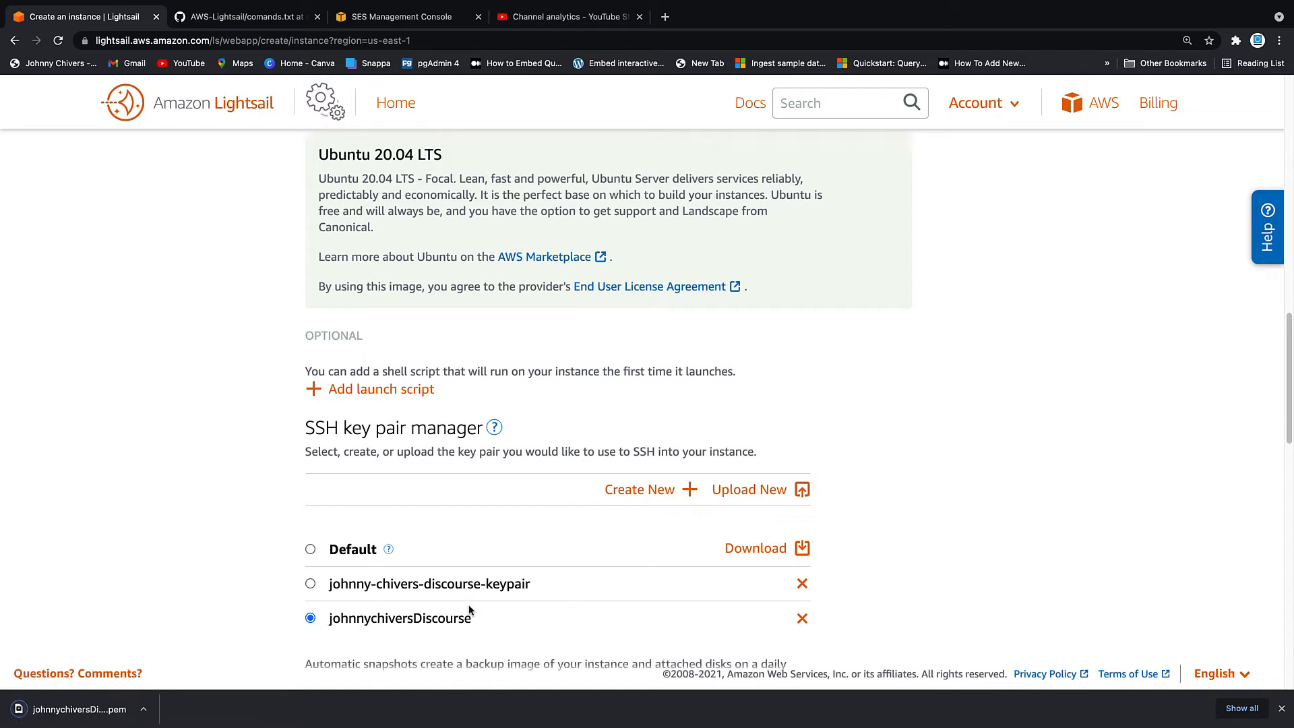
Choose the $10 USD instance plan with 2 GB memory, 1 vCPU and 60 GB SSD.
scroll("down", 3)
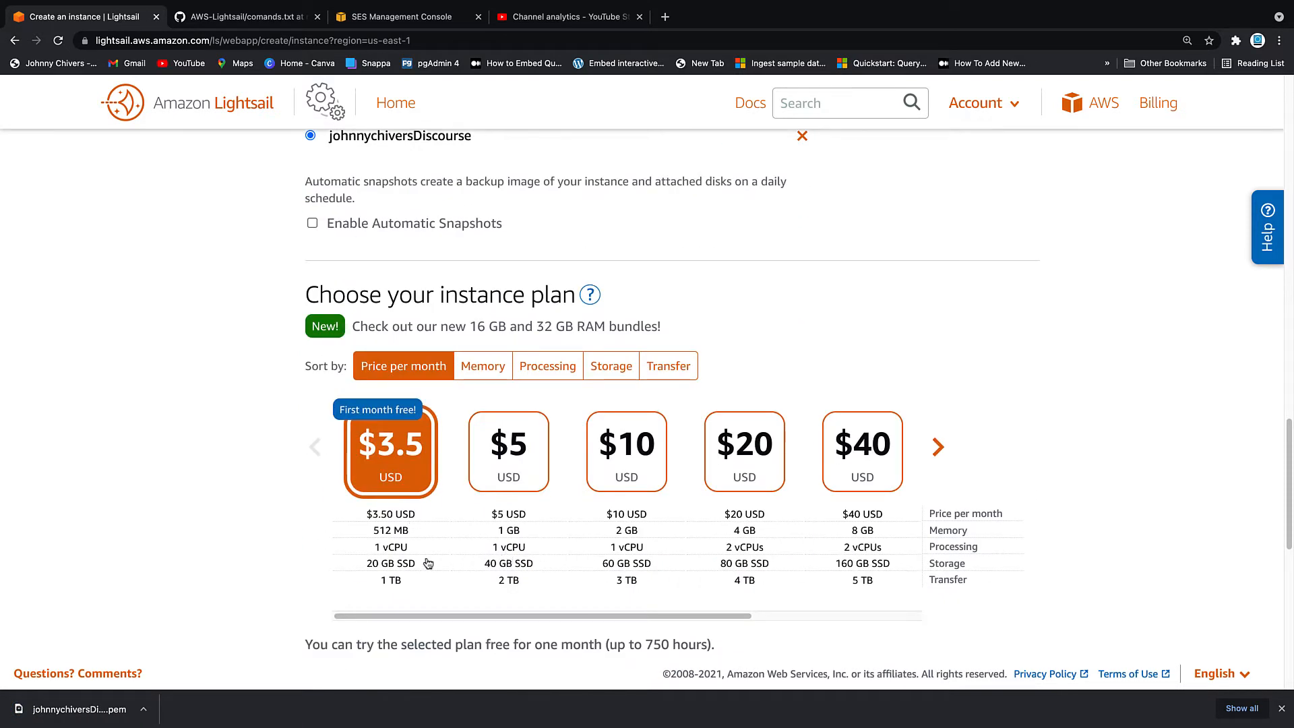
left_click(507, 451)
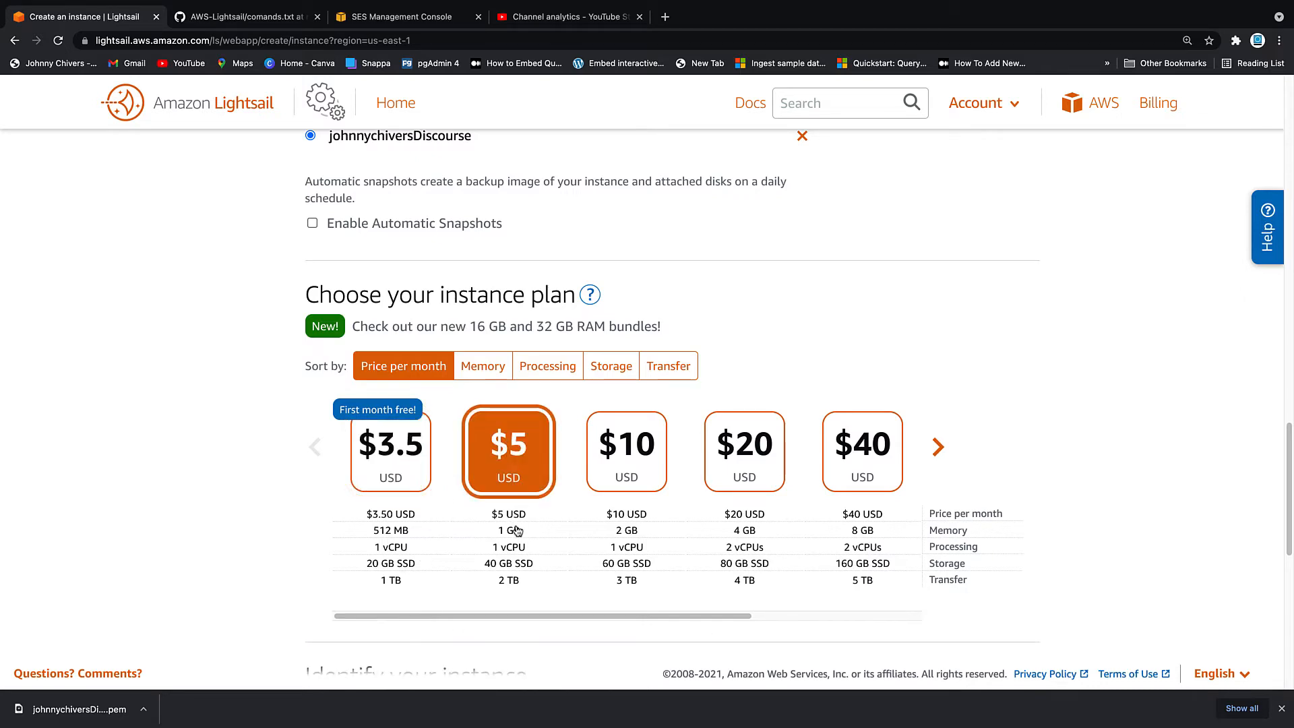
mouse_move(501, 546)
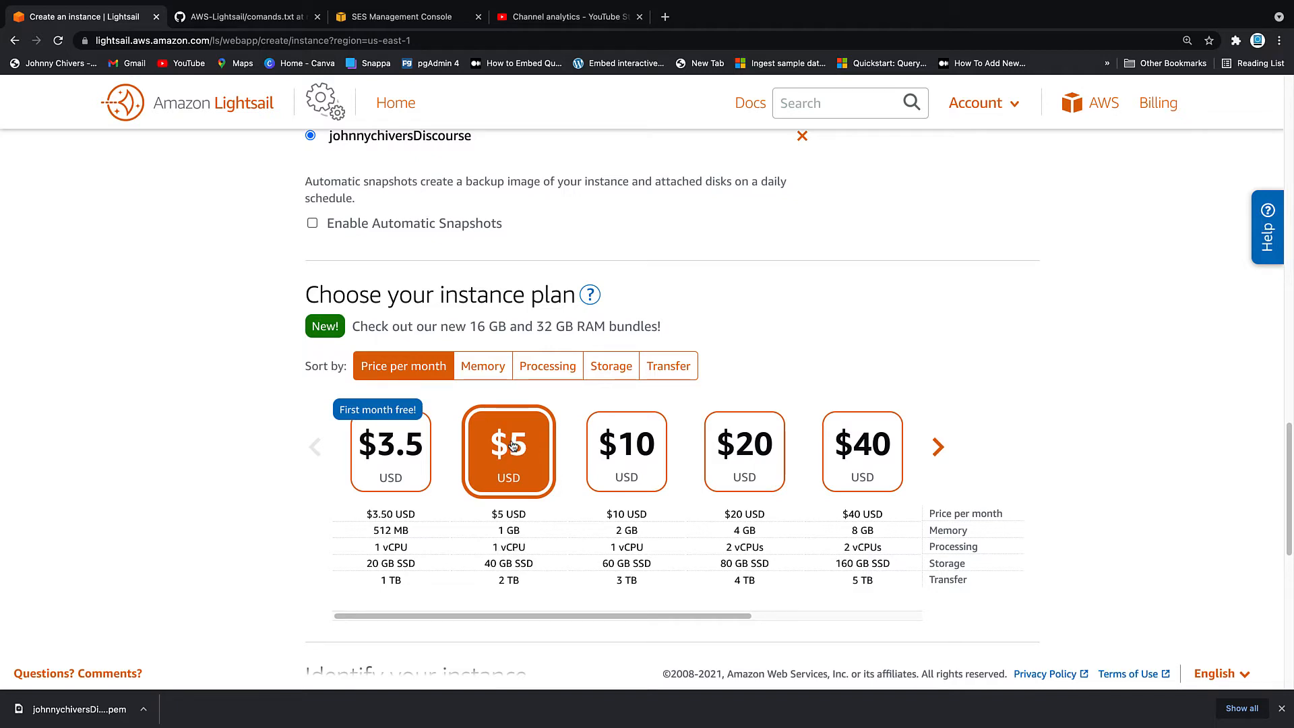
left_click(626, 450)
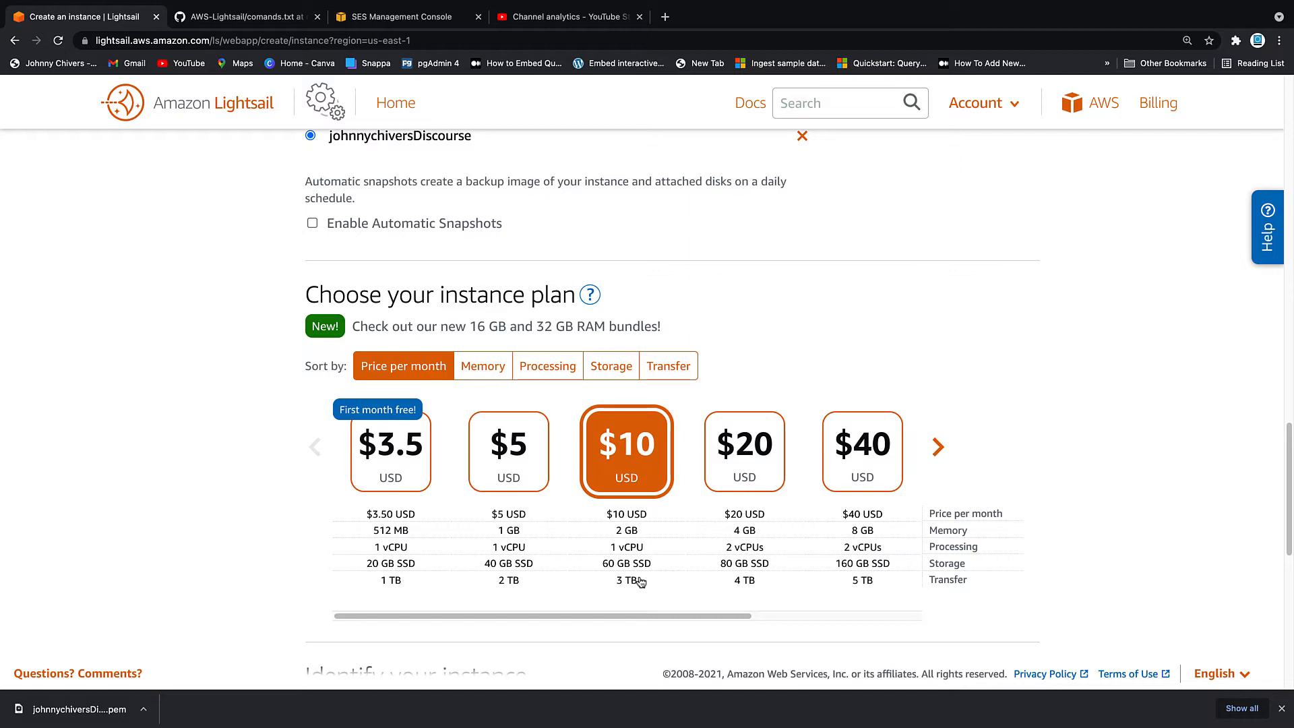
mouse_move(636, 579)
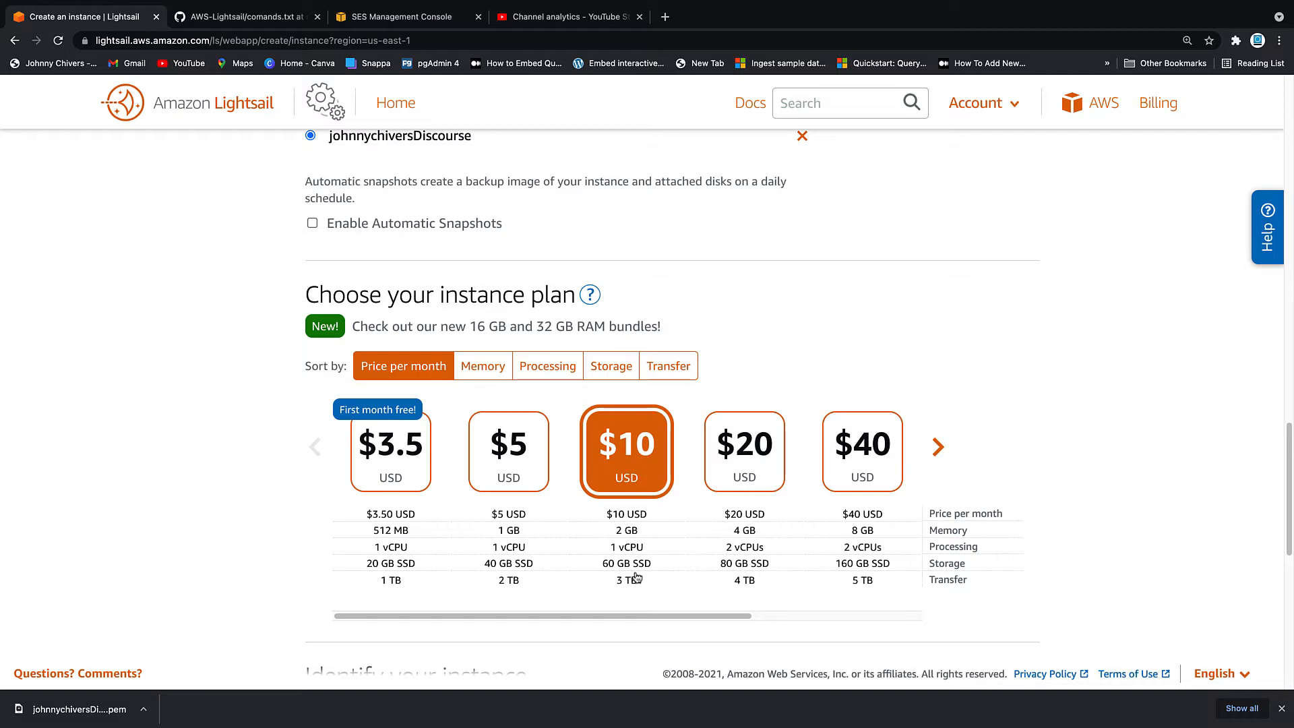
mouse_move(625, 526)
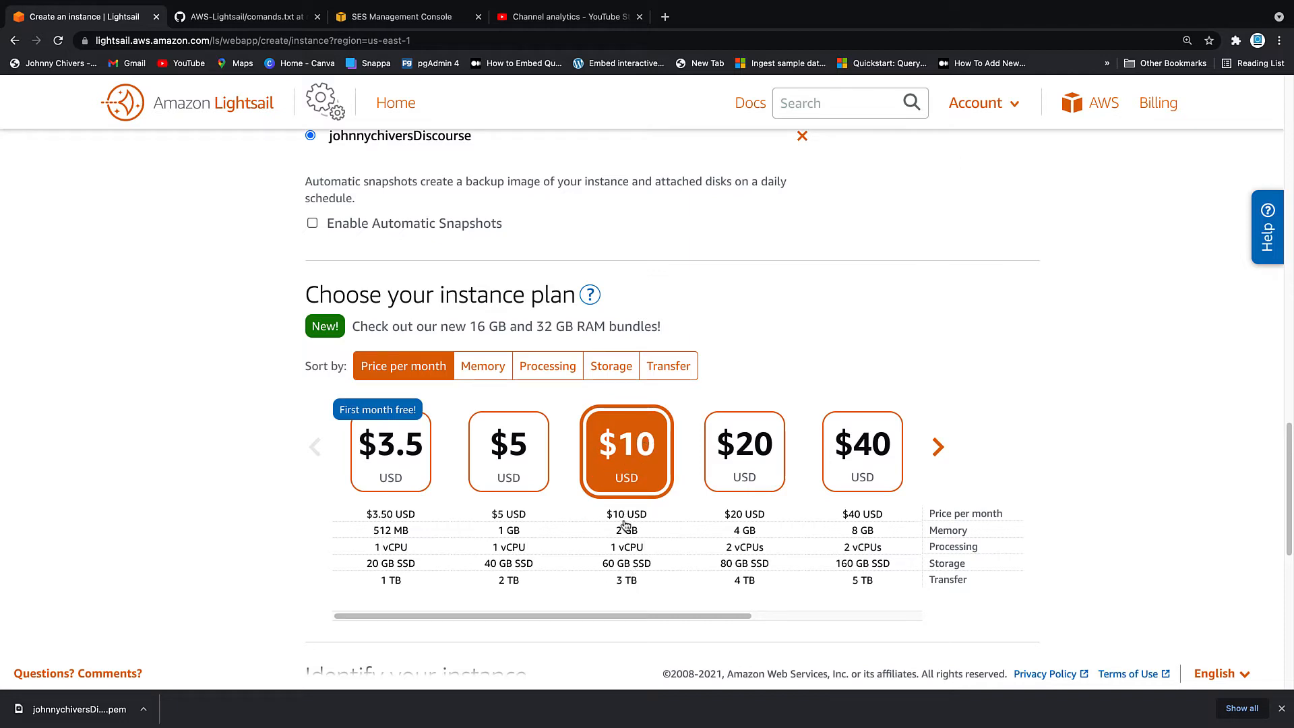
left_click(508, 450)
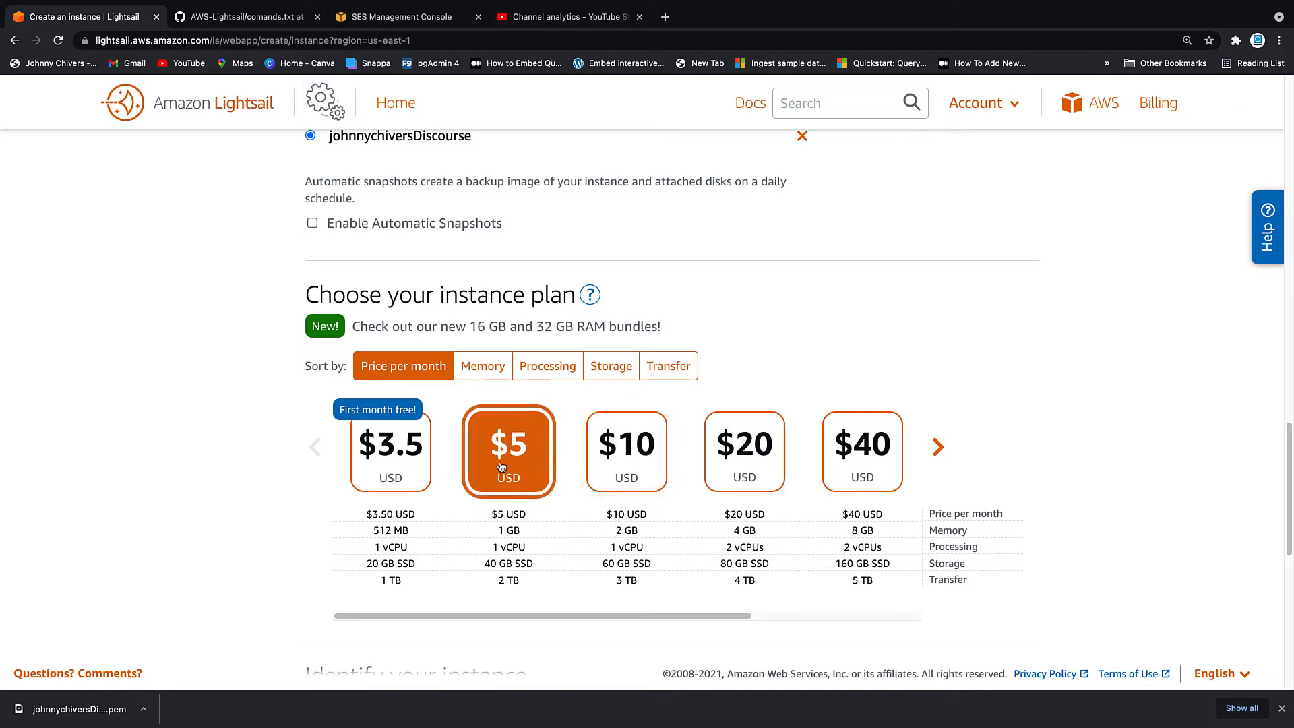
left_click(625, 451)
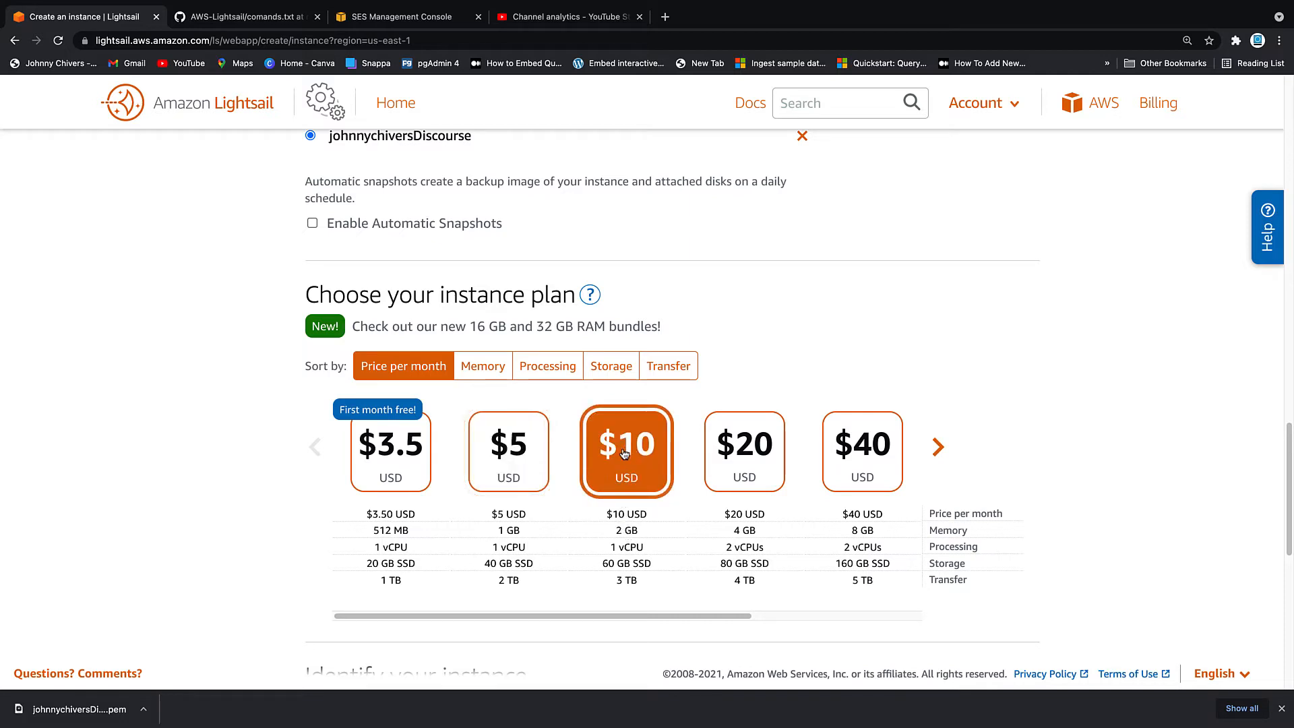
Replace the default Ubuntu-1 instance name with johnnyChiversDiscourse.
scroll("down", 3)
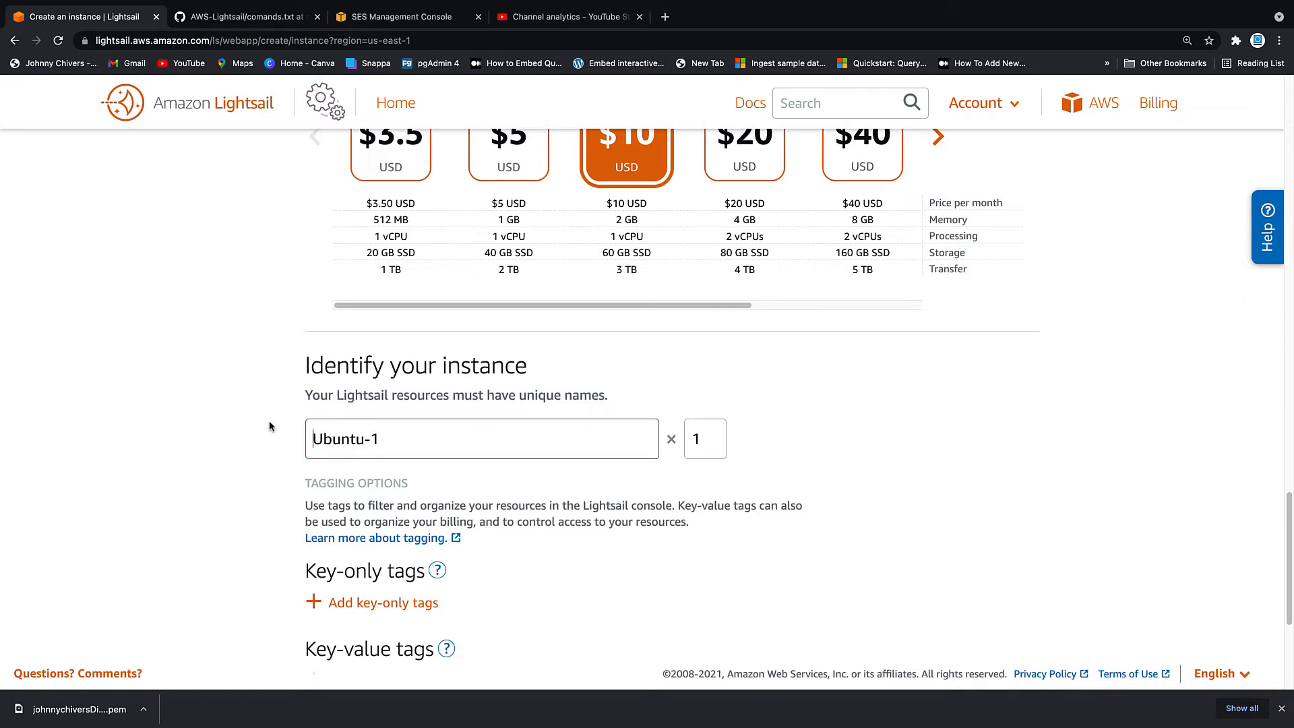
type("j")
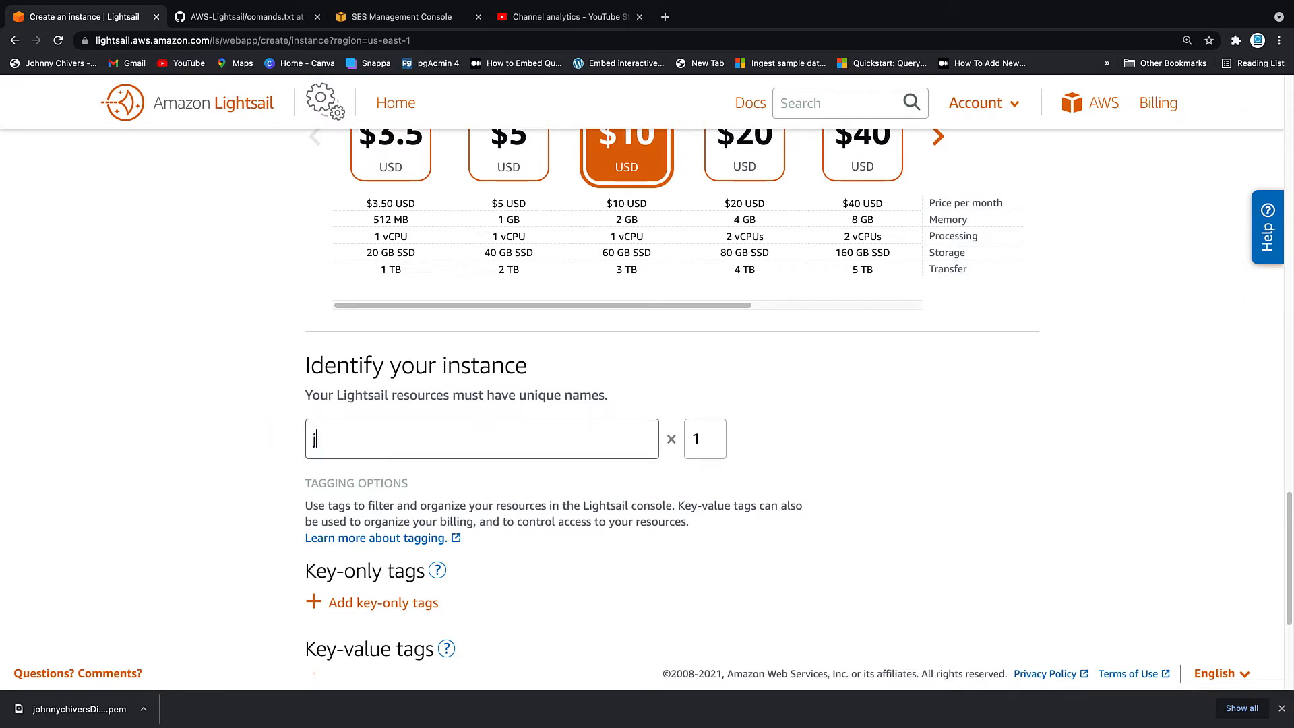
type("johnnyCguv")
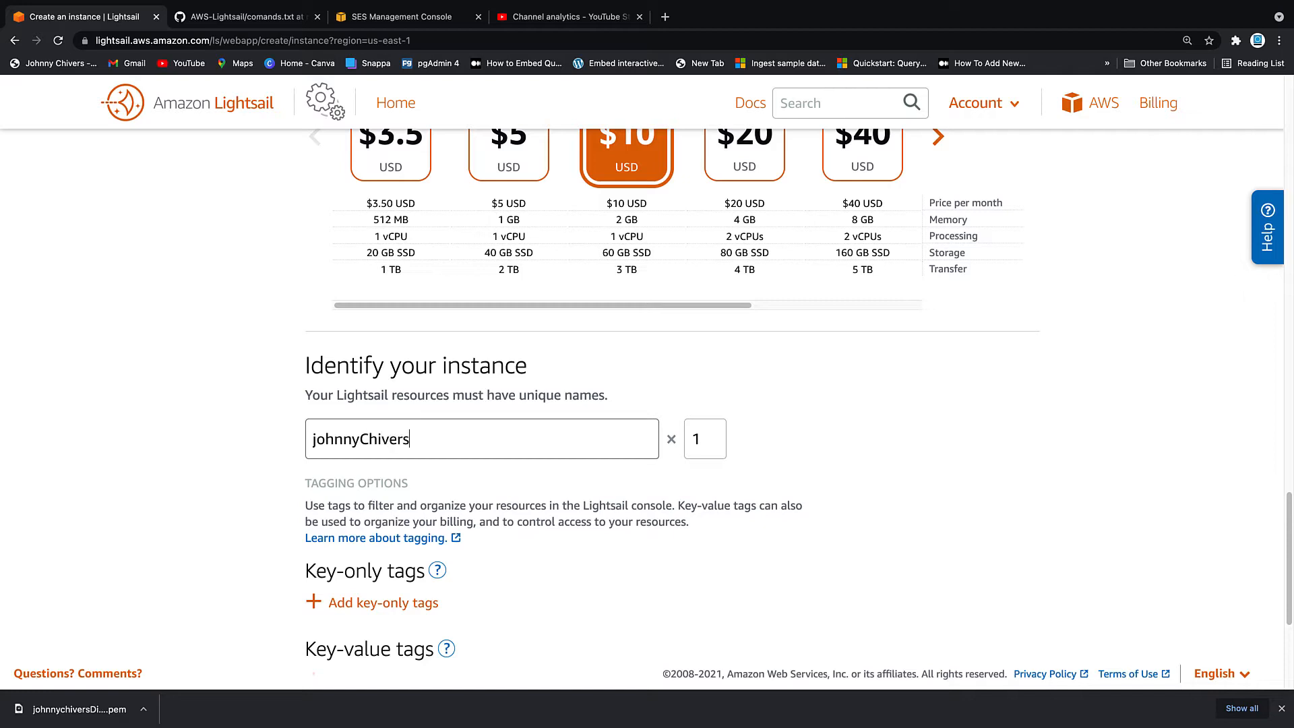
type("Doscoursei")
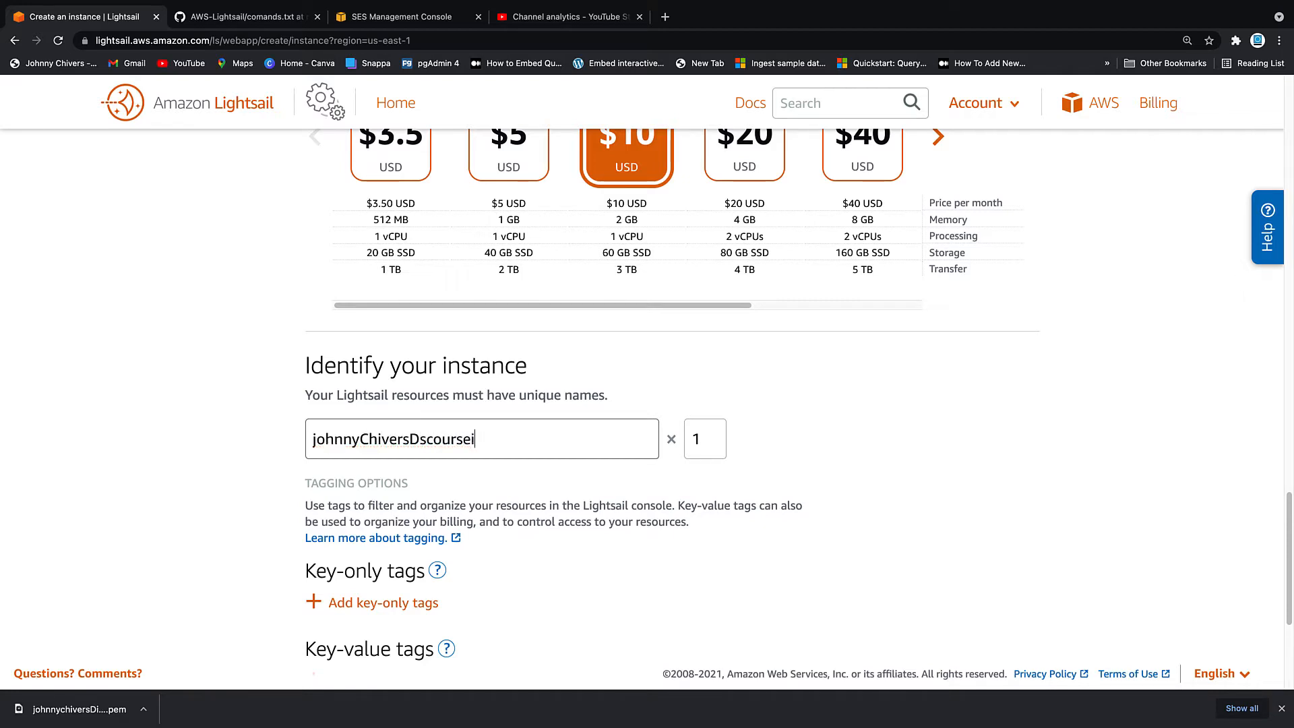
key("Backspace")
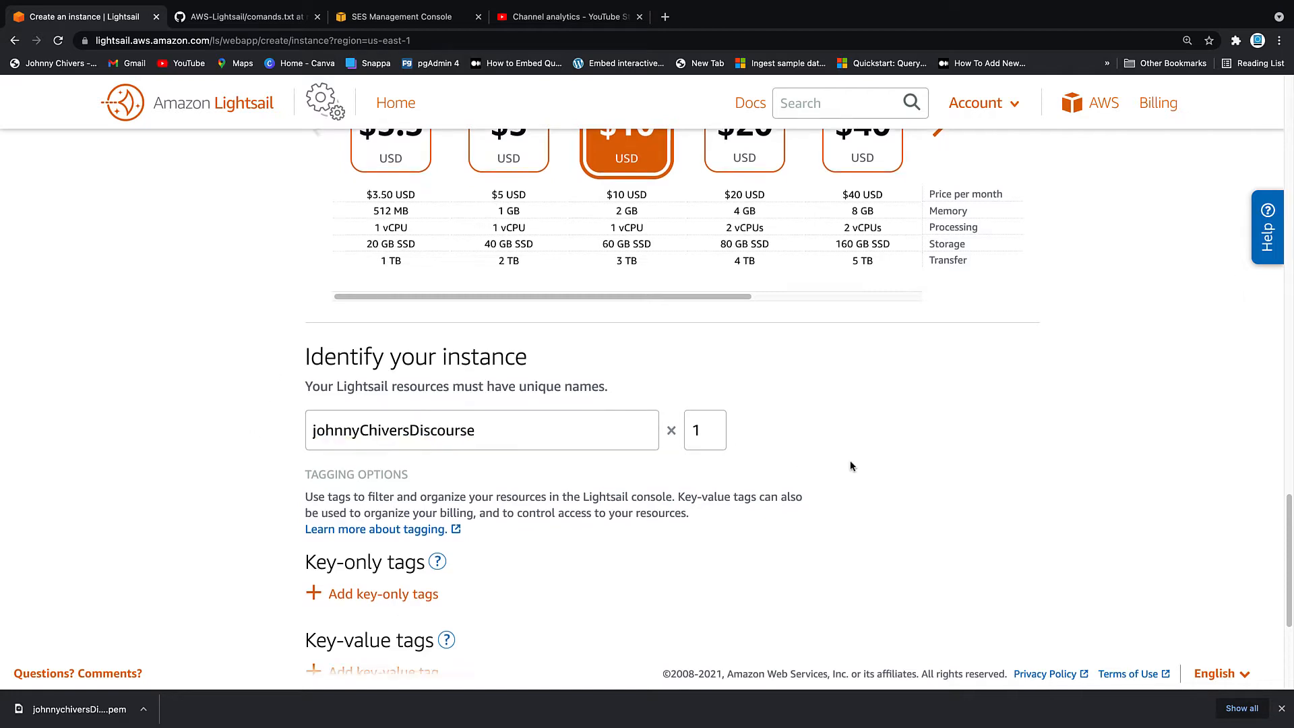
scroll("down", 3)
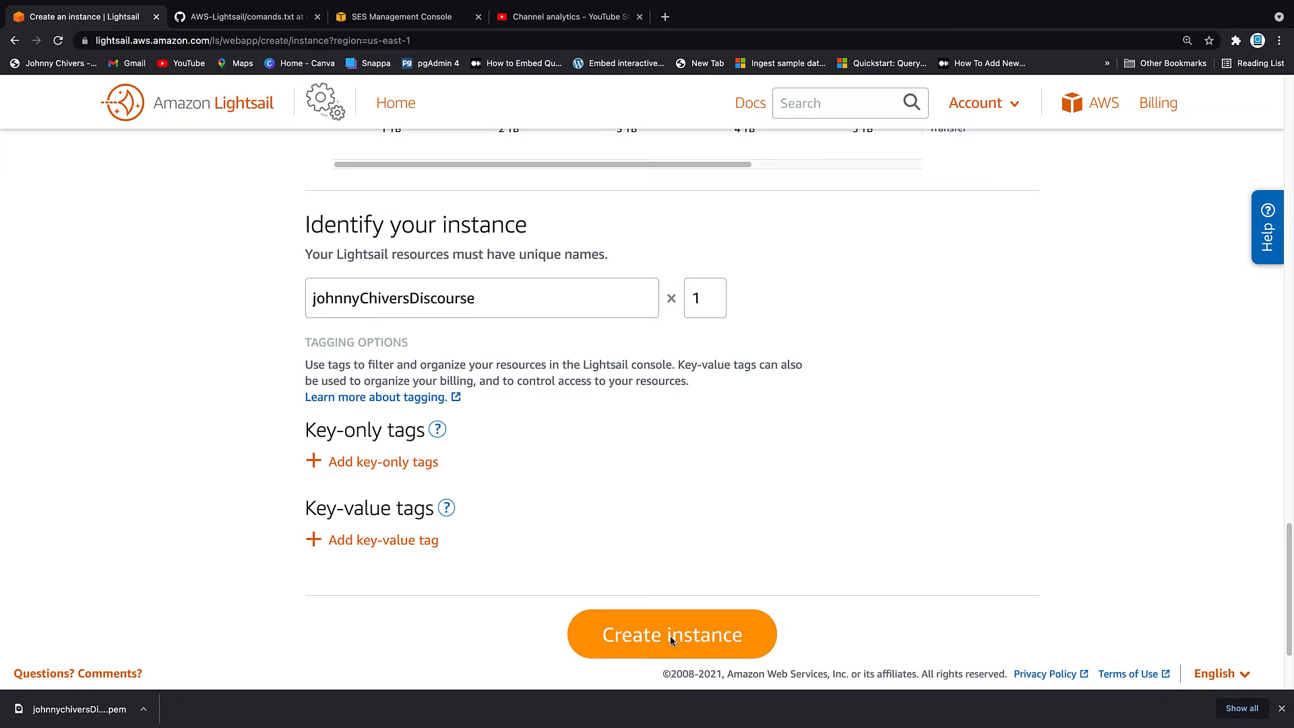
Create the johnnyChiversDiscourse instance and open its details page once running.
left_click(671, 633)
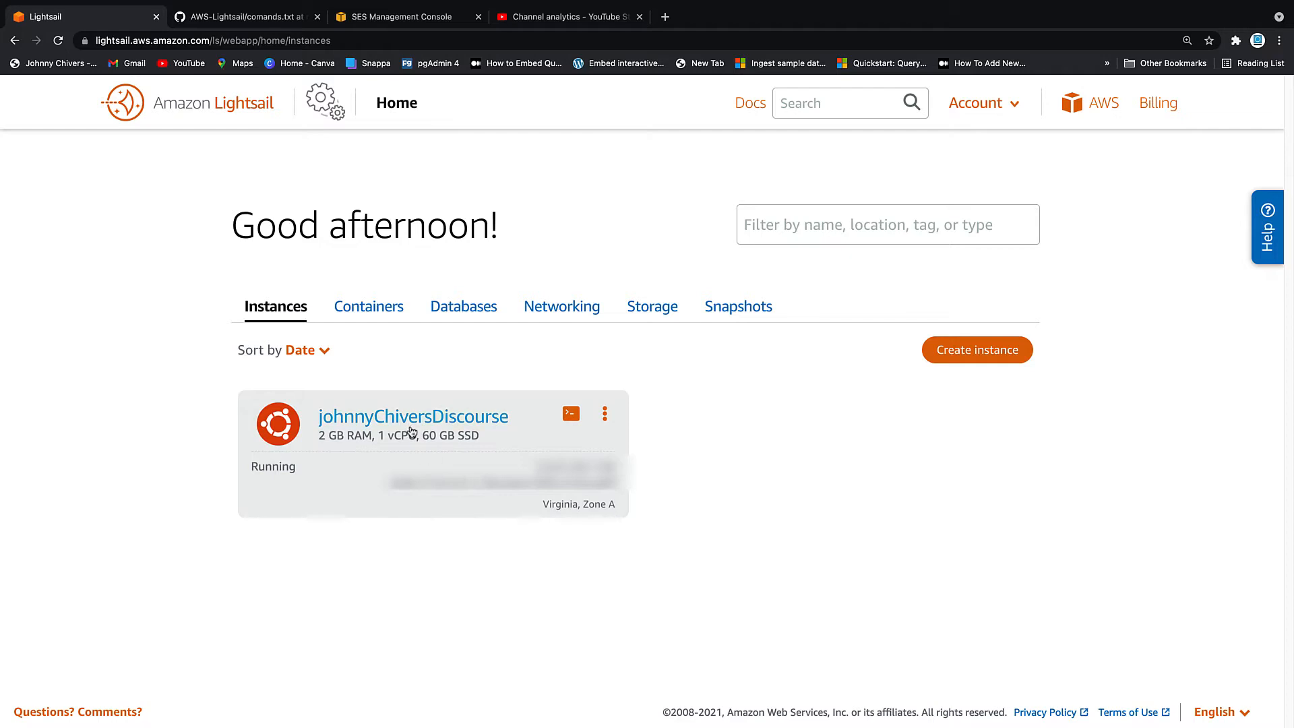
left_click(412, 416)
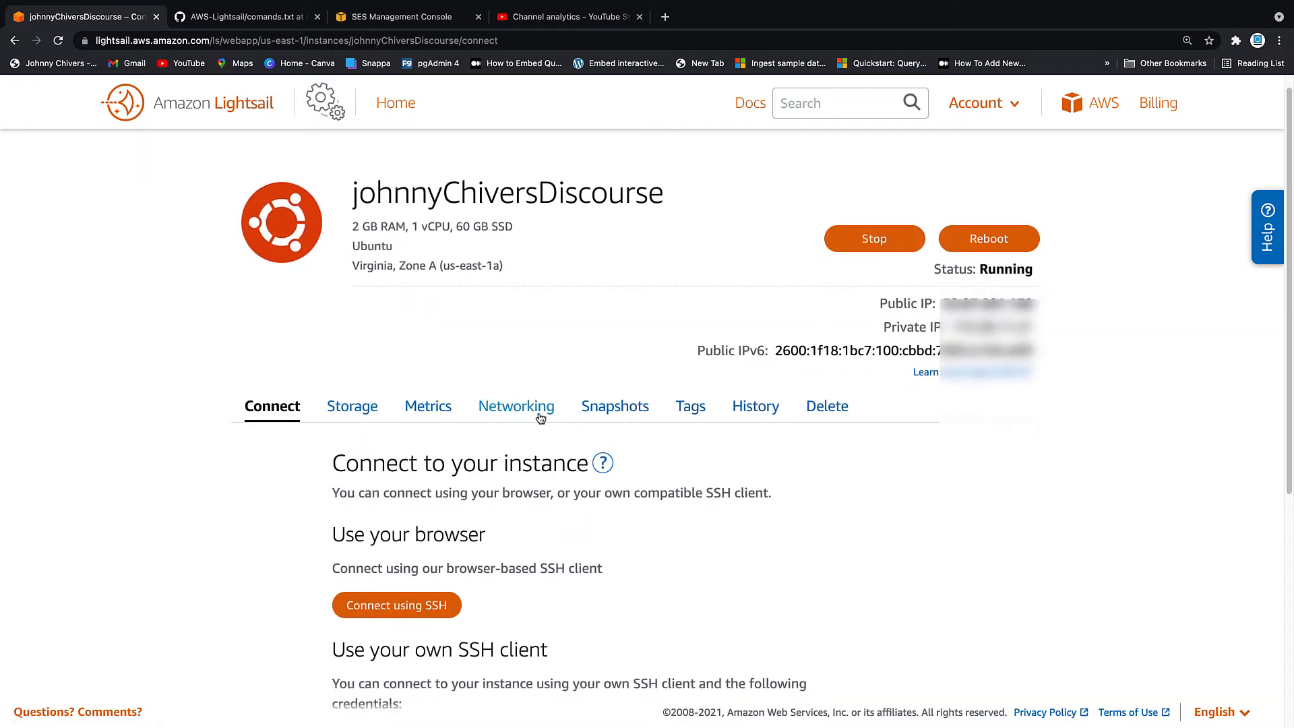
Add an IPv4 firewall rule allowing HTTPS on TCP port 443.
left_click(515, 405)
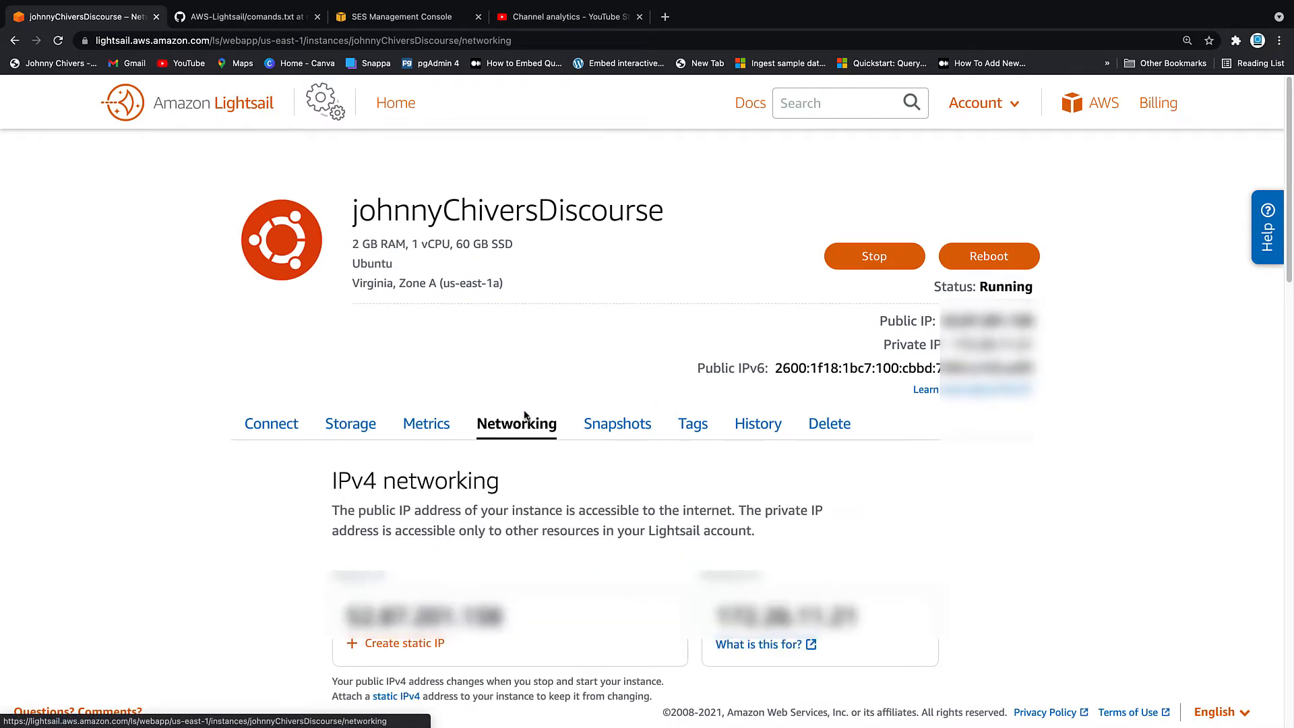
scroll("down", 3)
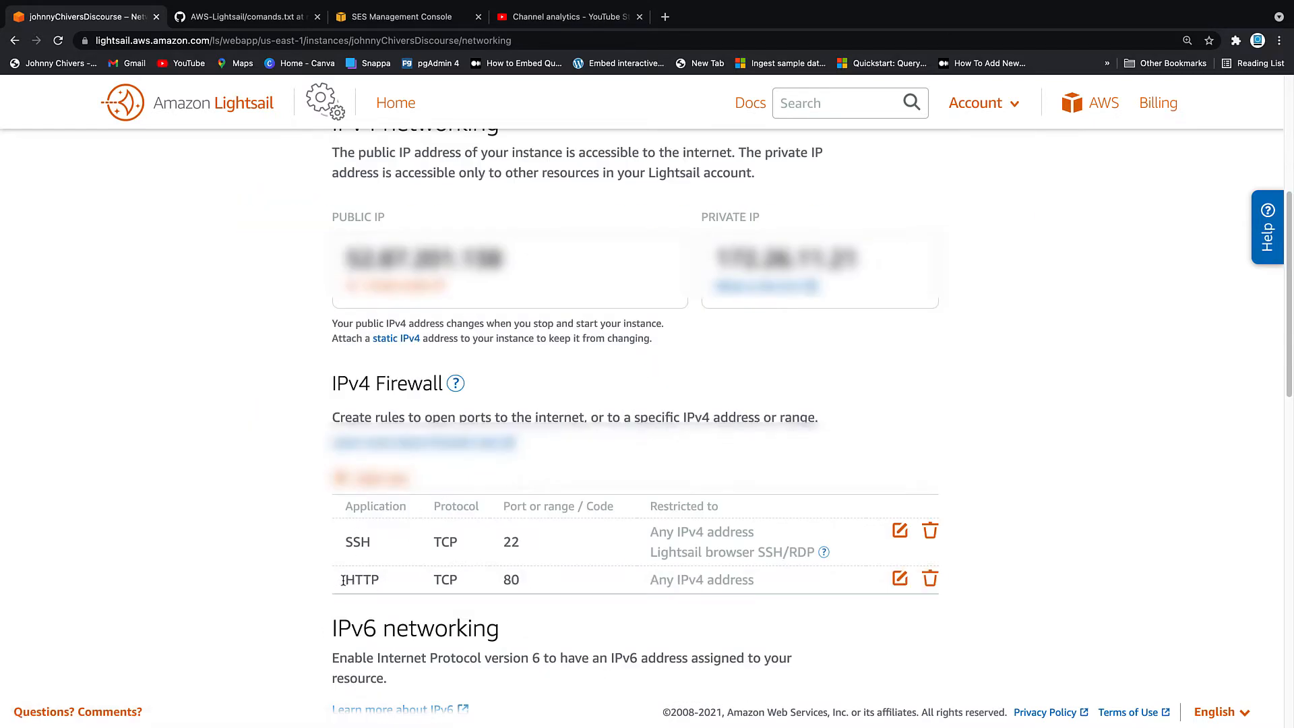
left_click(371, 480)
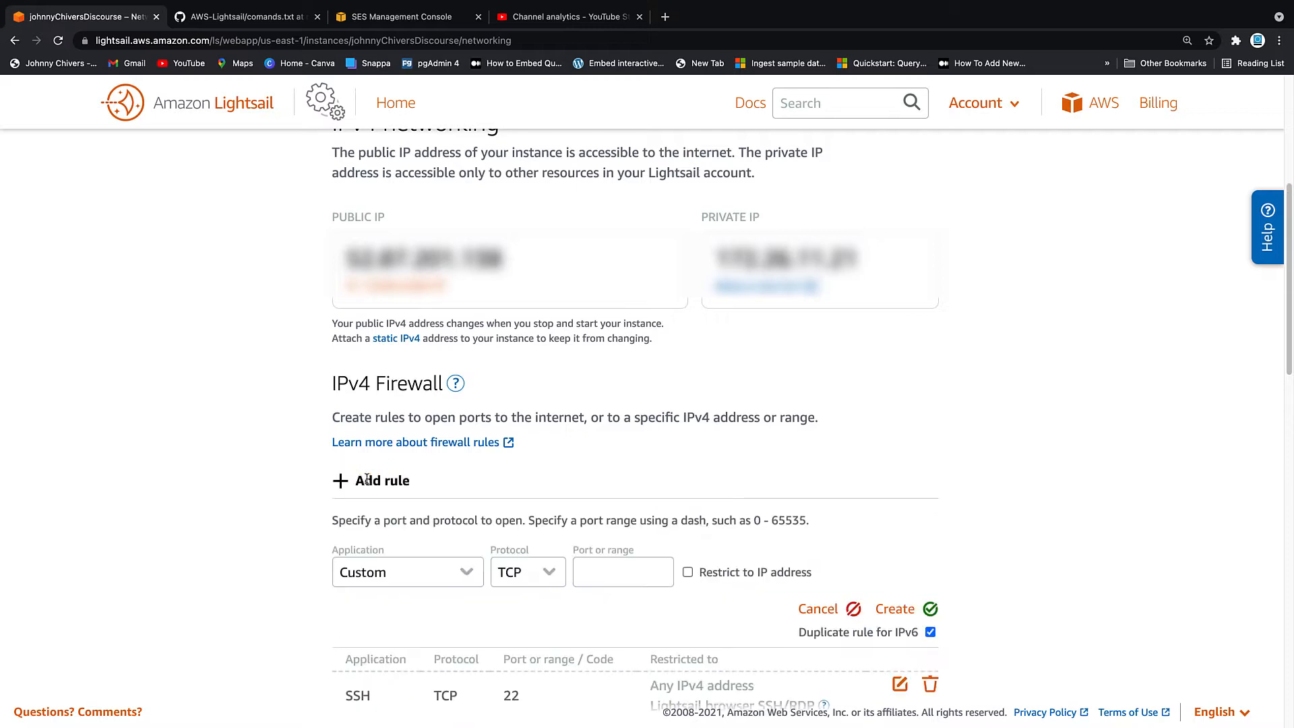
left_click(407, 572)
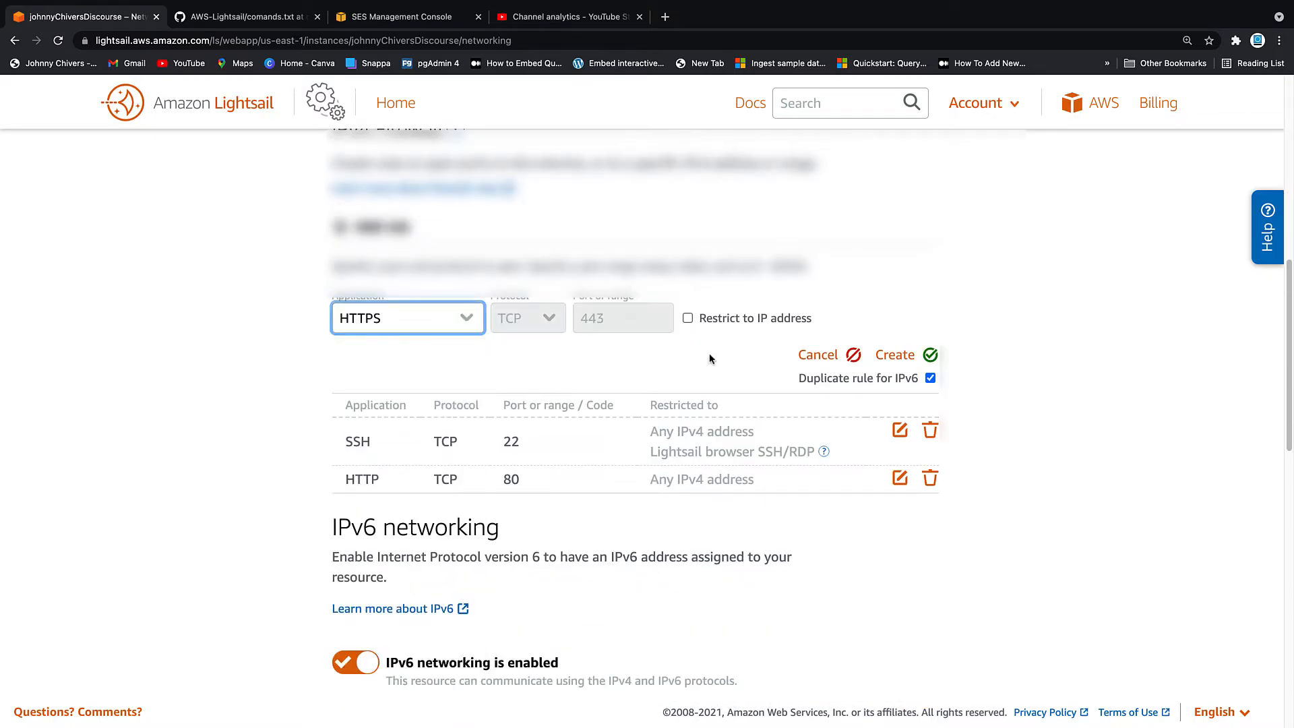
left_click(893, 354)
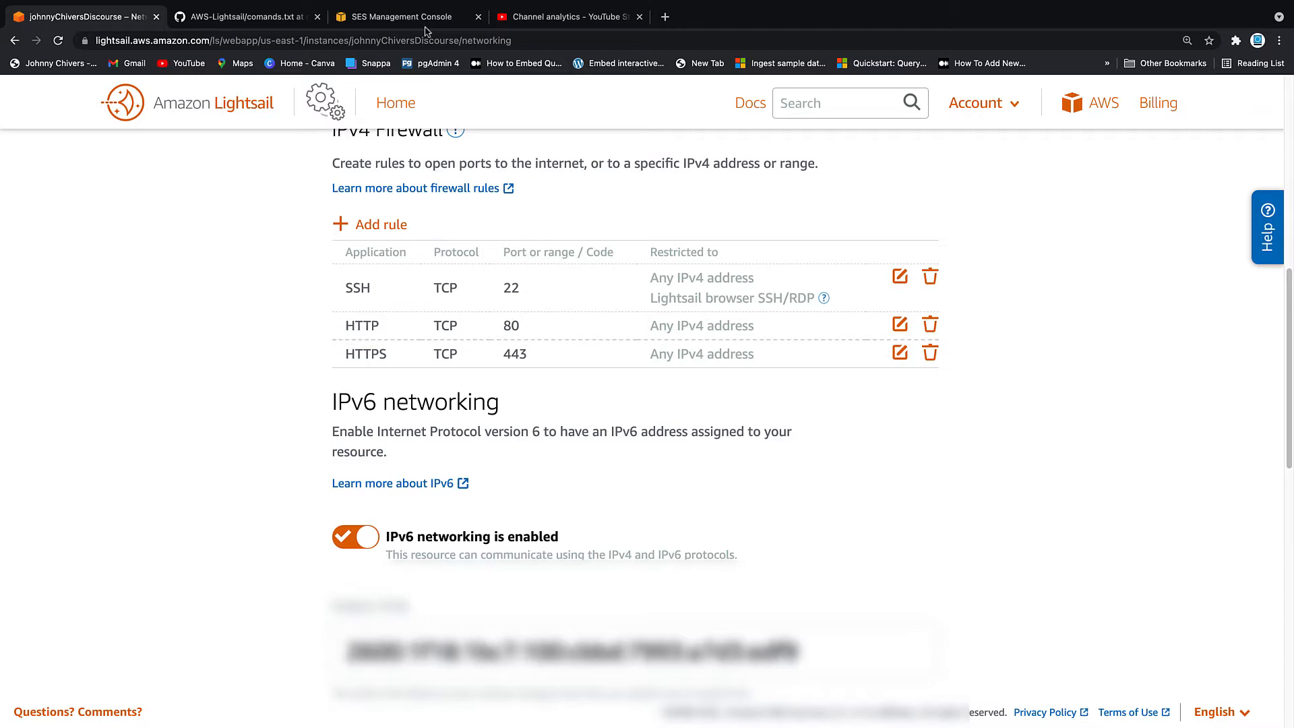
From the SES console tab, go via console home to Route 53 hosted zones.
left_click(403, 16)
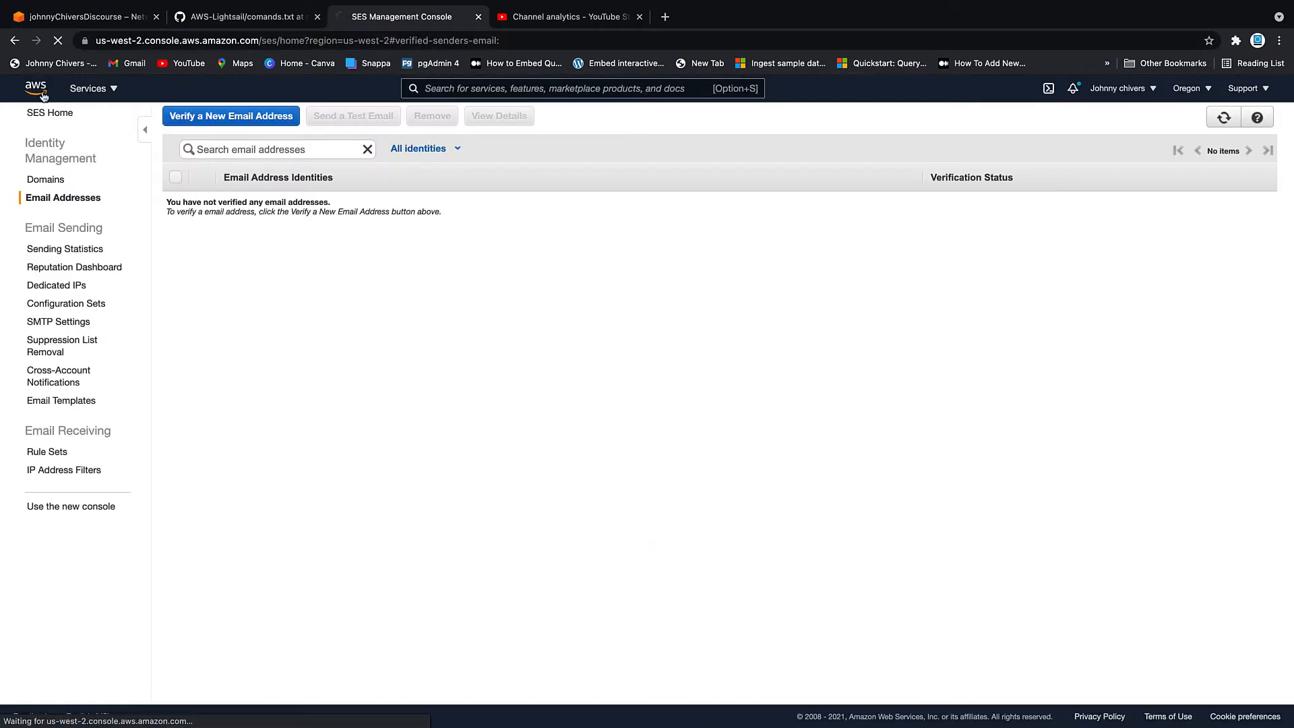
left_click(36, 89)
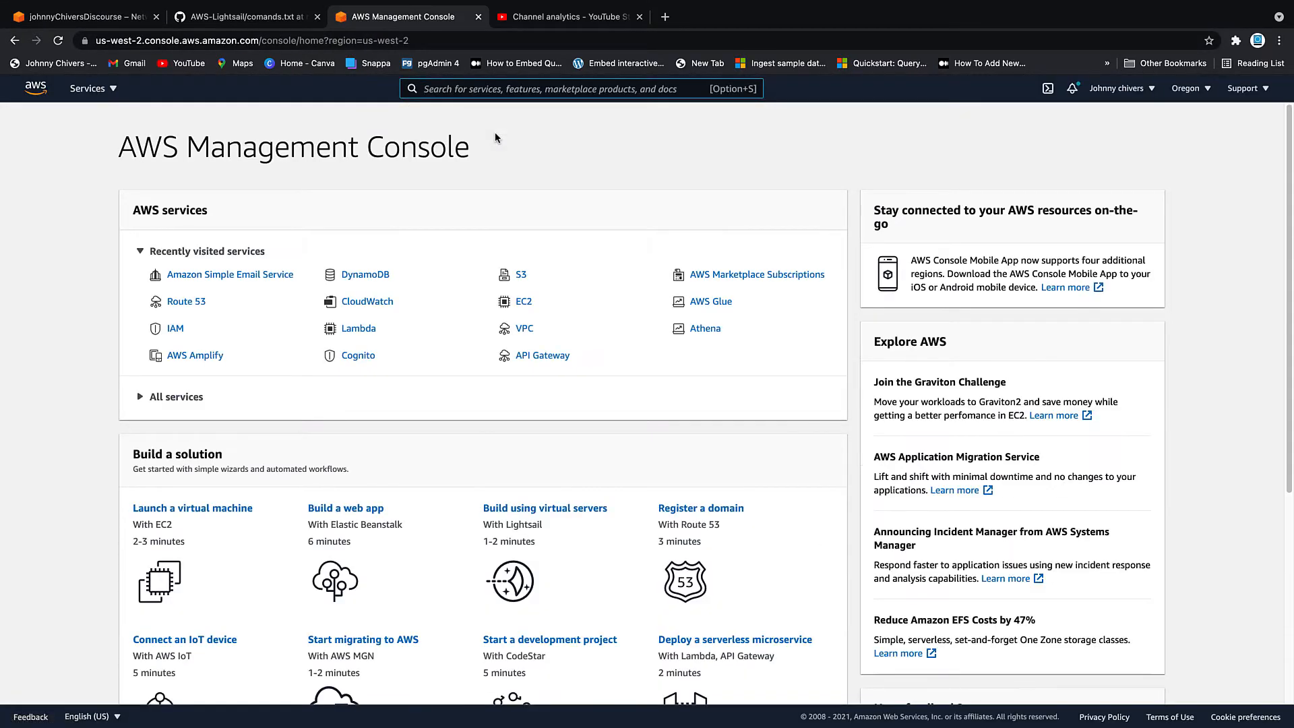
left_click(185, 301)
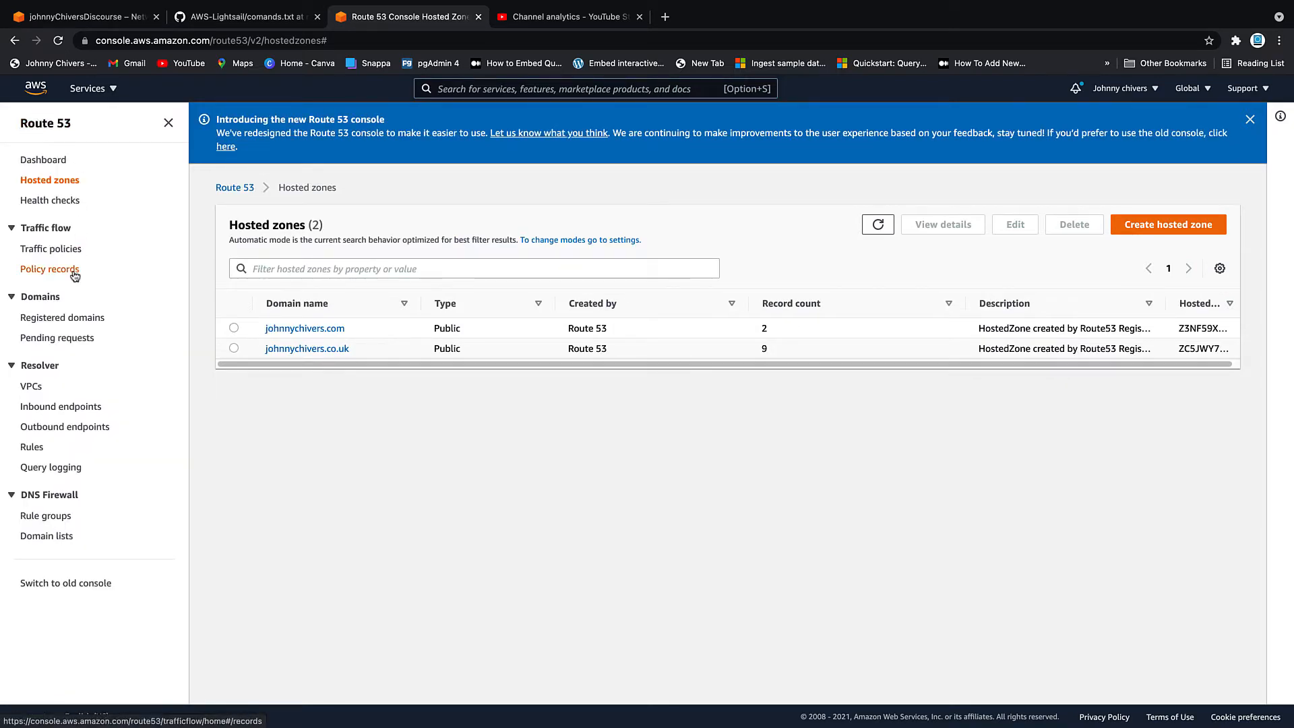
Check mywebsite-myname.com availability, add it to the cart, then cancel back to Registered domains.
left_click(62, 317)
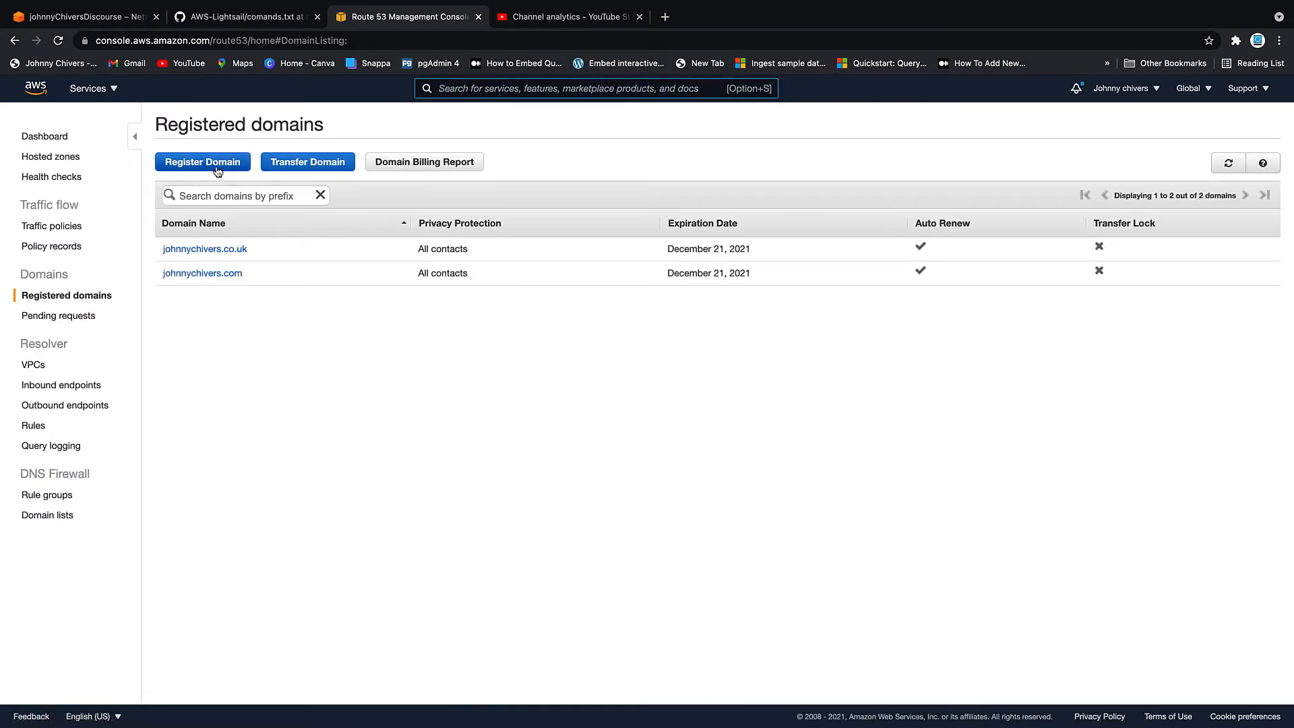
left_click(202, 162)
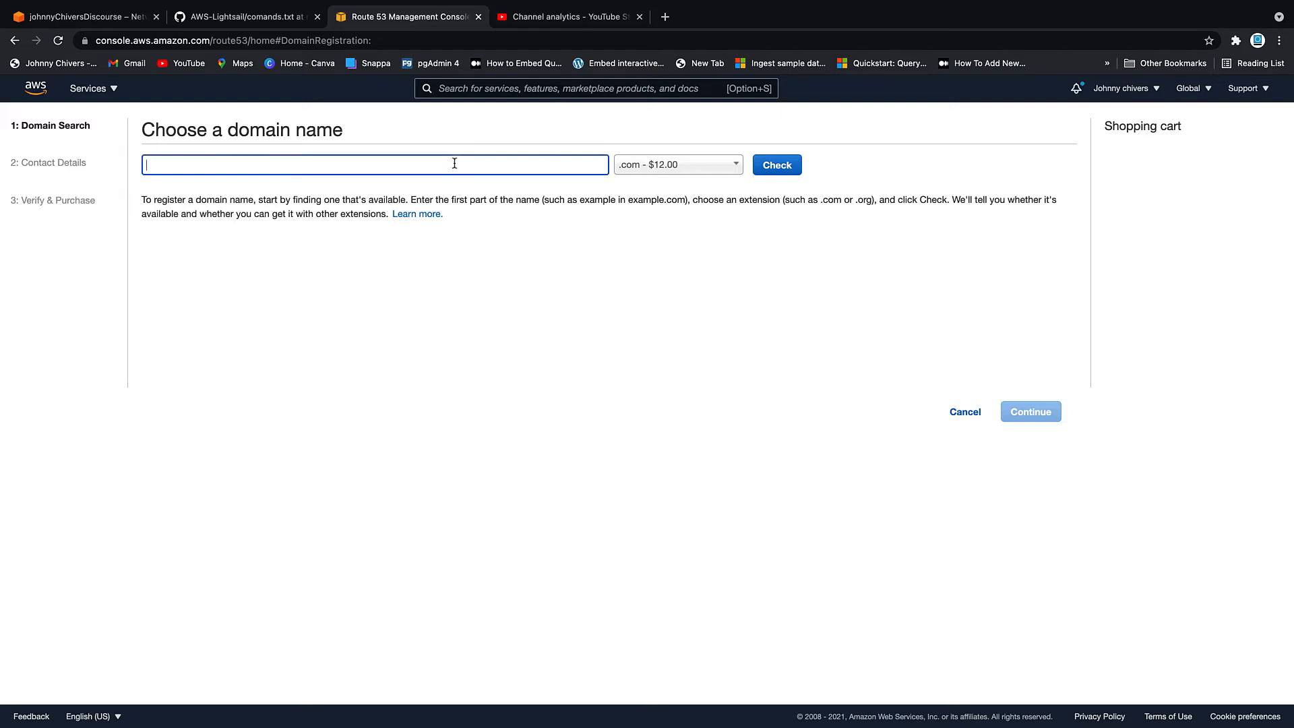
type("mywebsite-")
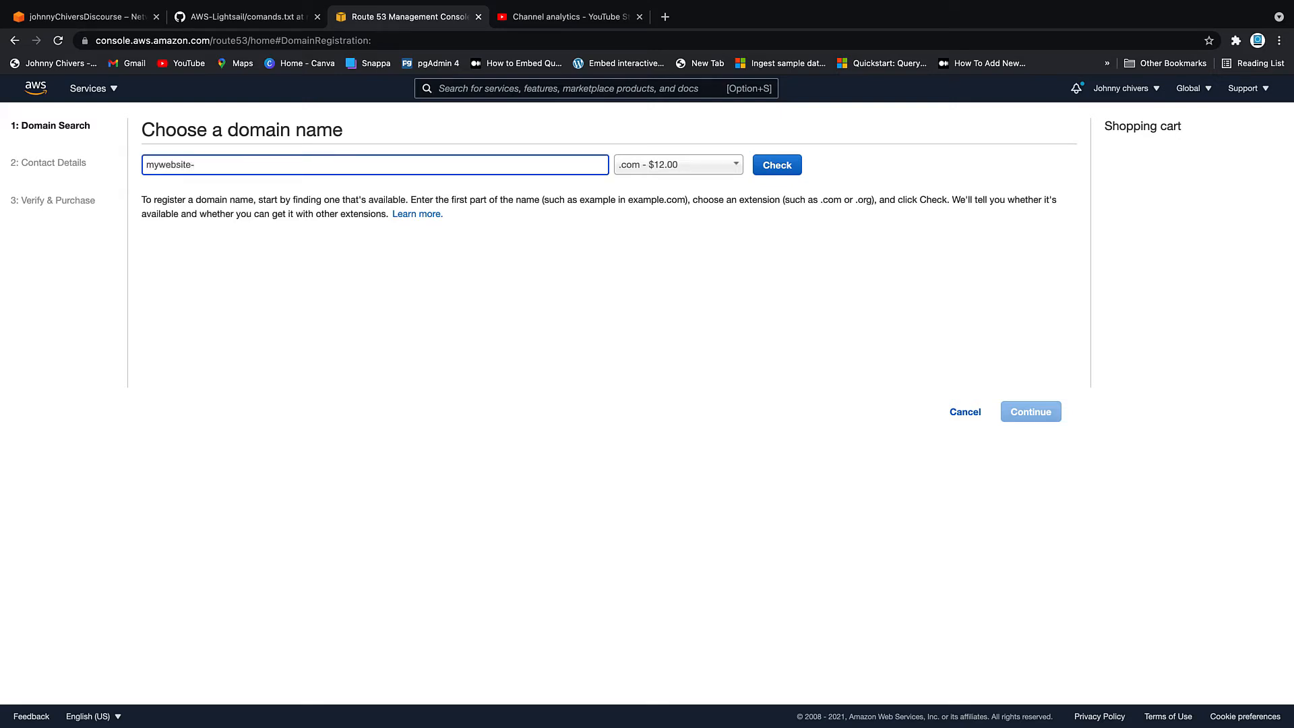
type("mynam")
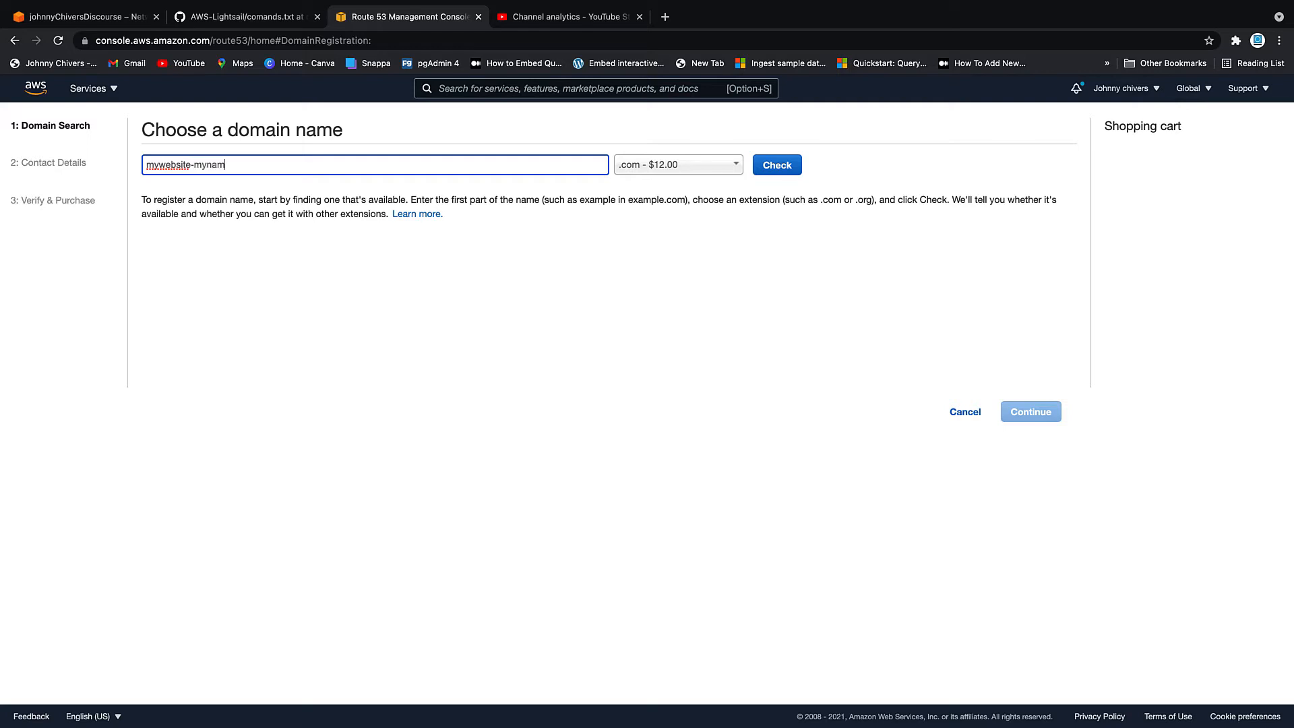
left_click(776, 164)
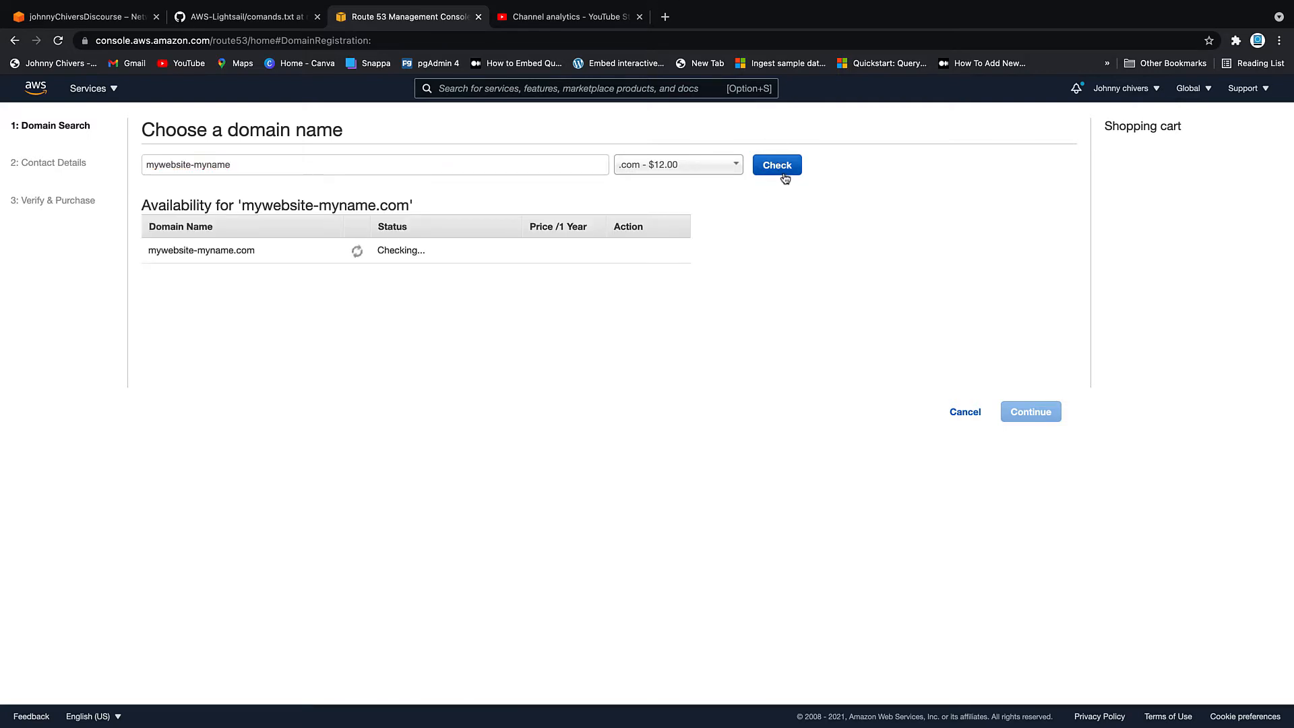
left_click(775, 164)
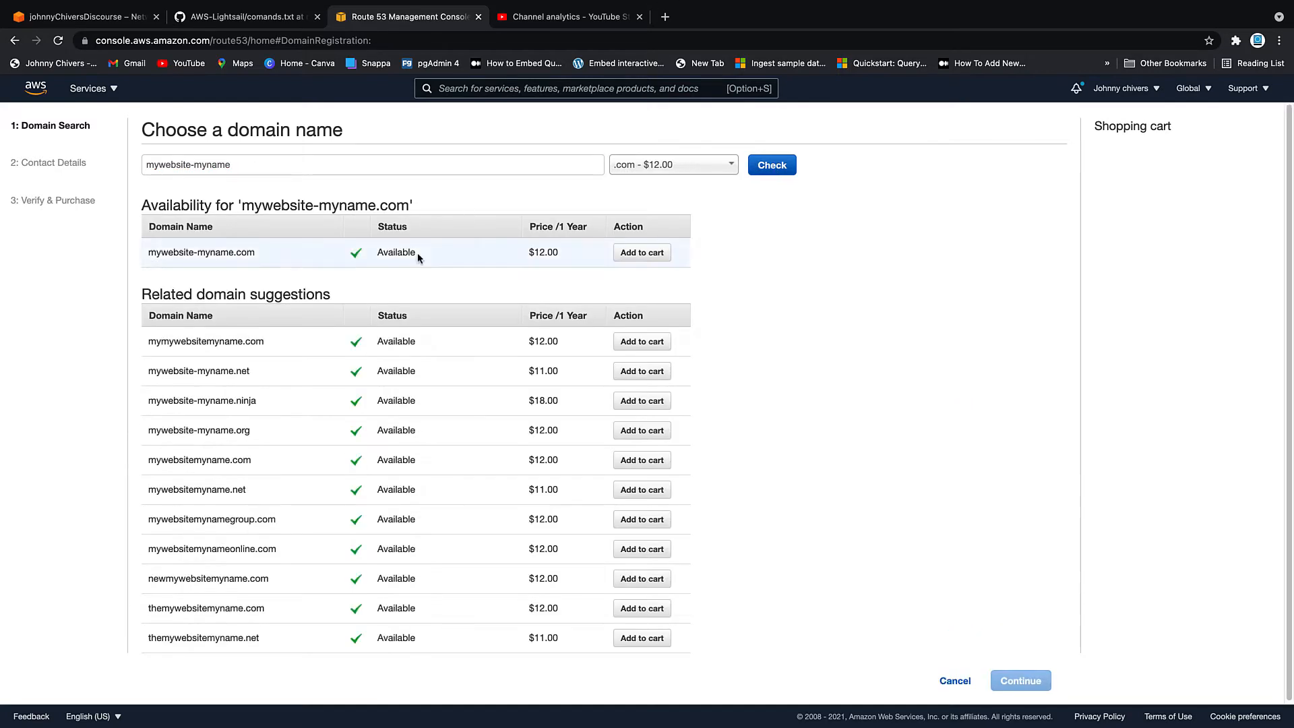
left_click(641, 251)
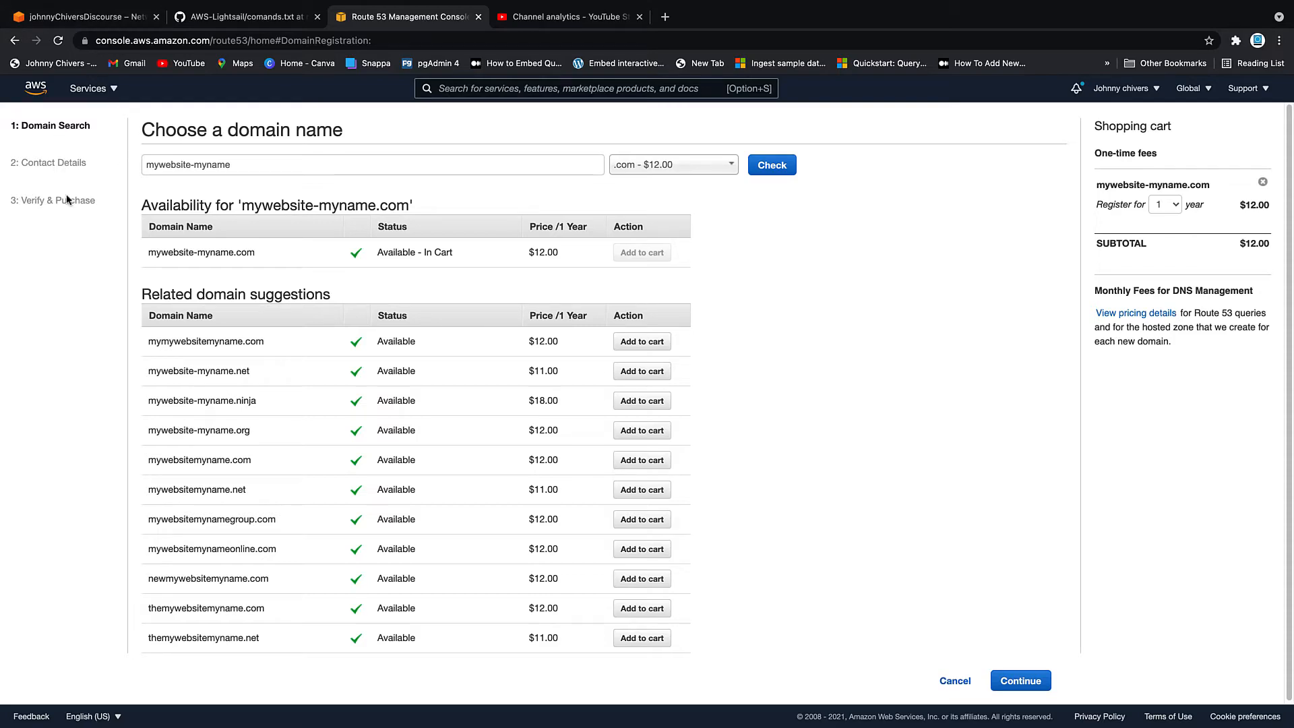
left_click(14, 40)
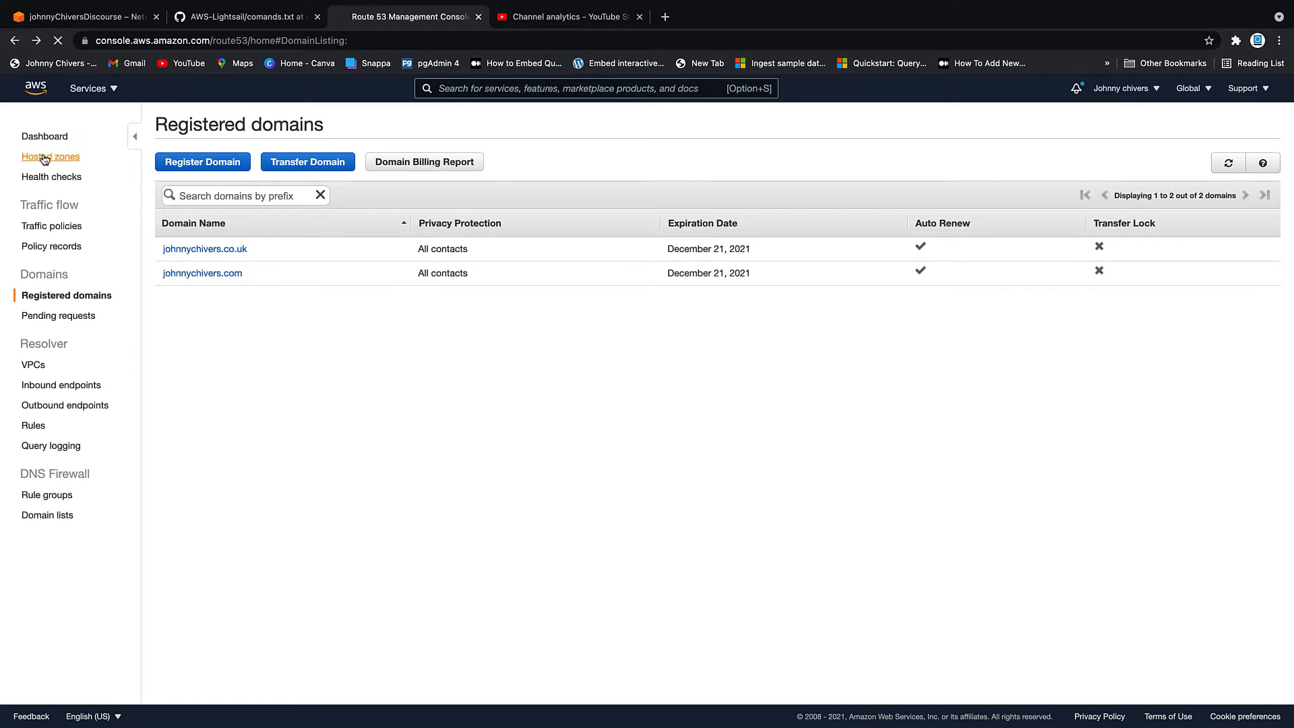
Draft a 'discourse' A record in the johnnychivers.co.uk hosted zone, then return to Lightsail networking.
left_click(49, 156)
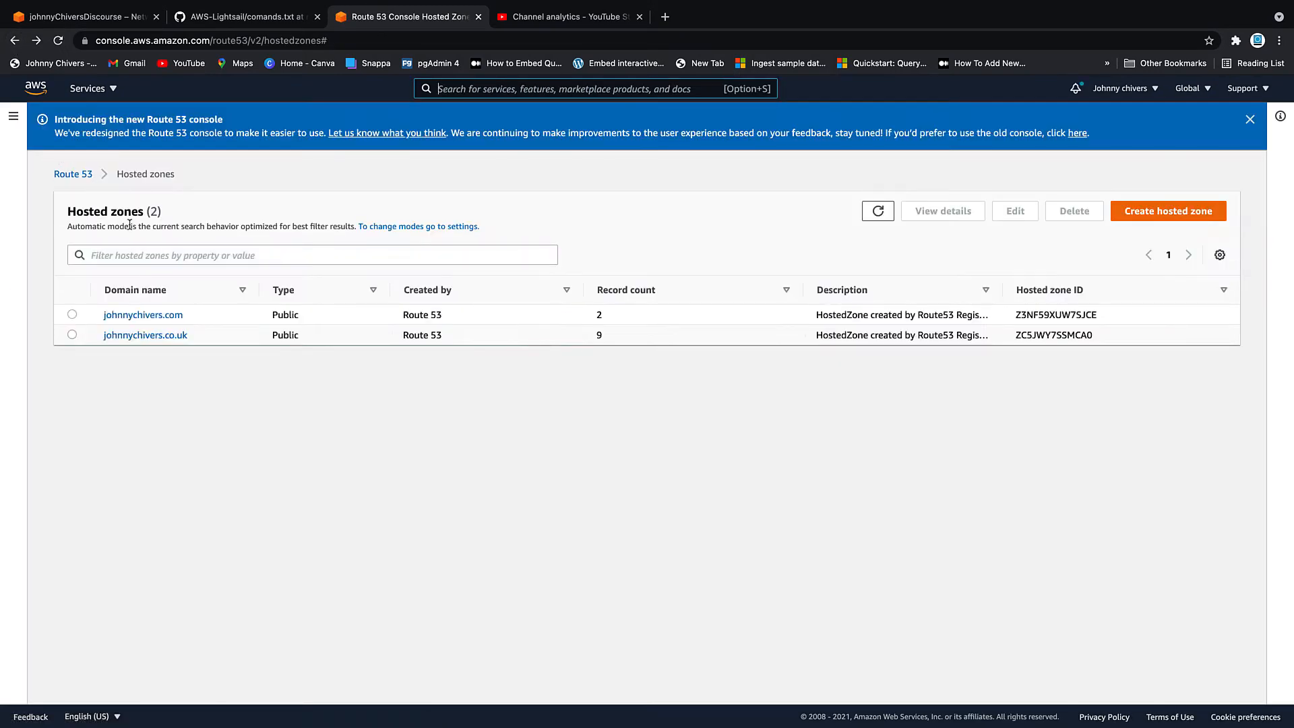
left_click(144, 334)
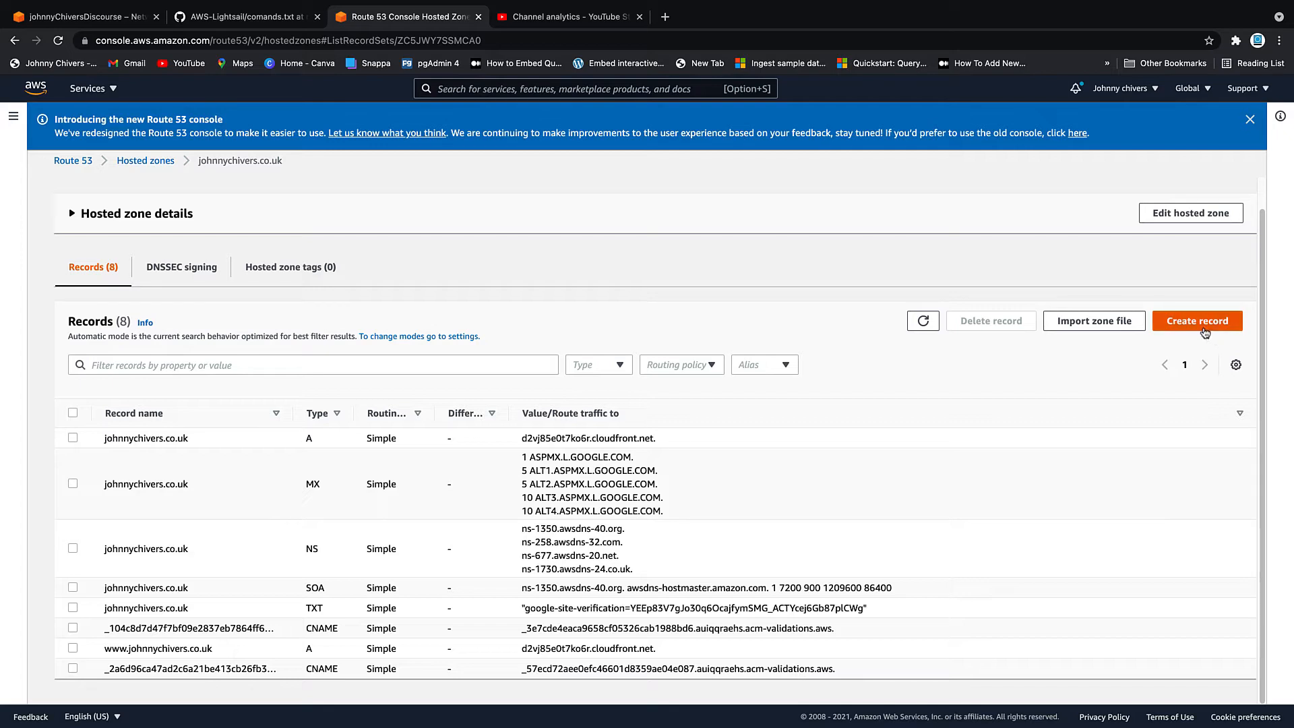
left_click(1197, 320)
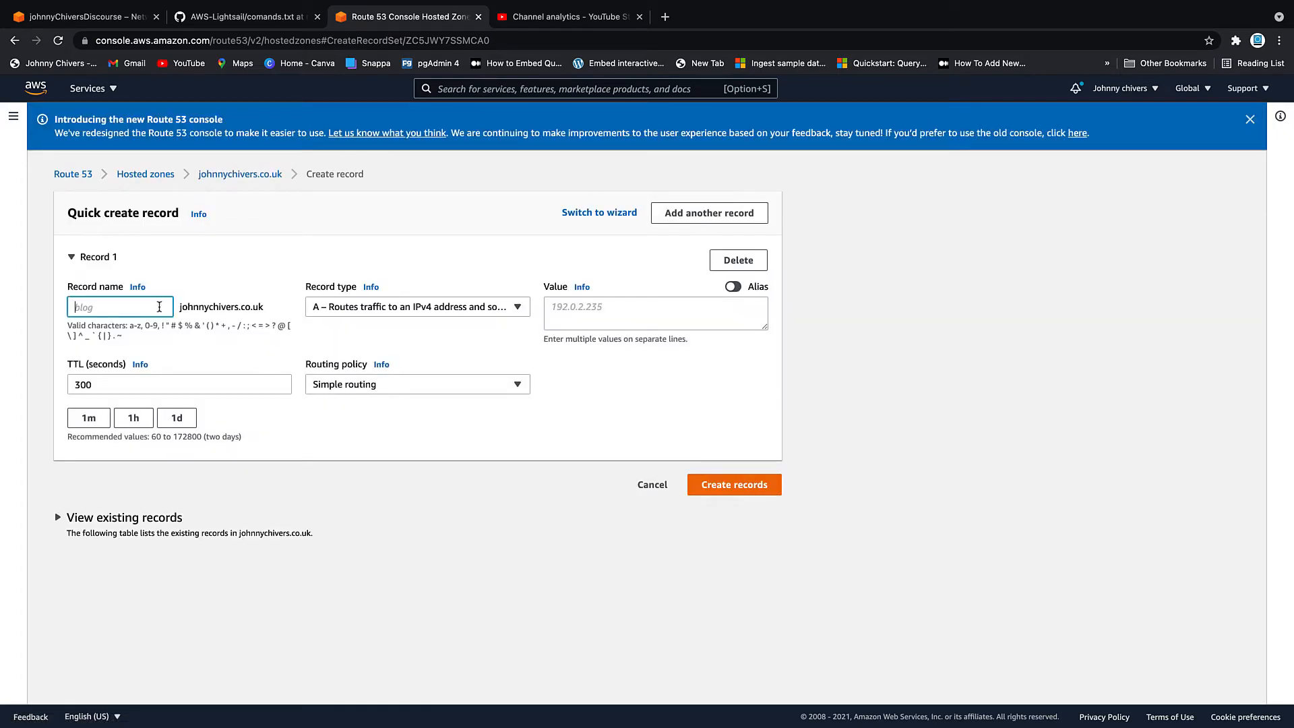
type("doisy")
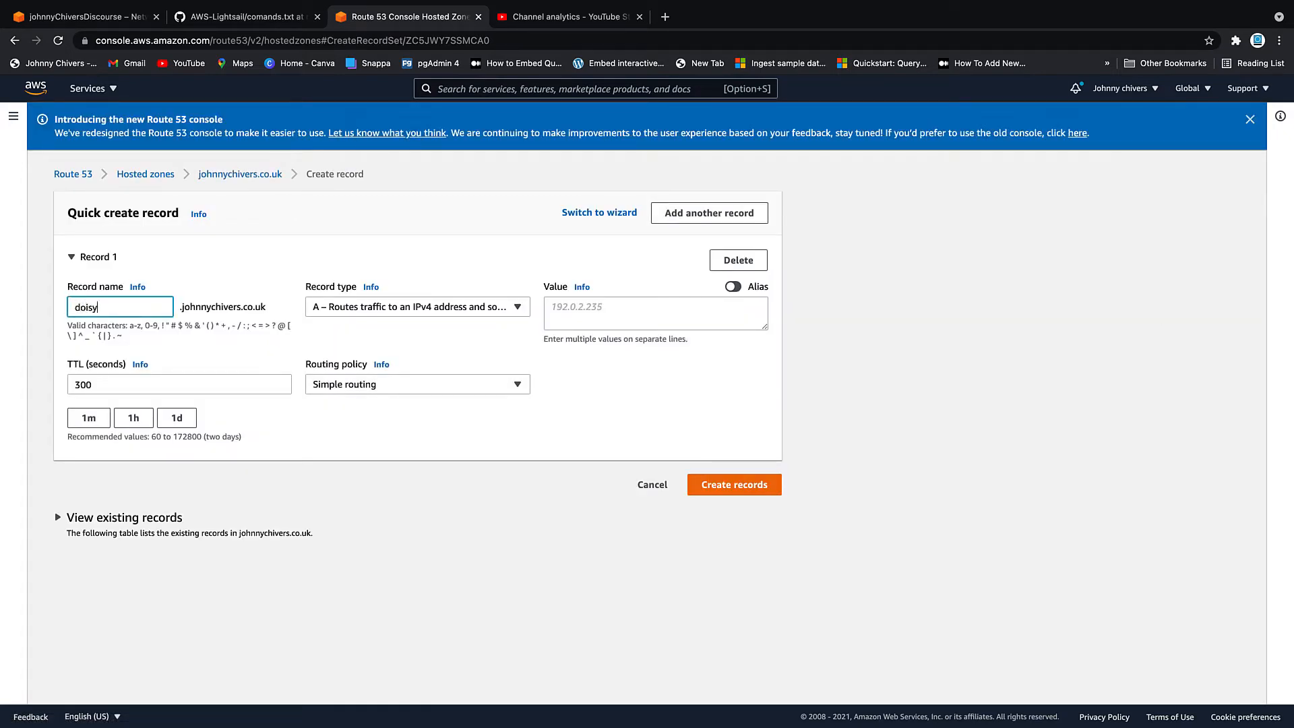
type("discou")
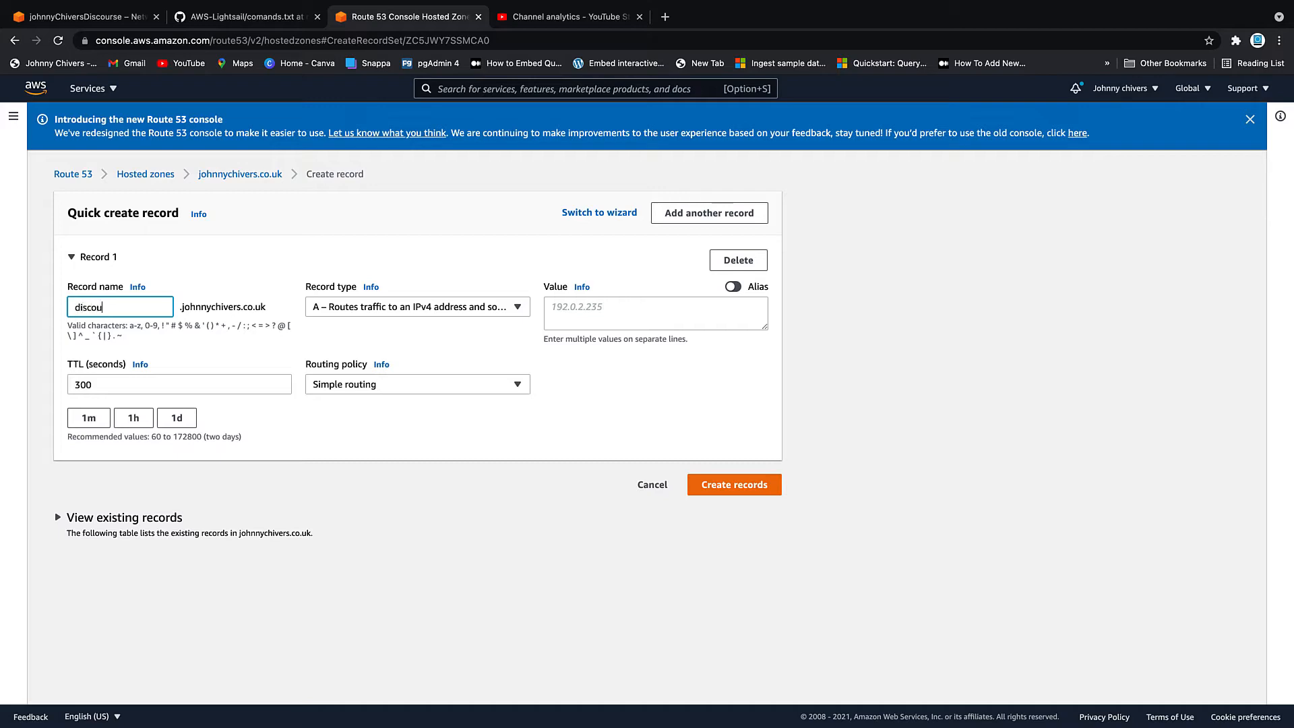
left_click(72, 256)
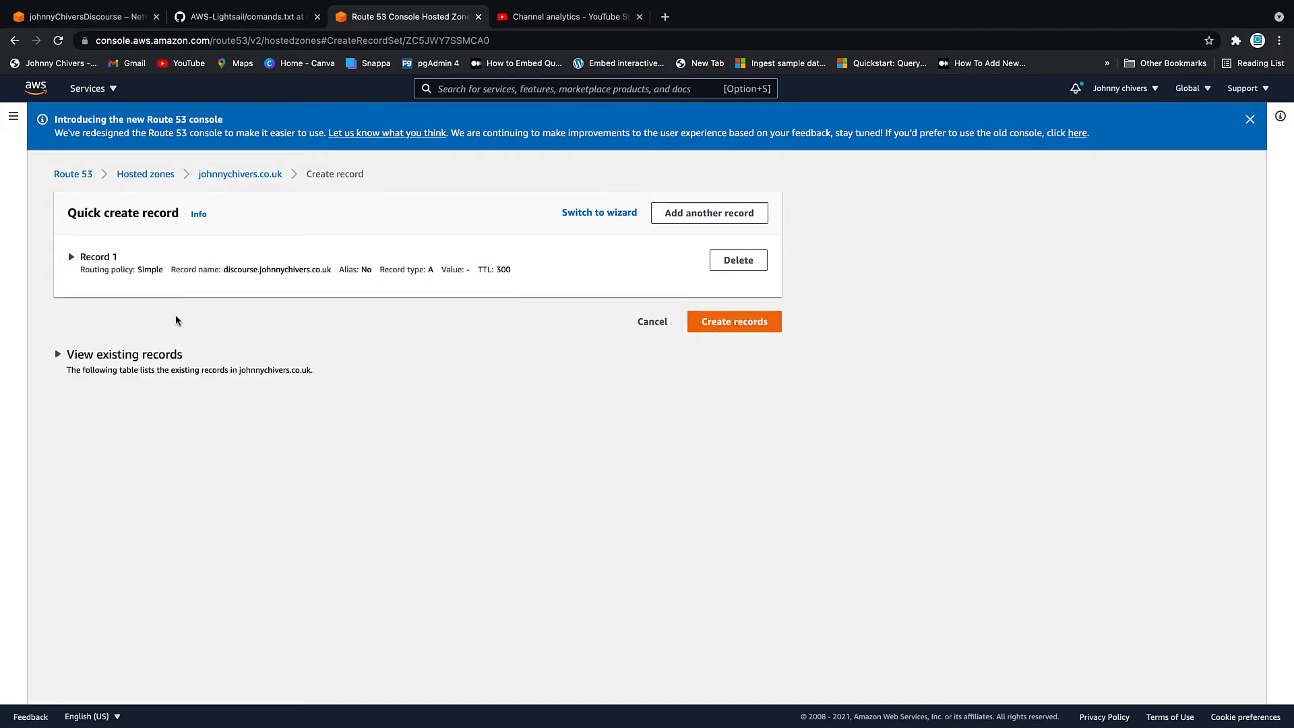
left_click(71, 256)
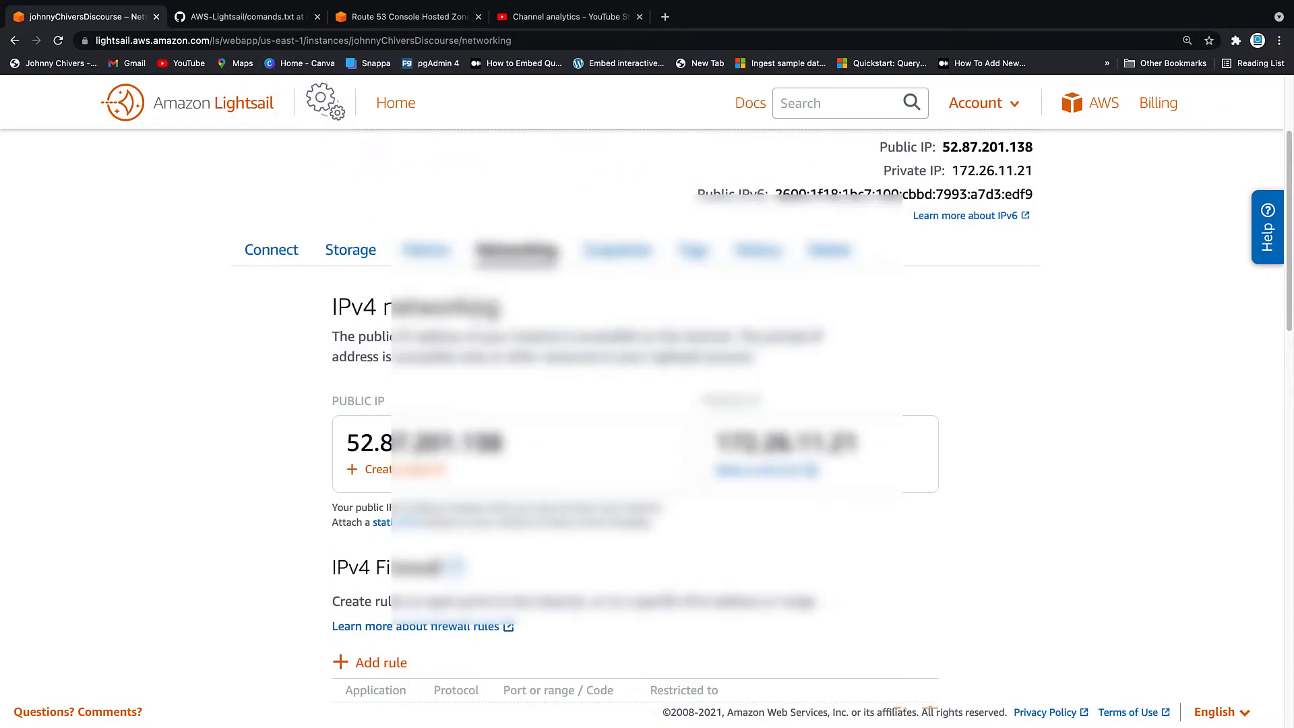
Copy the Lightsail instance's public IPv4 address into the discourse A record's Value in Route 53.
scroll("down", 3)
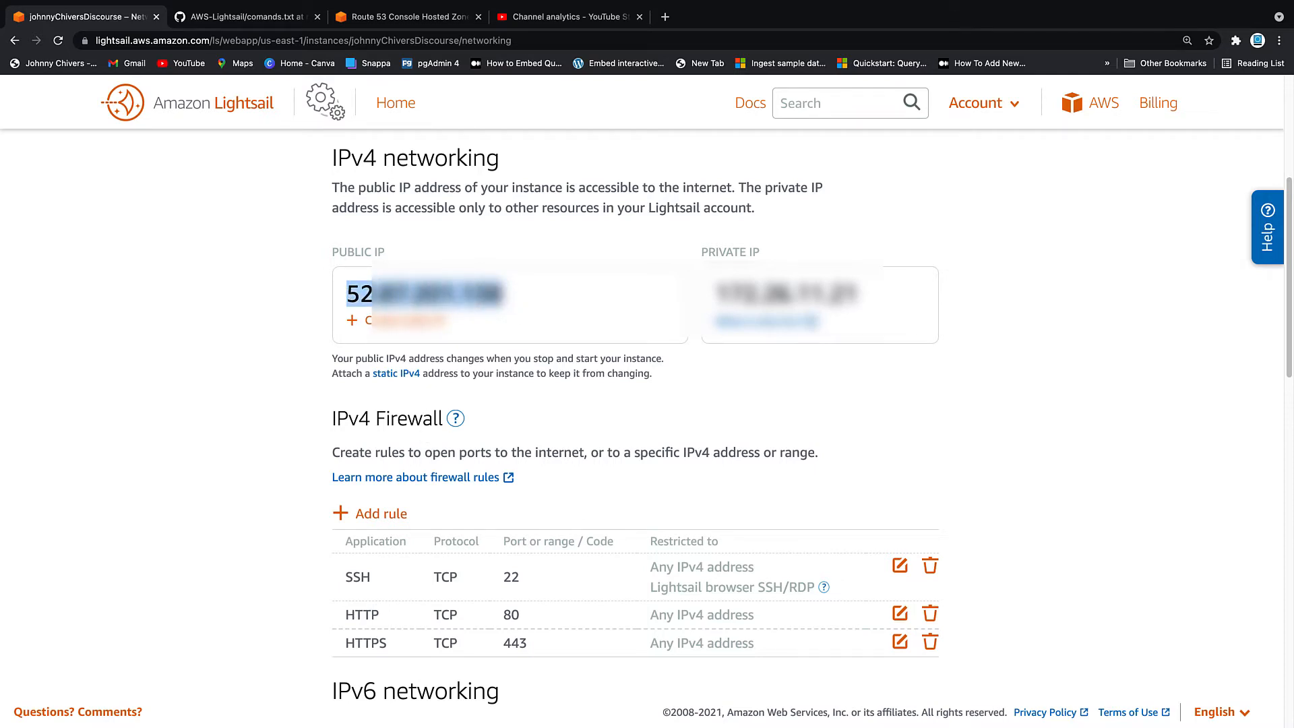
mouse_move(486, 86)
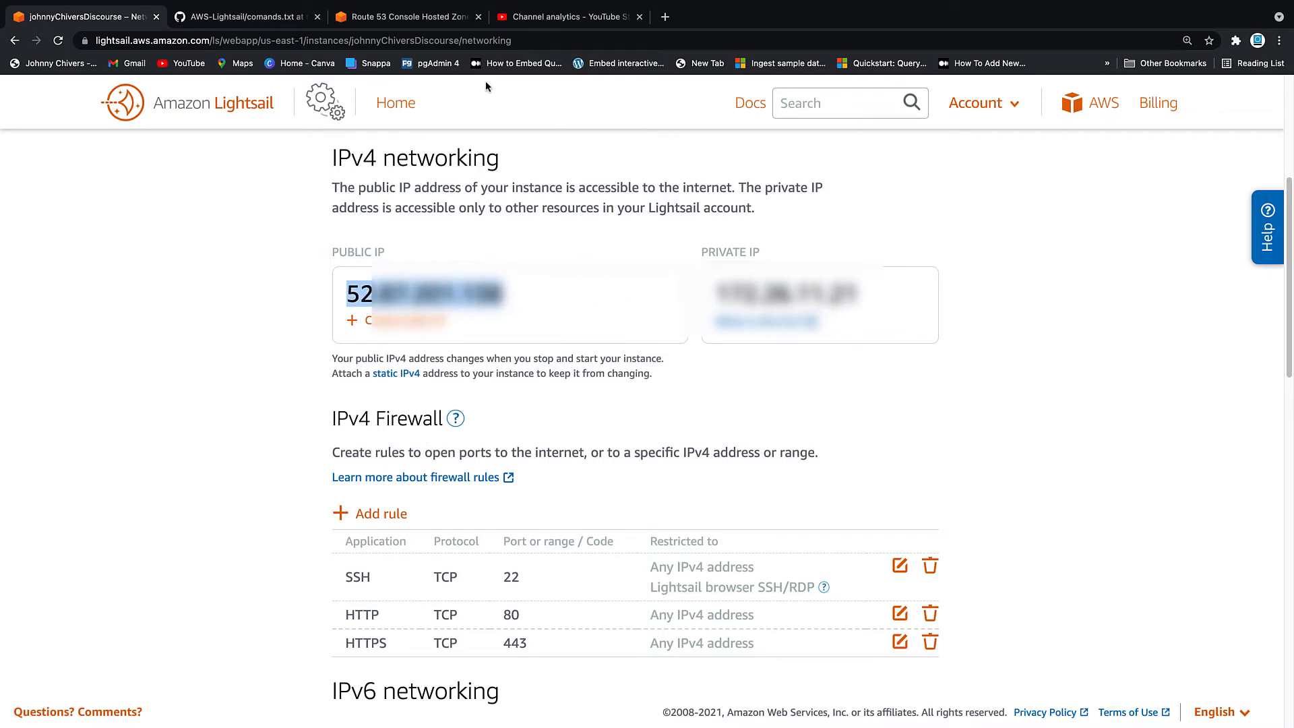
left_click(404, 17)
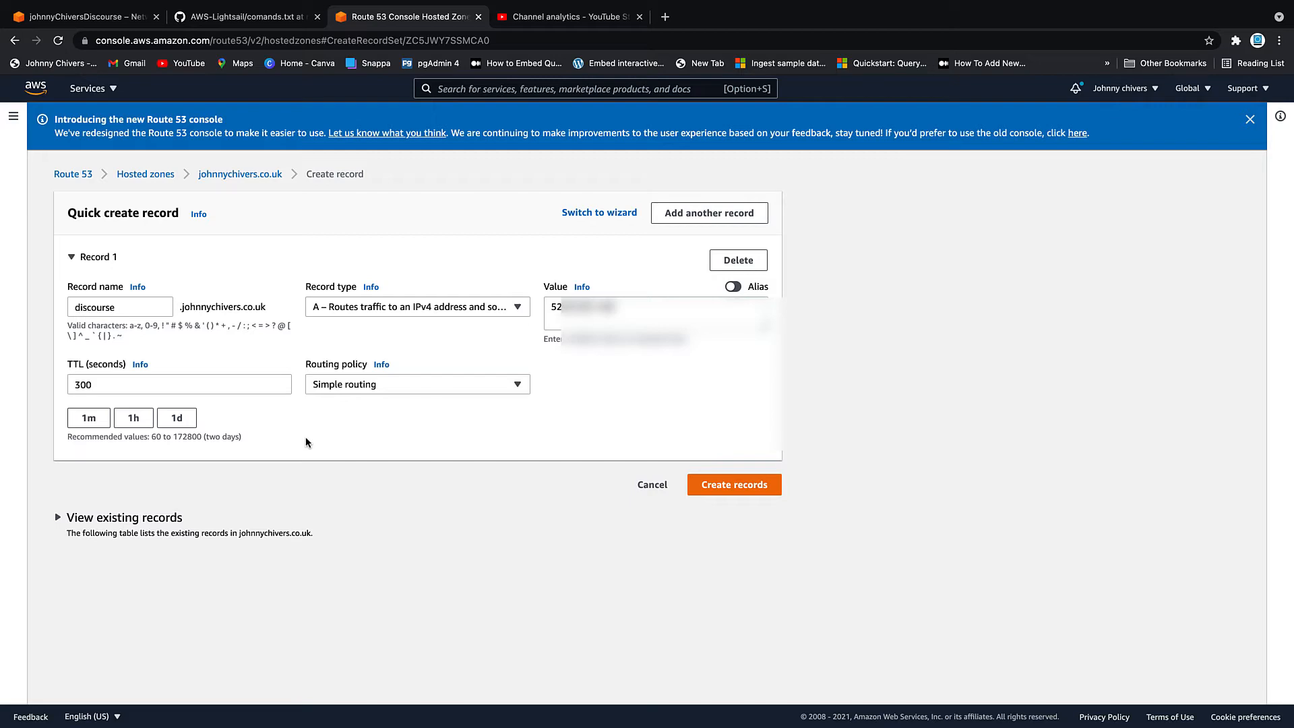
Create the discourse.johnnychivers.co.uk A record in the johnnychivers.co.uk hosted zone.
left_click(732, 484)
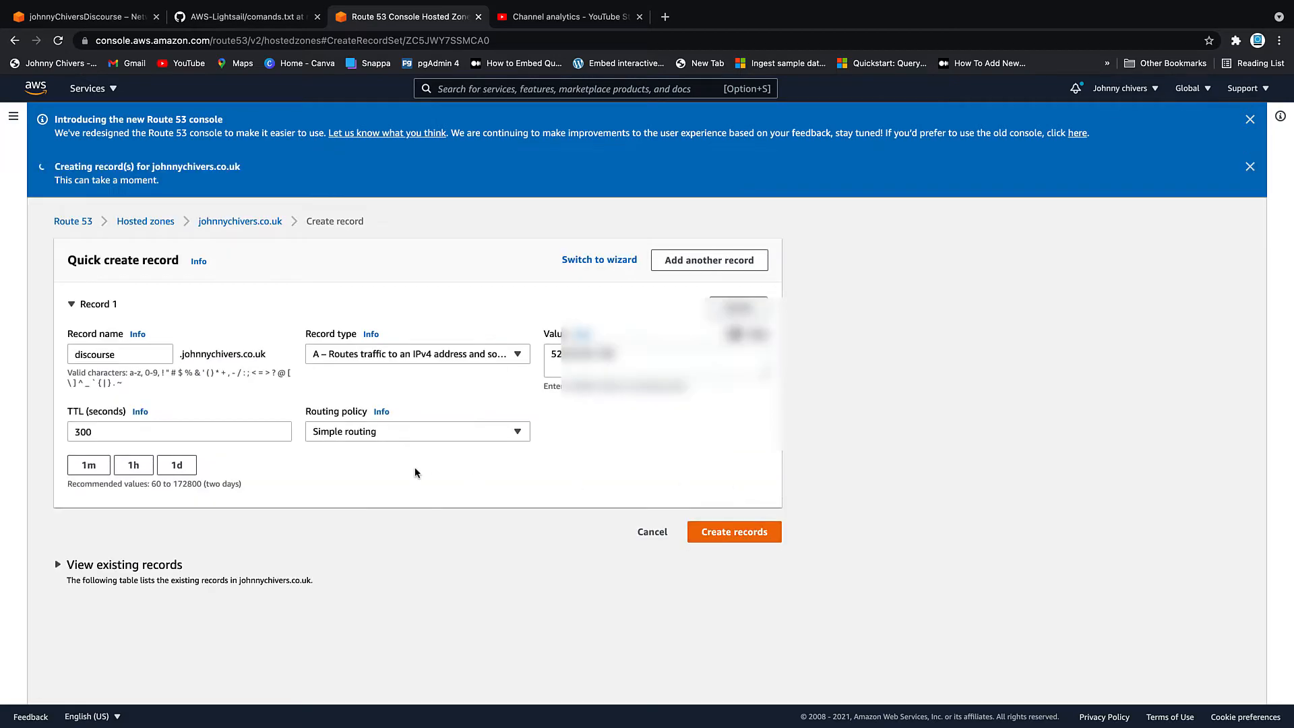
left_click(733, 532)
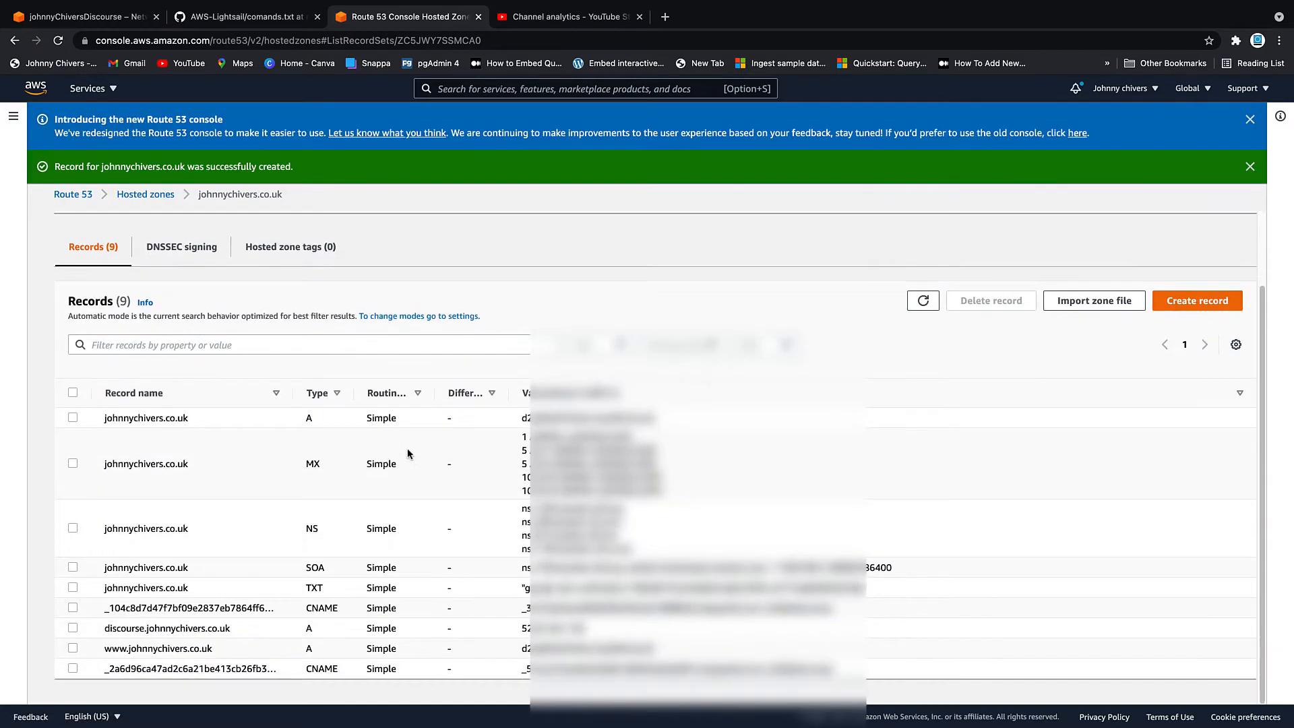
mouse_move(373, 639)
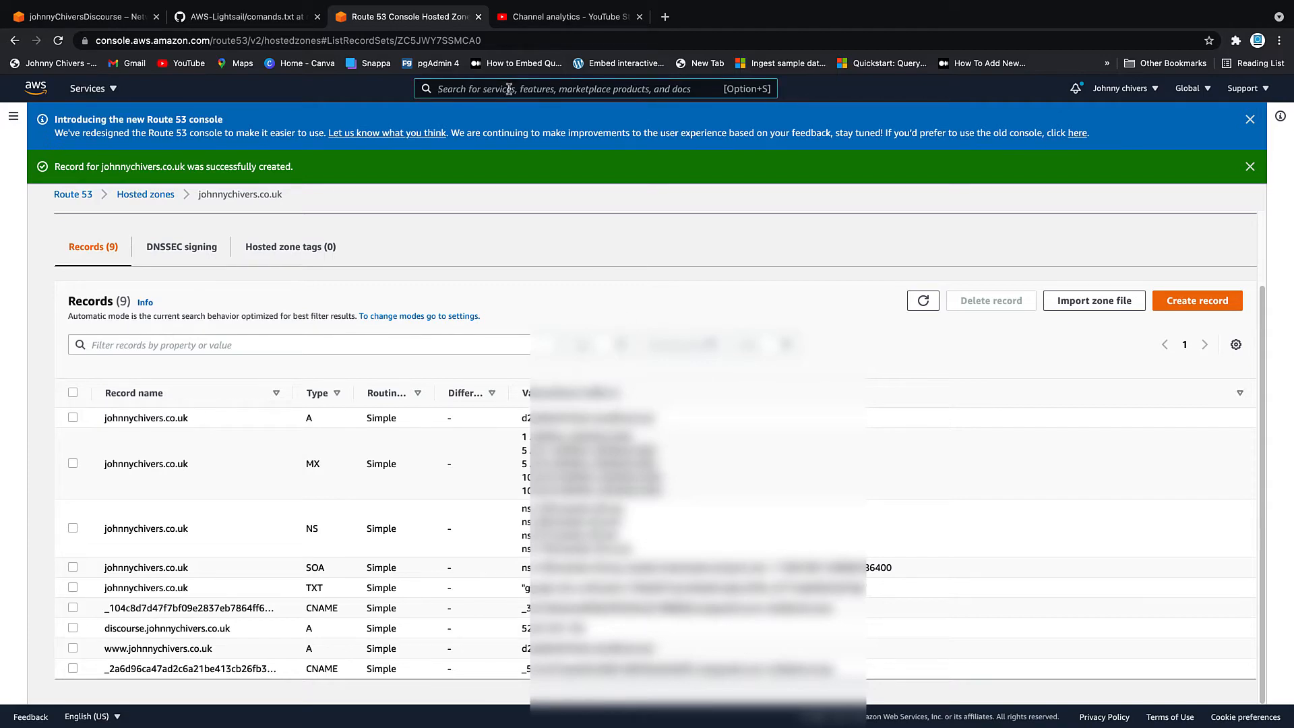
Open Amazon SES in a new tab and select the us-west-2 SMTP server details.
type("session Manager")
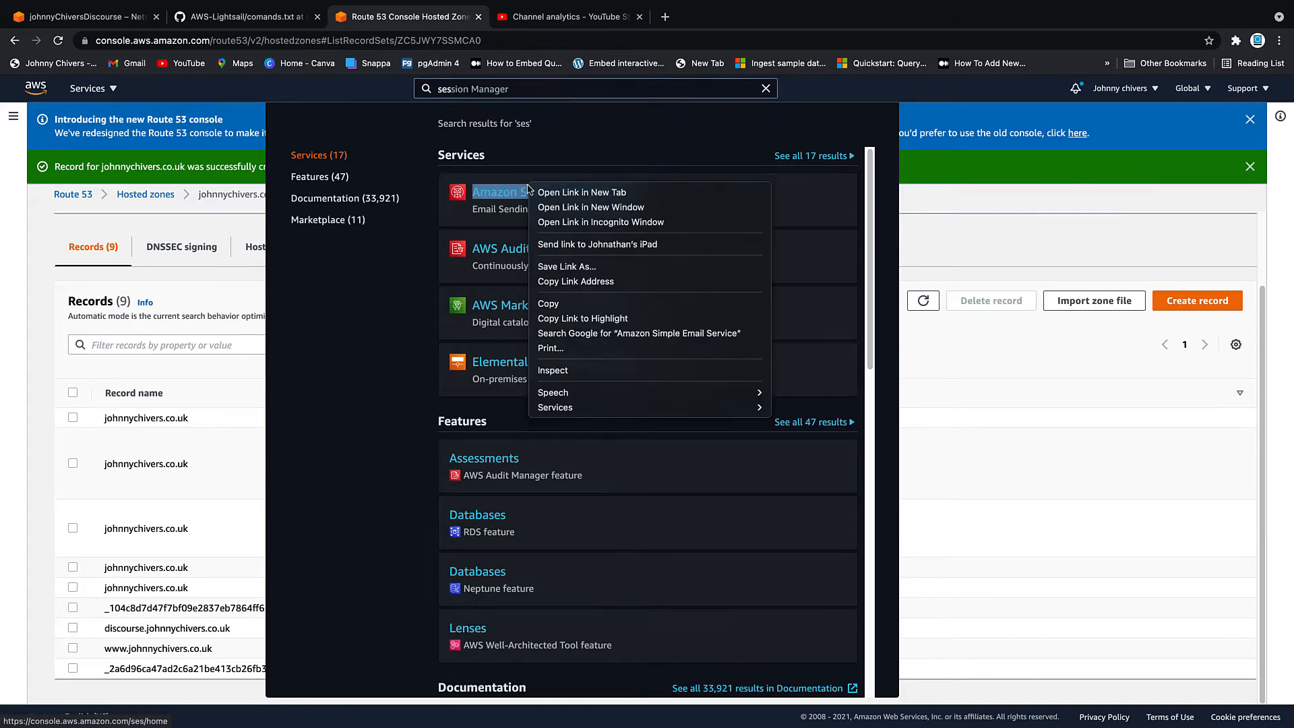
left_click(581, 192)
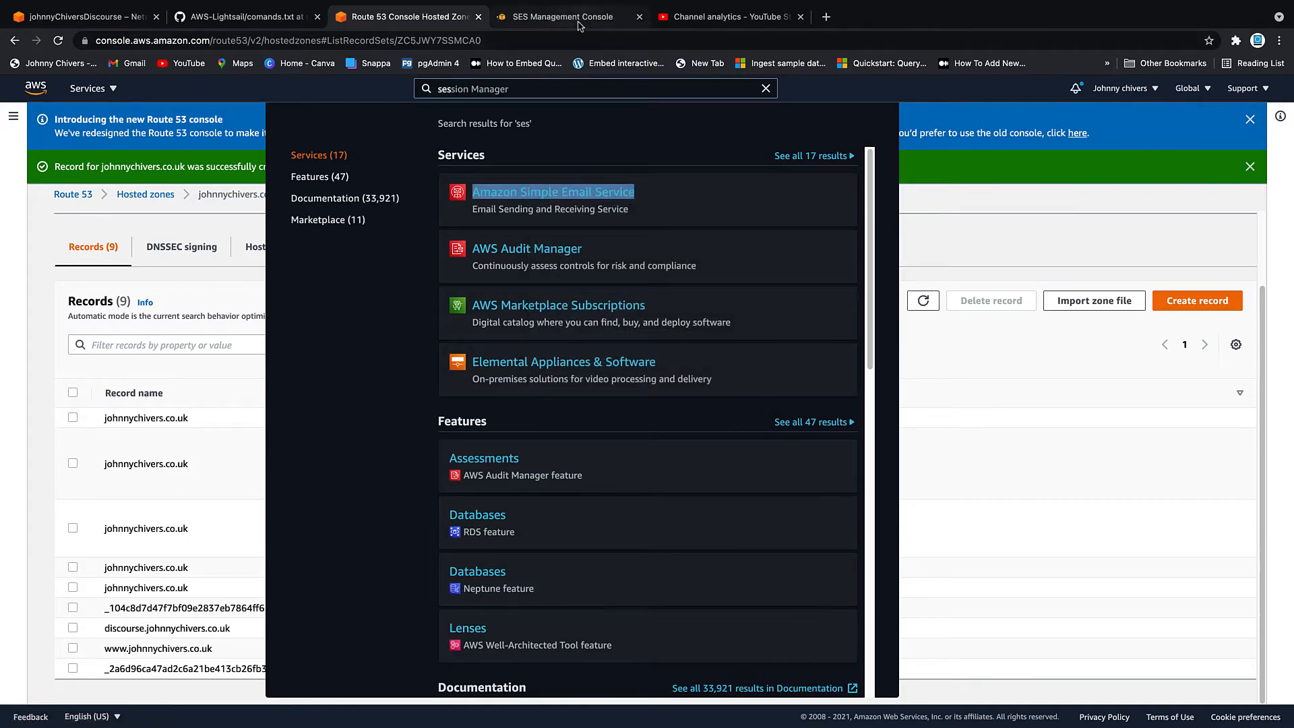
left_click(551, 191)
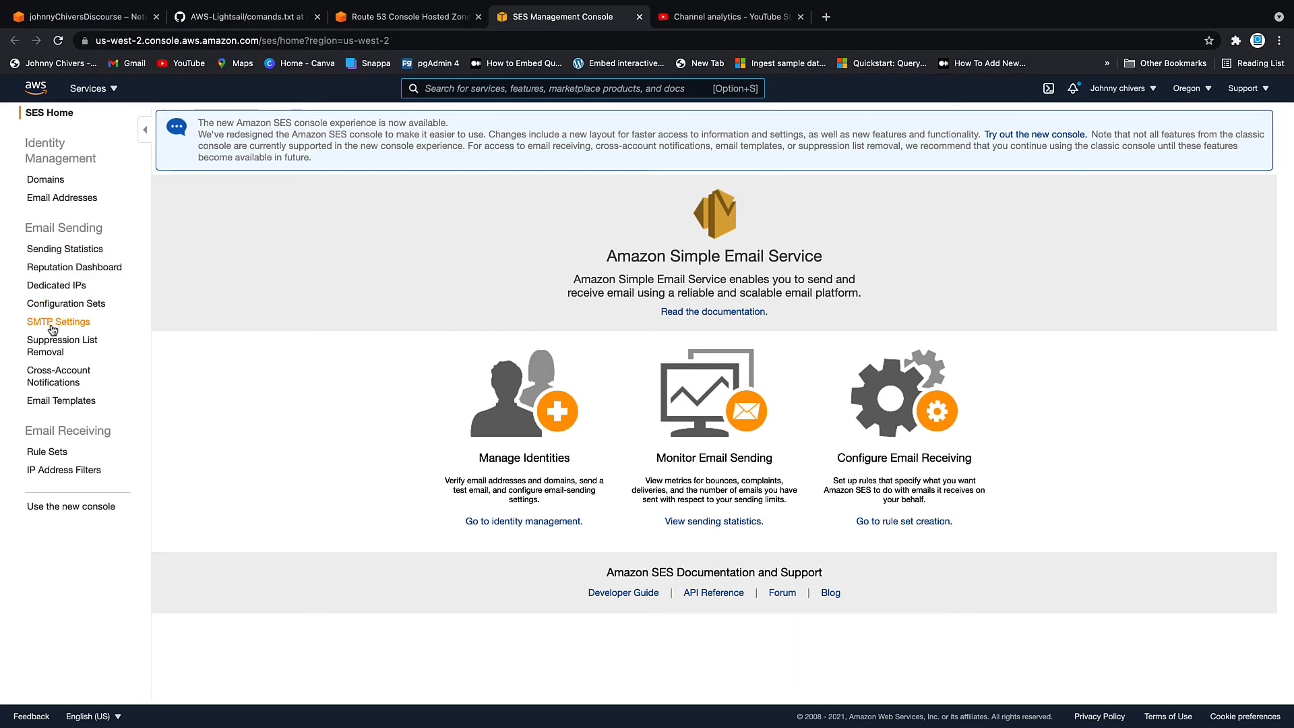
left_click(58, 320)
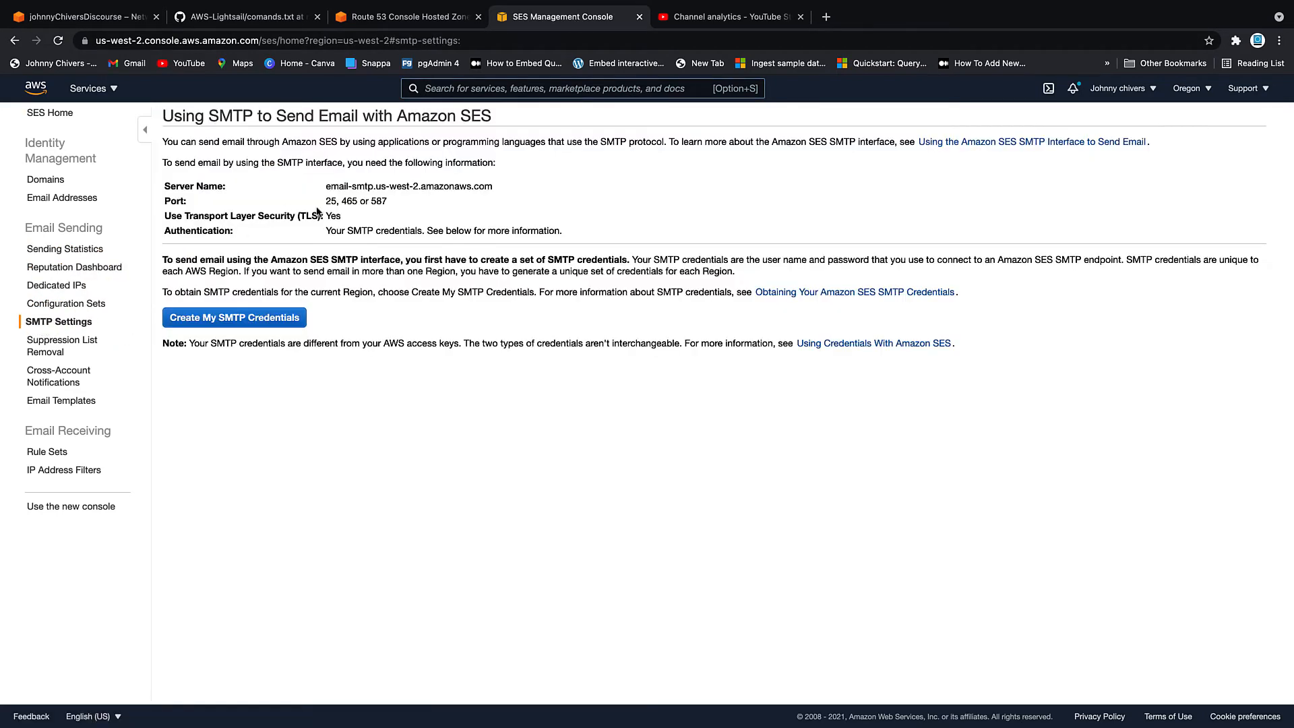
left_click_drag(162, 186, 562, 230)
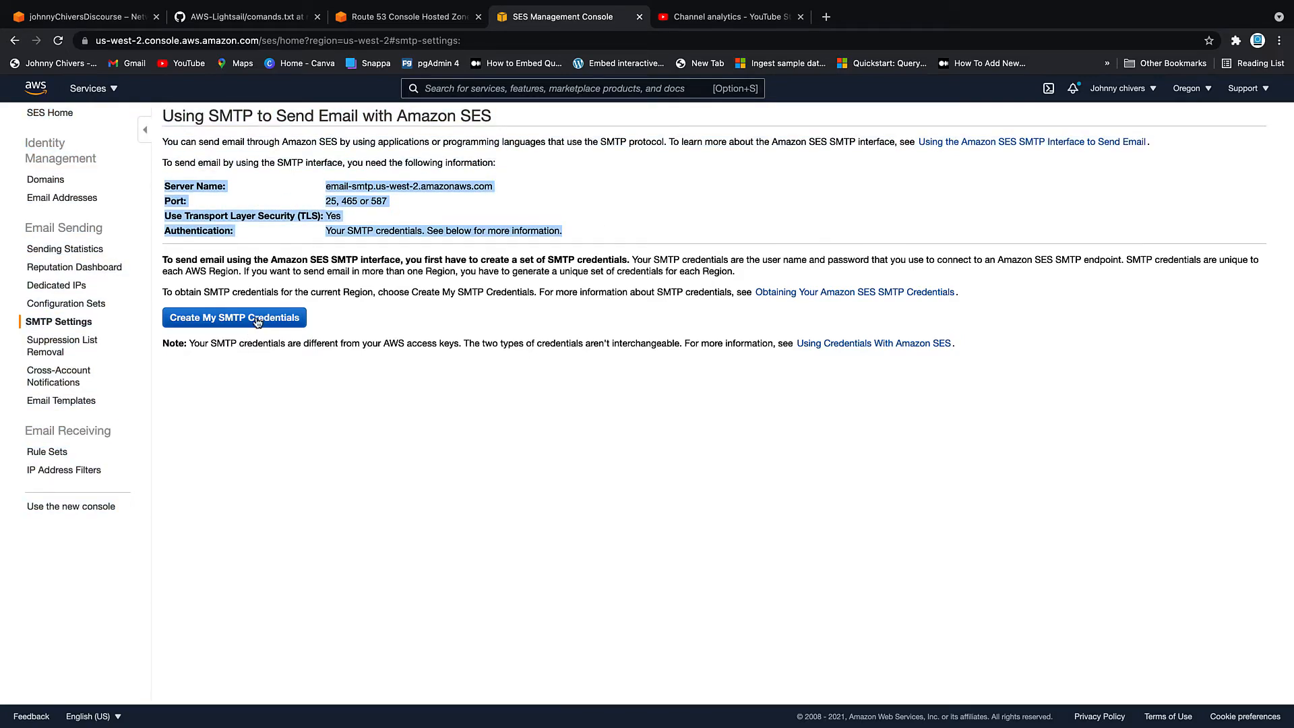
Create the default ses-smtp-user IAM user and download its SMTP credentials.
left_click(233, 317)
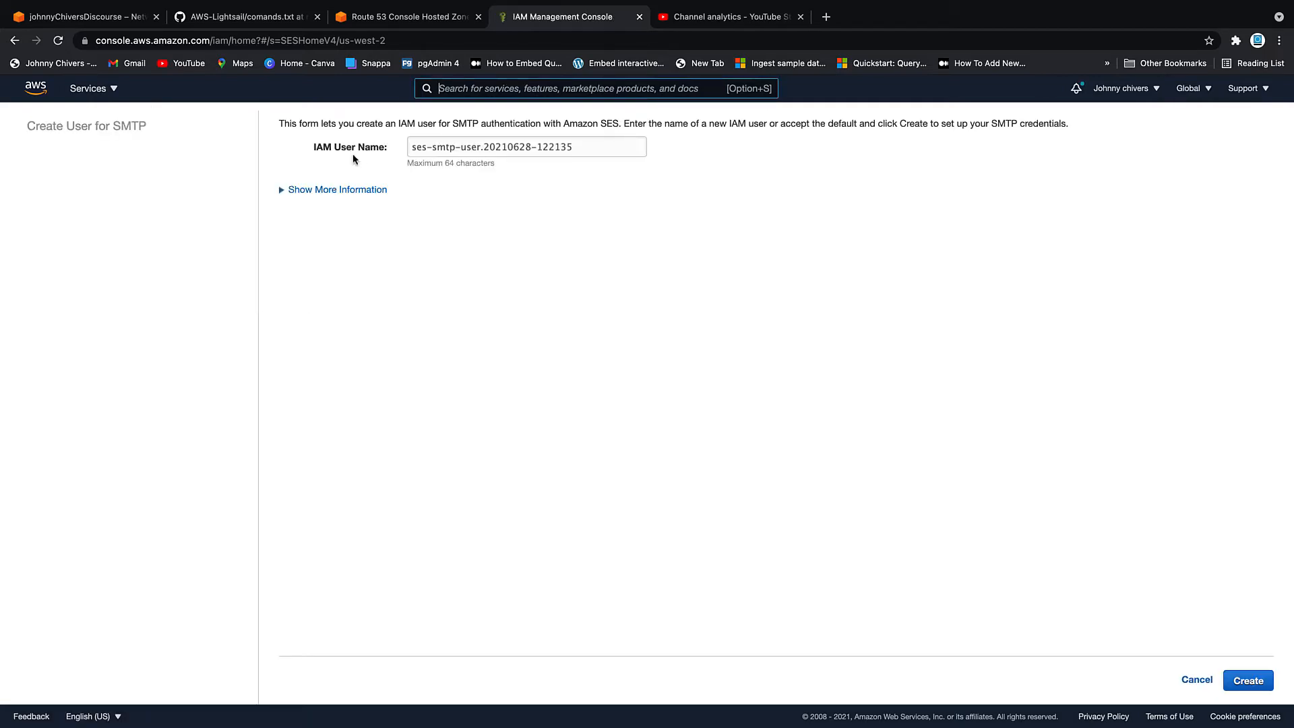
left_click(1247, 679)
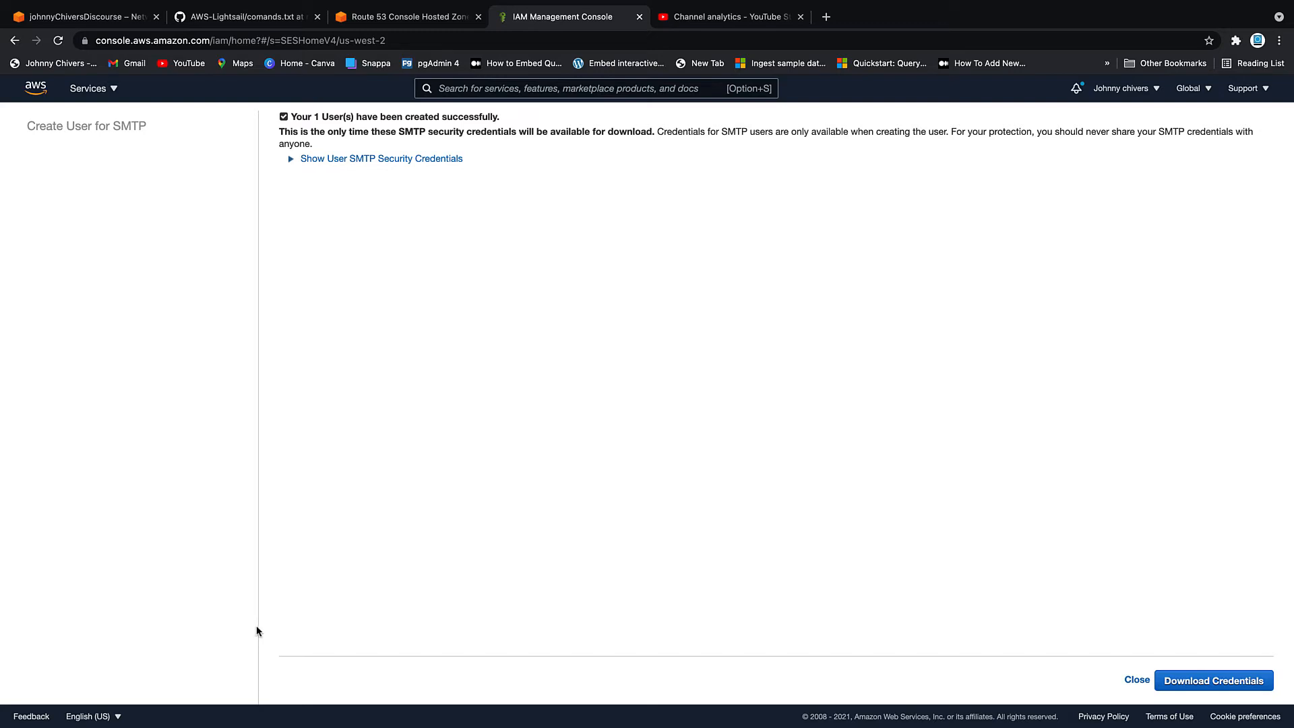
left_click(1213, 680)
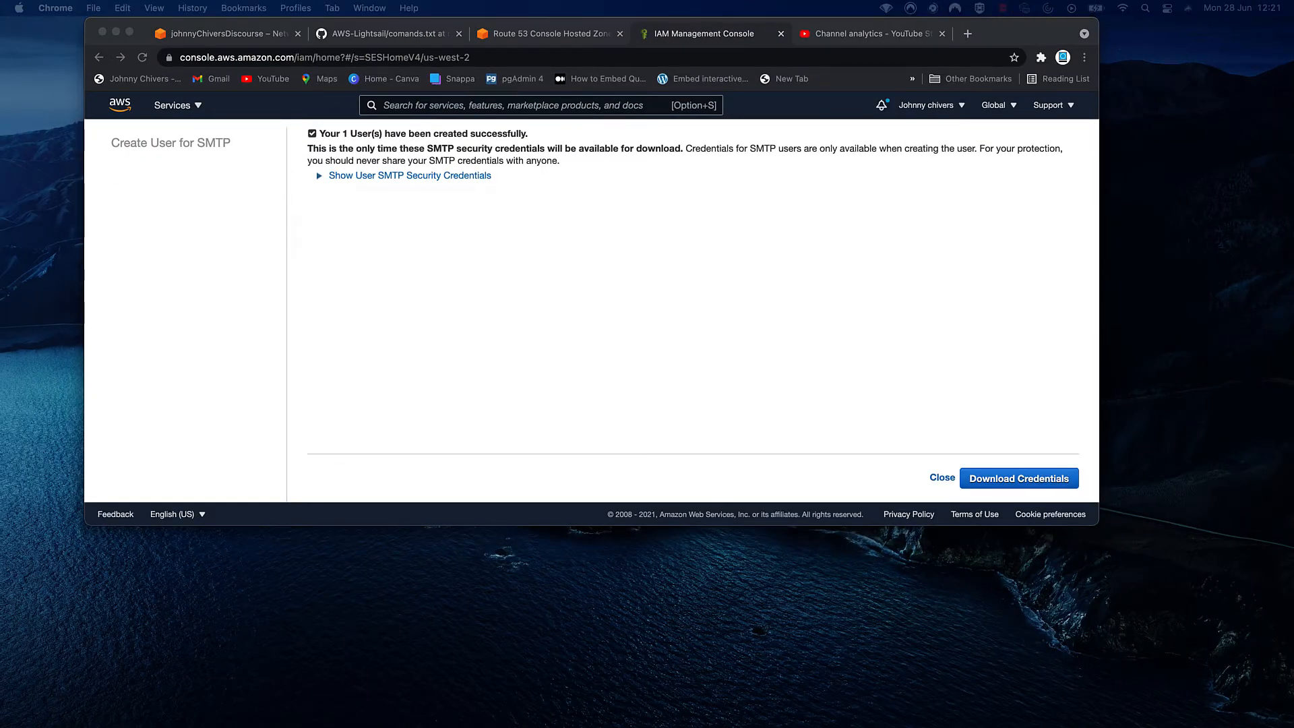
left_click(1018, 478)
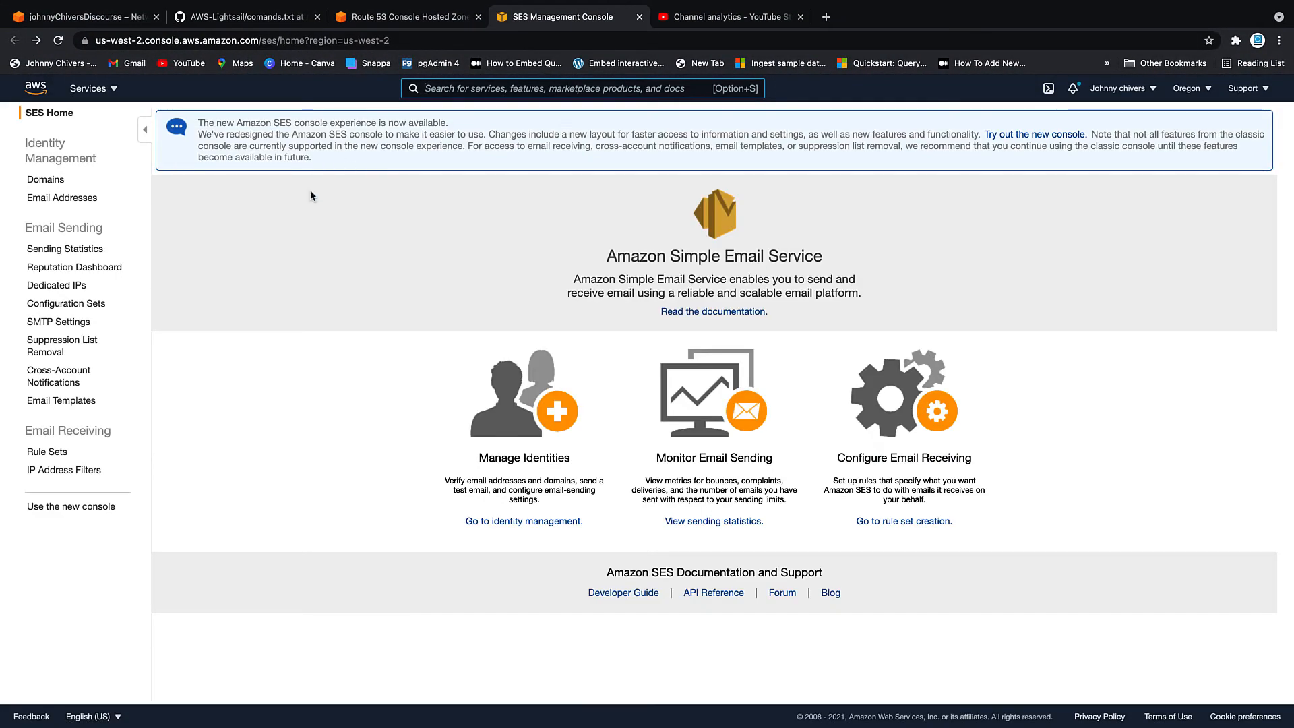
Revisit SMTP Settings, then go to Email Addresses under Identity Management.
left_click(57, 322)
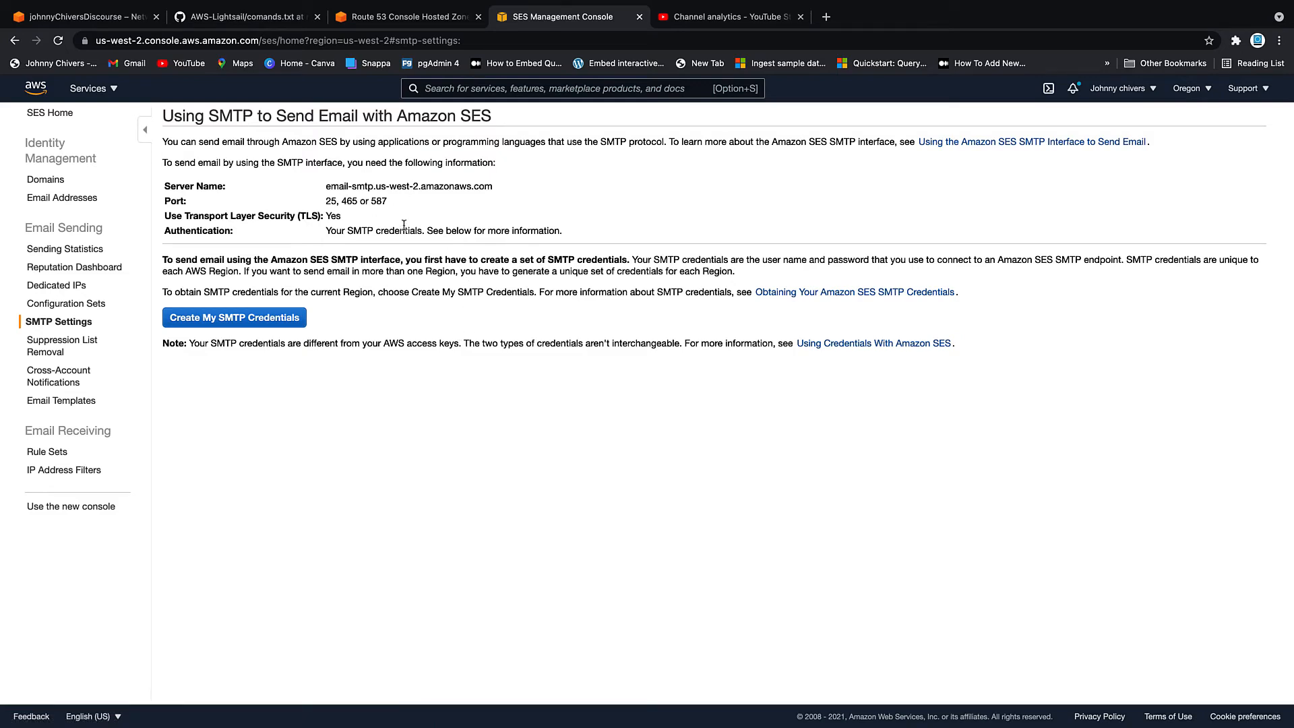
mouse_move(58, 376)
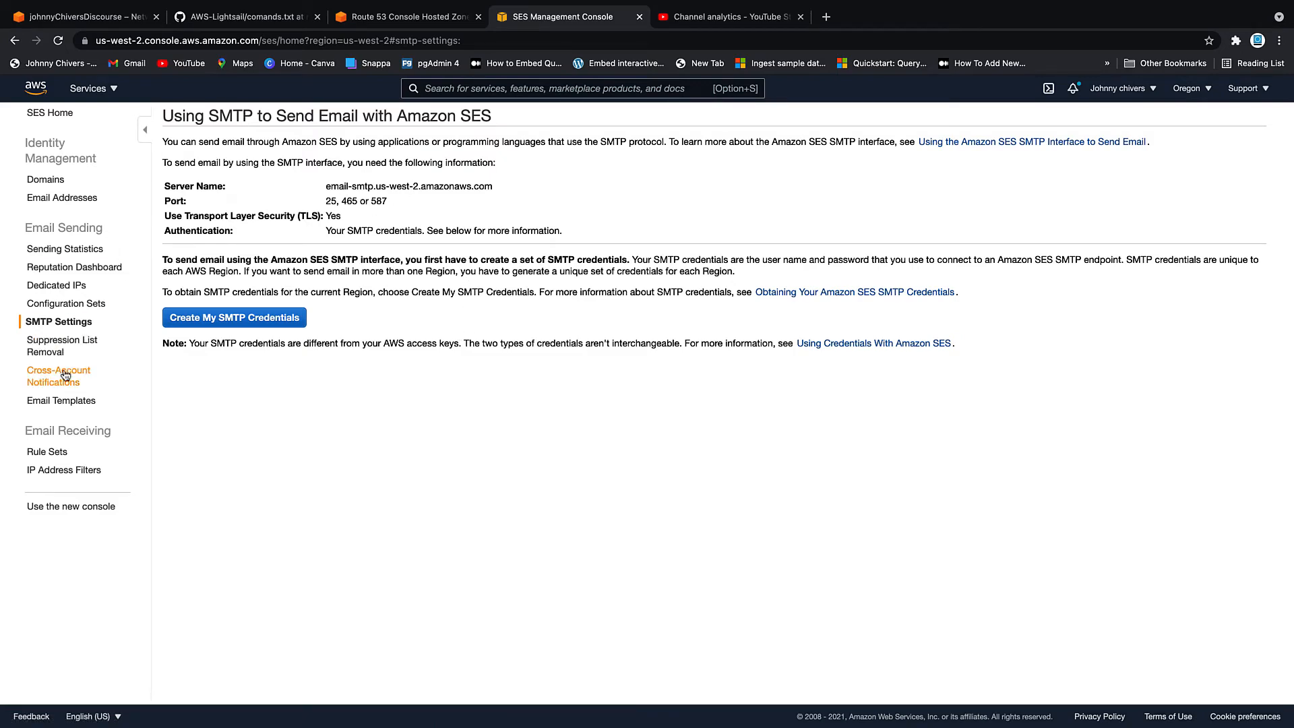
right_click(61, 197)
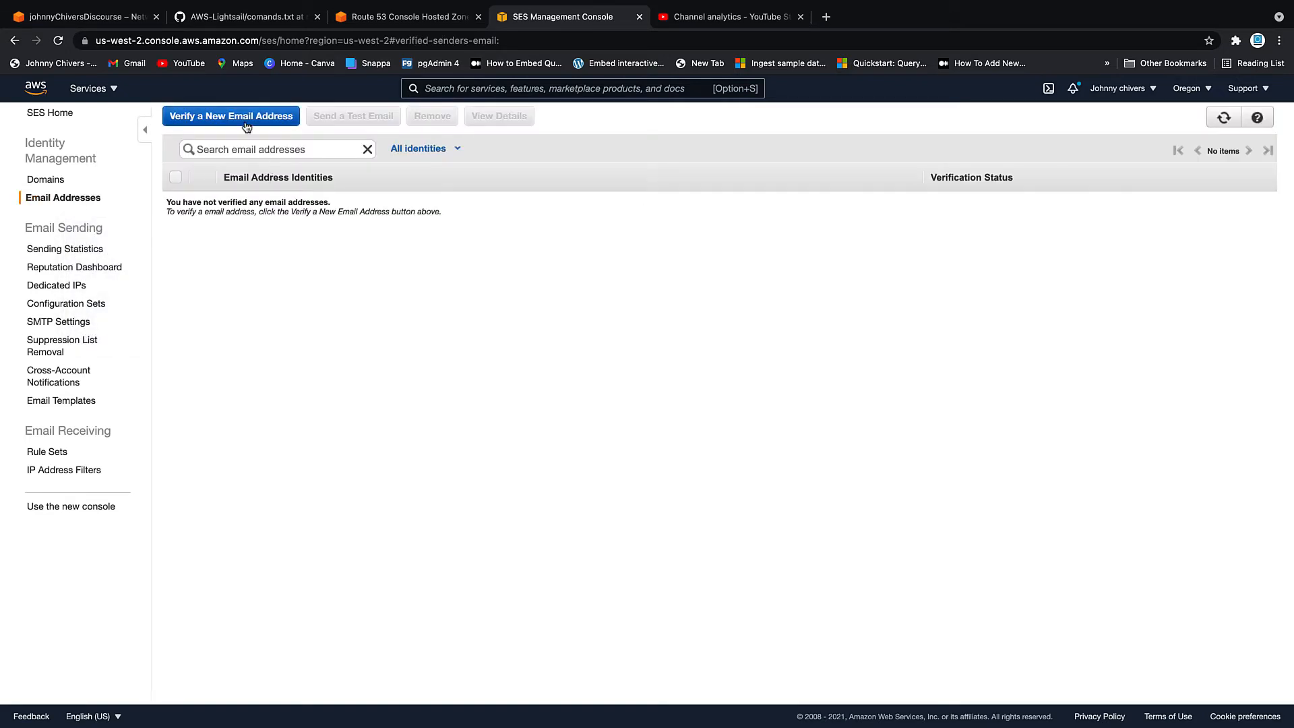
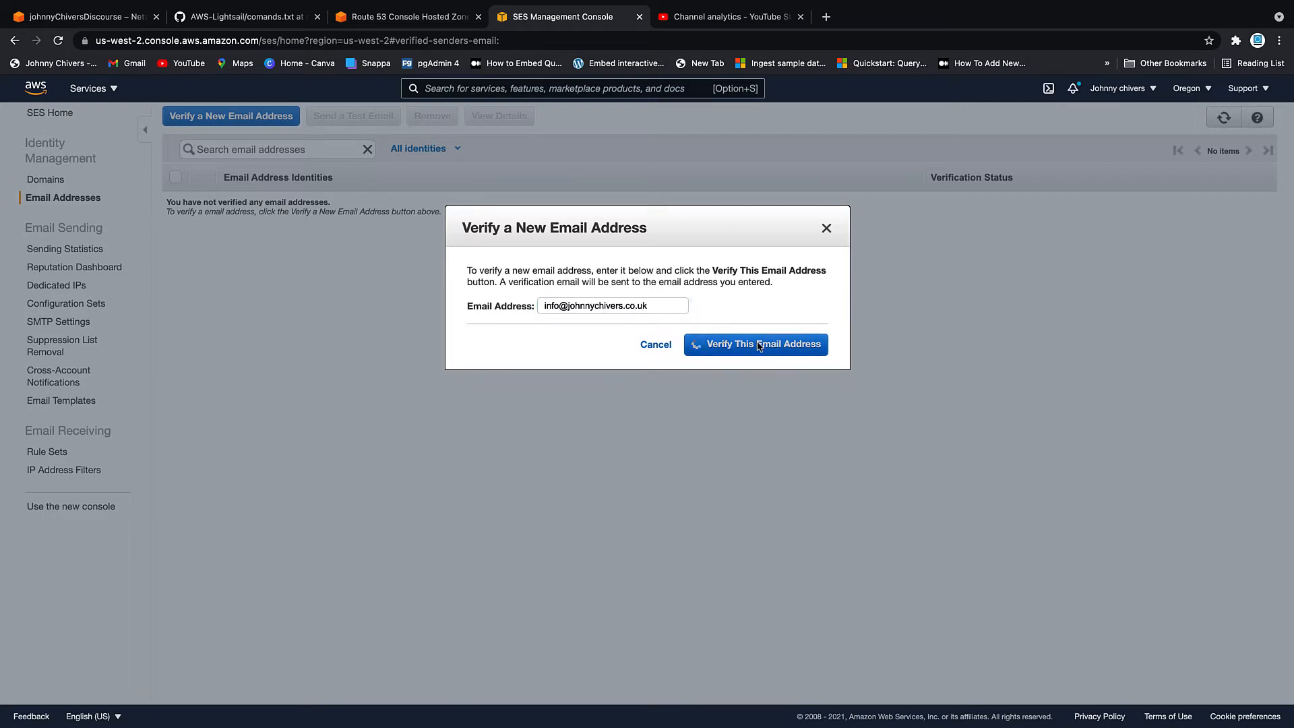
left_click(754, 344)
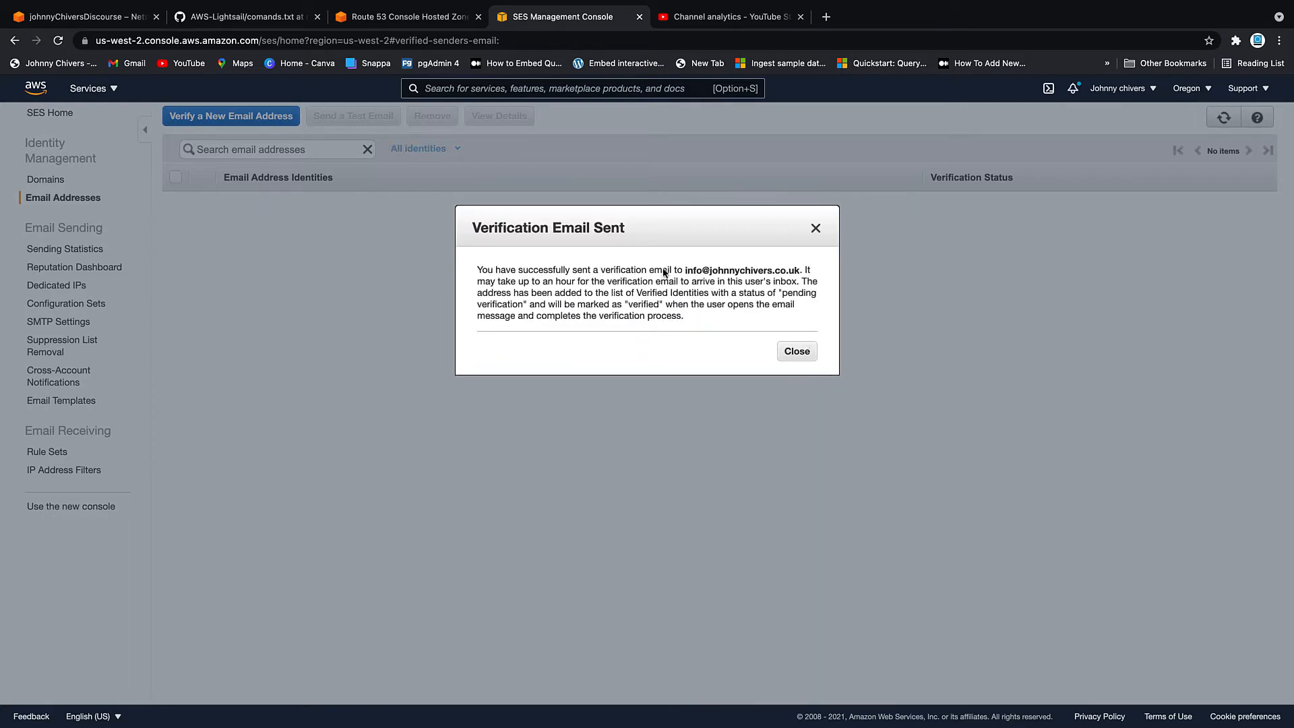
left_click(794, 351)
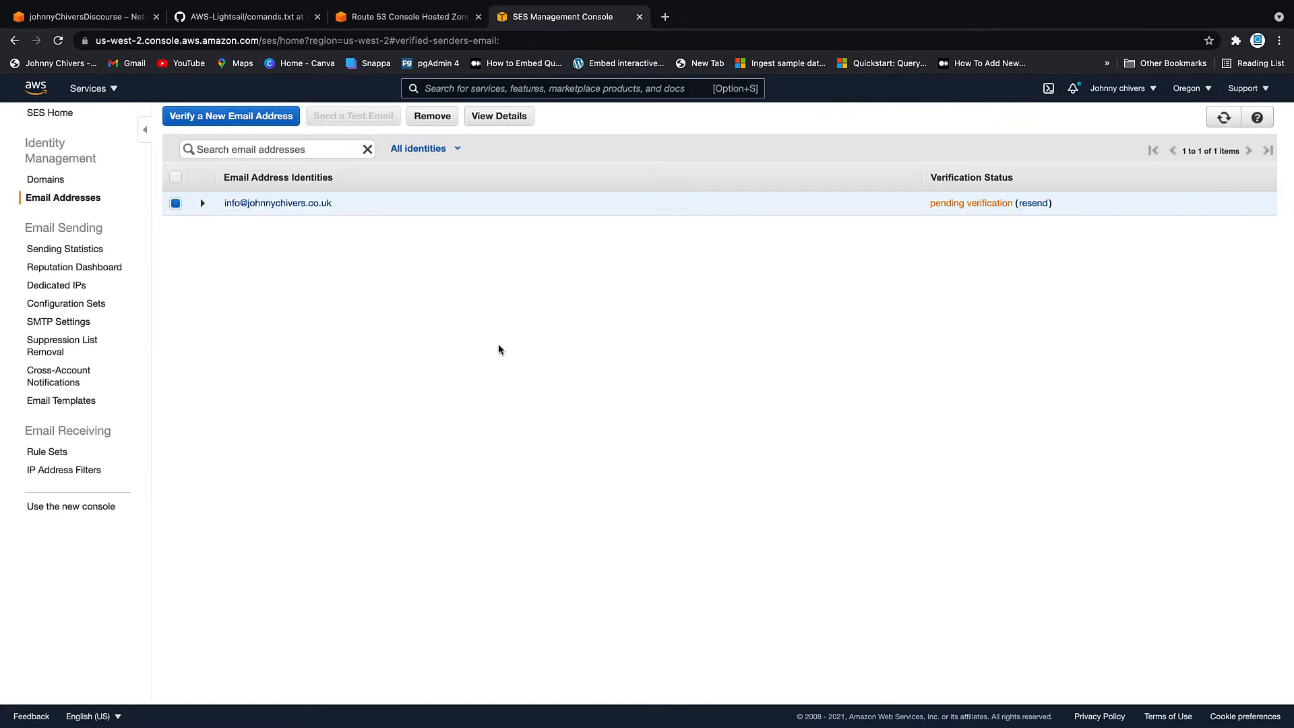
left_click(431, 116)
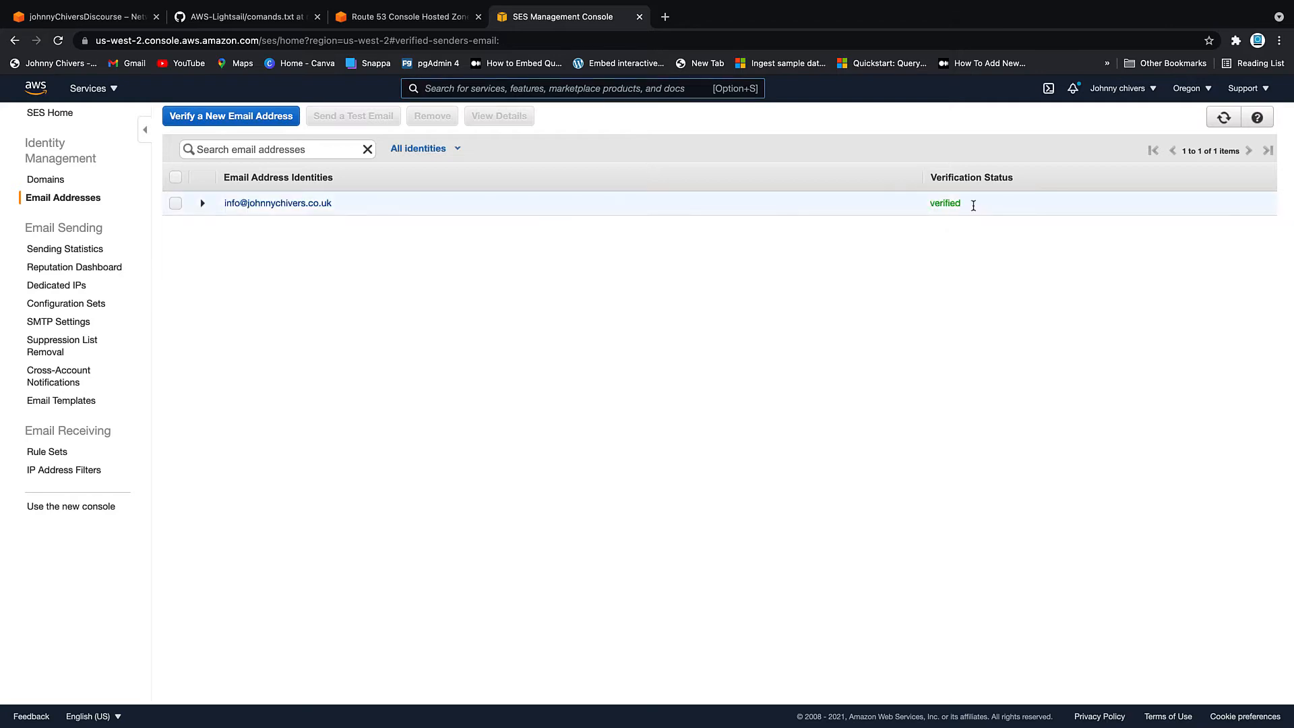
double_click(944, 203)
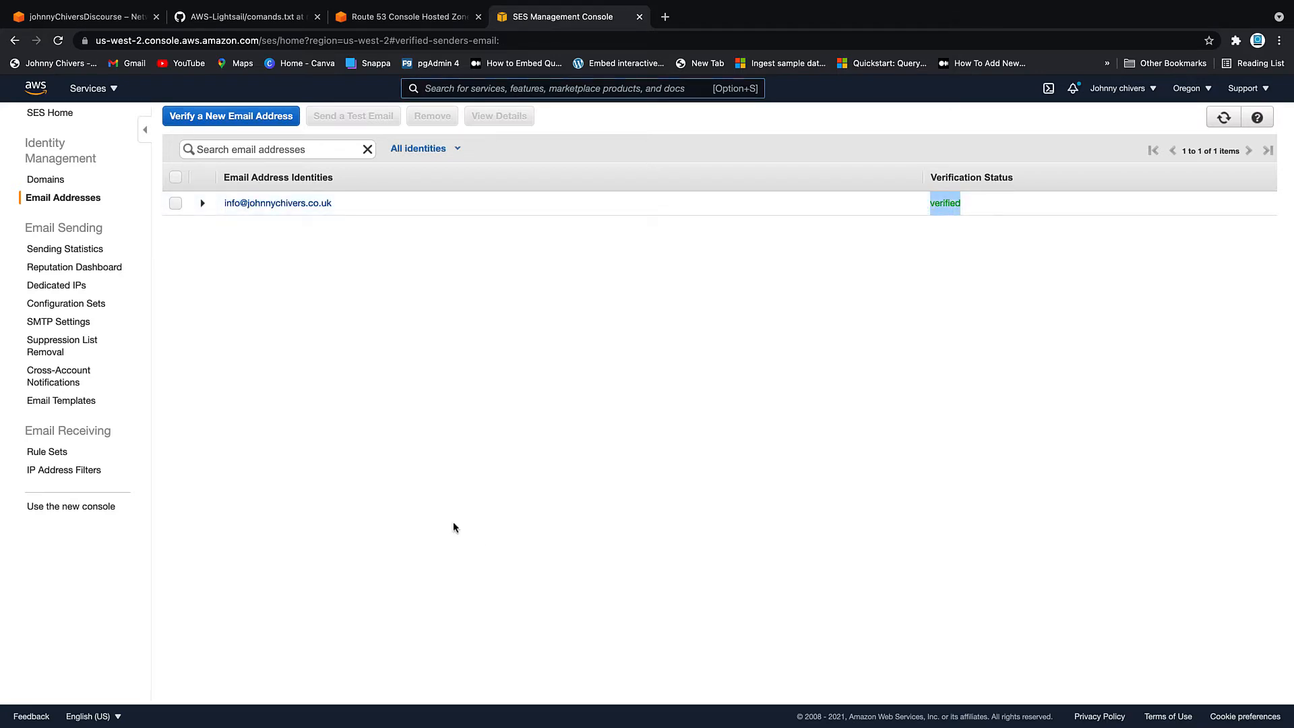
left_click(58, 320)
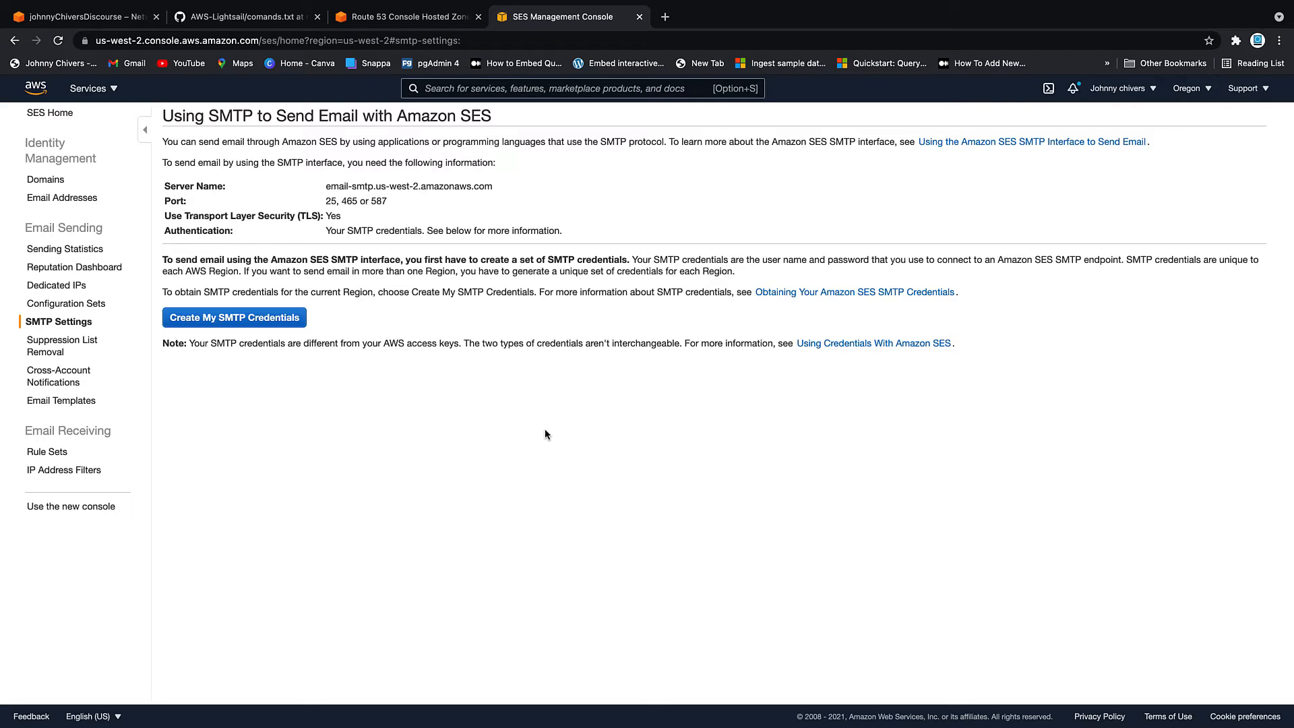
left_click(78, 16)
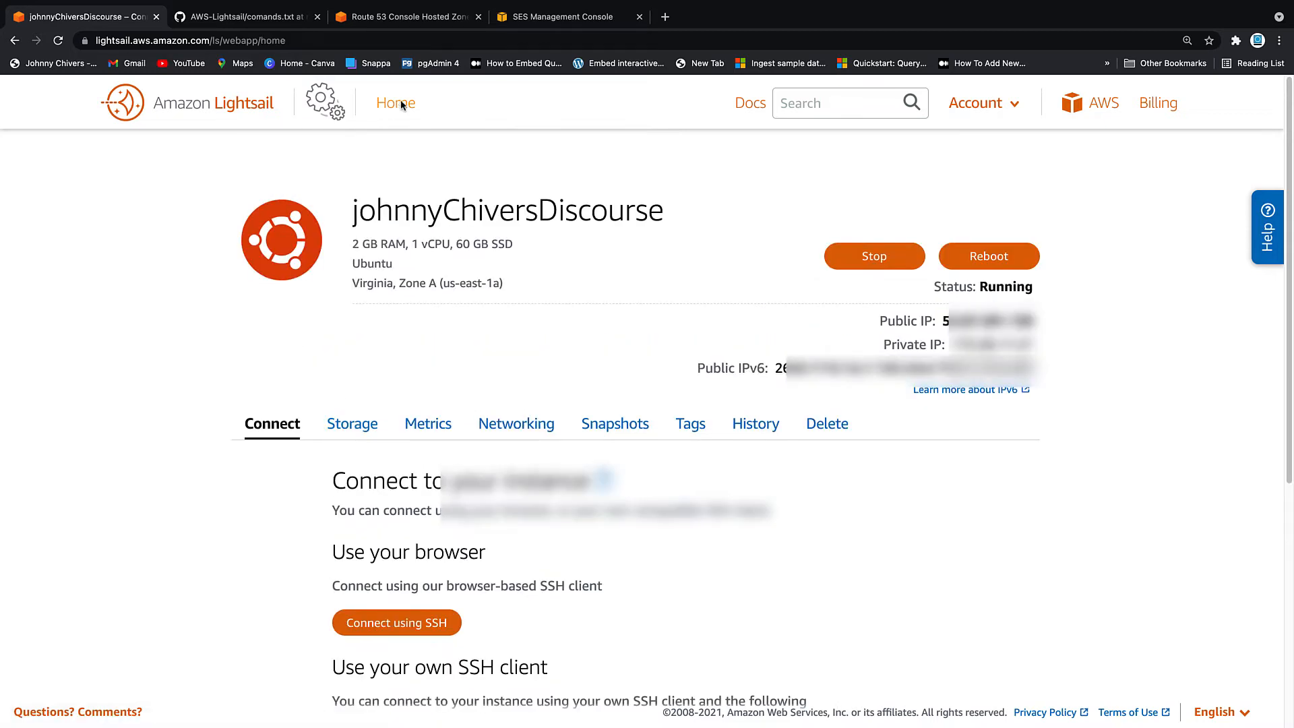
From Lightsail Home, start a browser SSH session to johnnyChiversDiscourse.
left_click(396, 102)
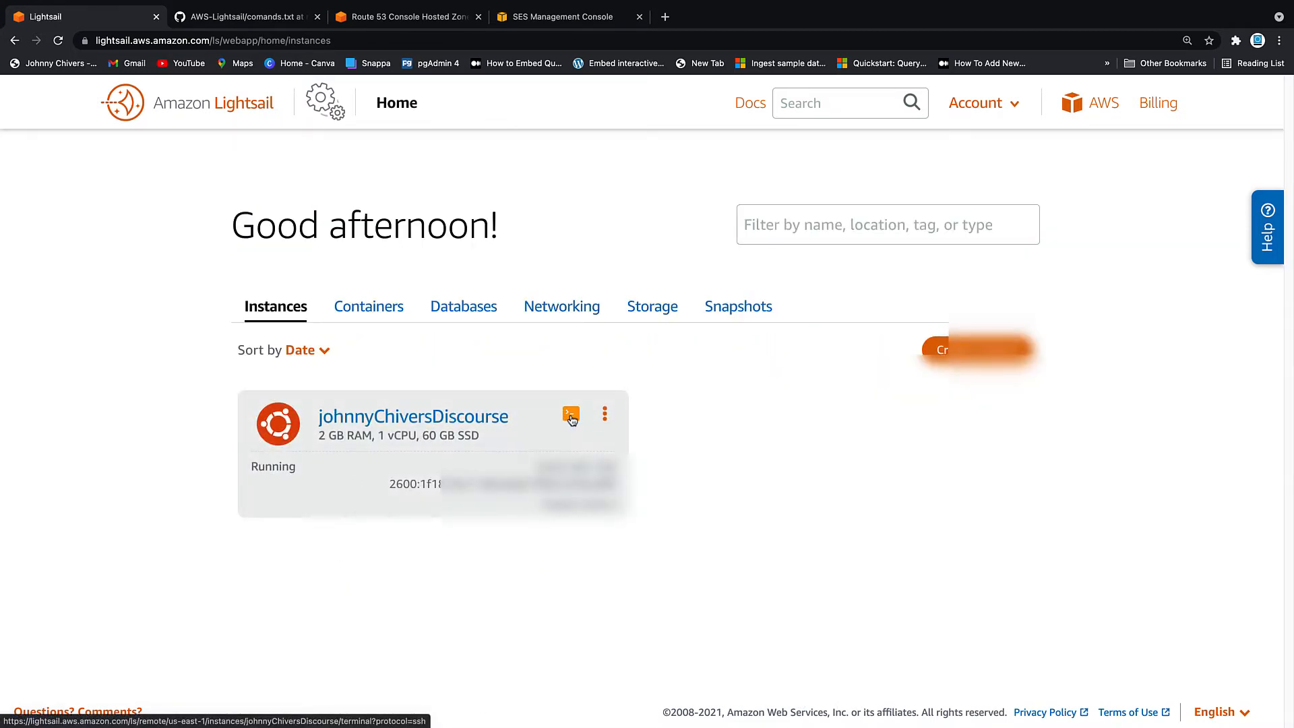
left_click(570, 415)
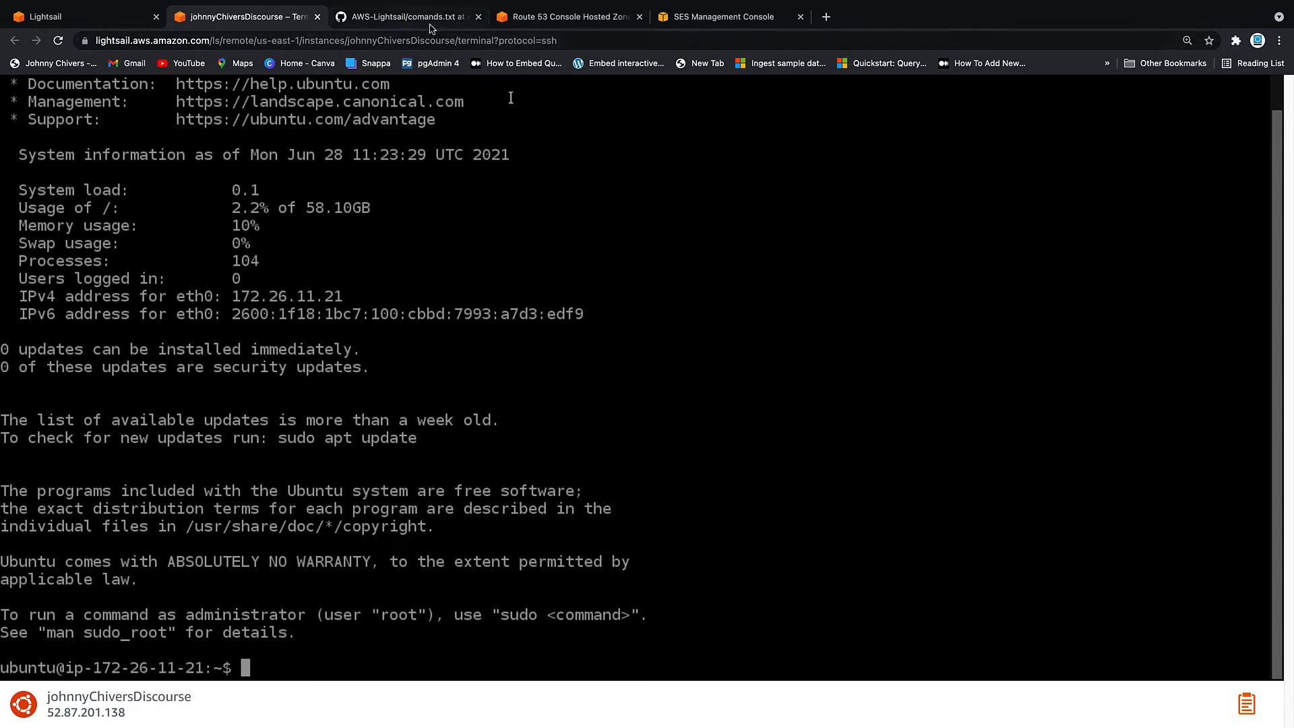
Run sudo apt update, copied from commands.txt, to refresh package lists.
left_click(405, 16)
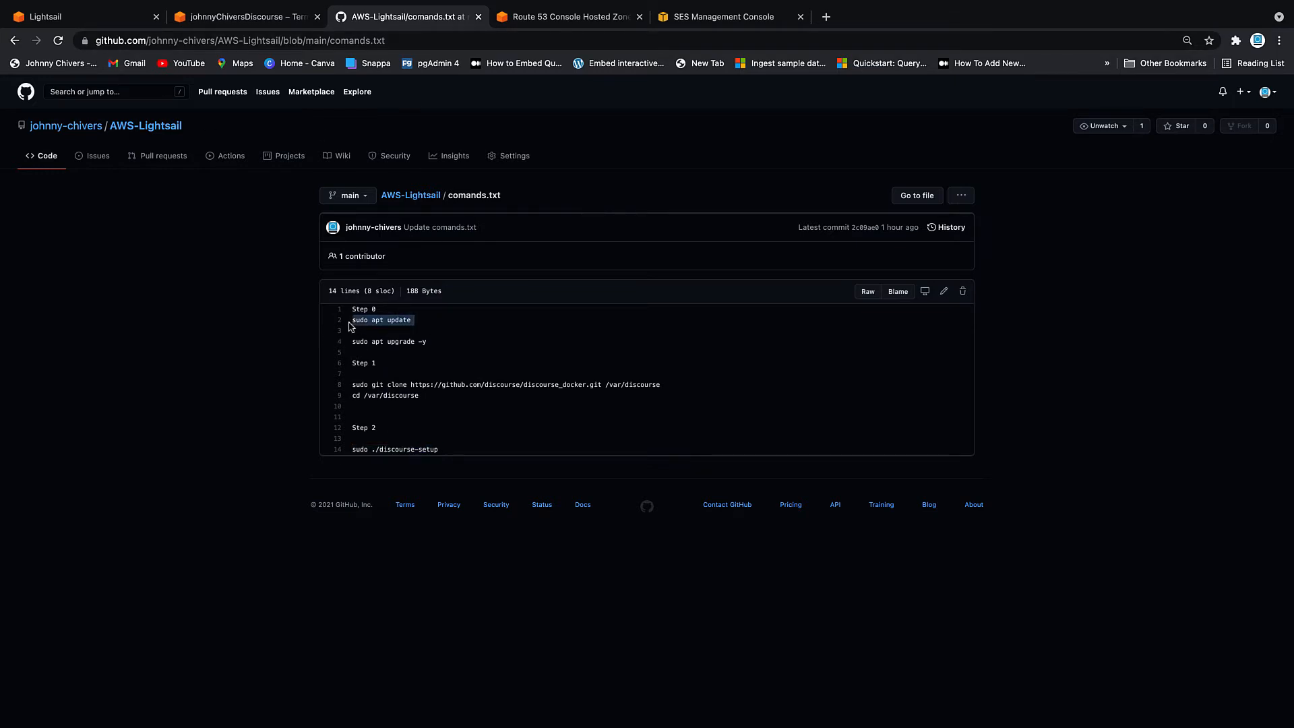
left_click(244, 16)
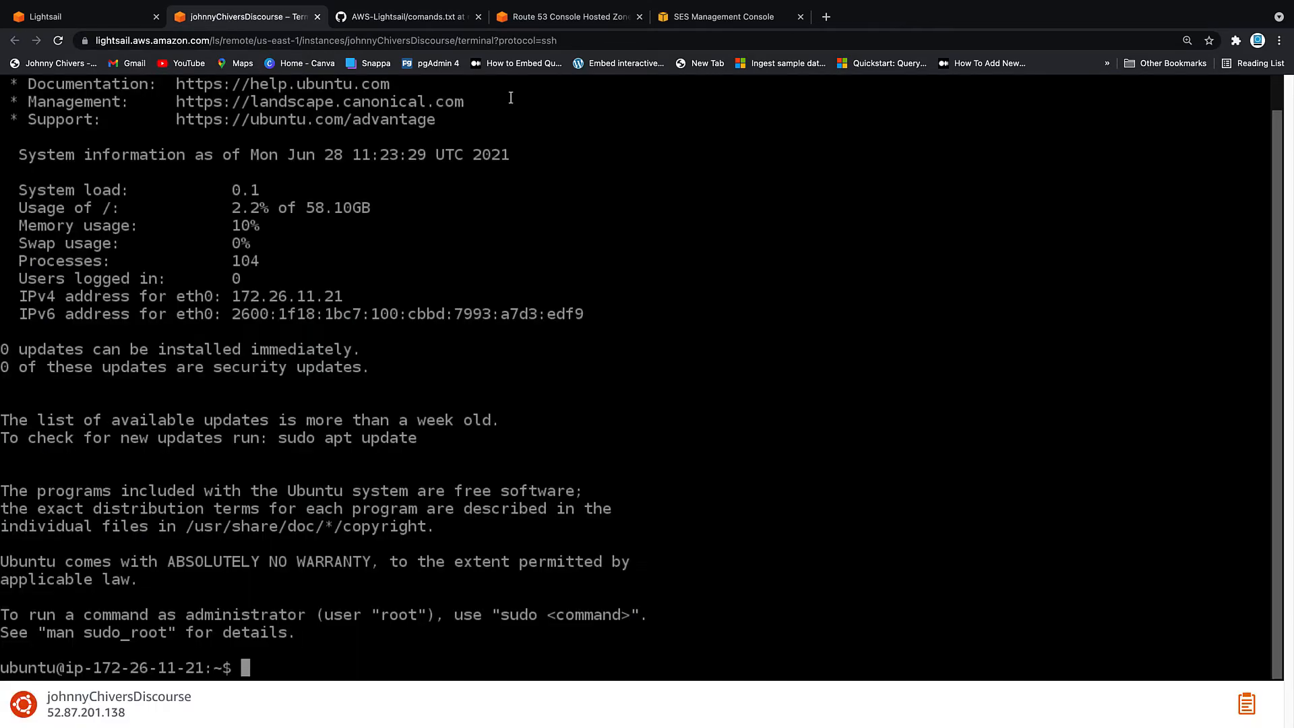
type("sud")
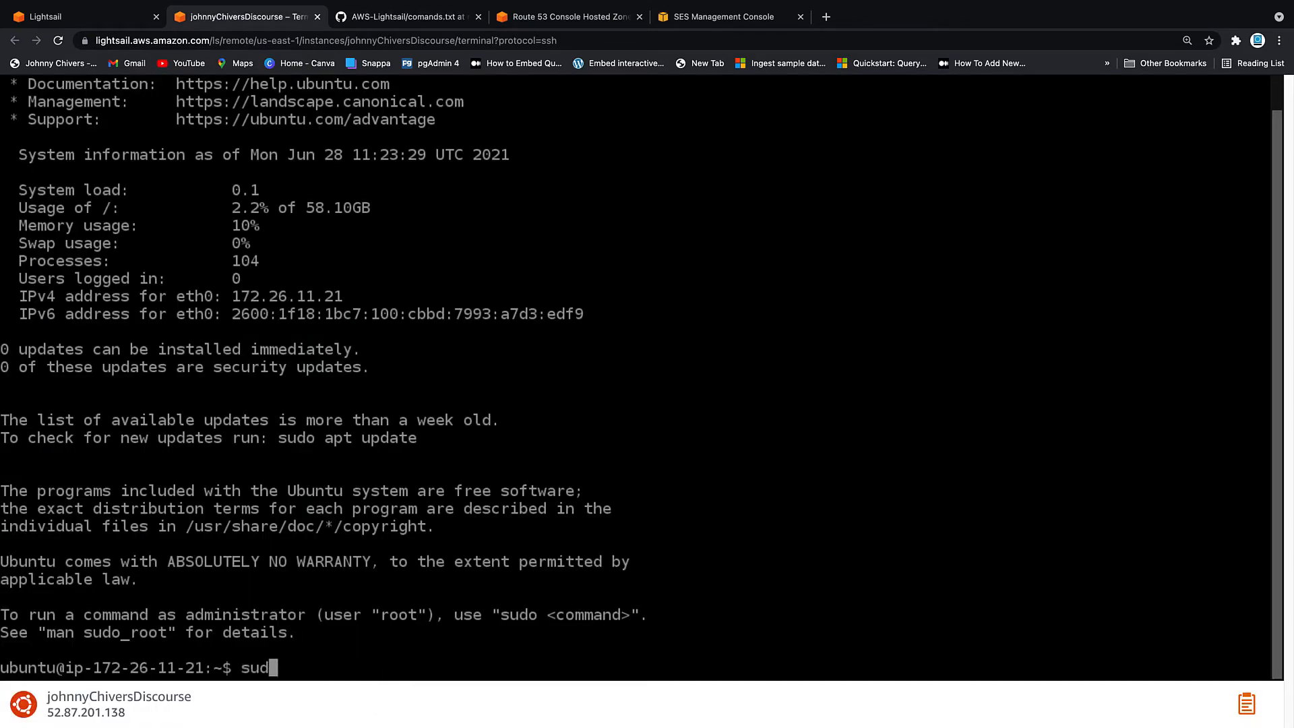
type("o apt")
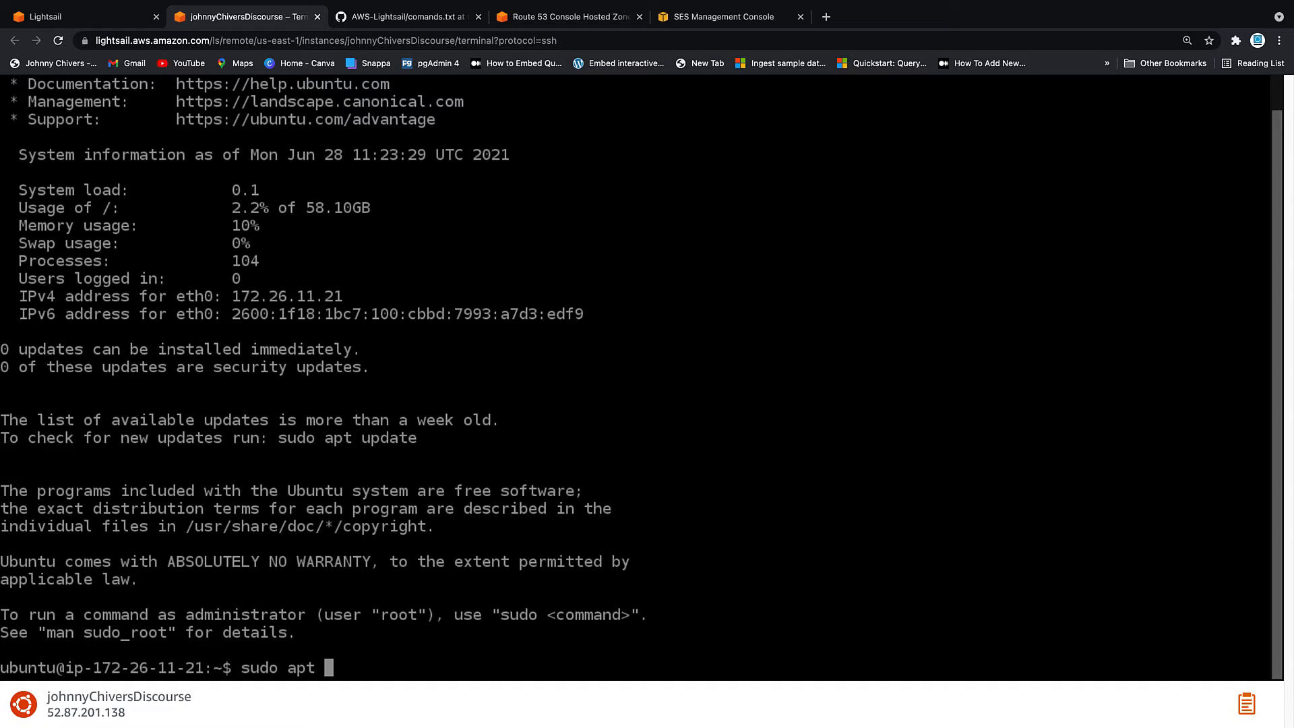
key("Return")
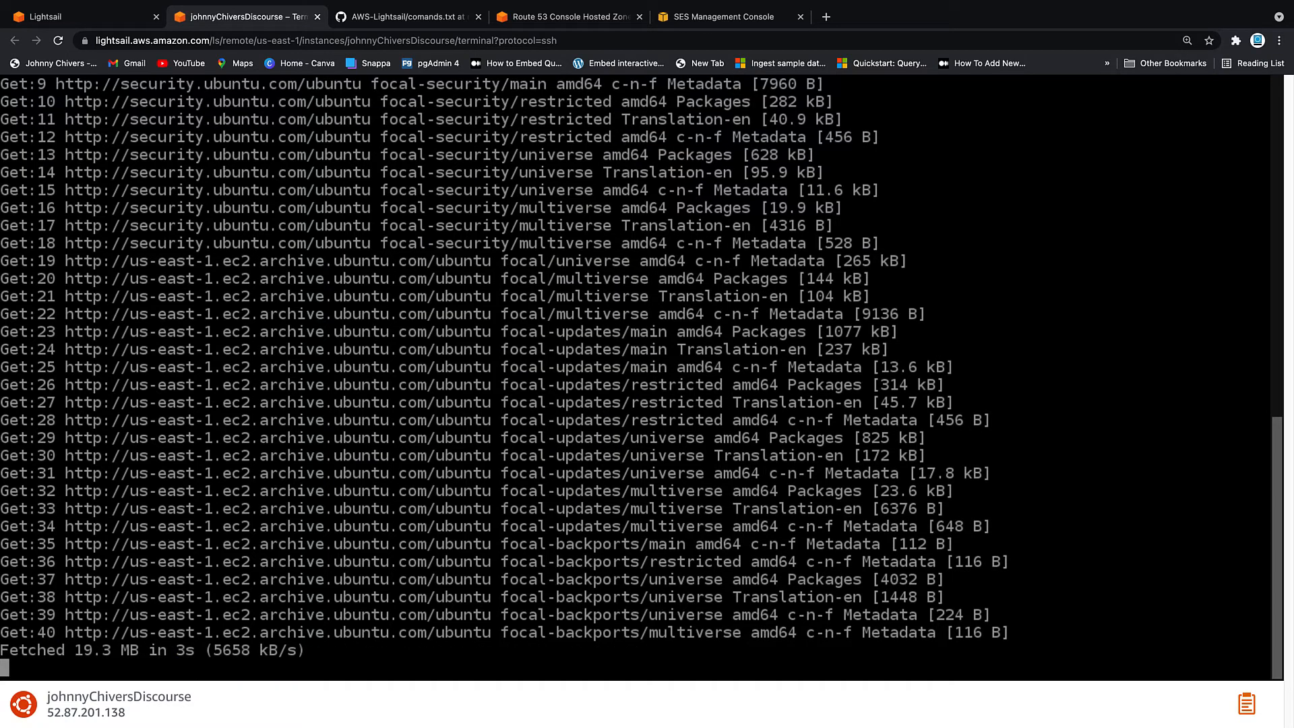
Run sudo apt upgrade -y to upgrade the installed packages.
left_click(404, 16)
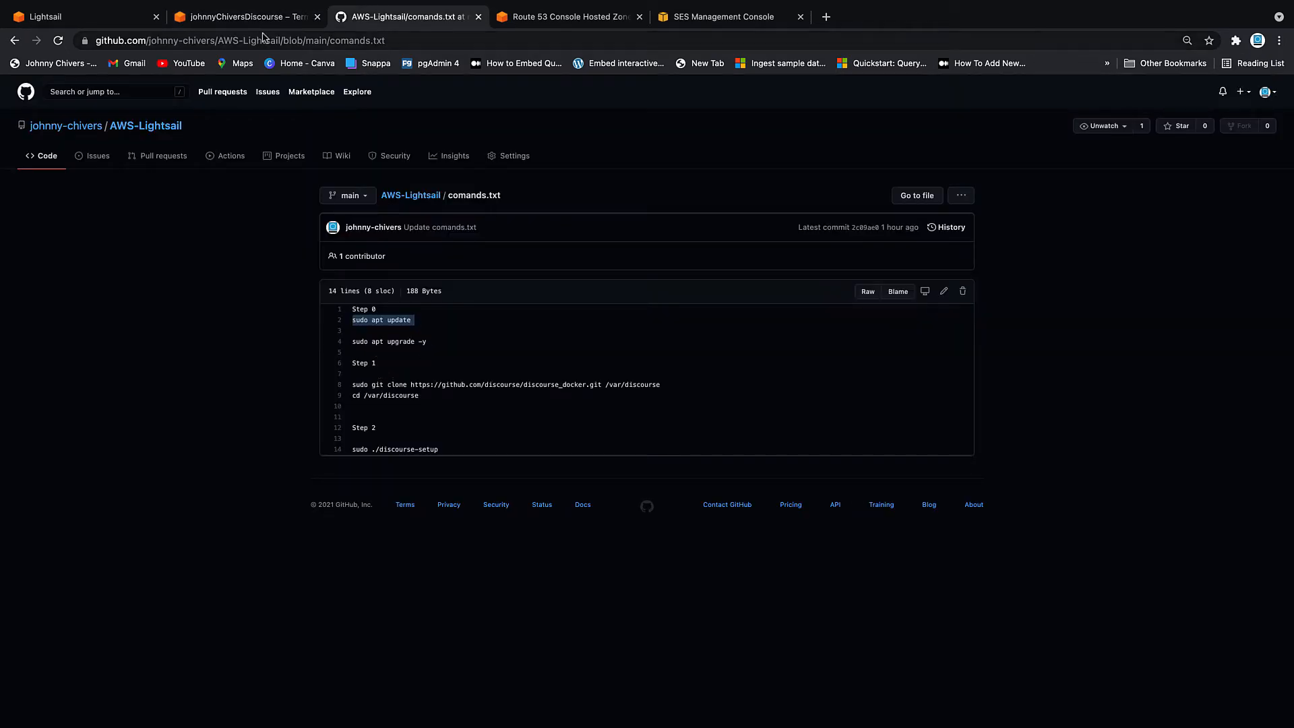
left_click(242, 16)
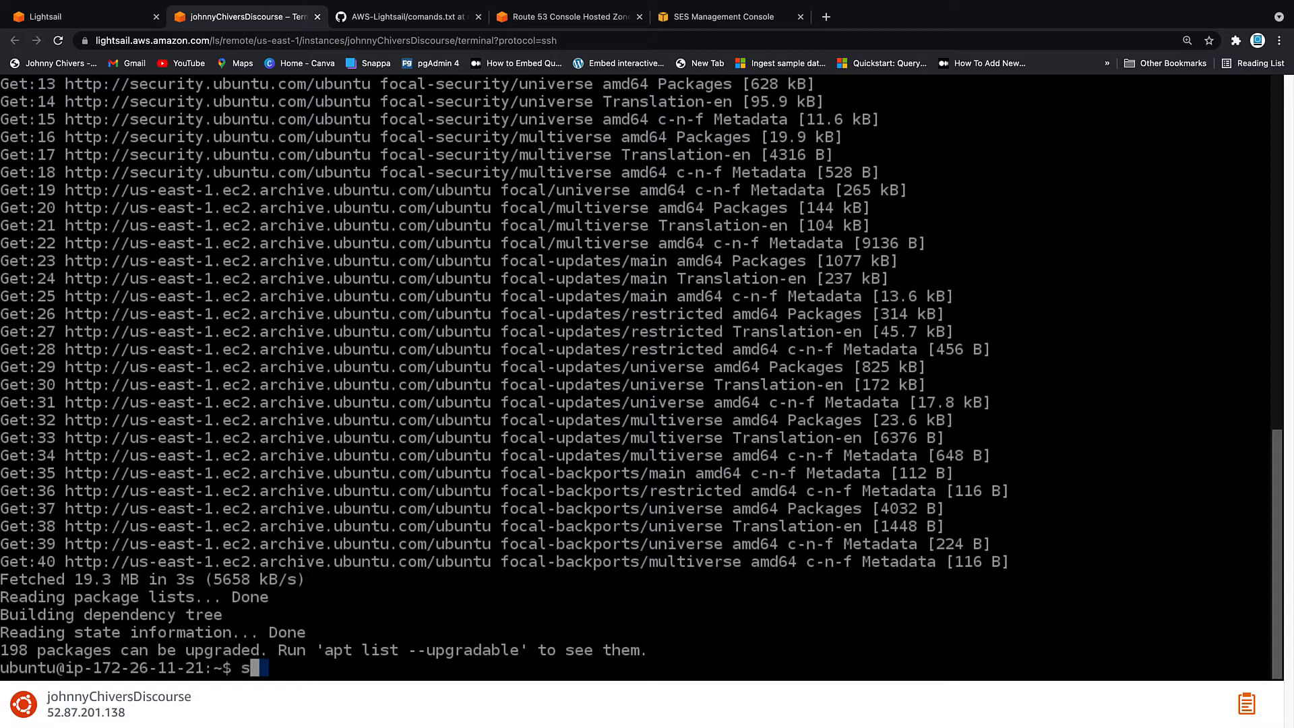
type("udo apt u")
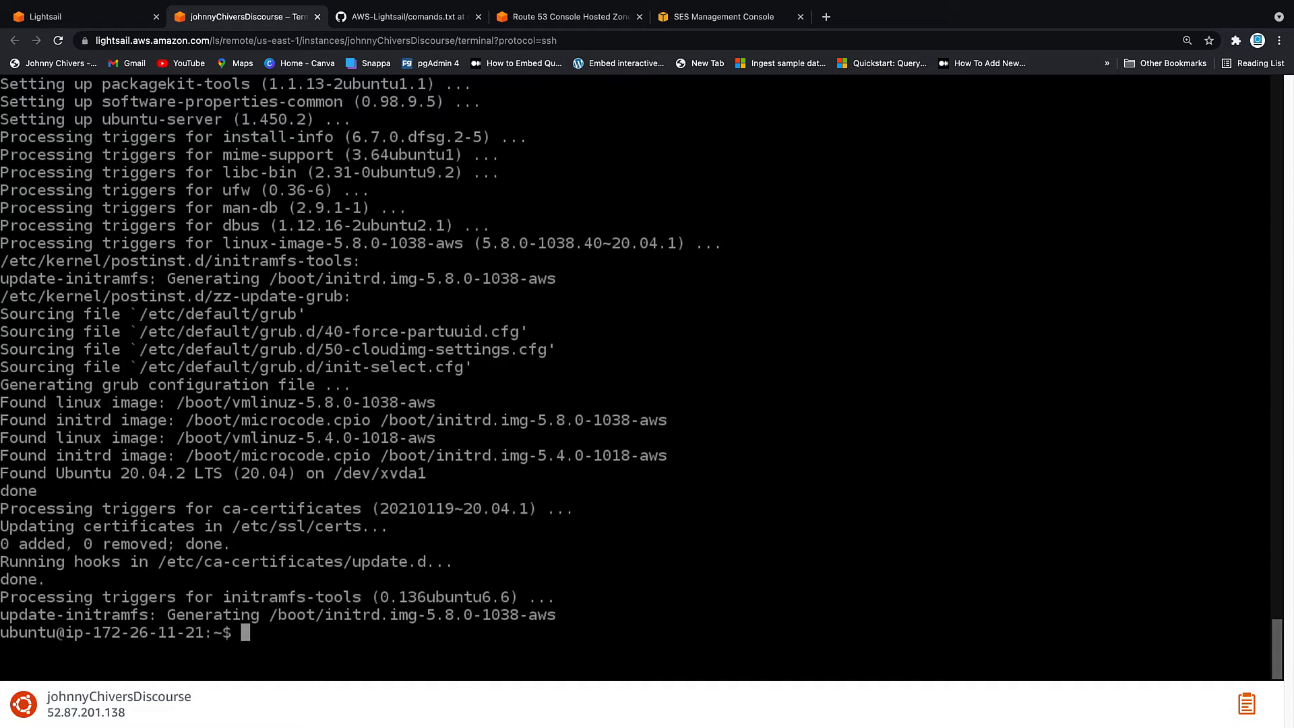
mouse_move(414, 302)
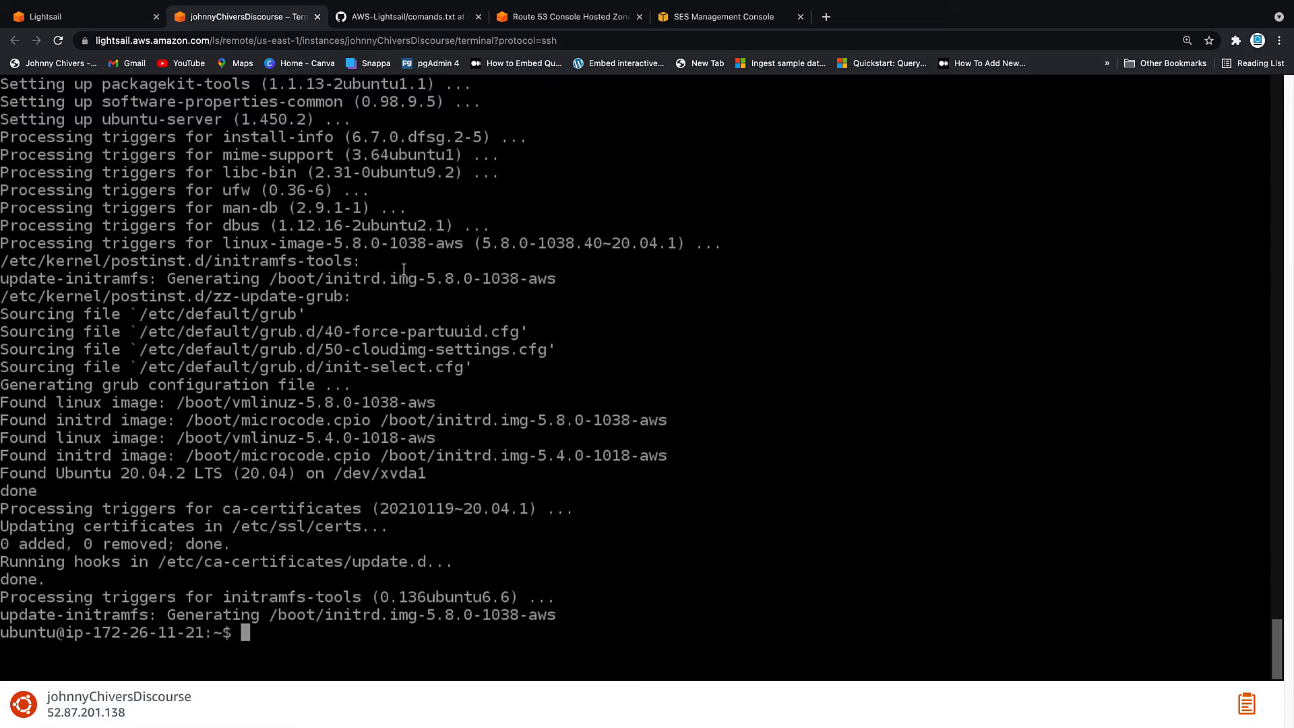
mouse_move(486, 225)
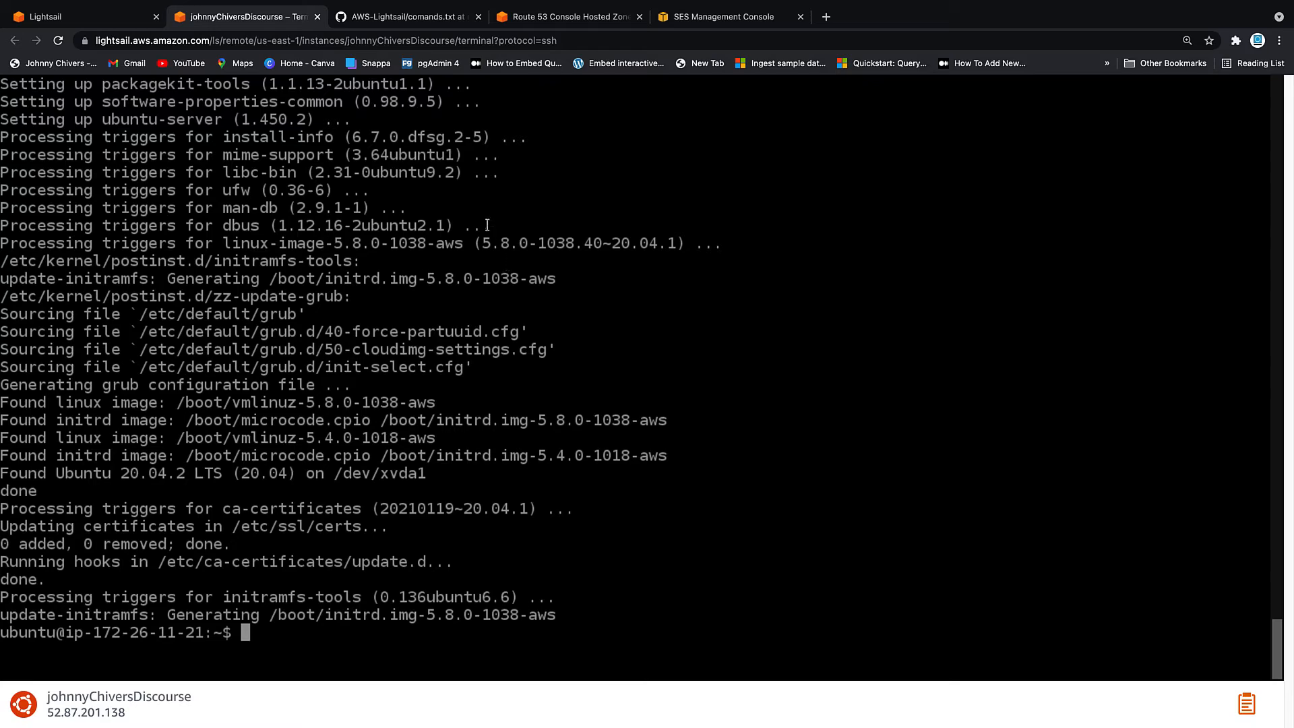
Clone discourse_docker from GitHub into /var/discourse with sudo git clone.
left_click(404, 16)
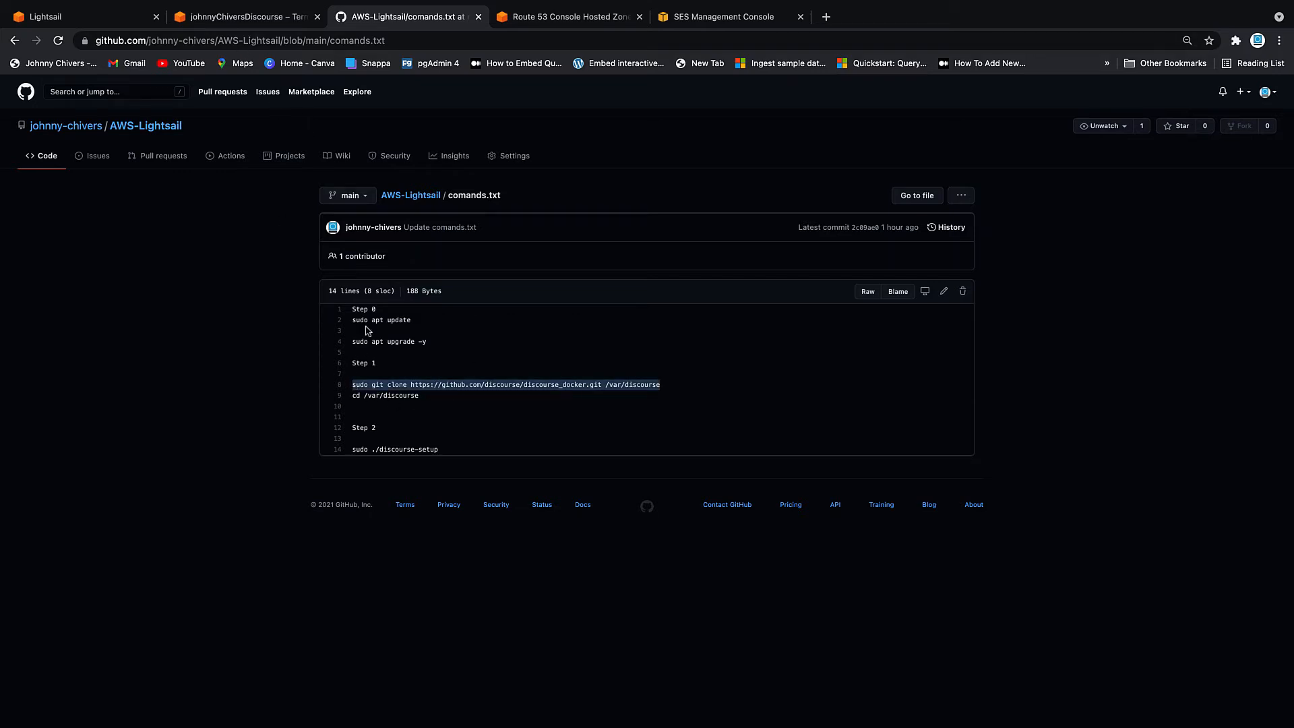
mouse_move(440, 403)
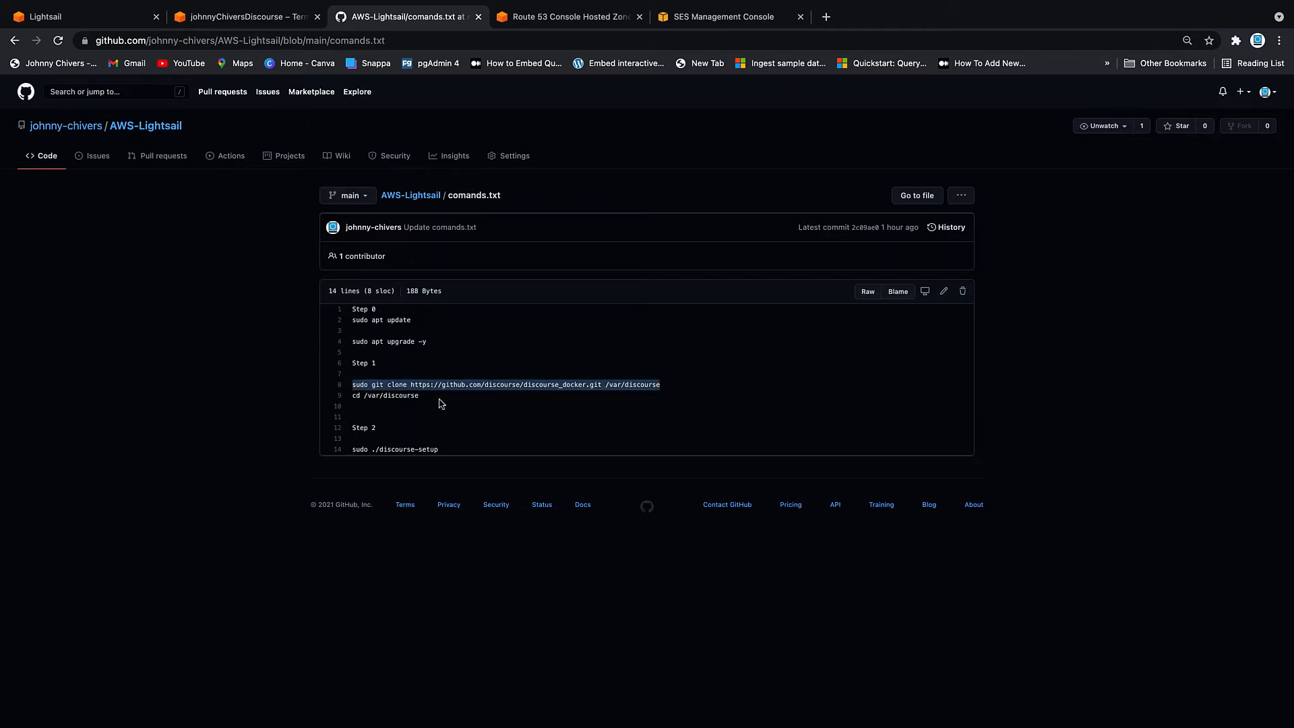
mouse_move(605, 396)
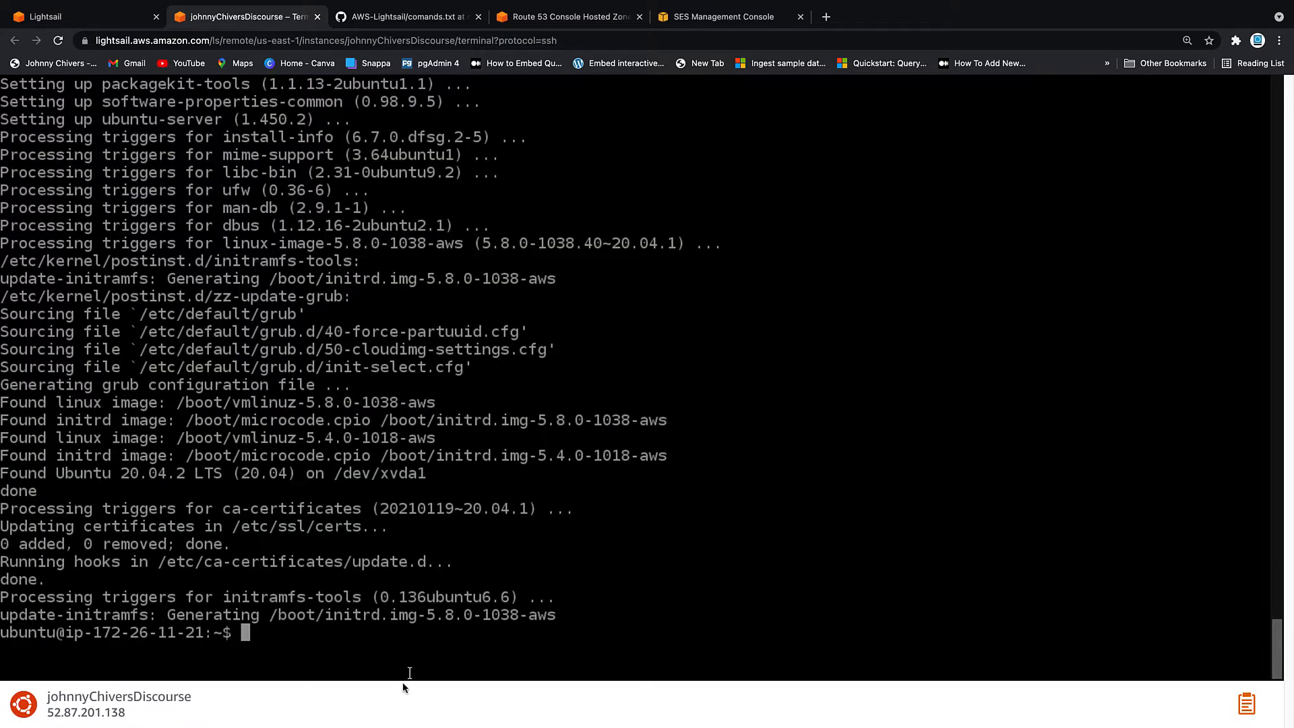
type("sudo git clone https://github.com/discourse/discourse_docker.git /var/discourse")
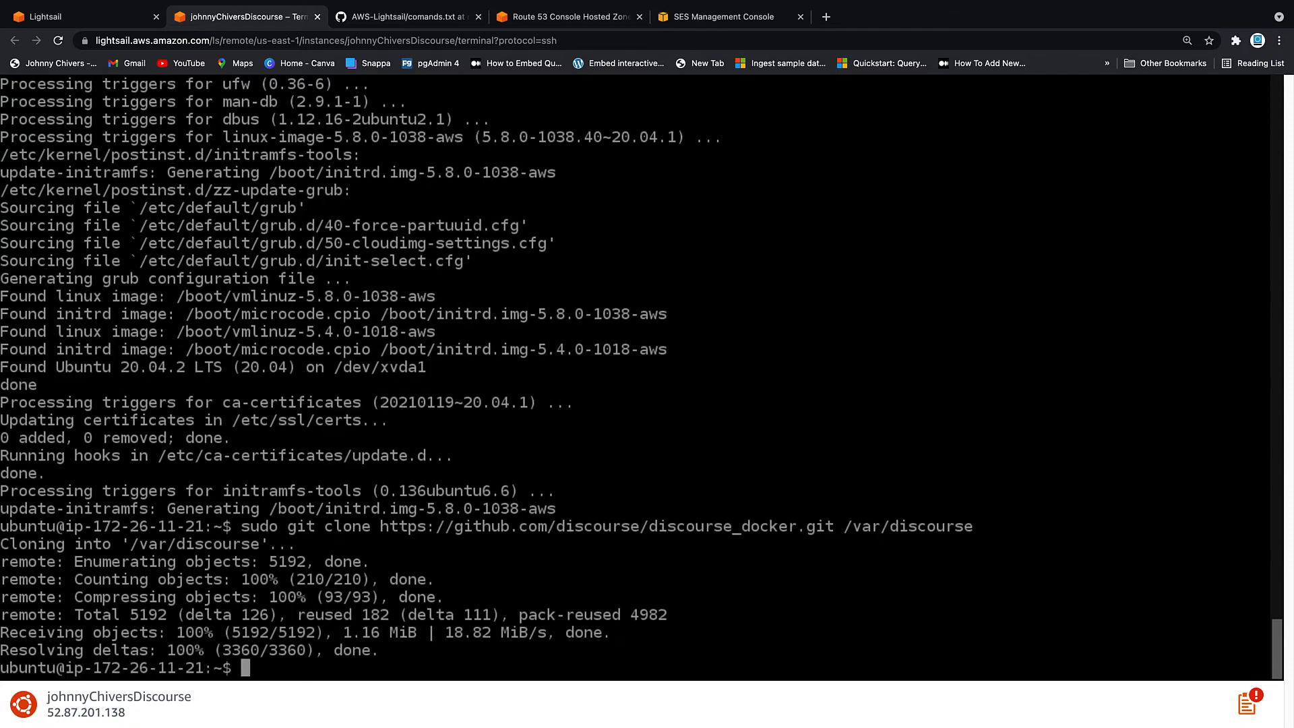
left_click(404, 16)
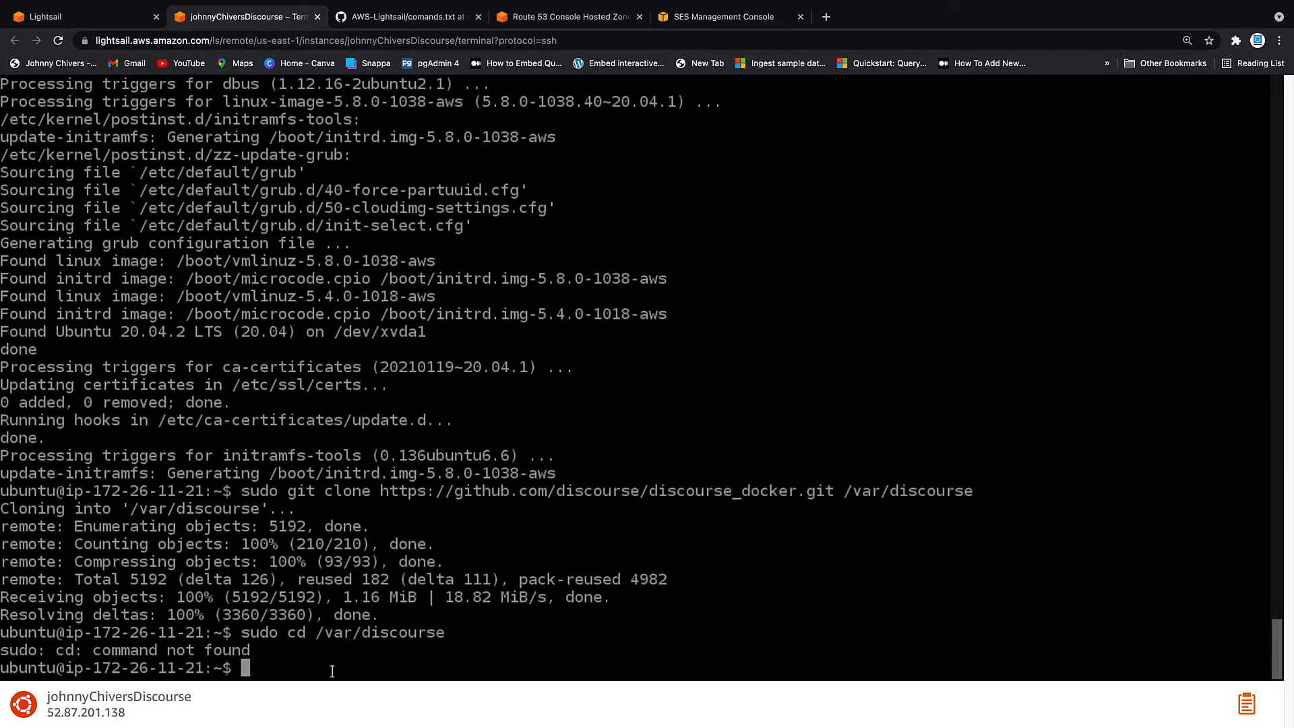
Change into /var/discourse and list its files.
type("cd va")
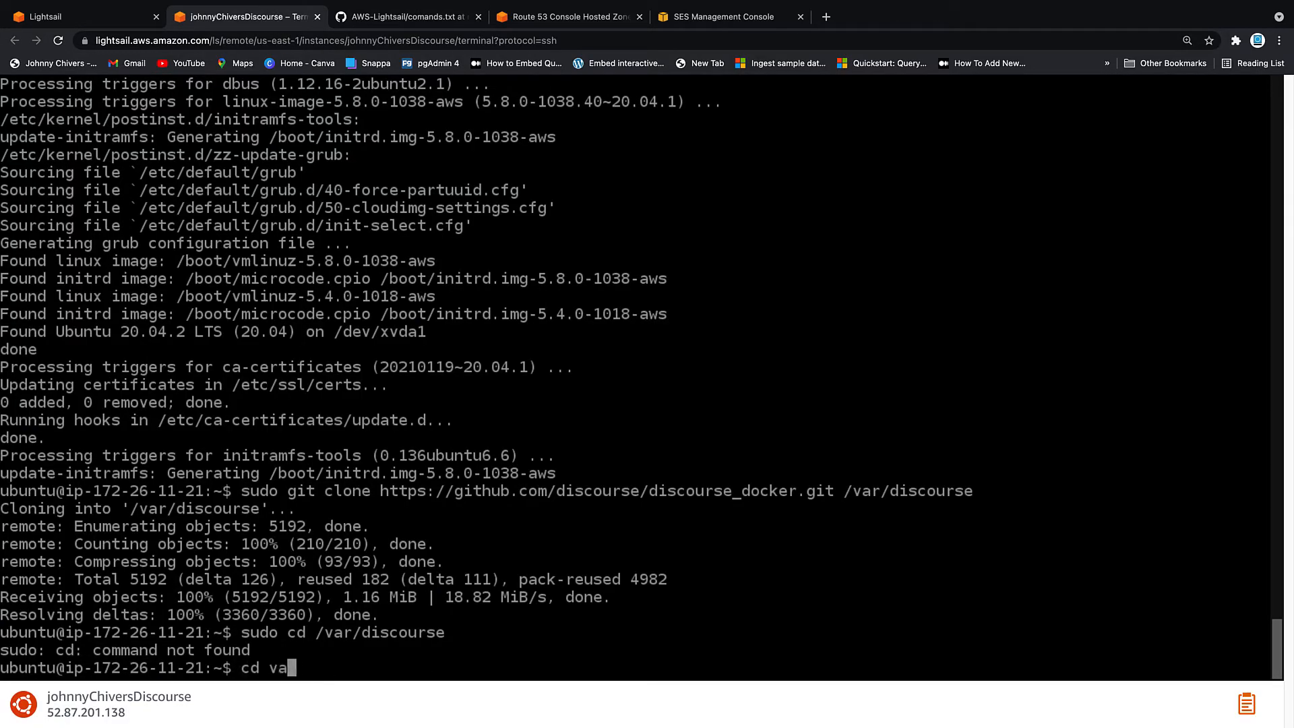
key("Backspace")
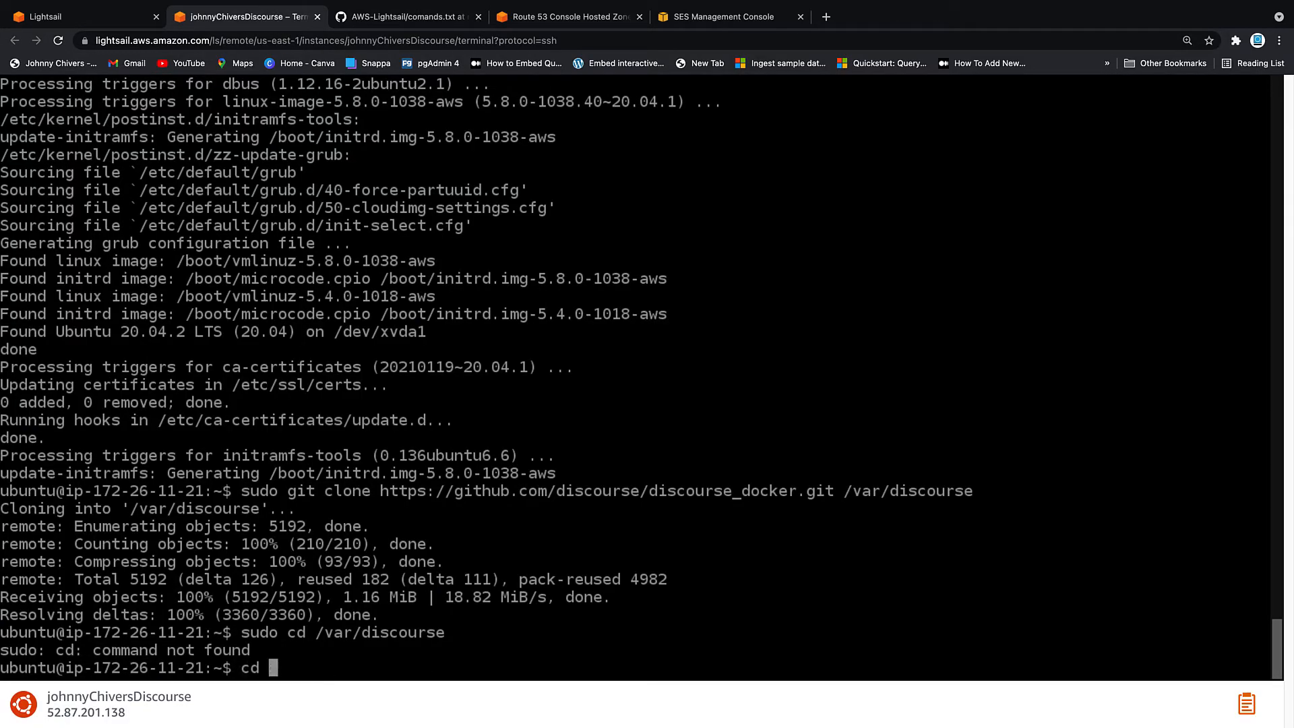
type("/var/discourse")
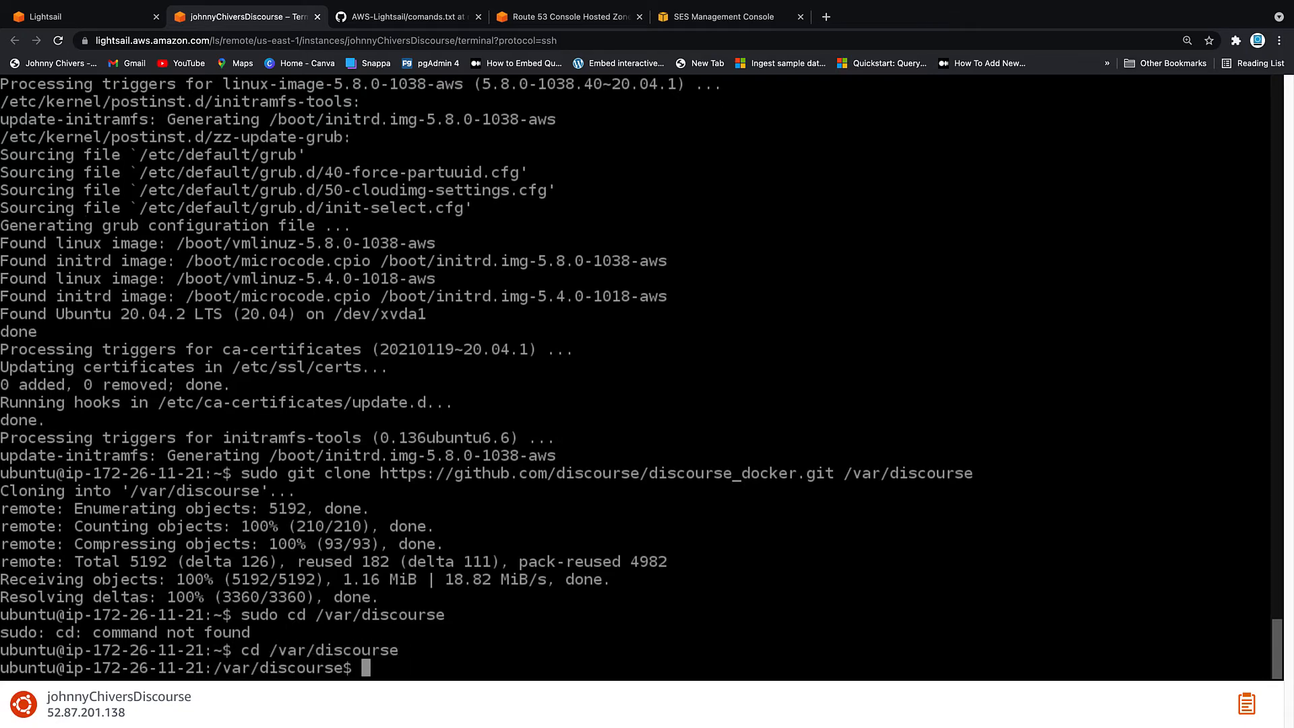
type("ls")
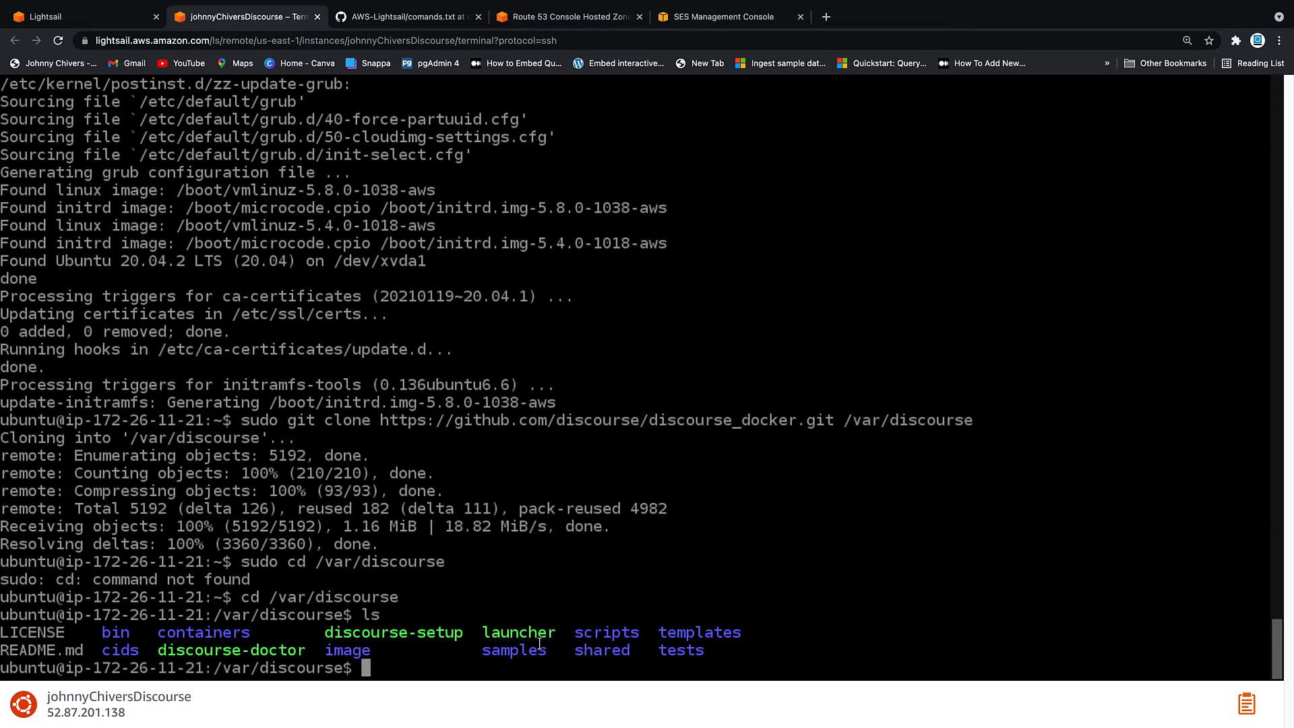
left_click(406, 17)
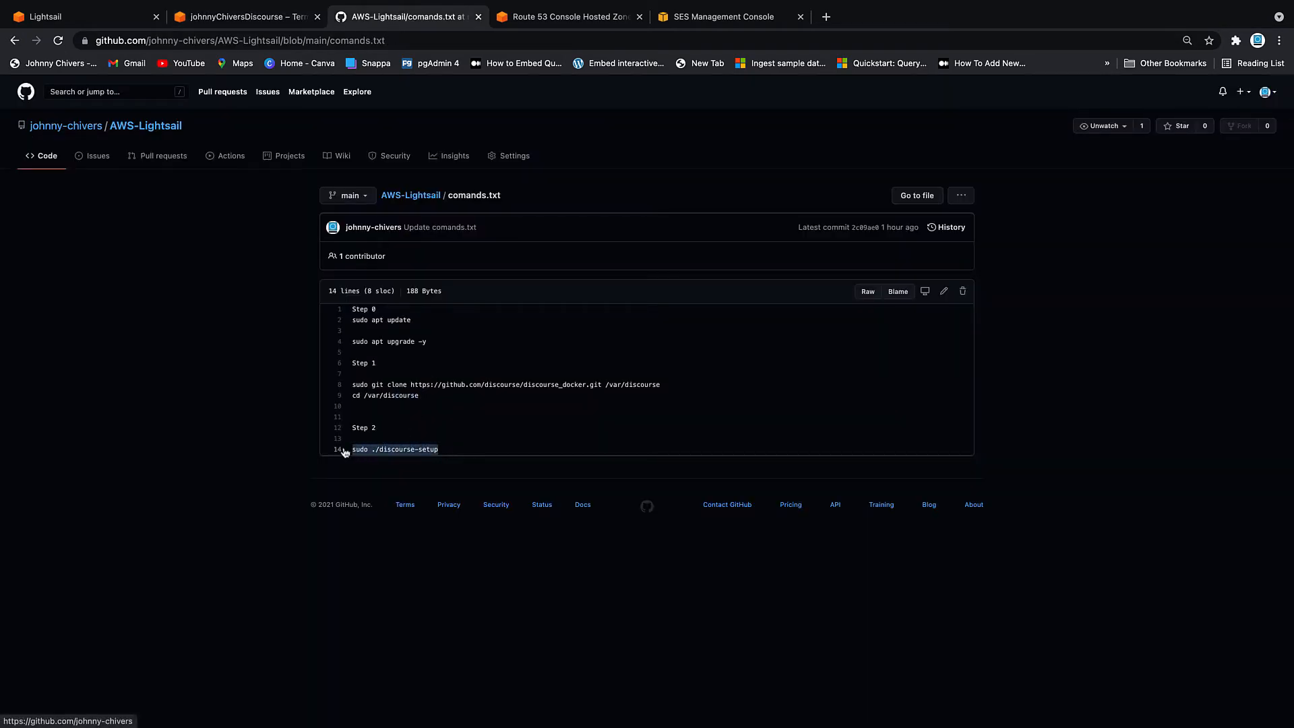
left_click(242, 16)
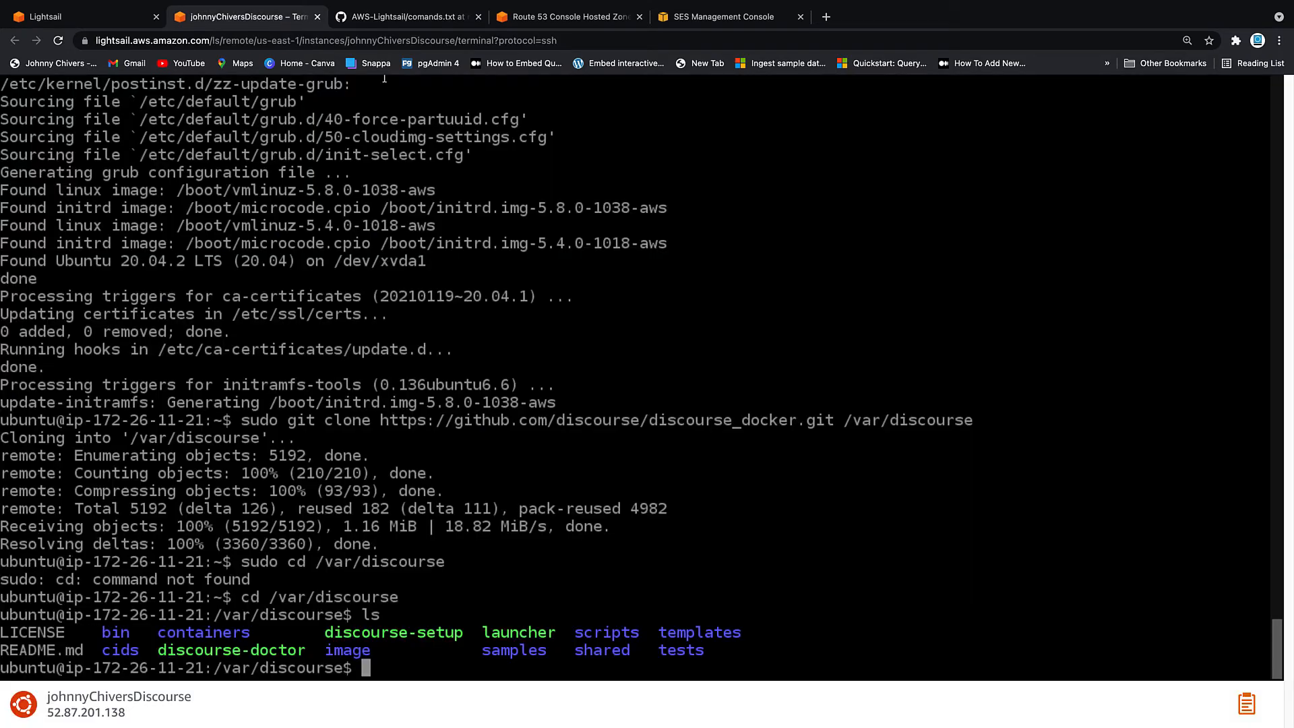
mouse_move(443, 669)
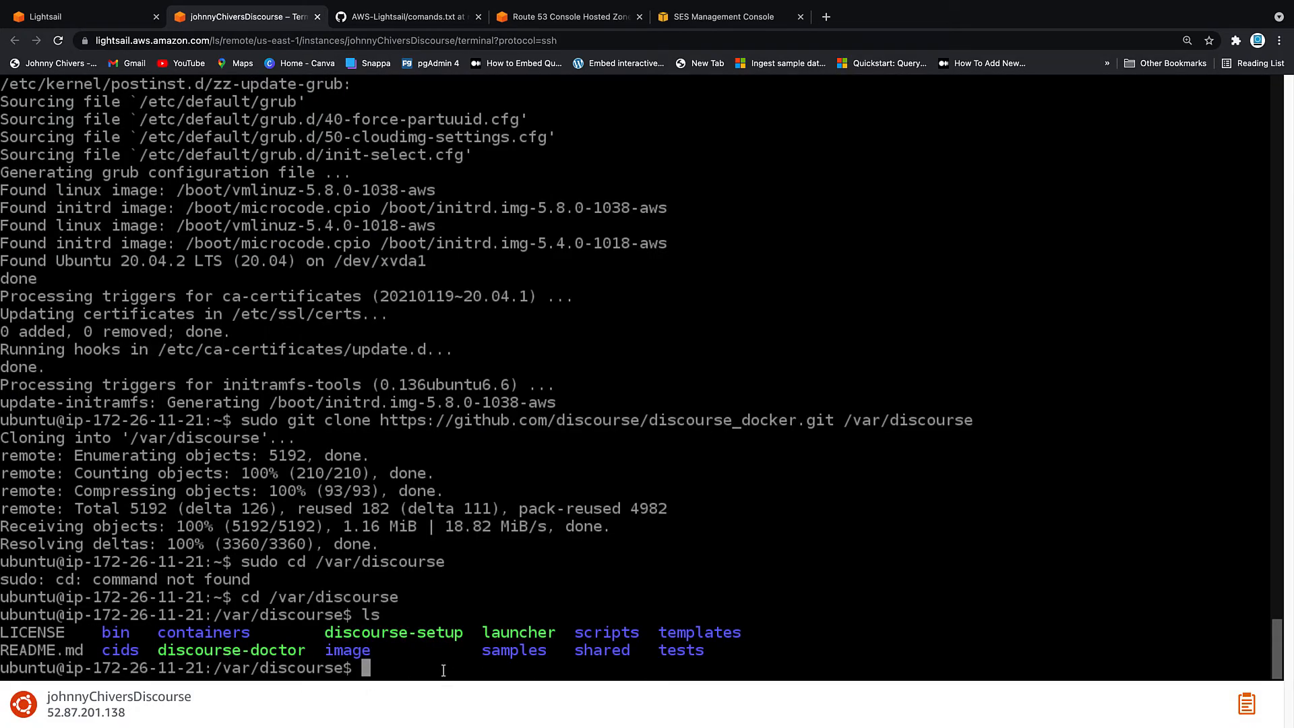
Run sudo ./discourse-setup, agree to install Docker, and wait for the base image.
type("sudo ./discourse-setup")
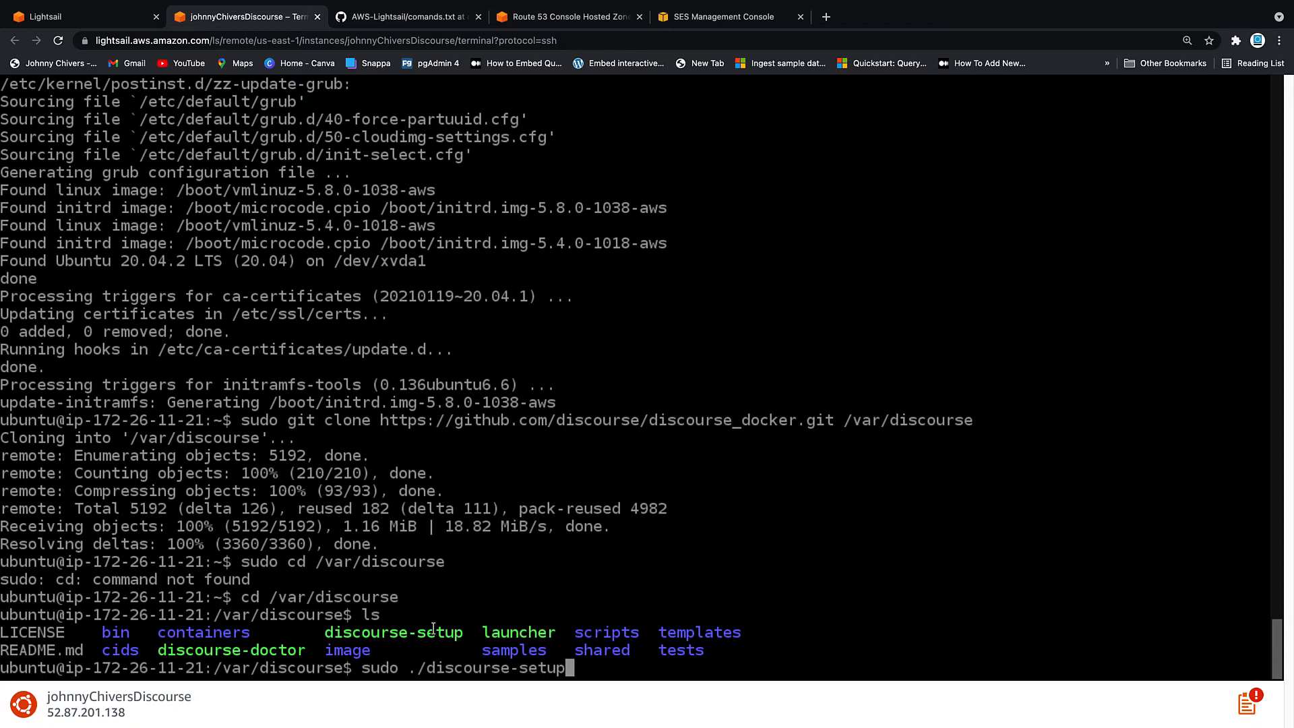
key("Return")
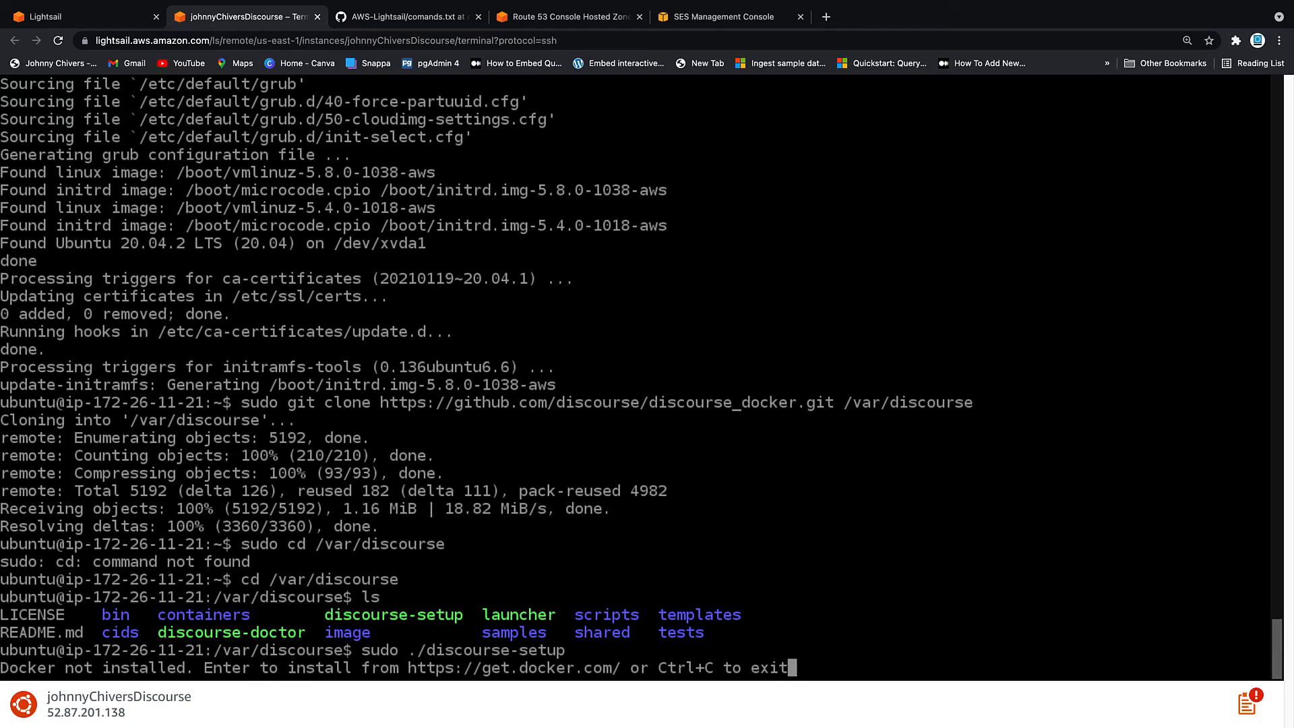
key("Return")
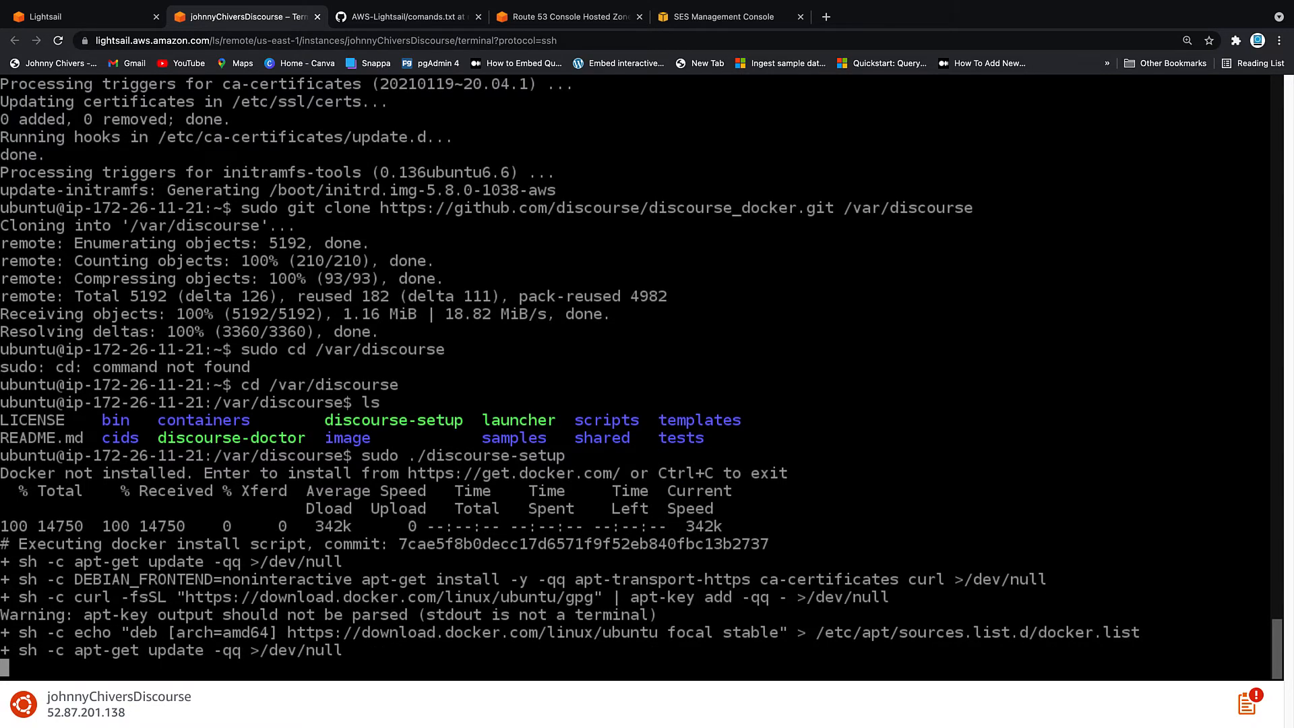
scroll("down", 3)
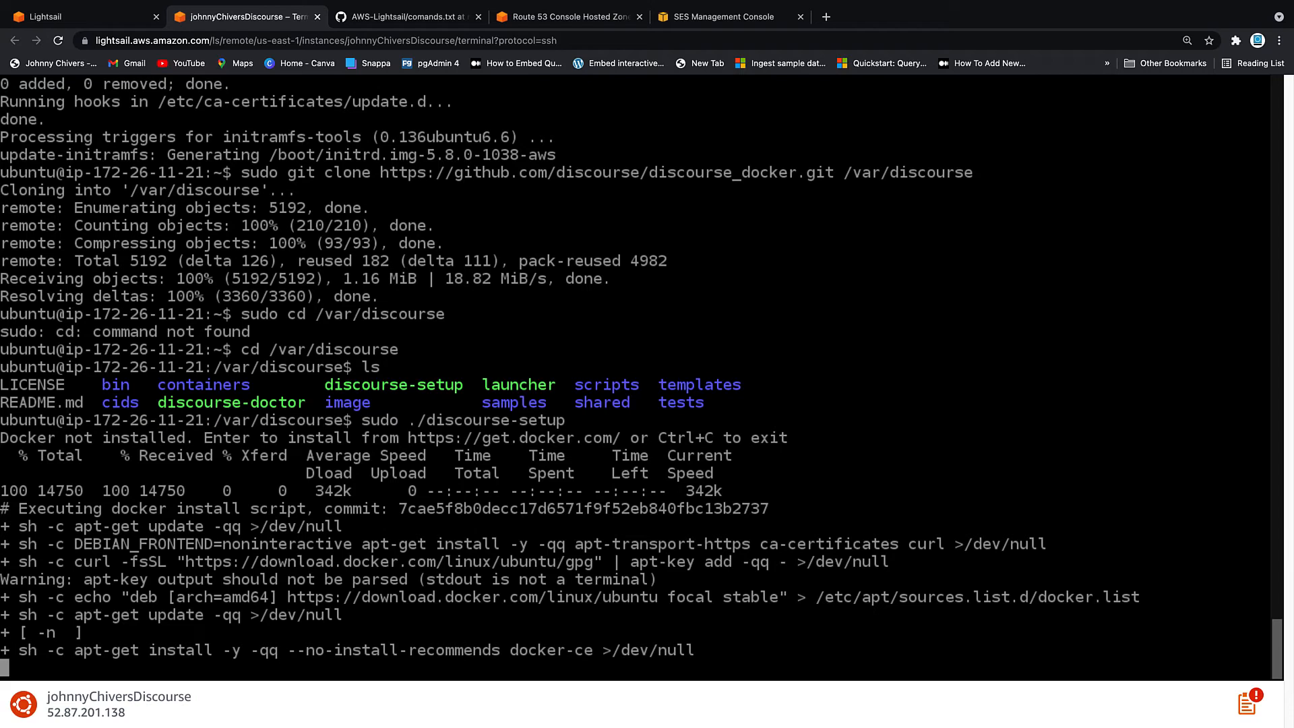
scroll("down", 3)
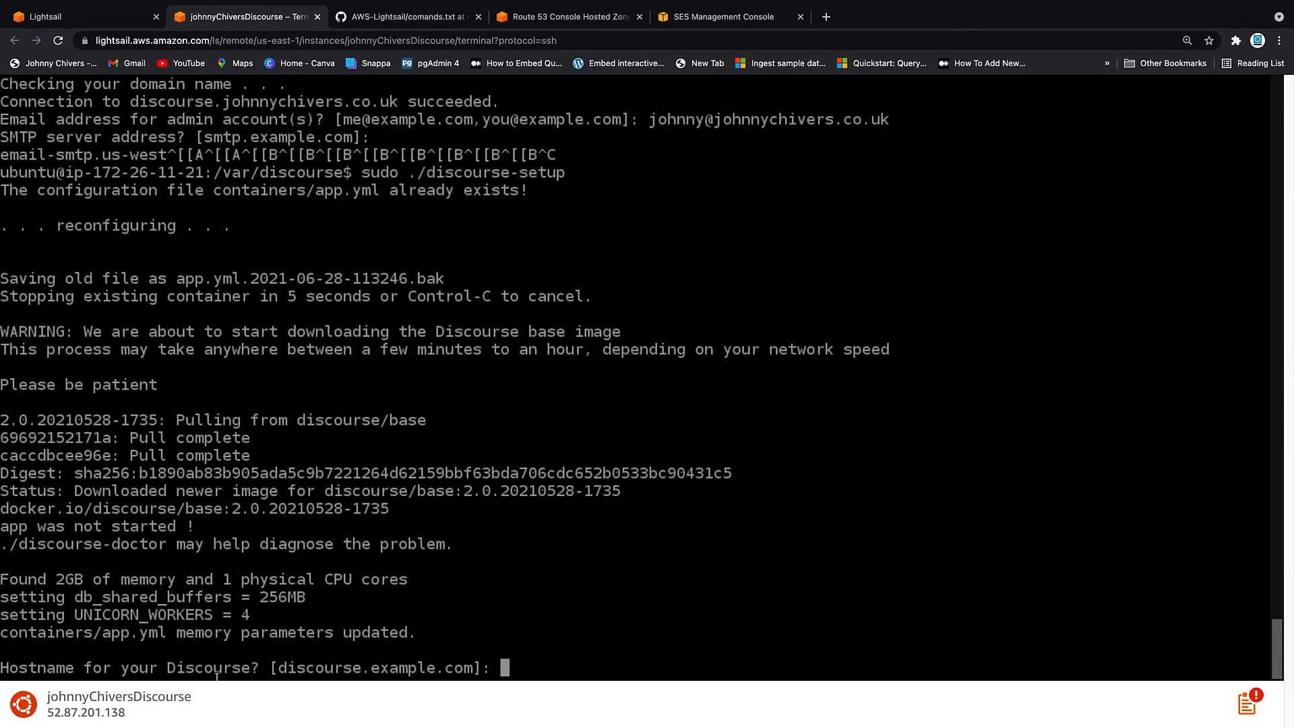
Enter discourse.johnnychivers.co.uk, copied from the Route 53 records, as the Discourse hostname.
left_click(569, 16)
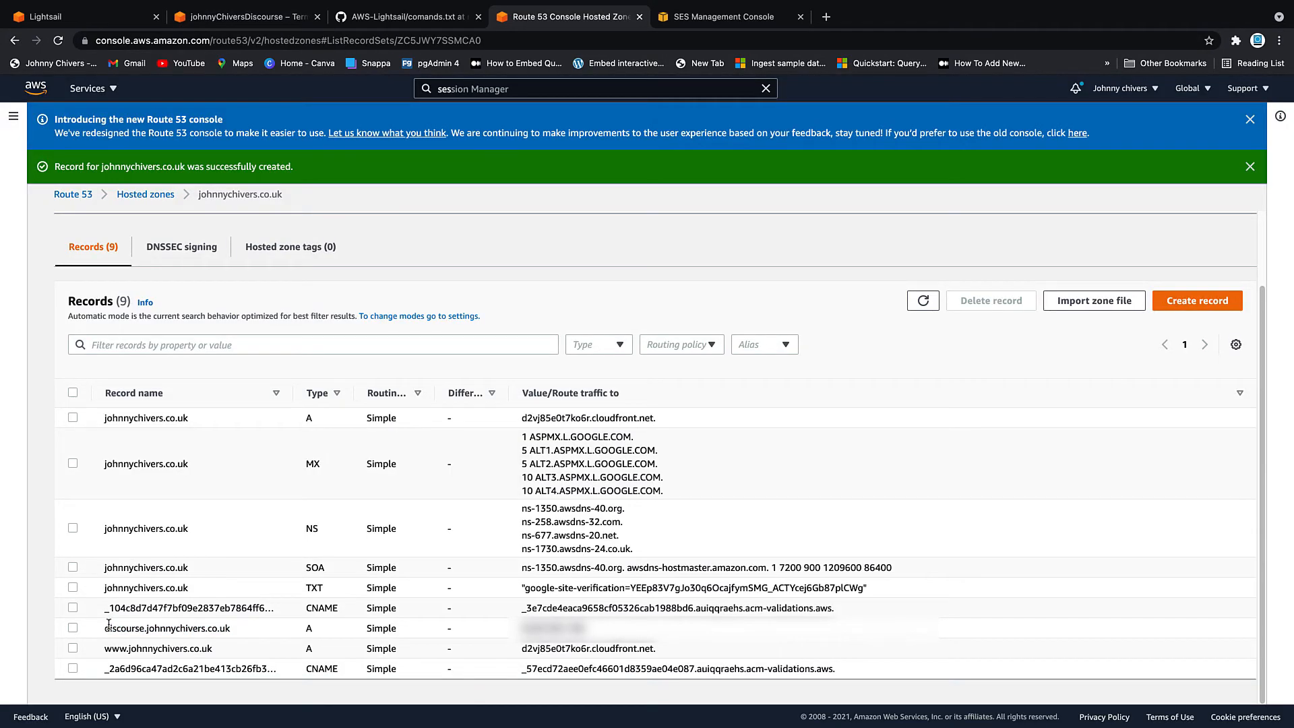
double_click(167, 628)
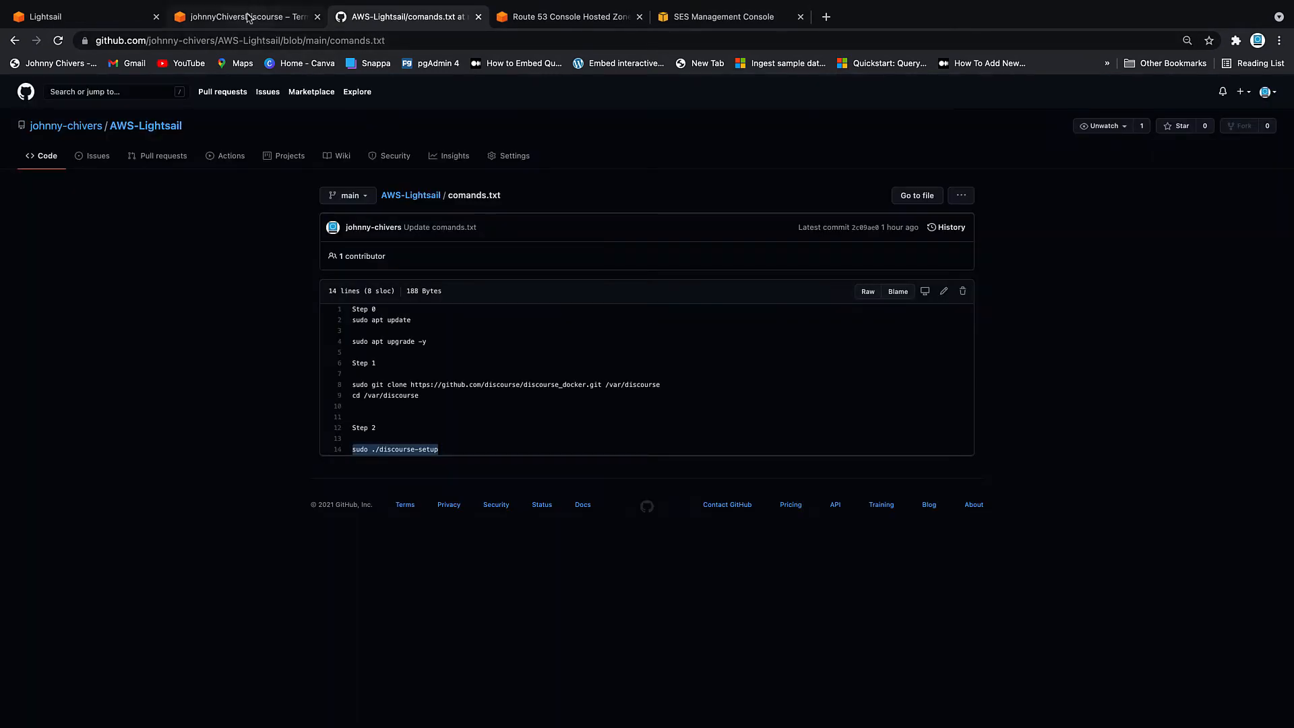
left_click(245, 16)
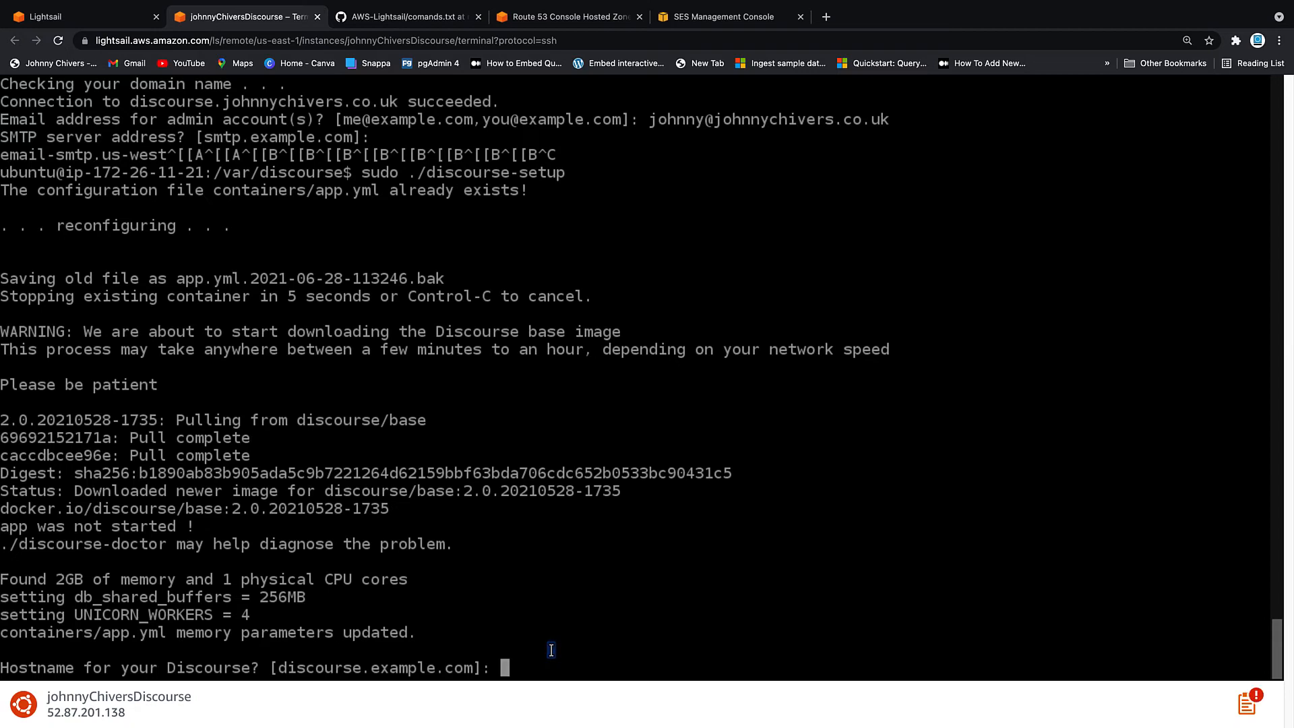
type("discourse.johnnychivers.co.uk")
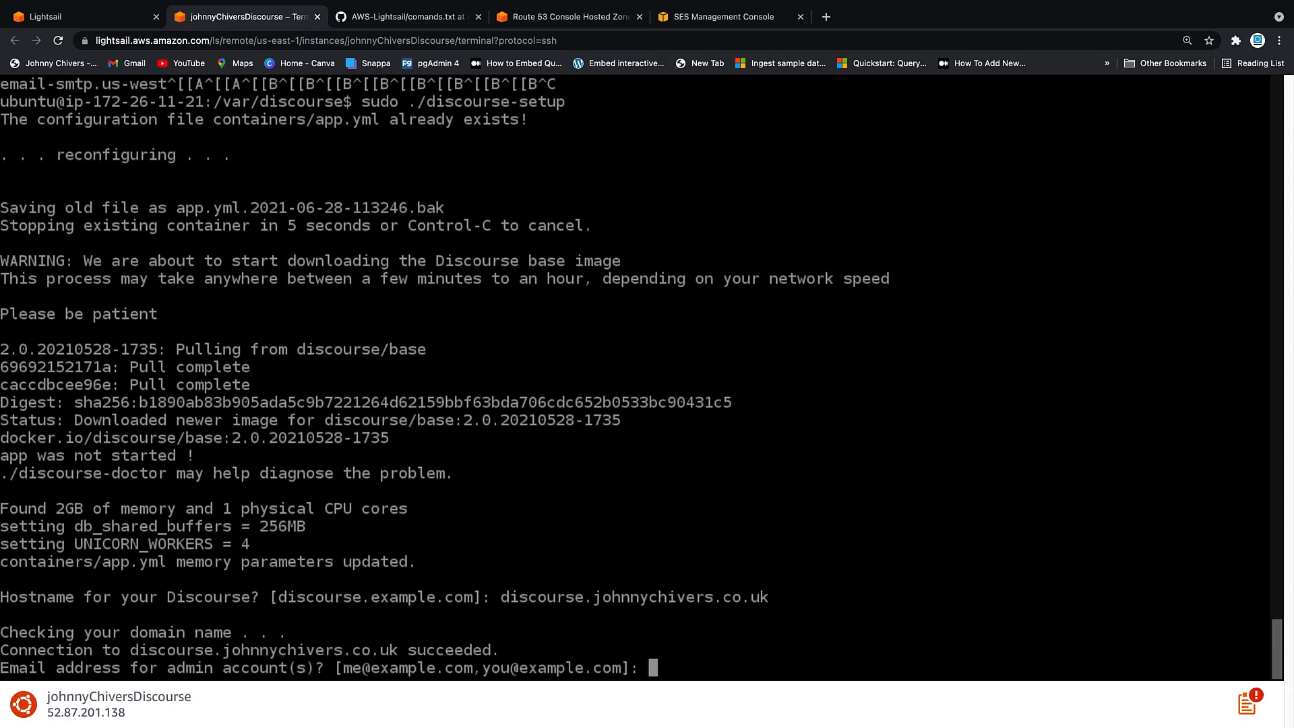
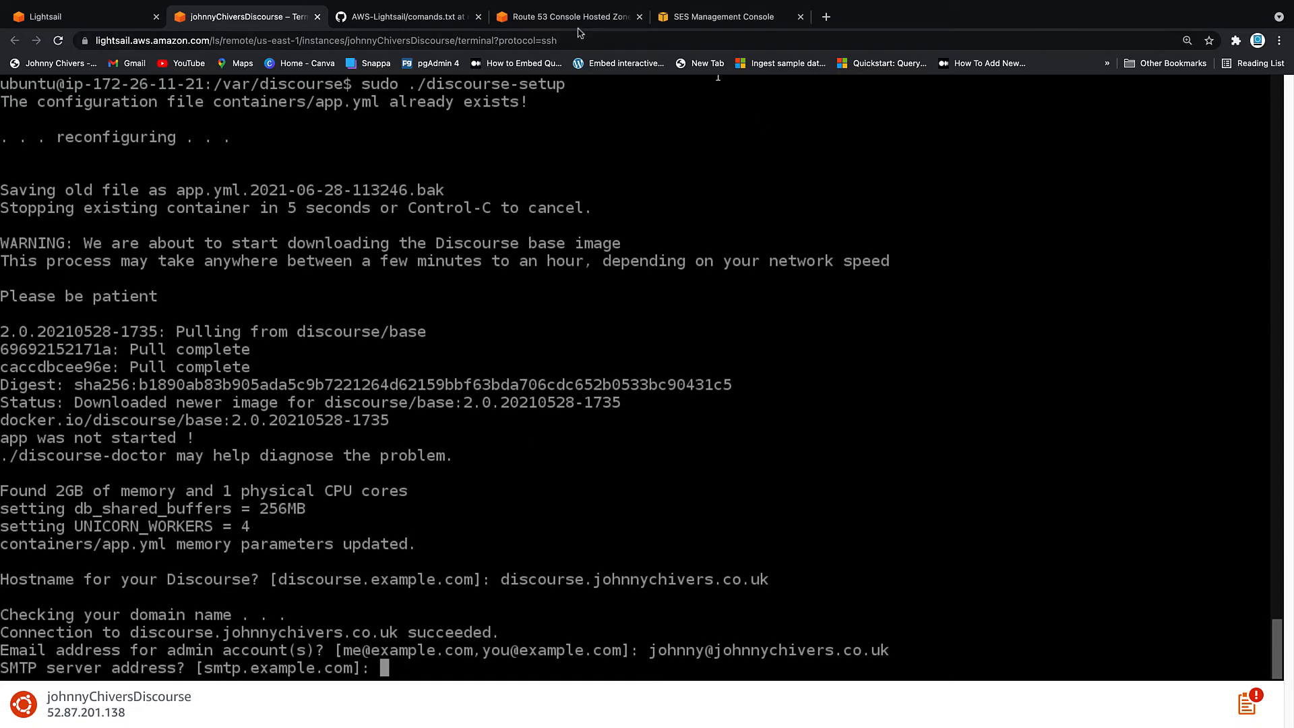
Enter the johnnychivers.co.uk admin email address in the Discourse setup.
left_click(729, 16)
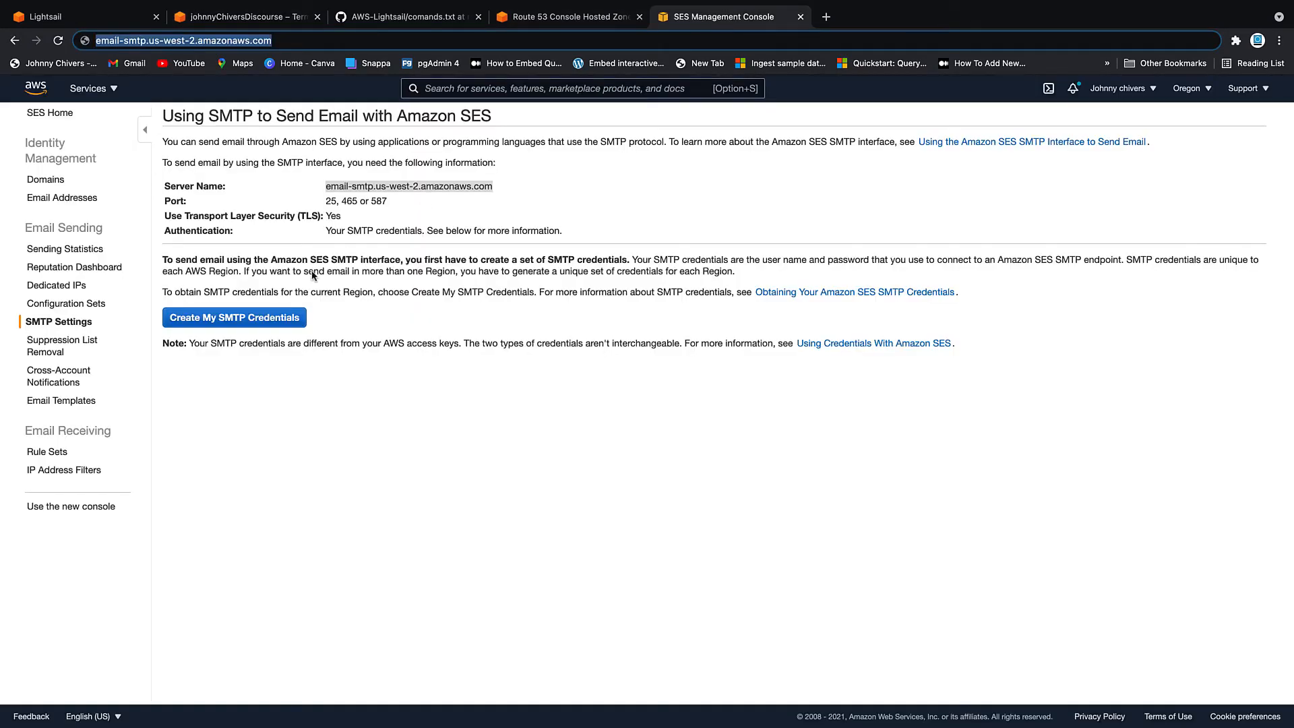
Paste the SES SMTP server address into setup with port 587, rechecking SES and Route 53.
right_click(408, 186)
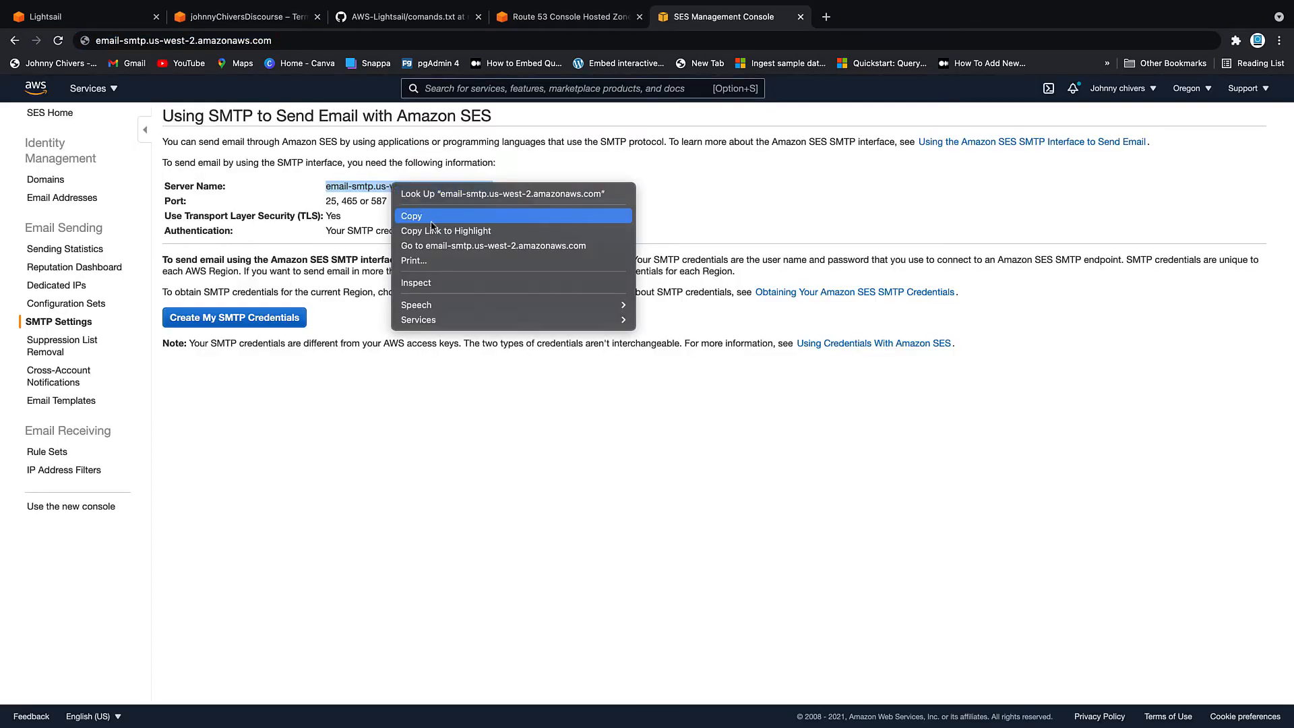
left_click(411, 216)
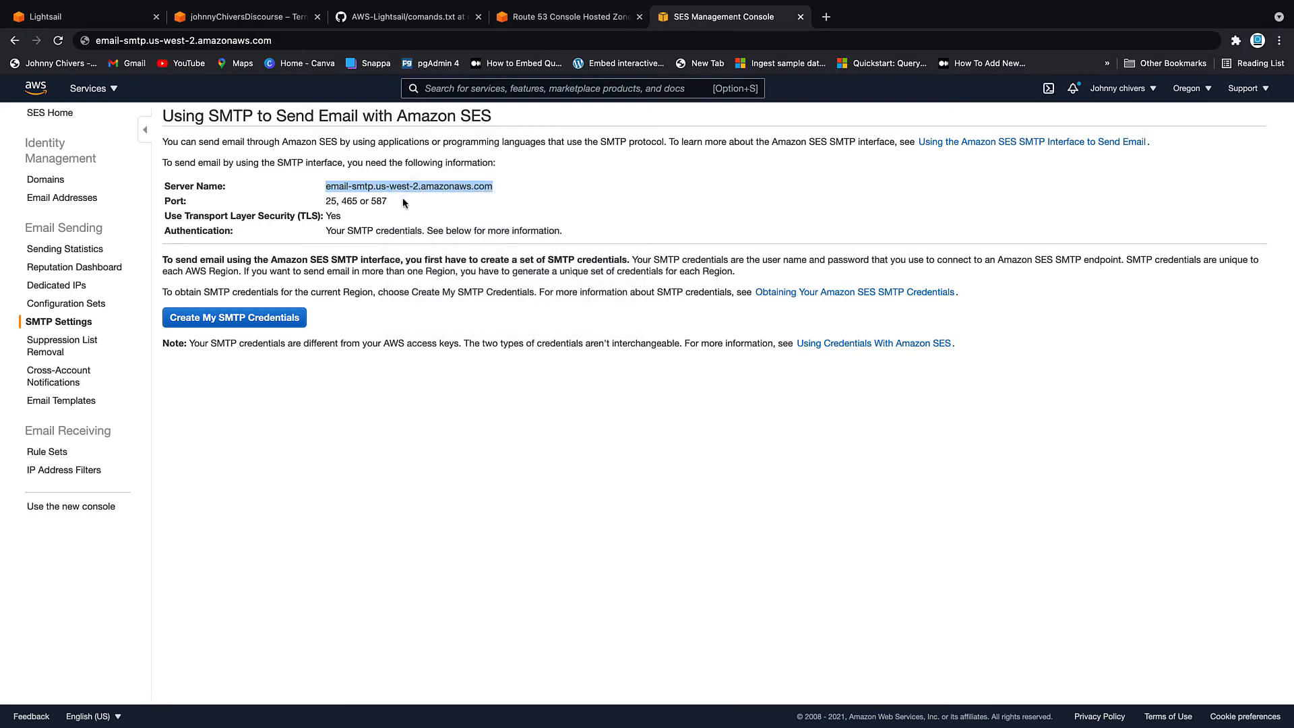
left_click(242, 17)
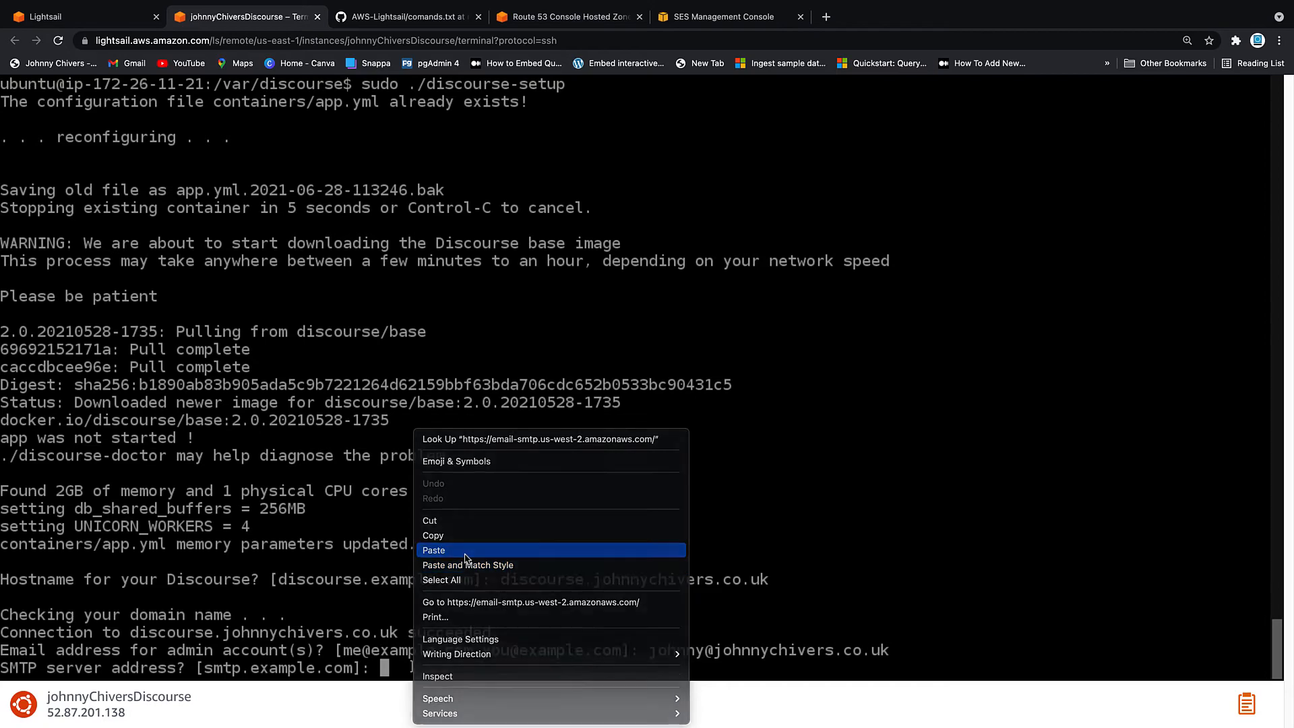
left_click(434, 550)
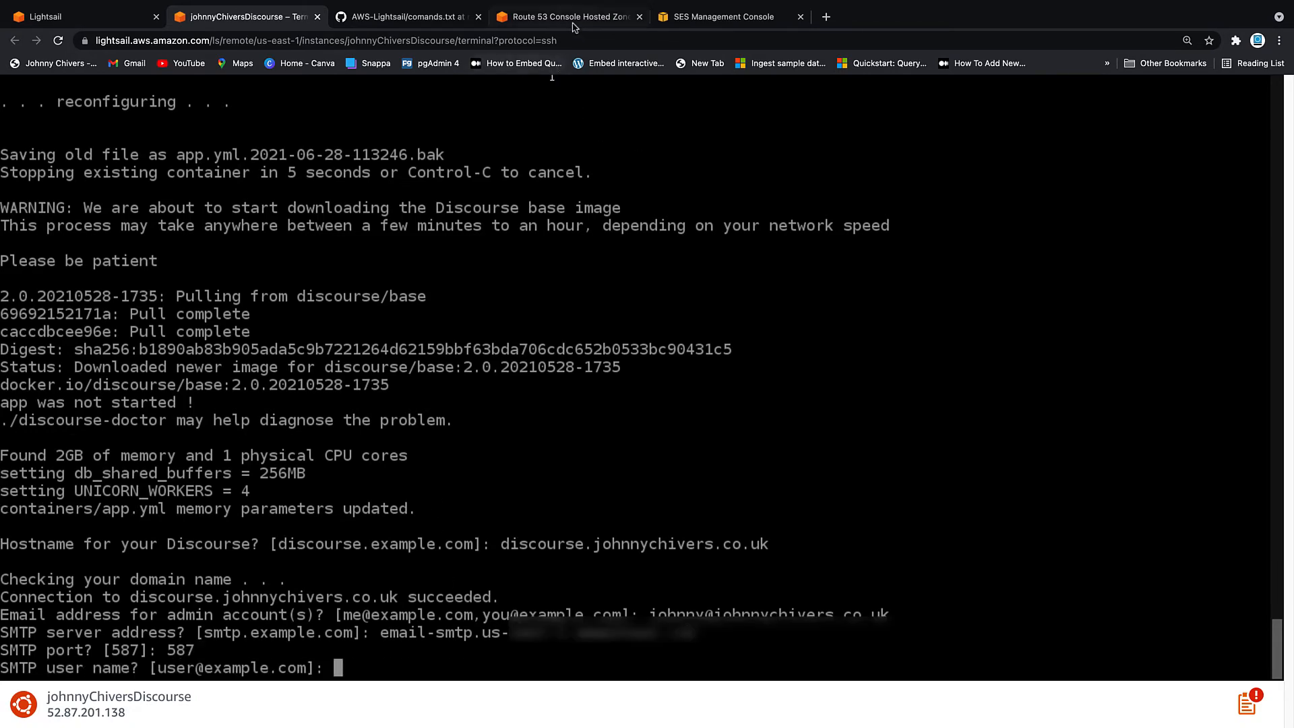
left_click(725, 16)
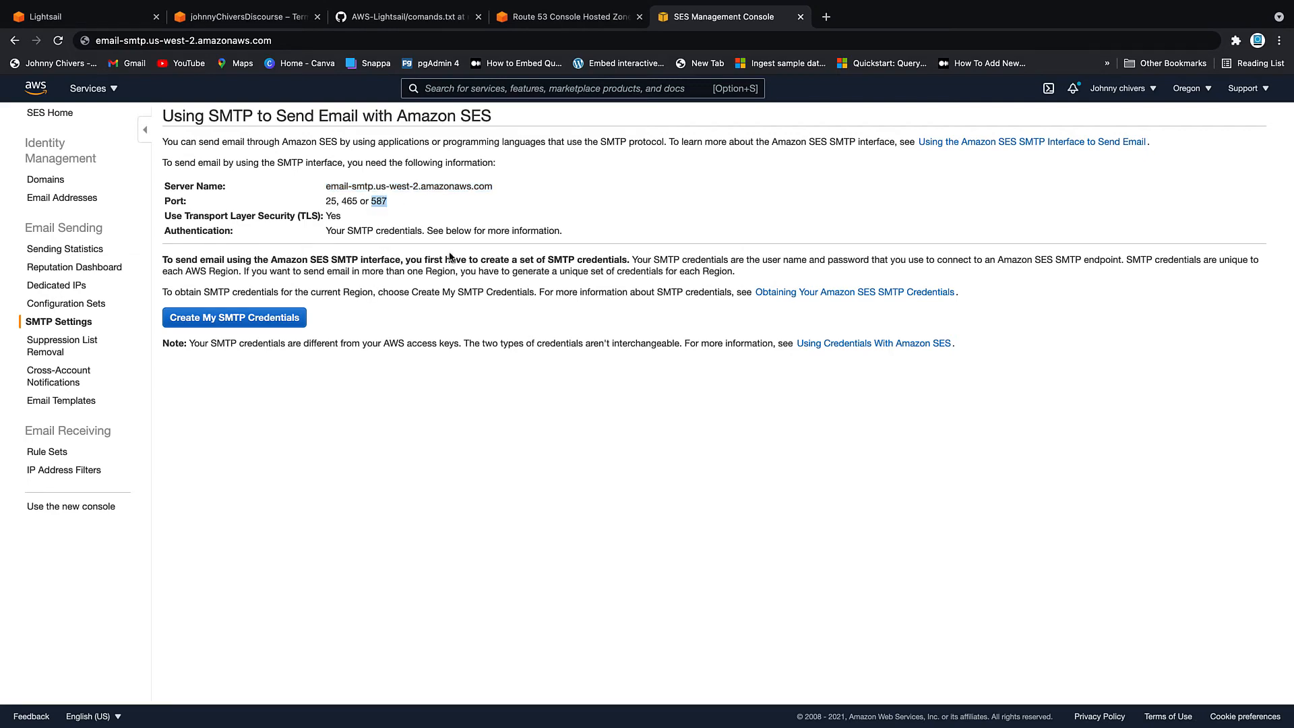
left_click(568, 16)
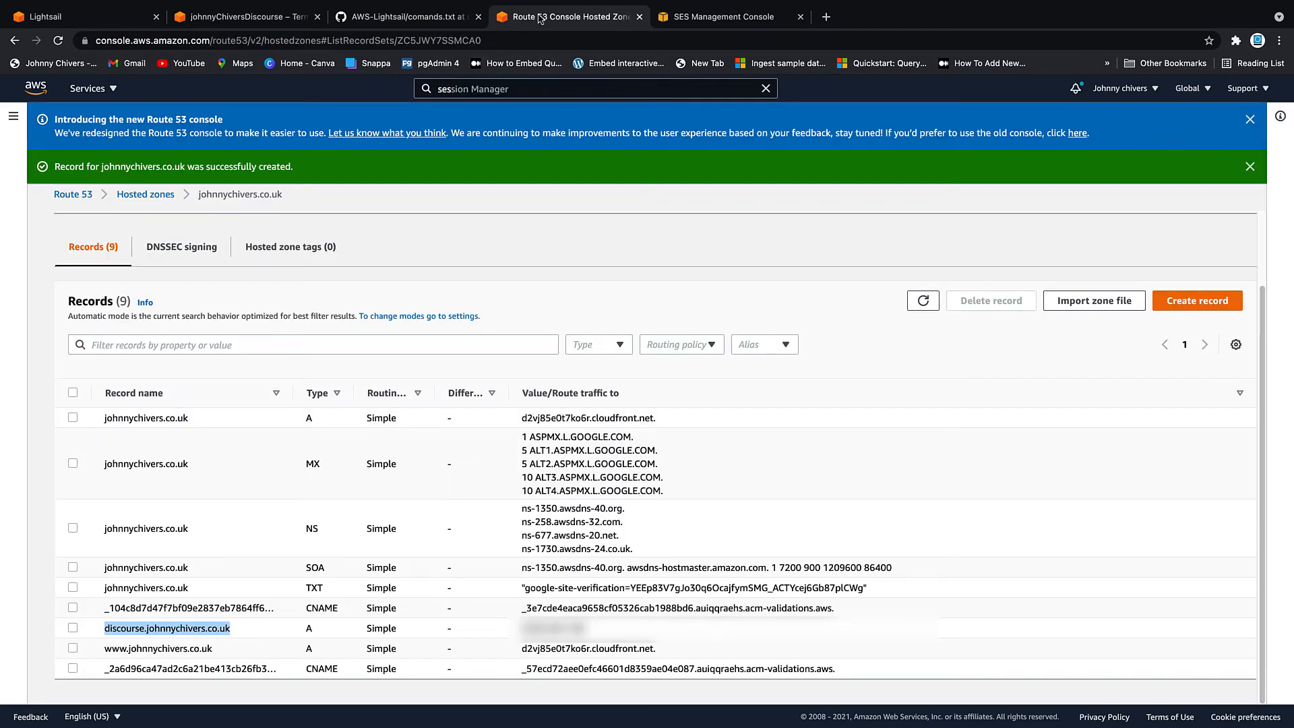
left_click(240, 16)
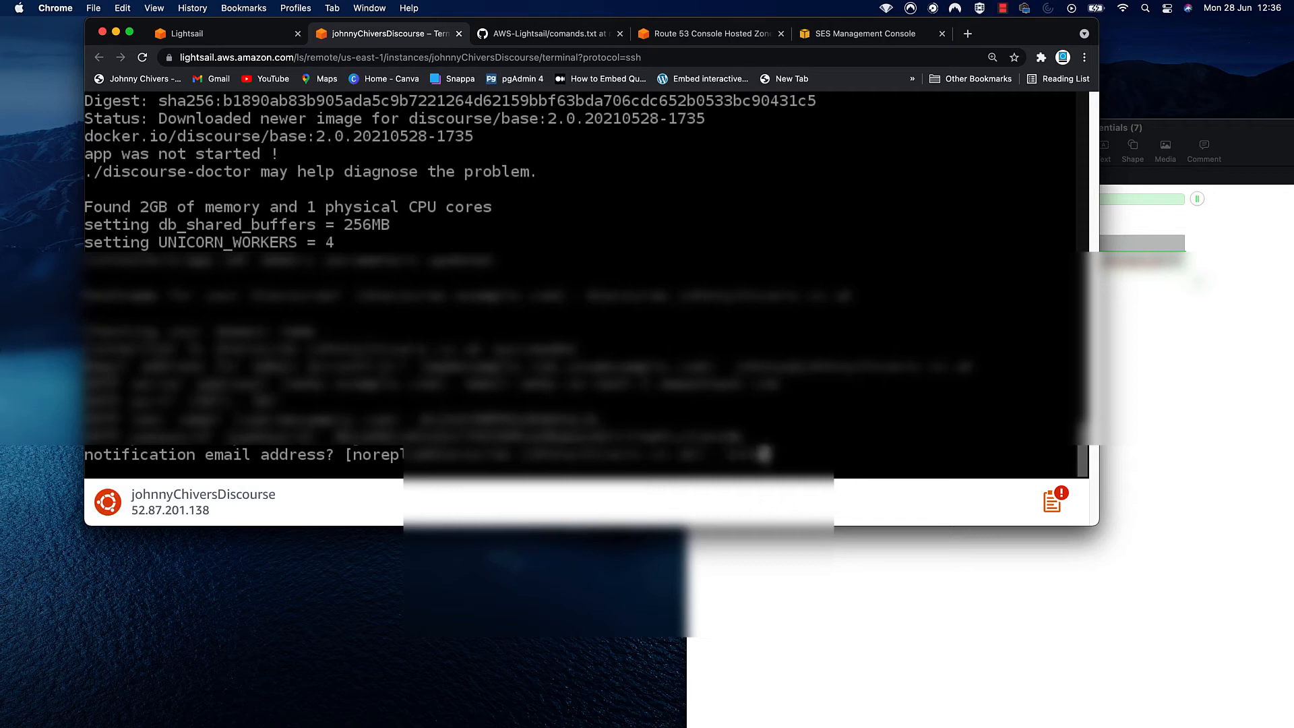
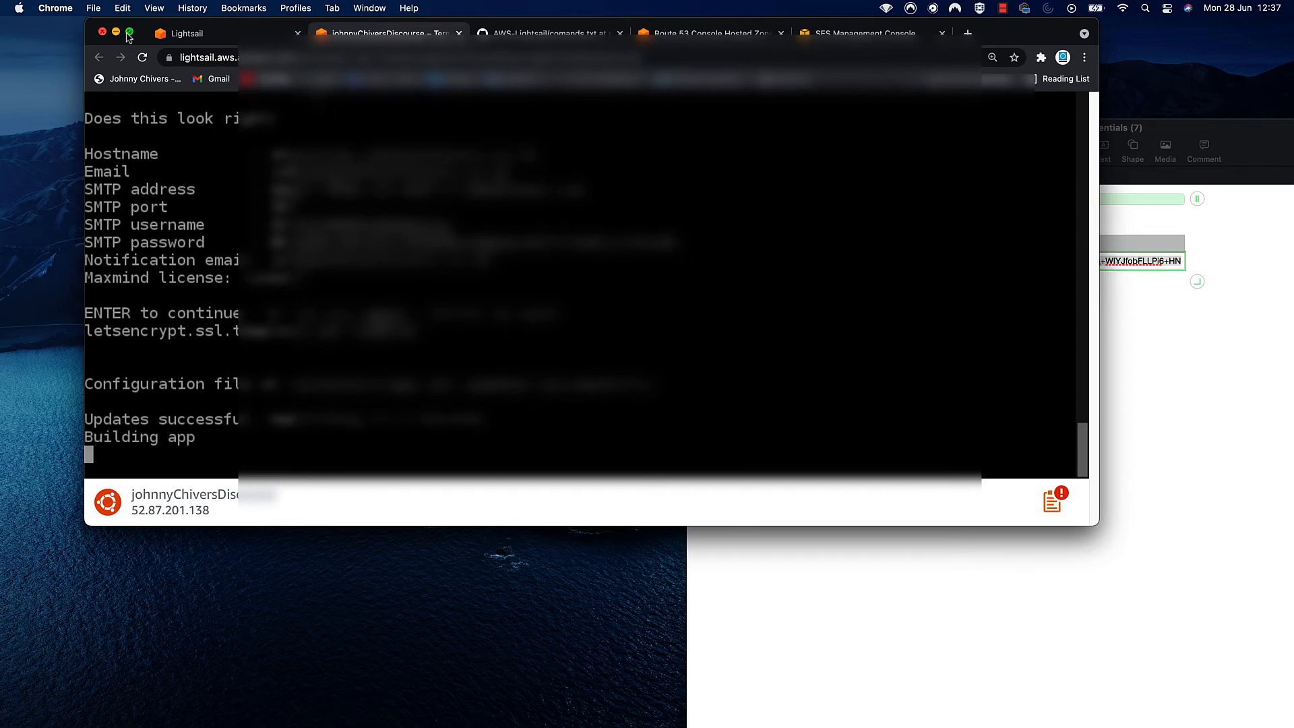
left_click(130, 33)
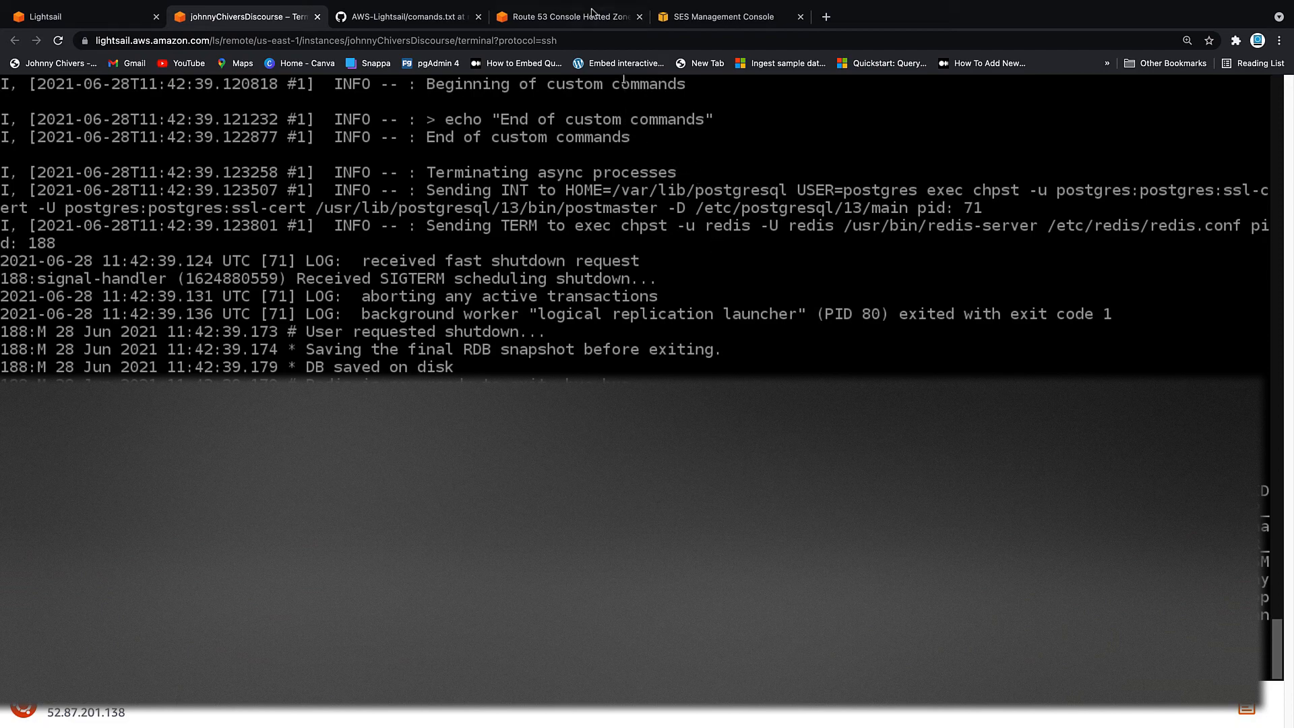
Load discourse.johnnychivers.co.uk in another browser tab to reach the congratulations page.
left_click(567, 16)
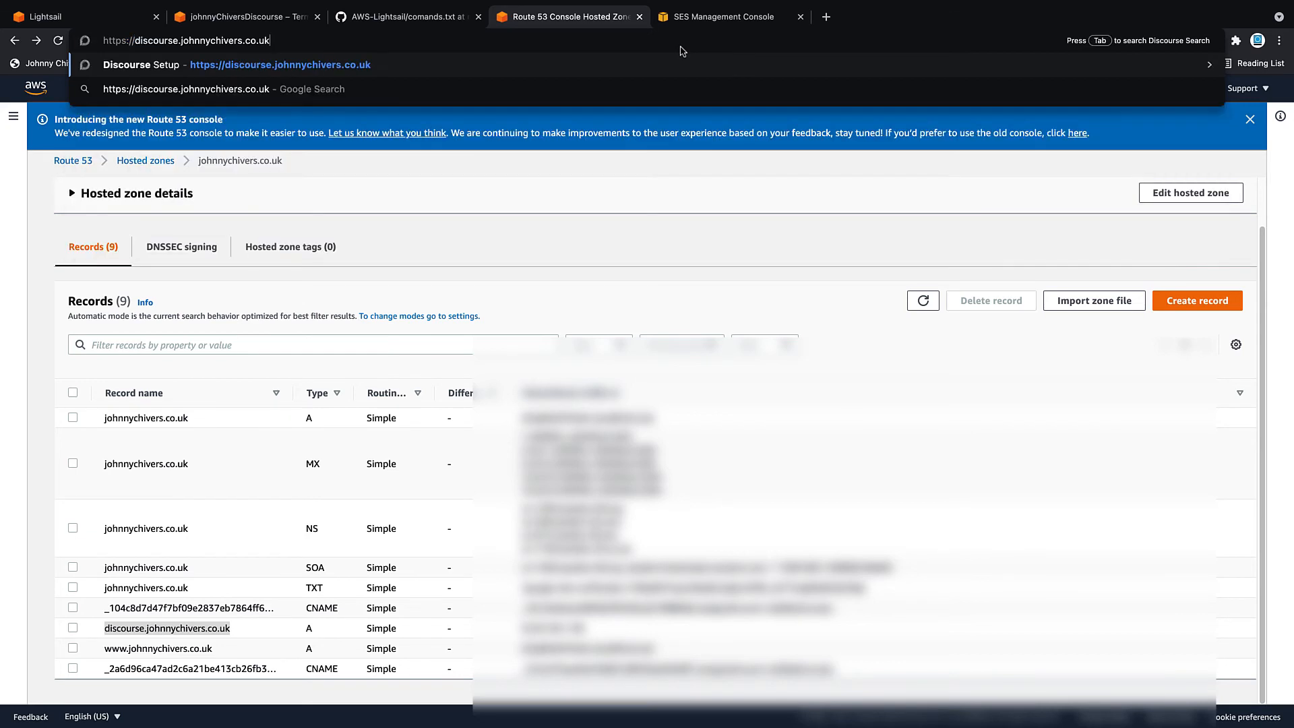
key("Enter")
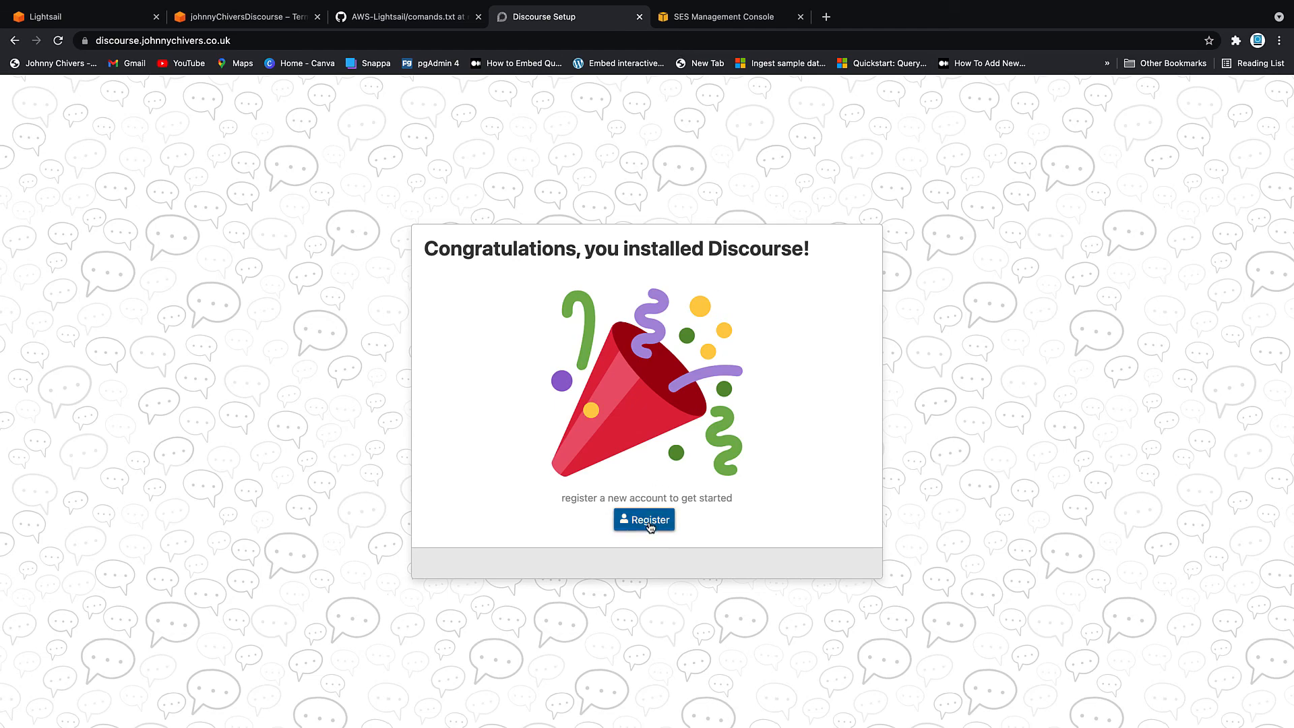
Register the admin account johnny-chivers-admin with a 15+ character password.
left_click(644, 519)
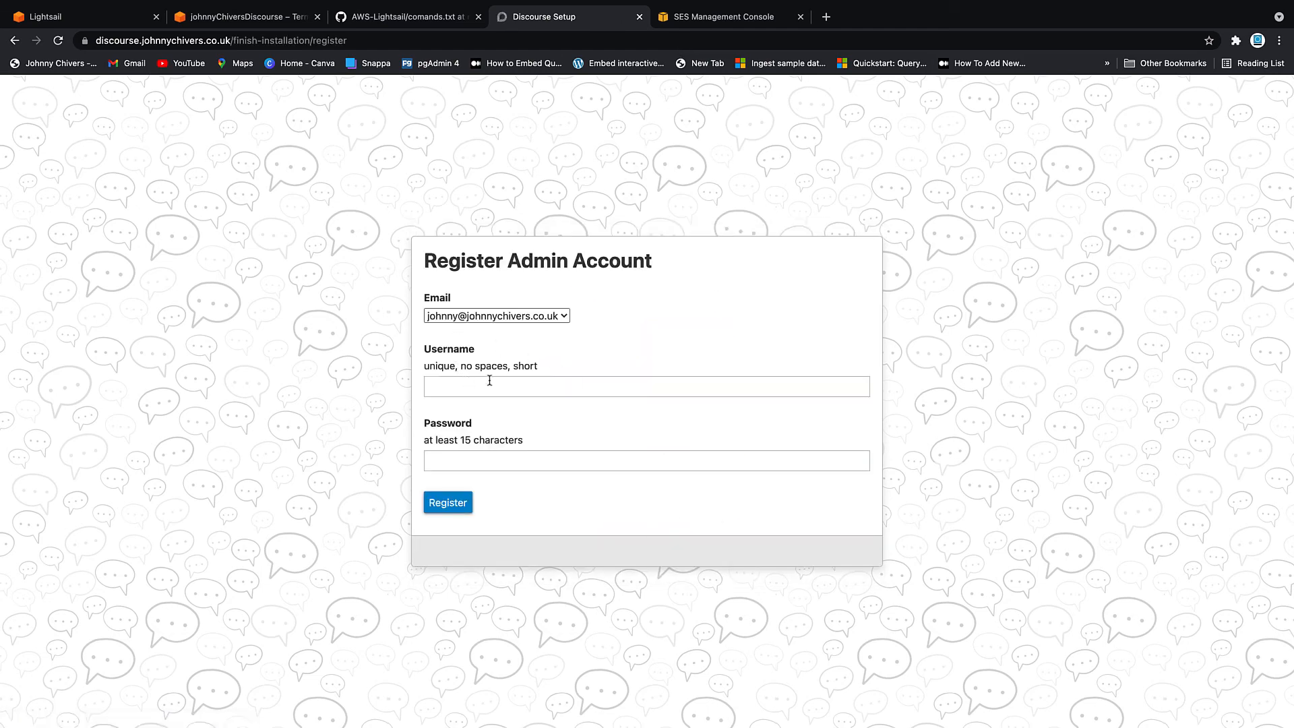
left_click(646, 386)
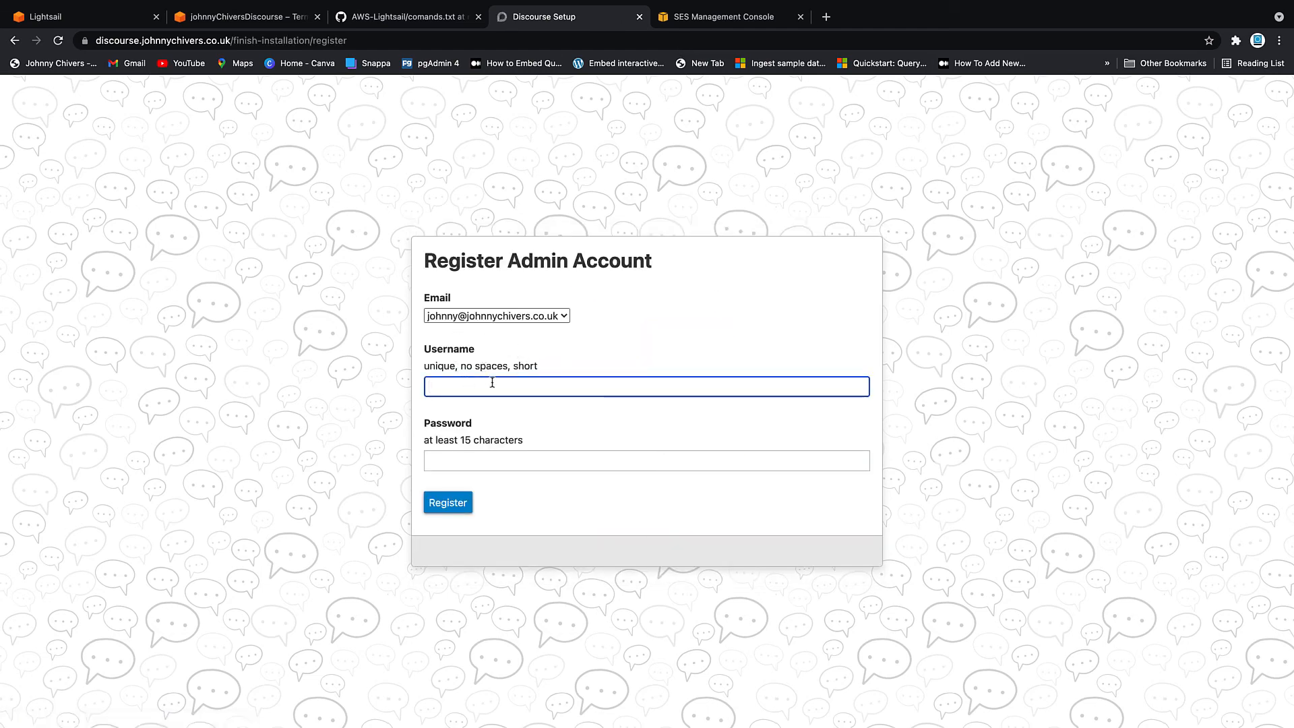
type("johnny-")
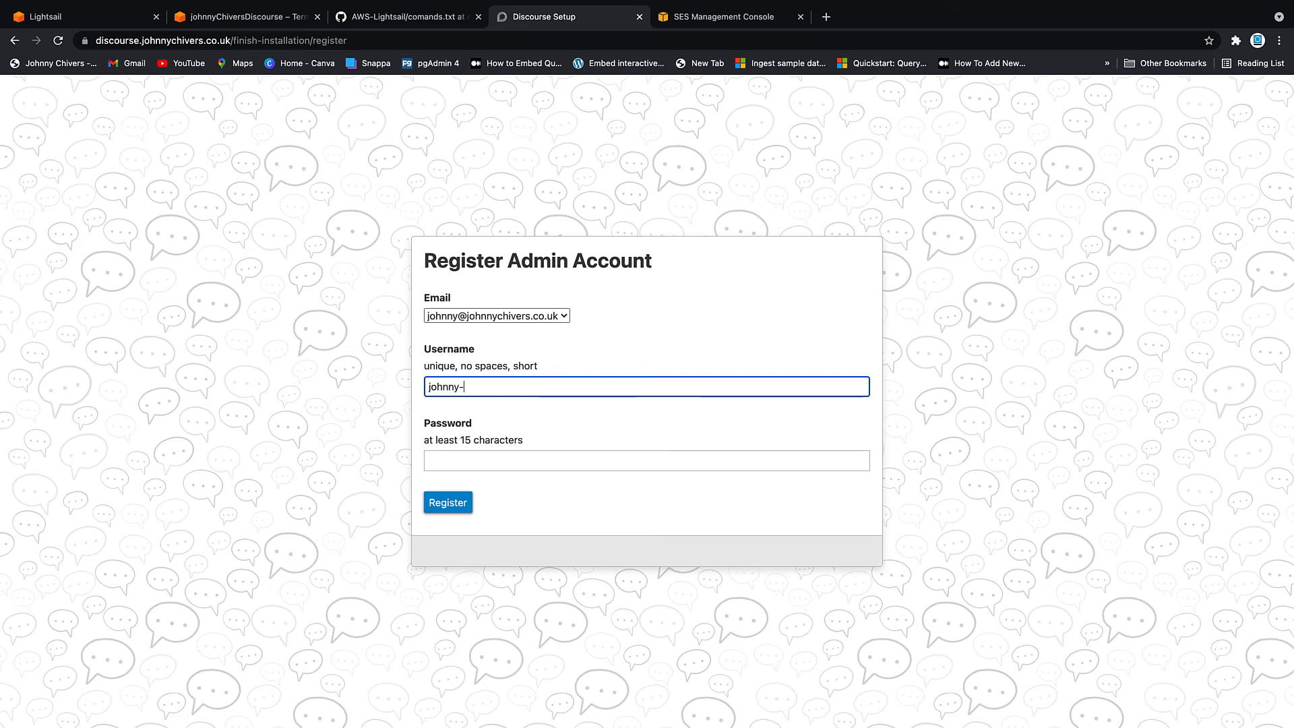
type("chivers-admin")
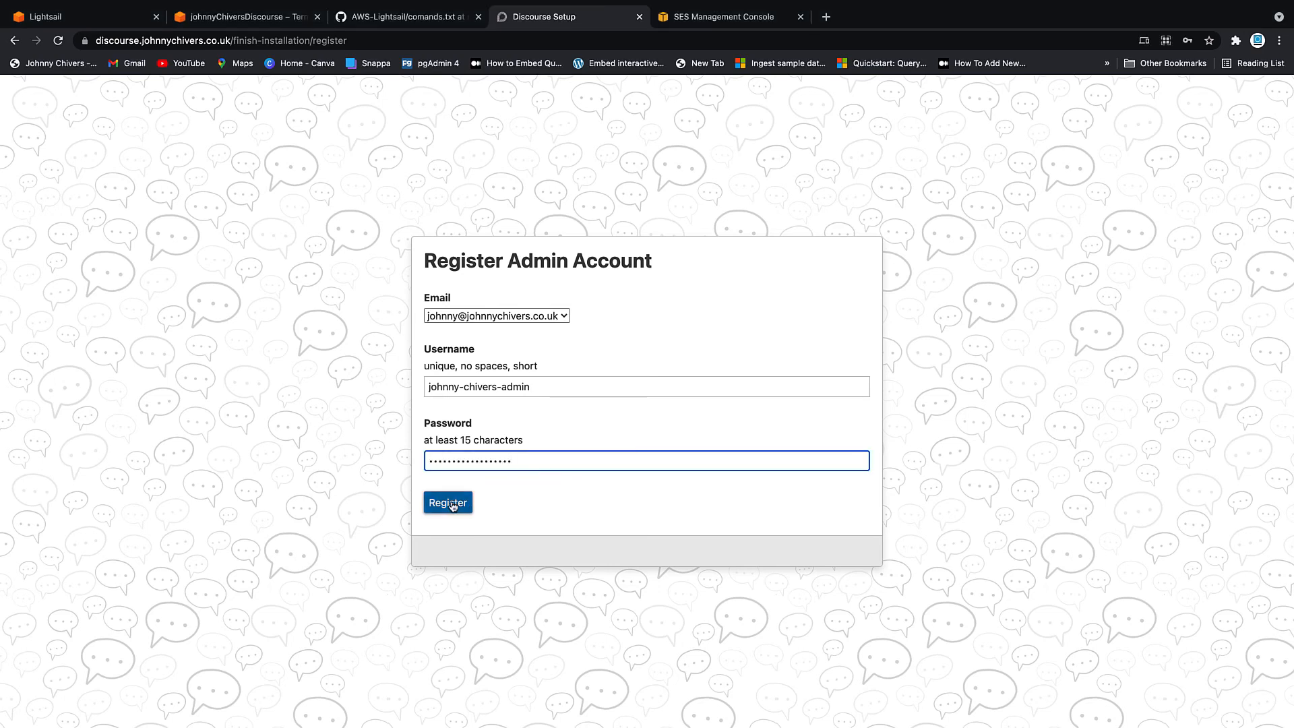
left_click(448, 503)
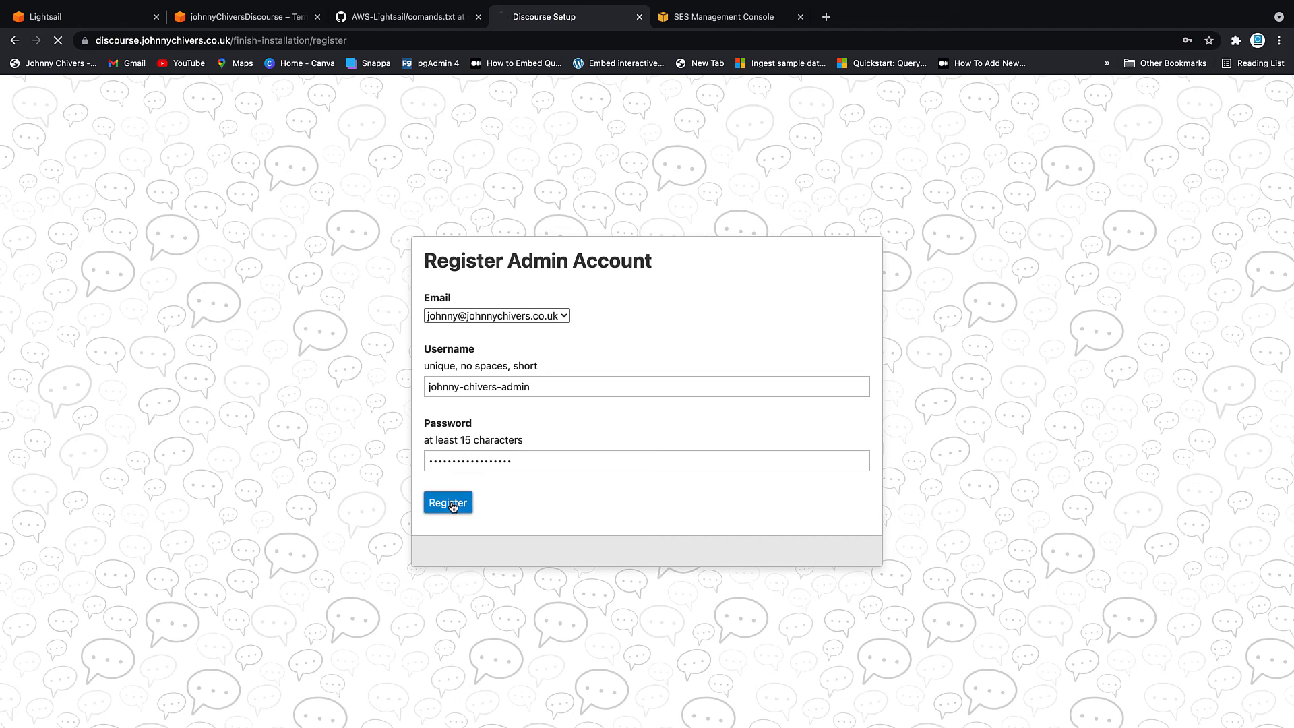
left_click(447, 501)
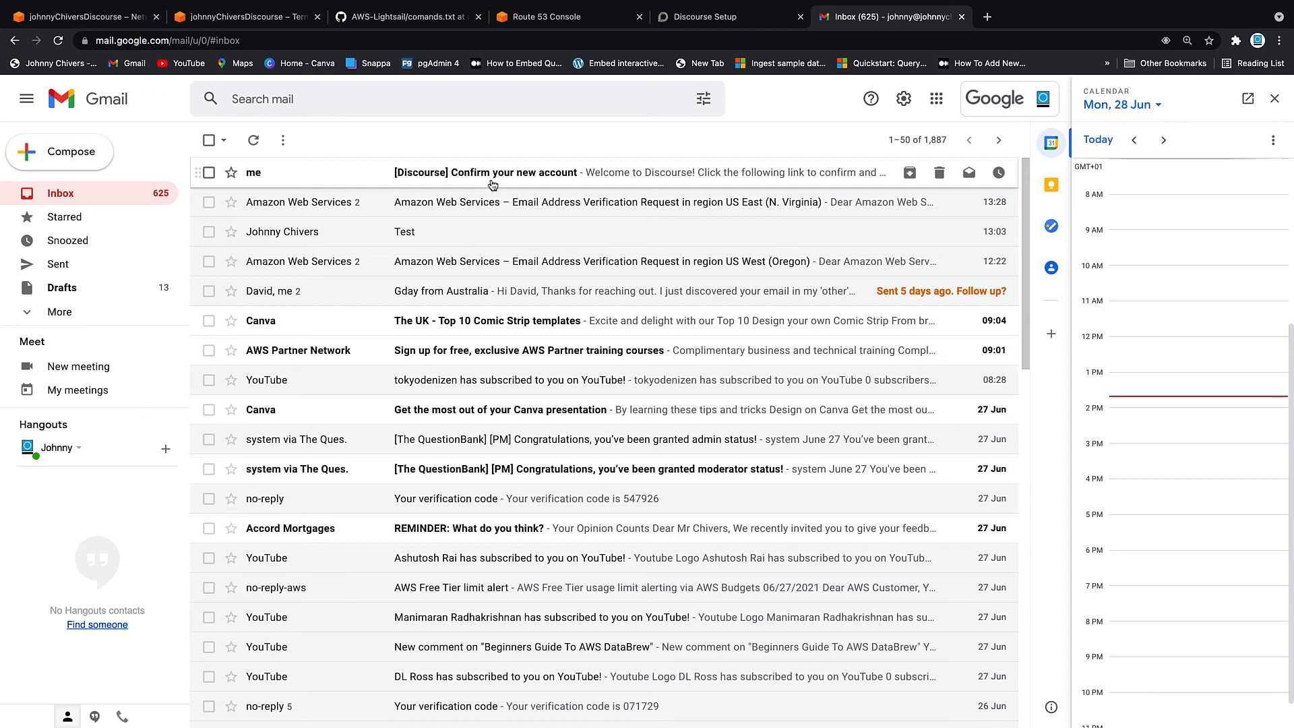
Open the '[Discourse] Confirm your new account' email and follow its activation link.
left_click(485, 172)
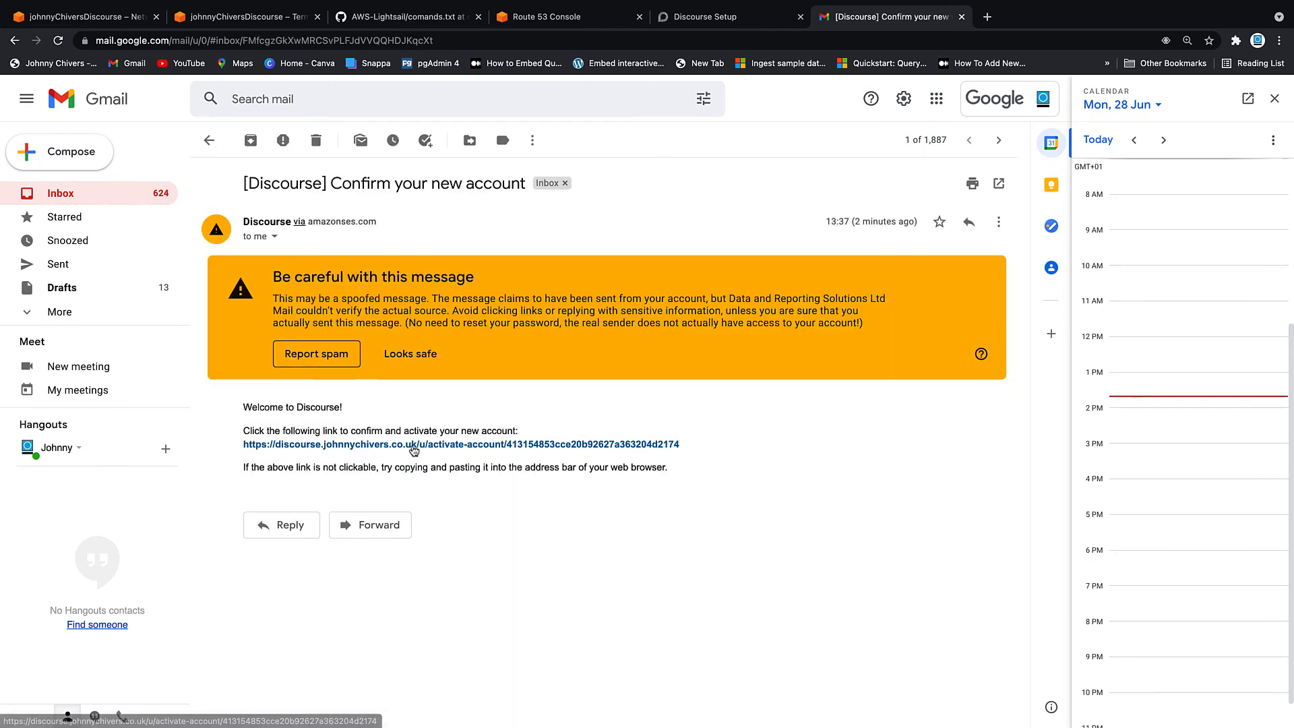
left_click(413, 444)
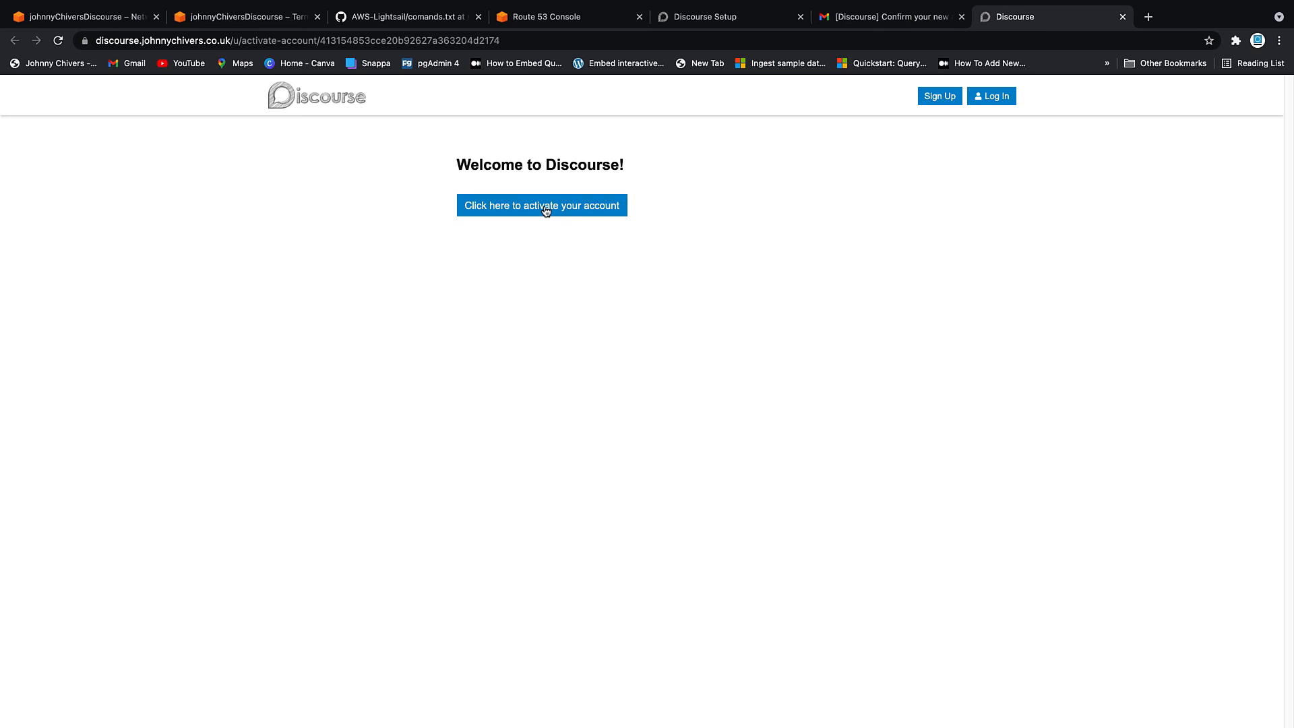
Activate the admin account and click Done to finish the Discourse setup wizard.
left_click(541, 205)
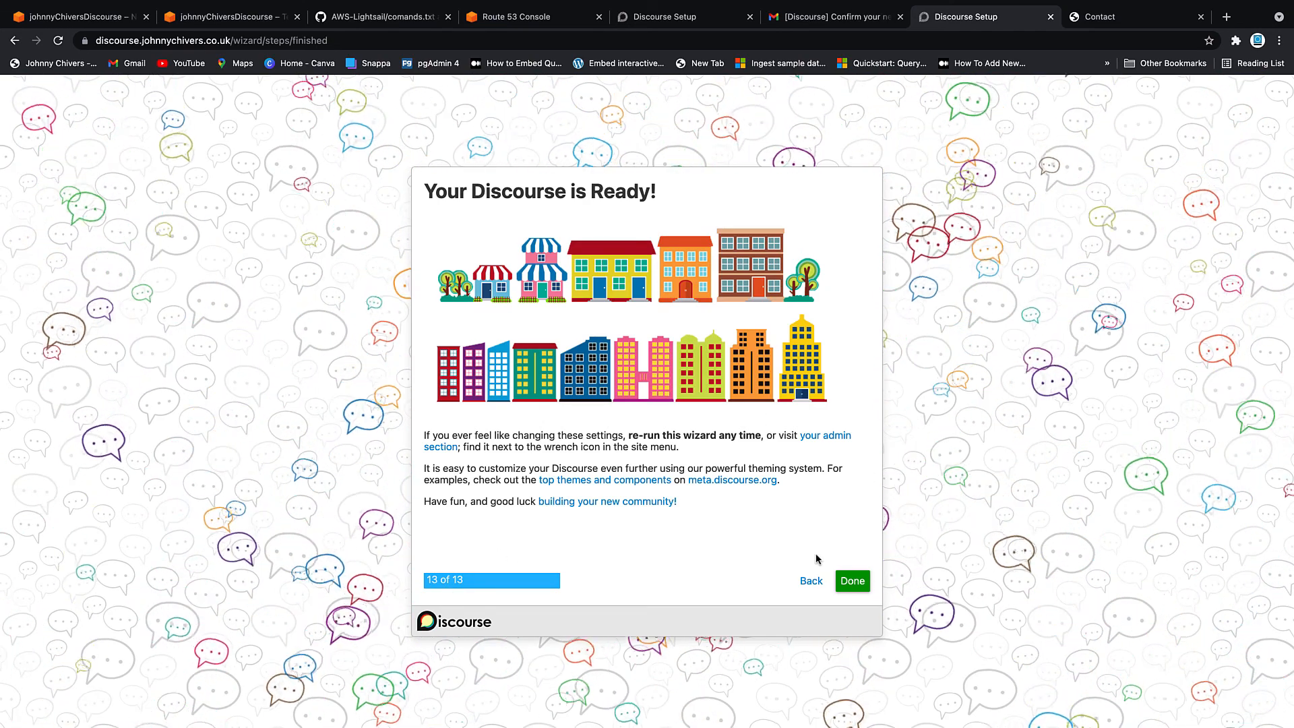
left_click(851, 580)
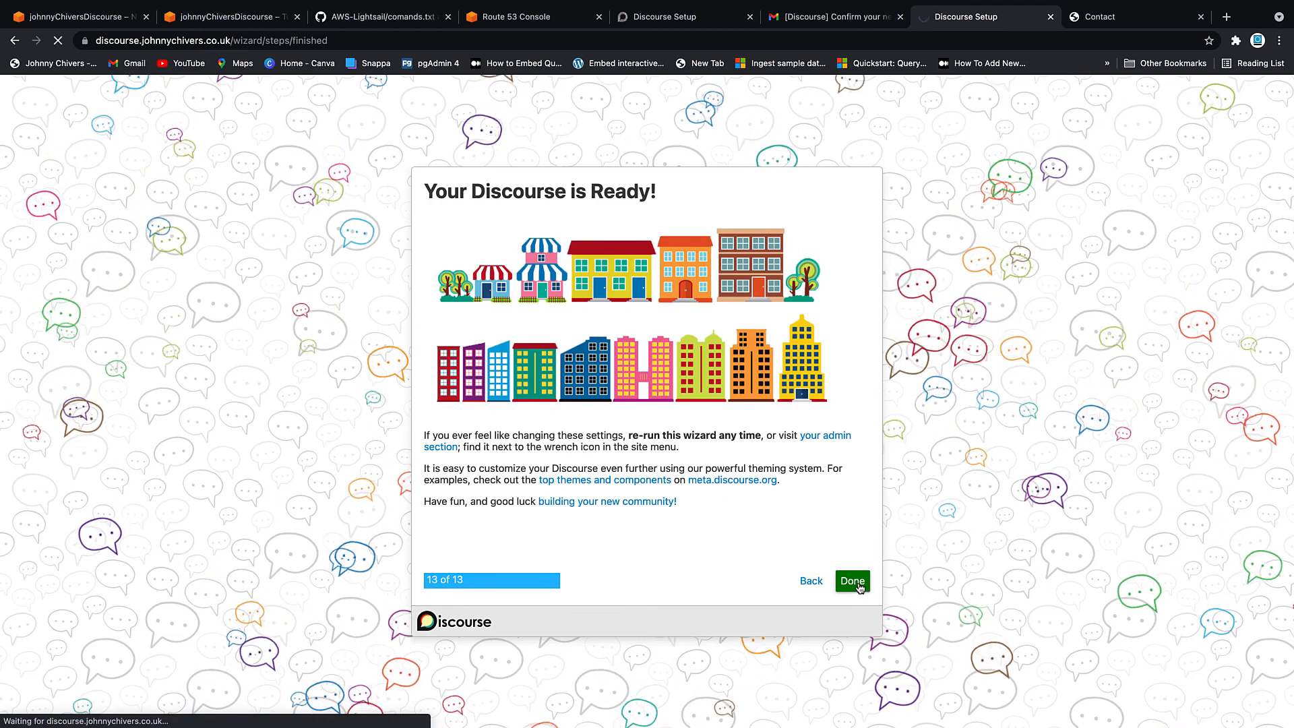
left_click(852, 581)
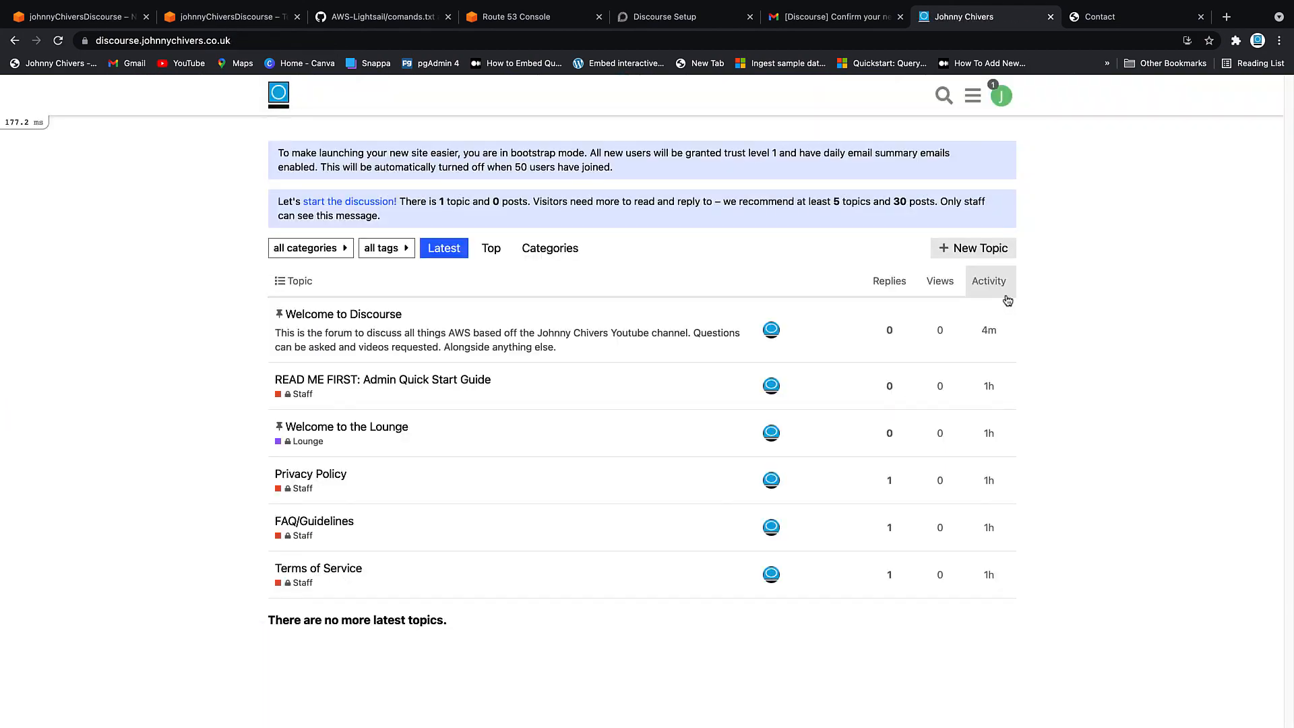
mouse_move(964, 163)
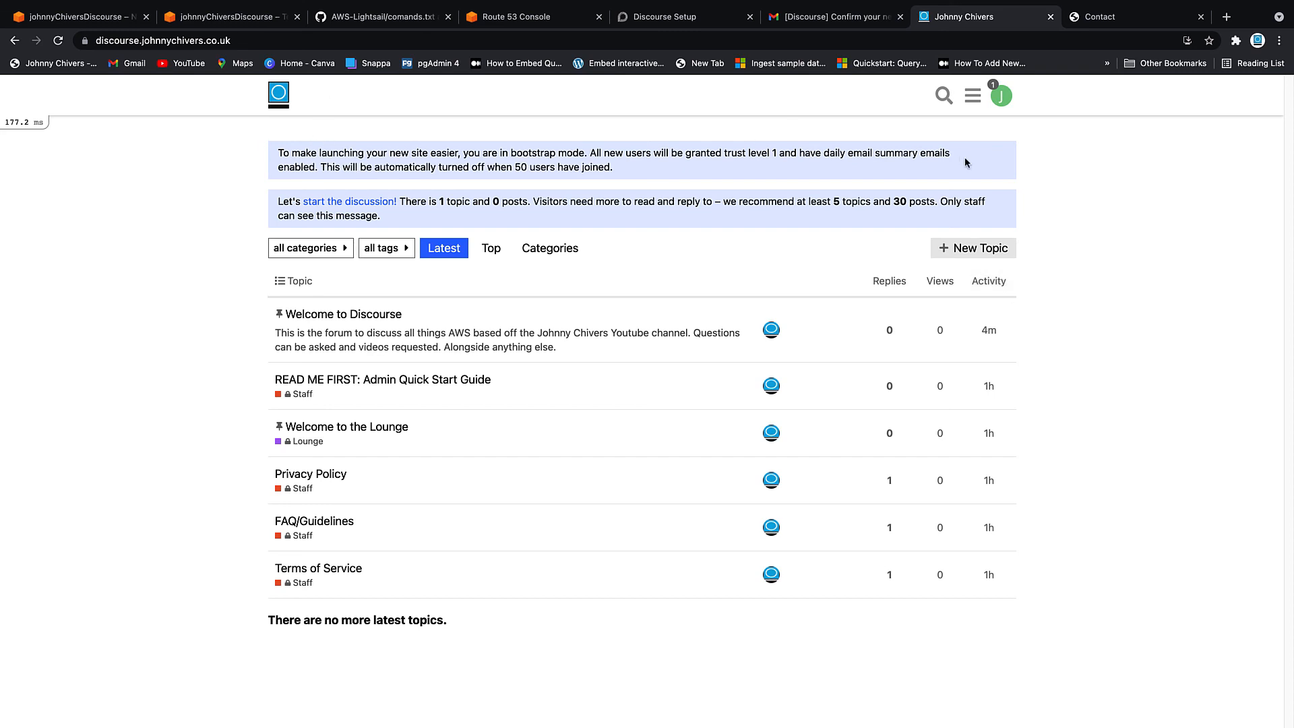
mouse_move(392, 216)
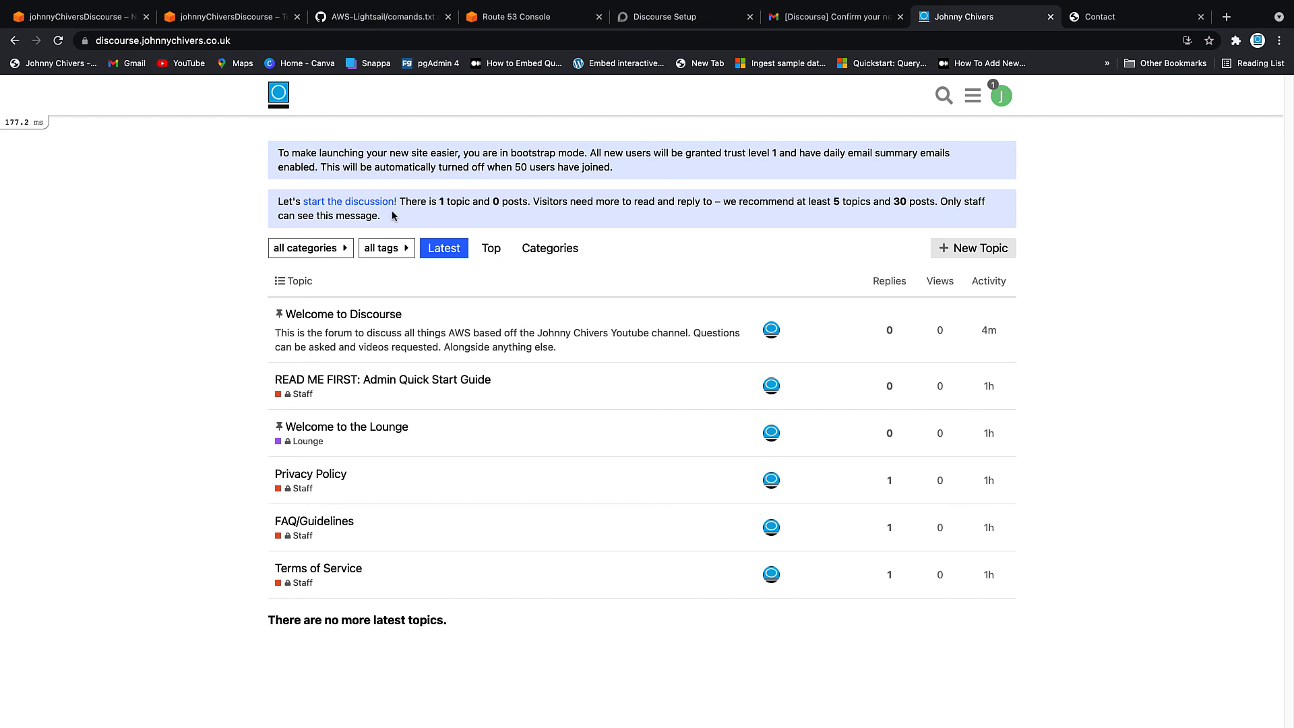
mouse_move(380, 256)
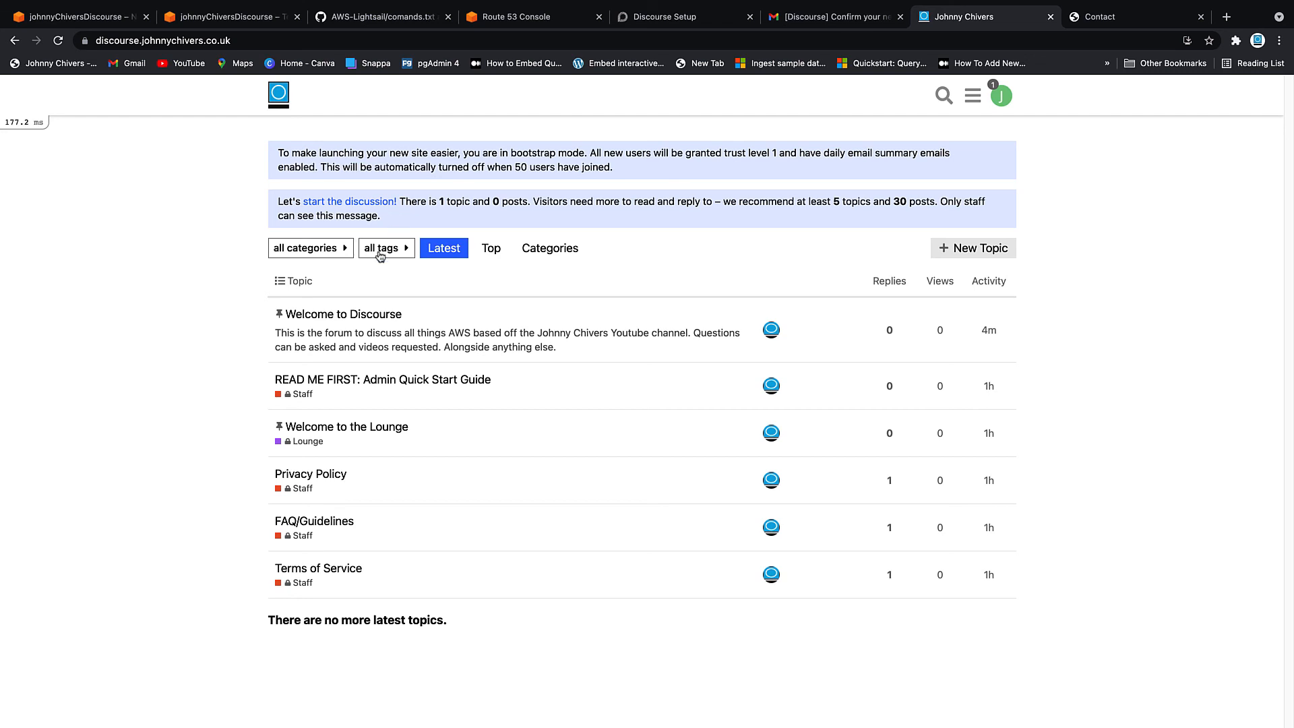
mouse_move(388, 520)
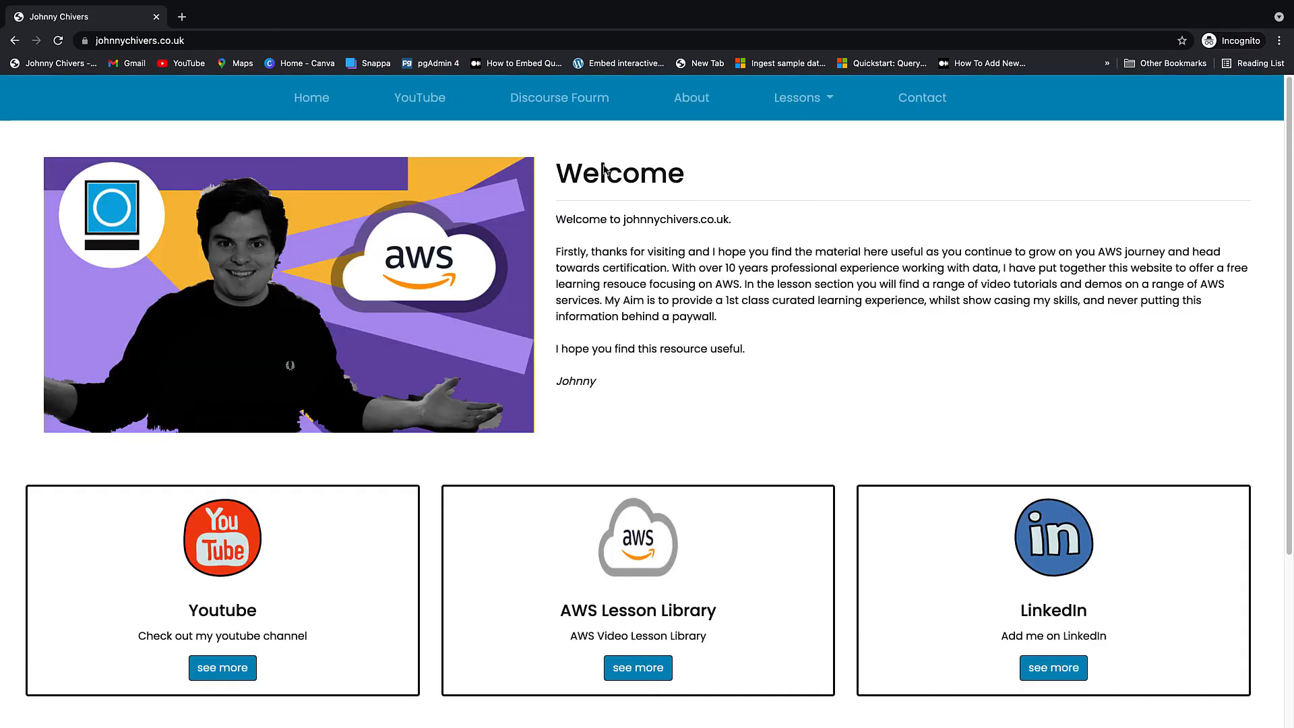
mouse_move(419, 97)
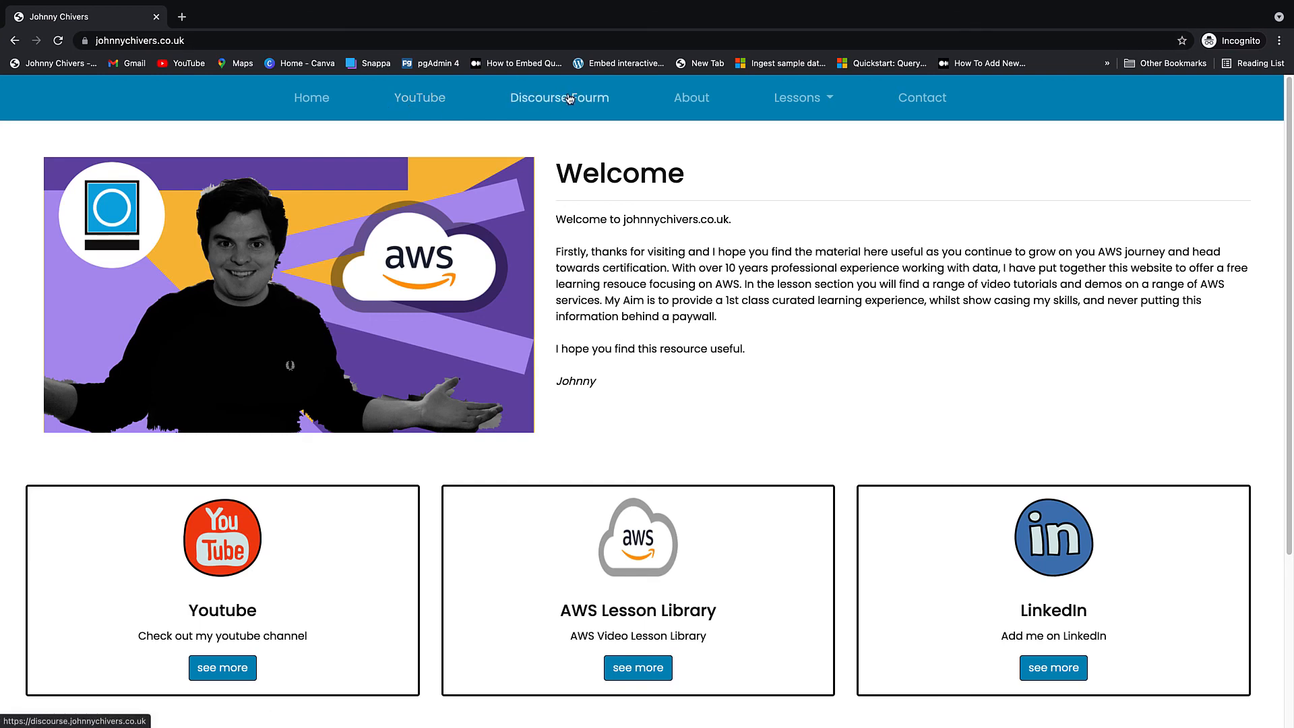
Follow the website's Discourse Forum link, log in as johnny-chivers-admin, and return to the website.
left_click(559, 98)
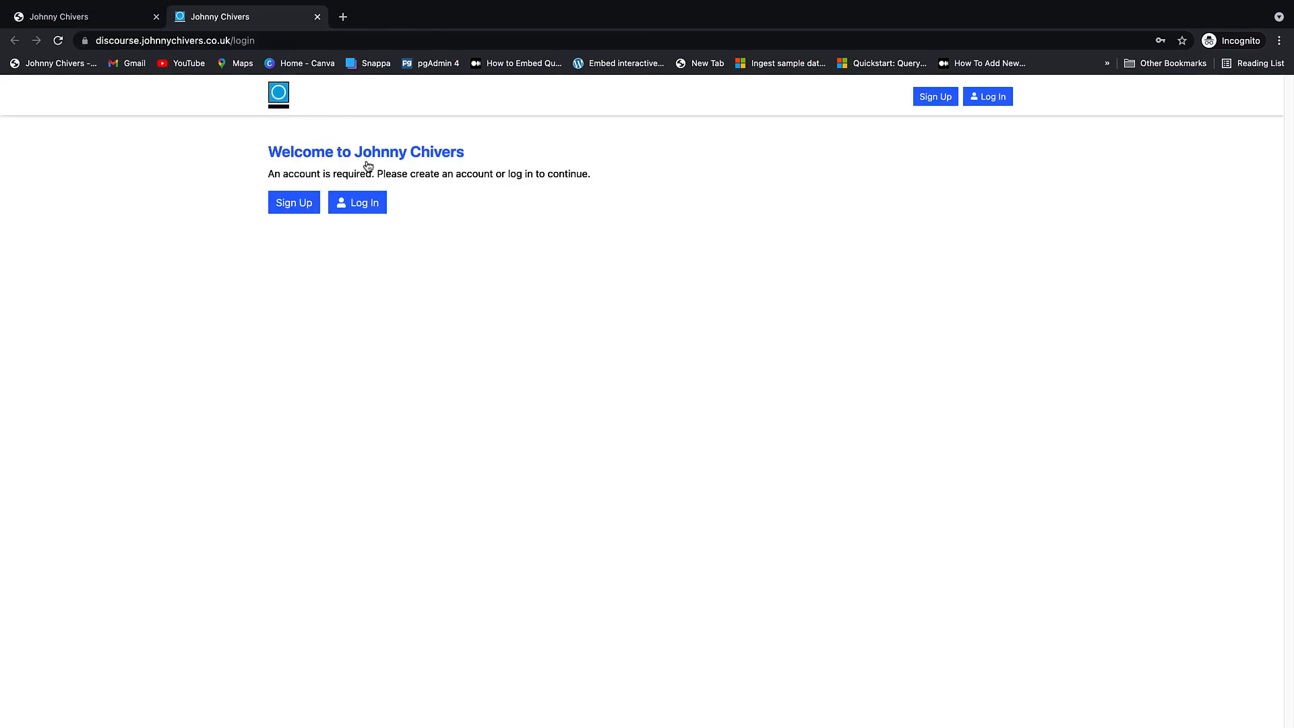
mouse_move(357, 202)
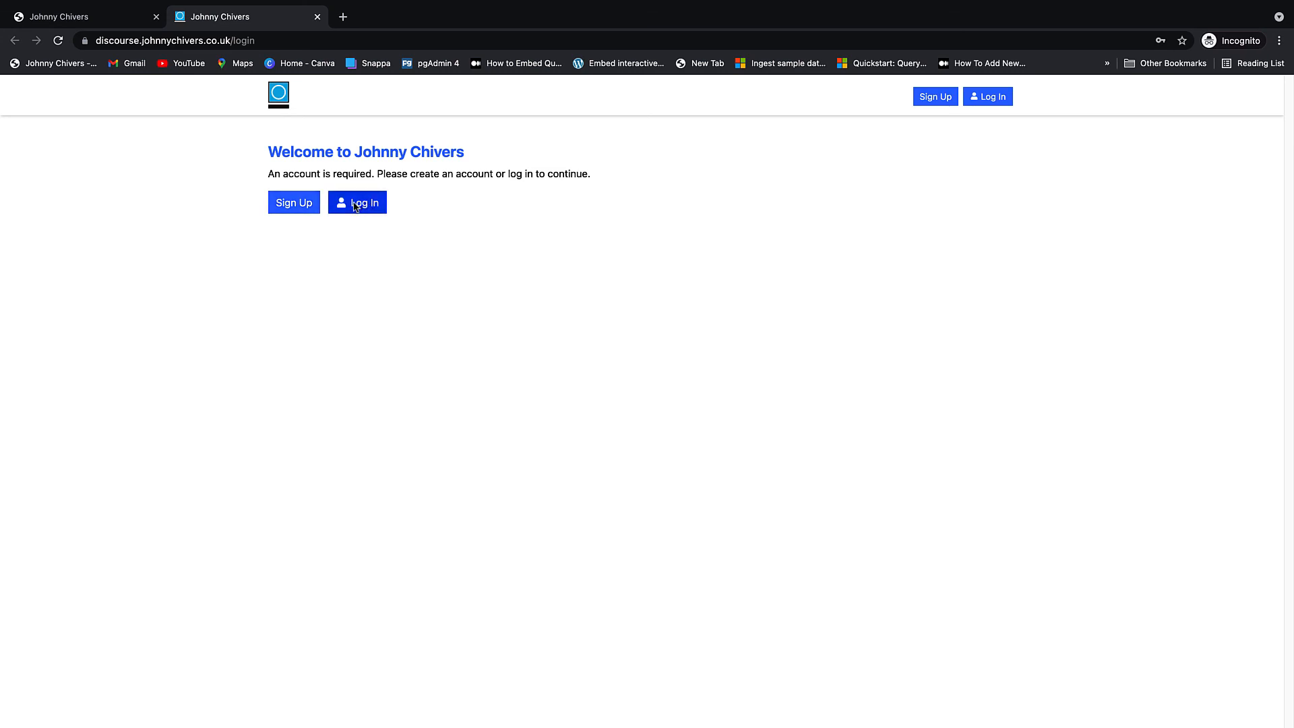
left_click(293, 202)
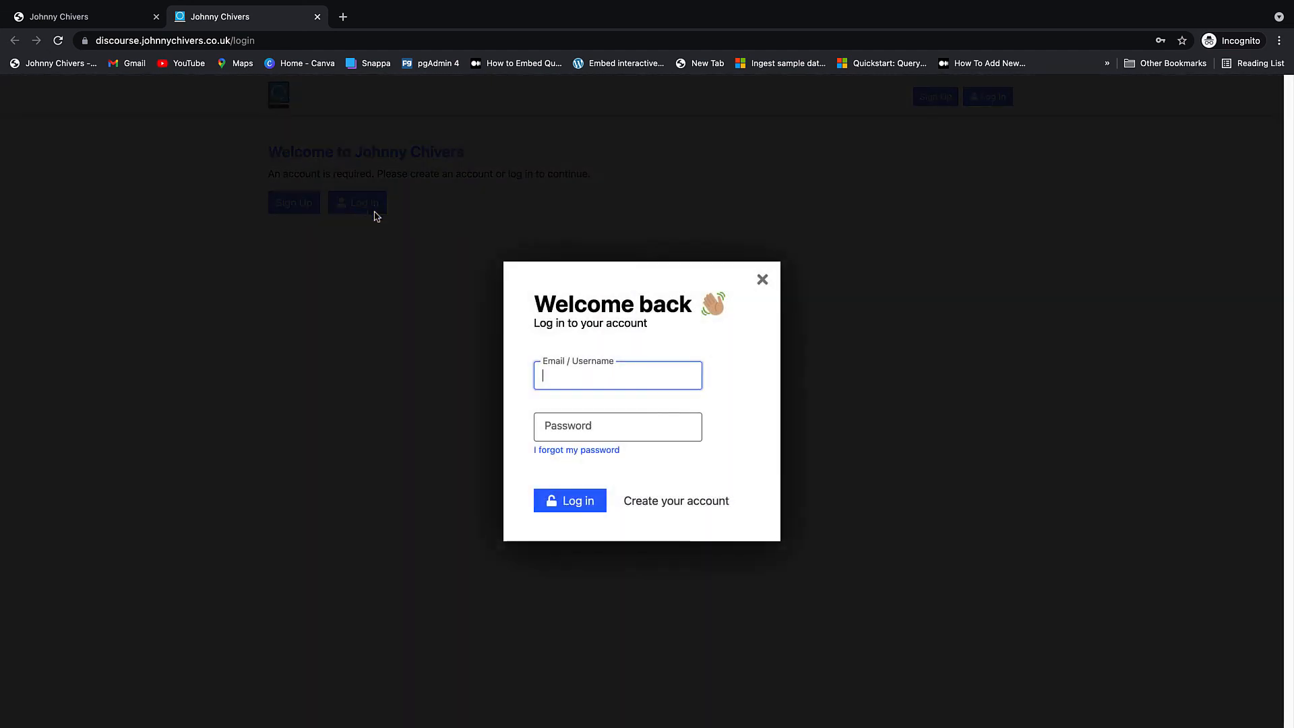
type("johnn")
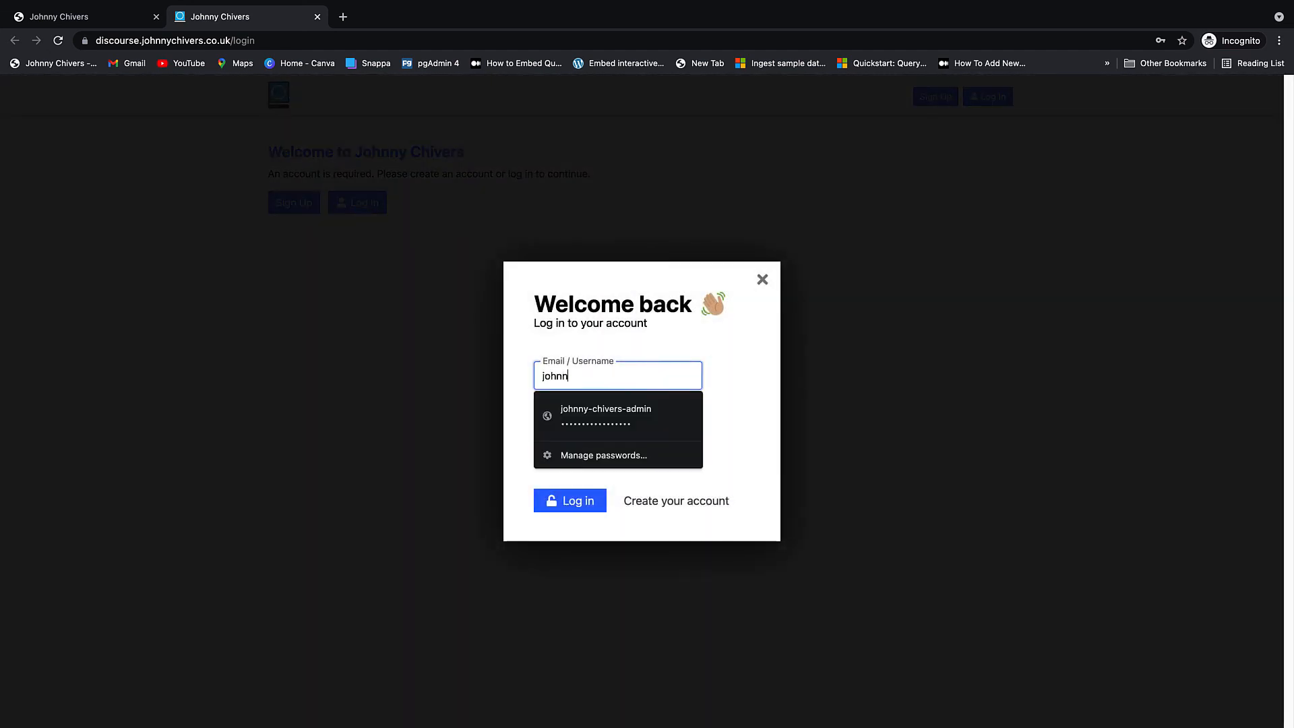
type("johnny-chivers-a")
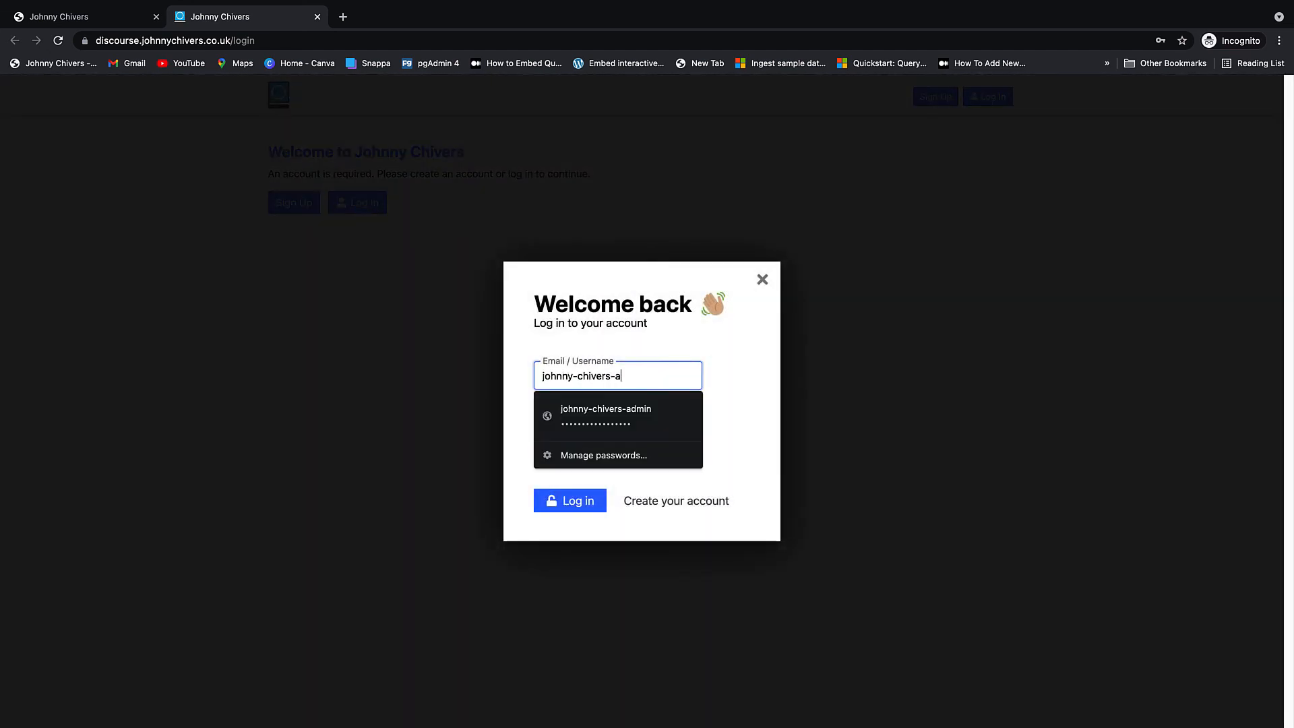
left_click(606, 416)
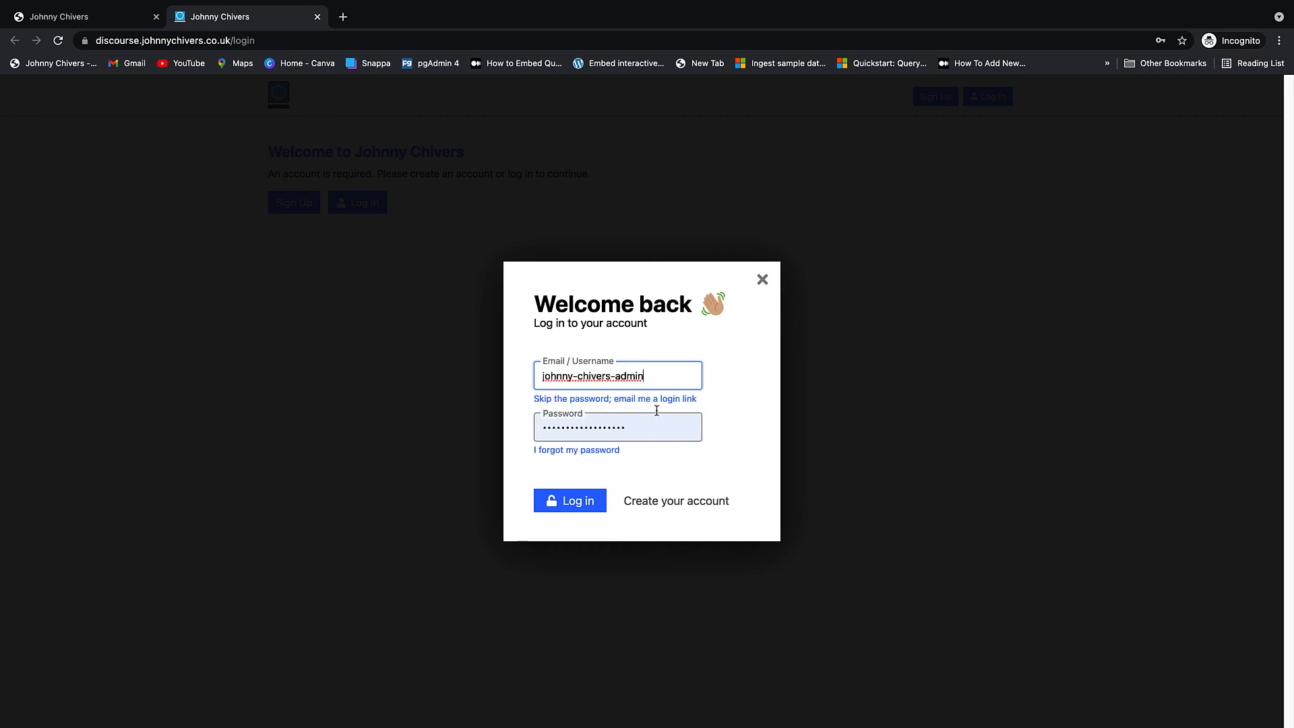
left_click(569, 500)
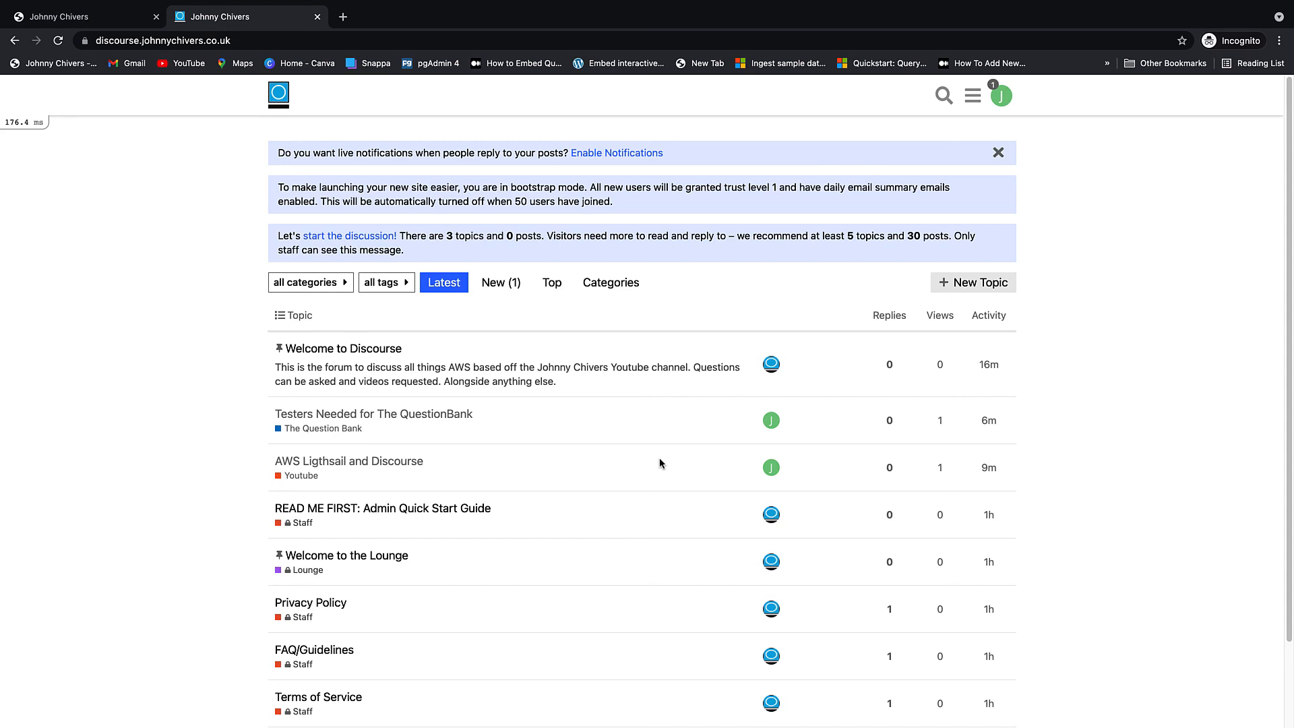
mouse_move(551, 302)
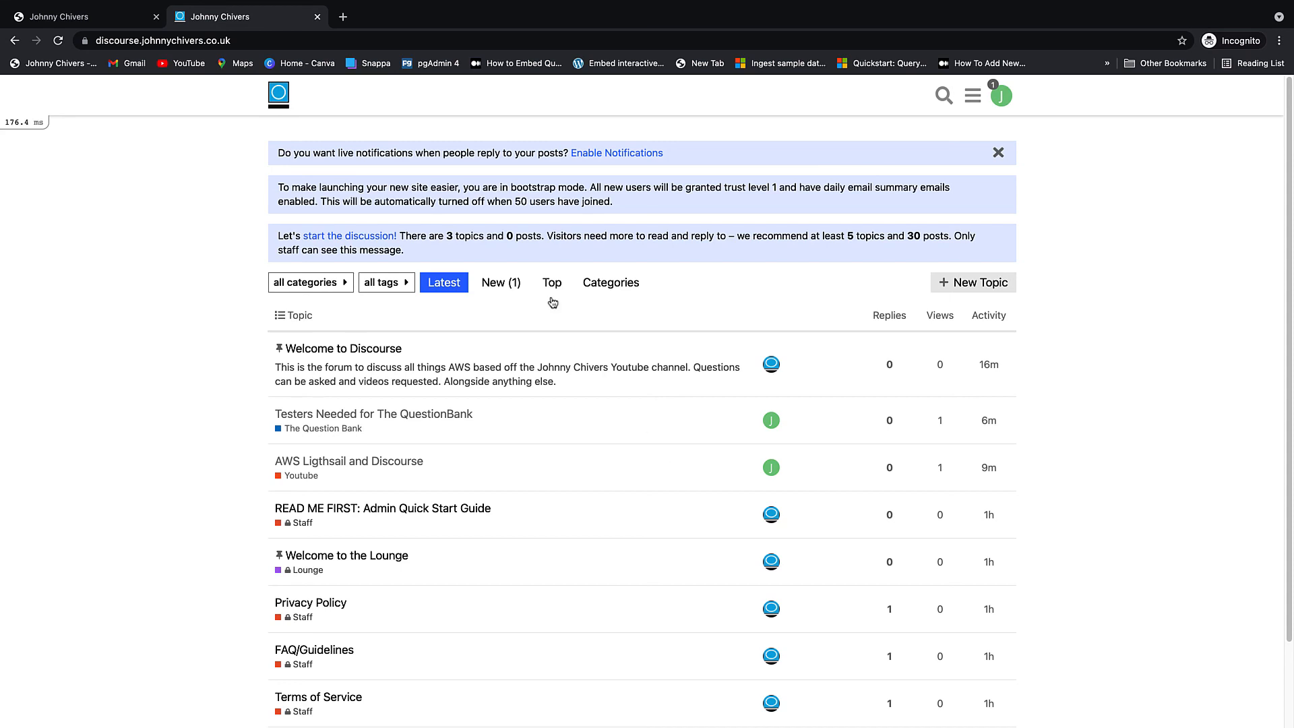
left_click(83, 16)
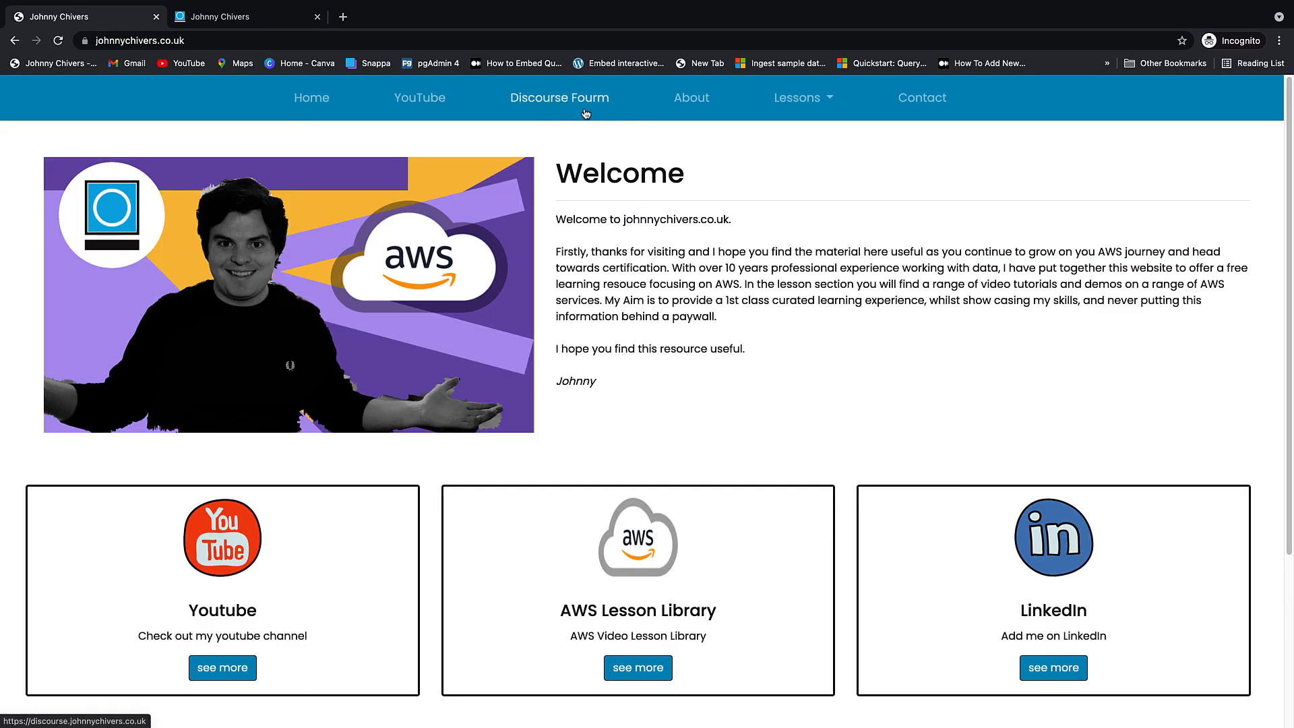